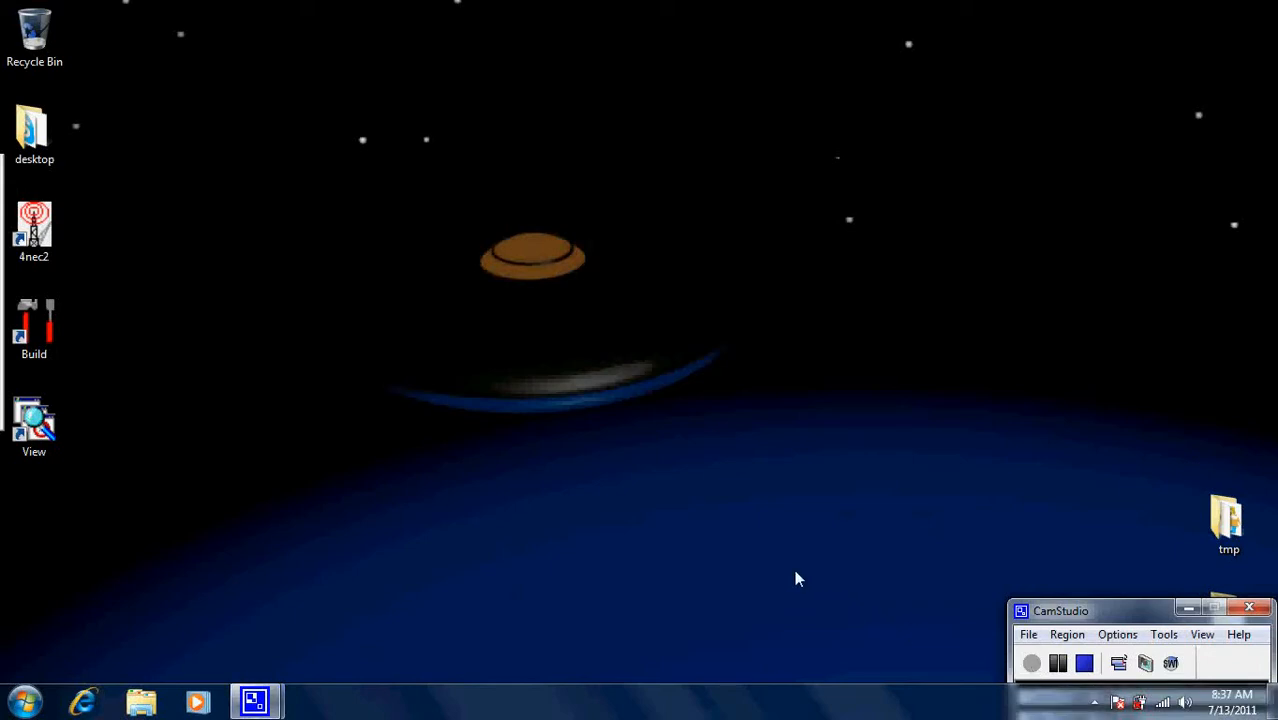
# Launch 4NEC2 from the desktop icon so the example dipole model loads
pyautogui.click(36, 228)
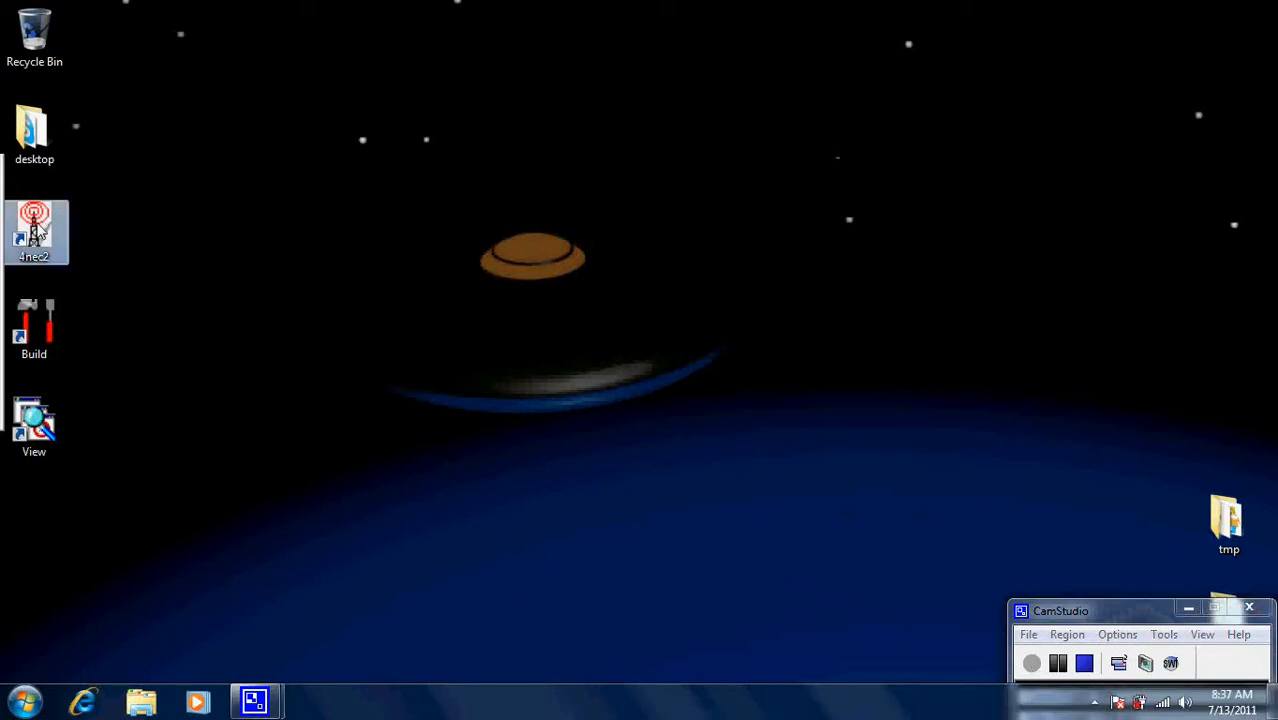
pyautogui.doubleClick(36, 222)
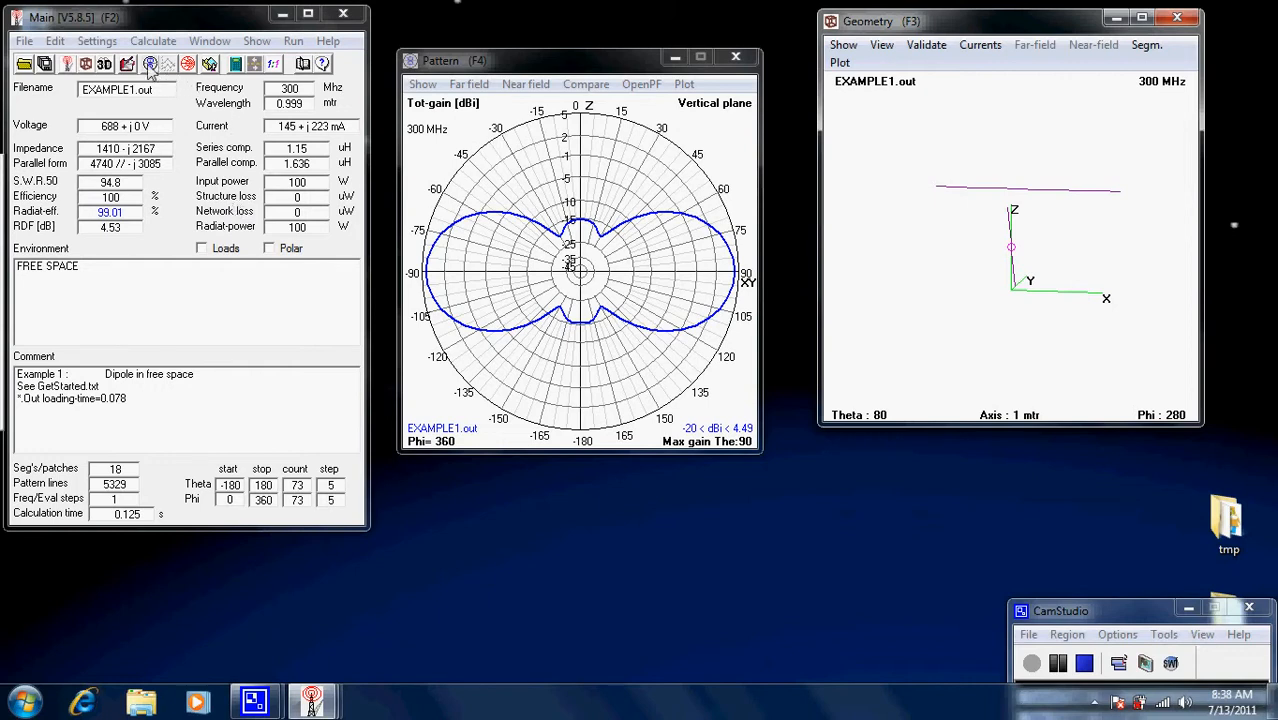
pyautogui.moveTo(128, 70)
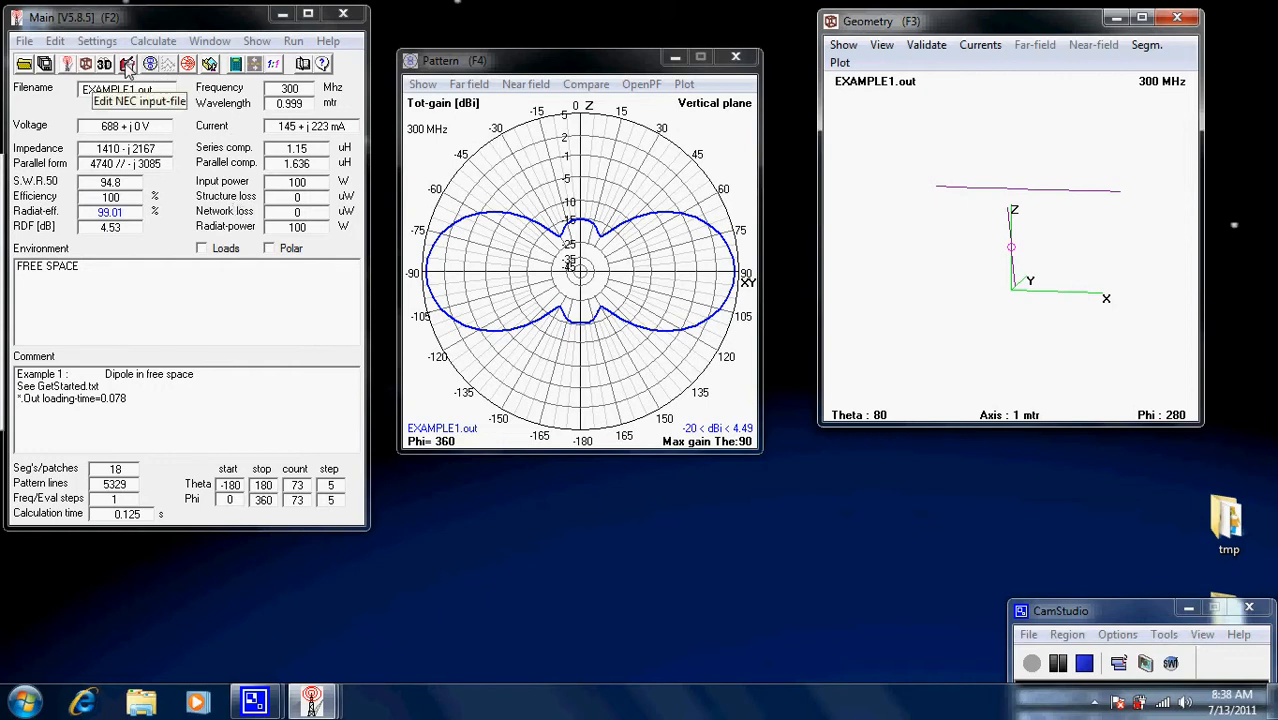
pyautogui.moveTo(788, 136)
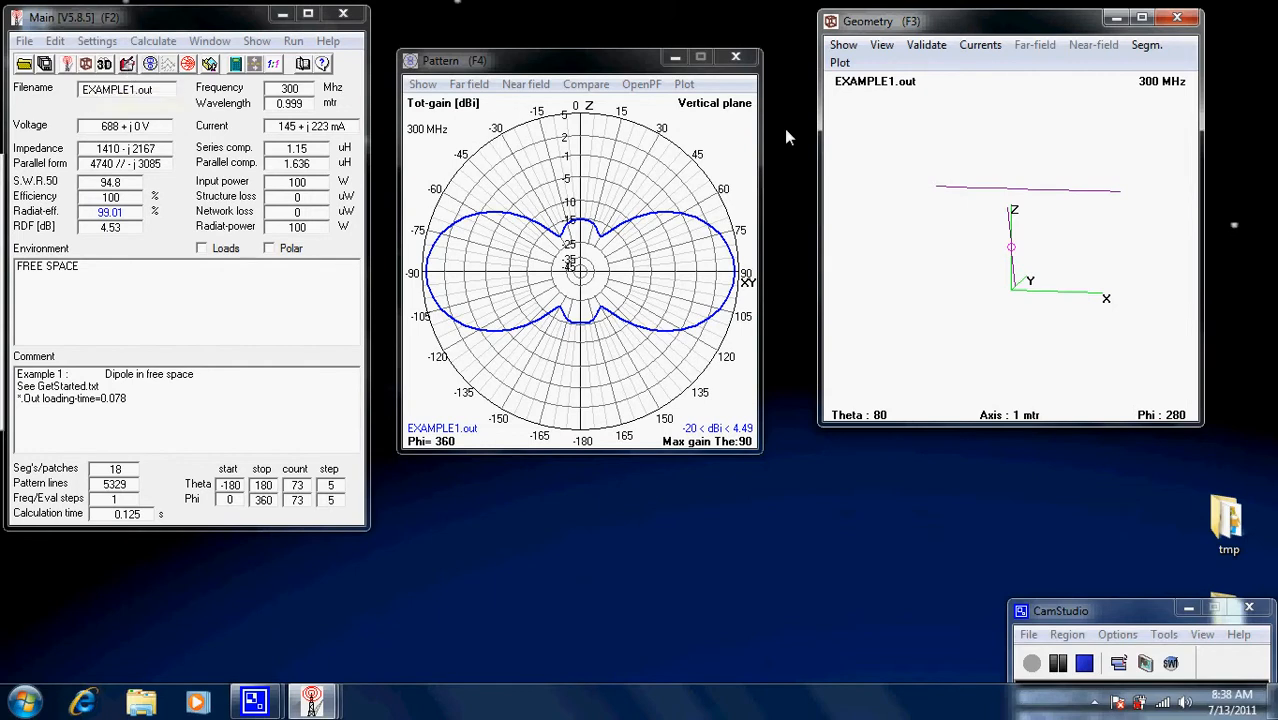
# Rotate the dipole geometry view to roughly 69 and 294 degrees
pyautogui.moveTo(1012, 248); pyautogui.dragTo(1124, 264)
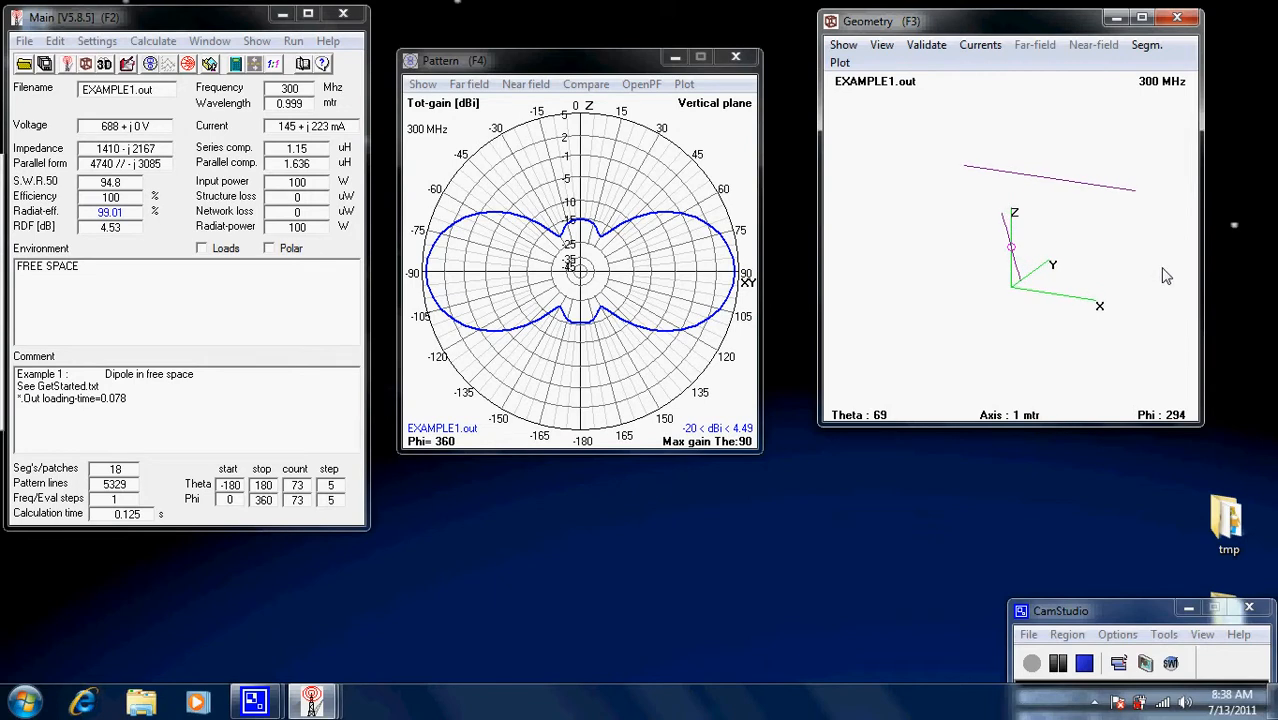
pyautogui.moveTo(1150, 288)
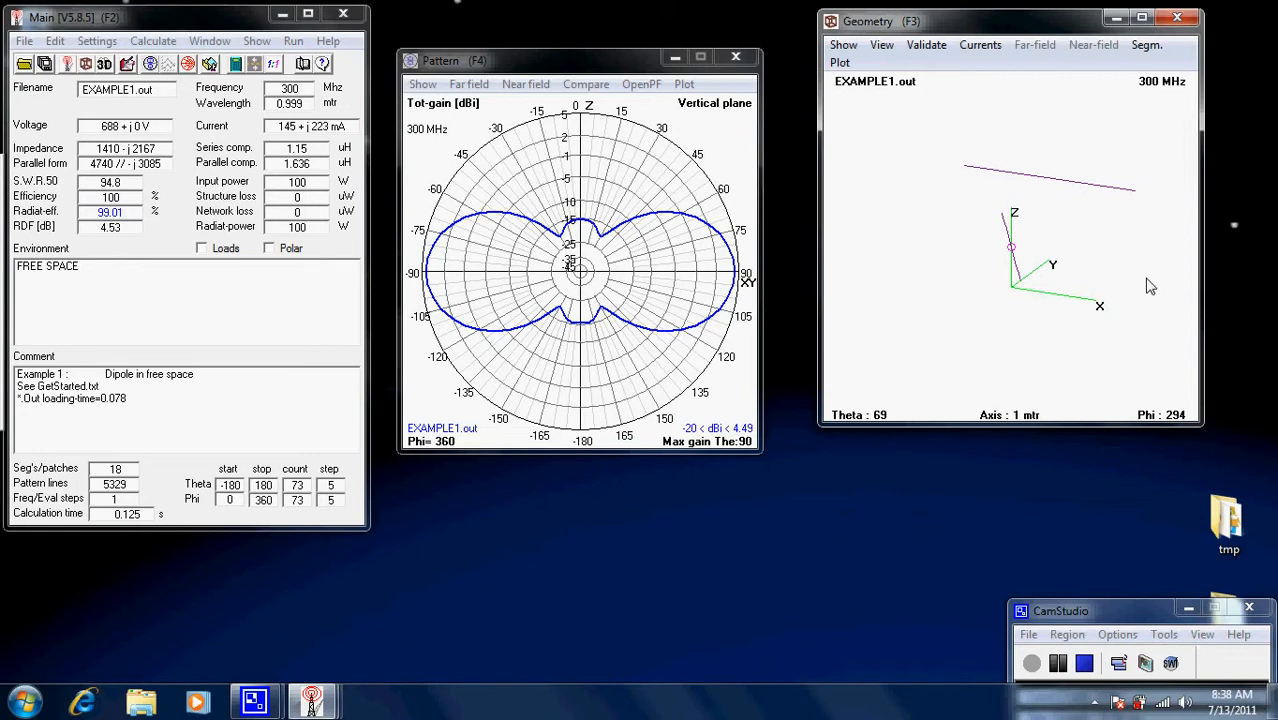
pyautogui.moveTo(1142, 276)
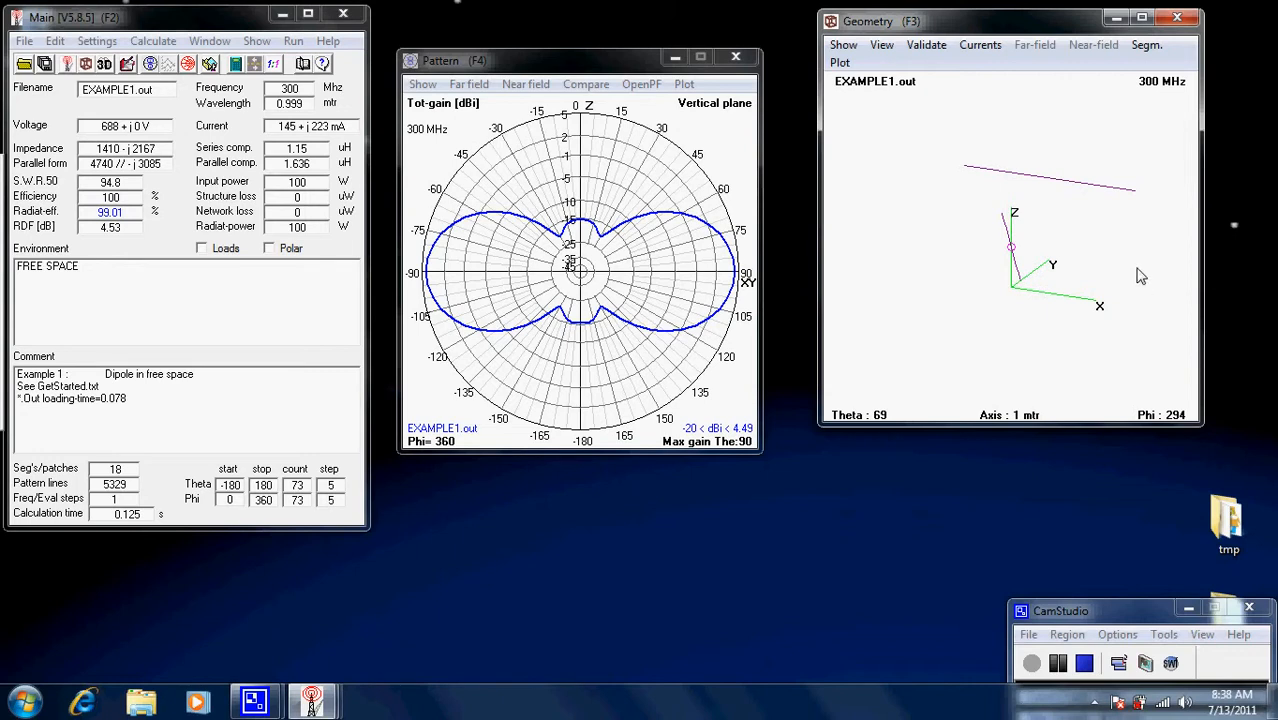
pyautogui.moveTo(1120, 268)
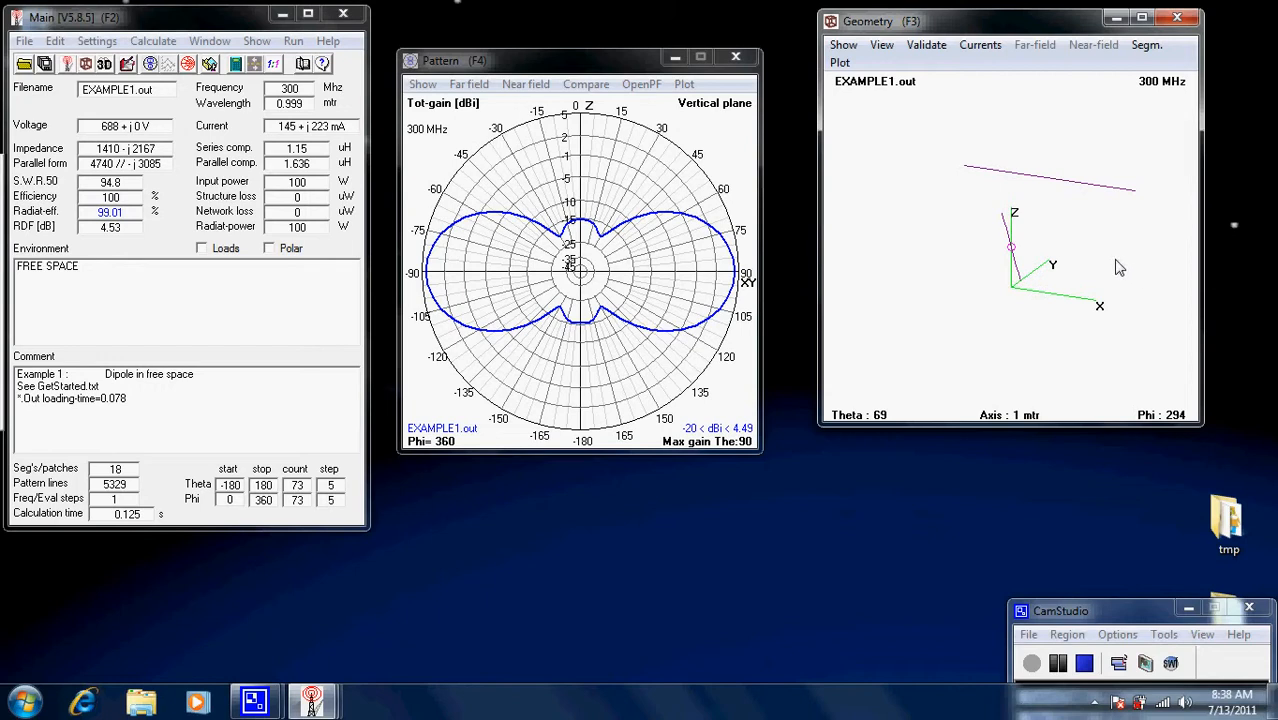
pyautogui.moveTo(958, 184)
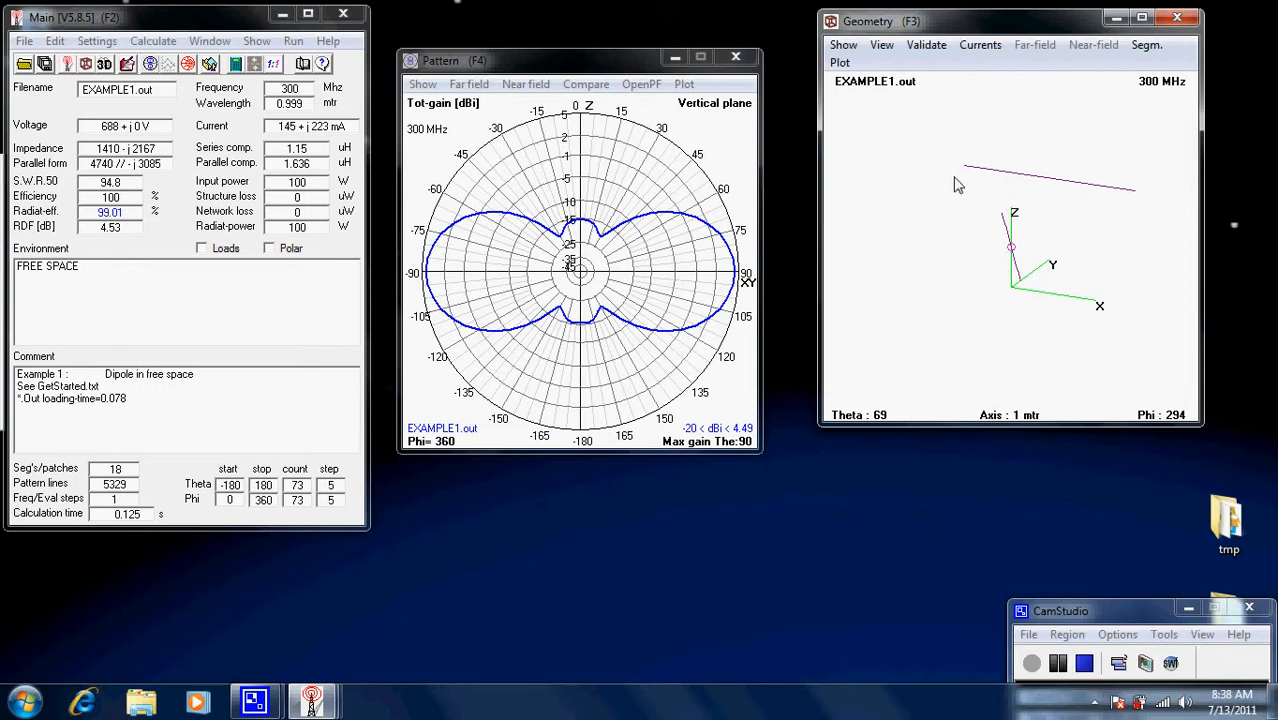
pyautogui.moveTo(1036, 292)
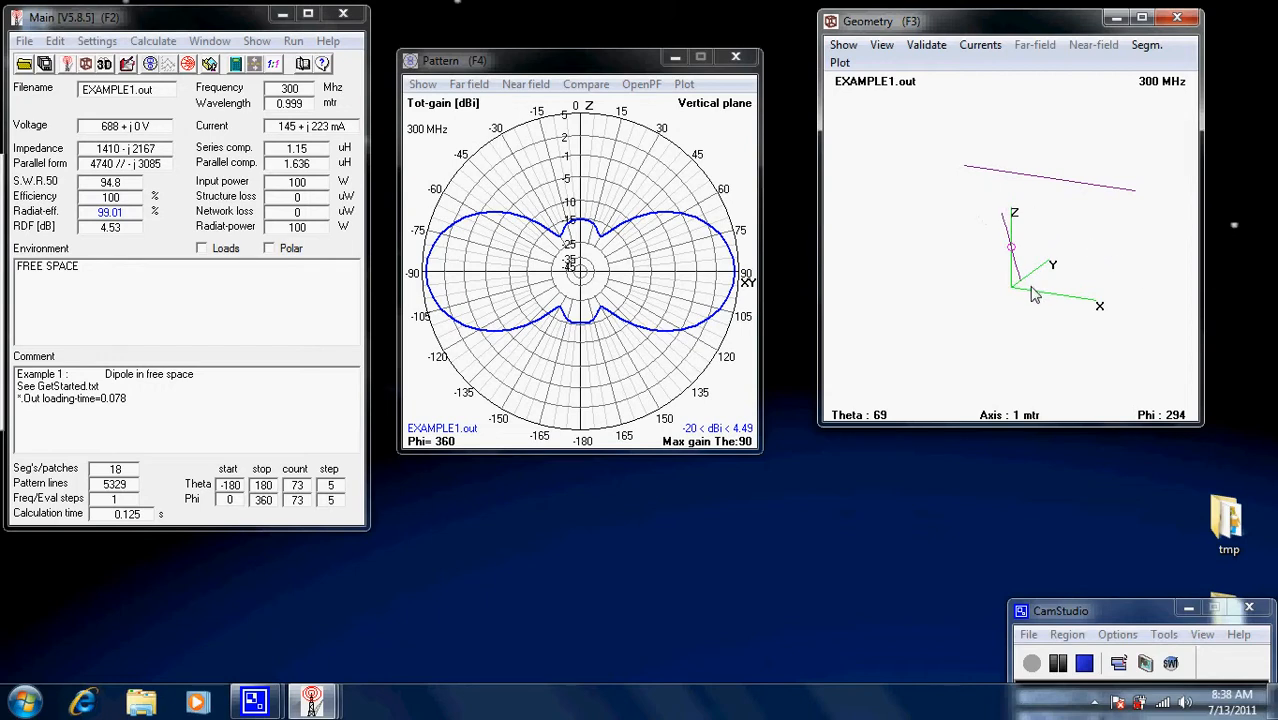
pyautogui.moveTo(1008, 284)
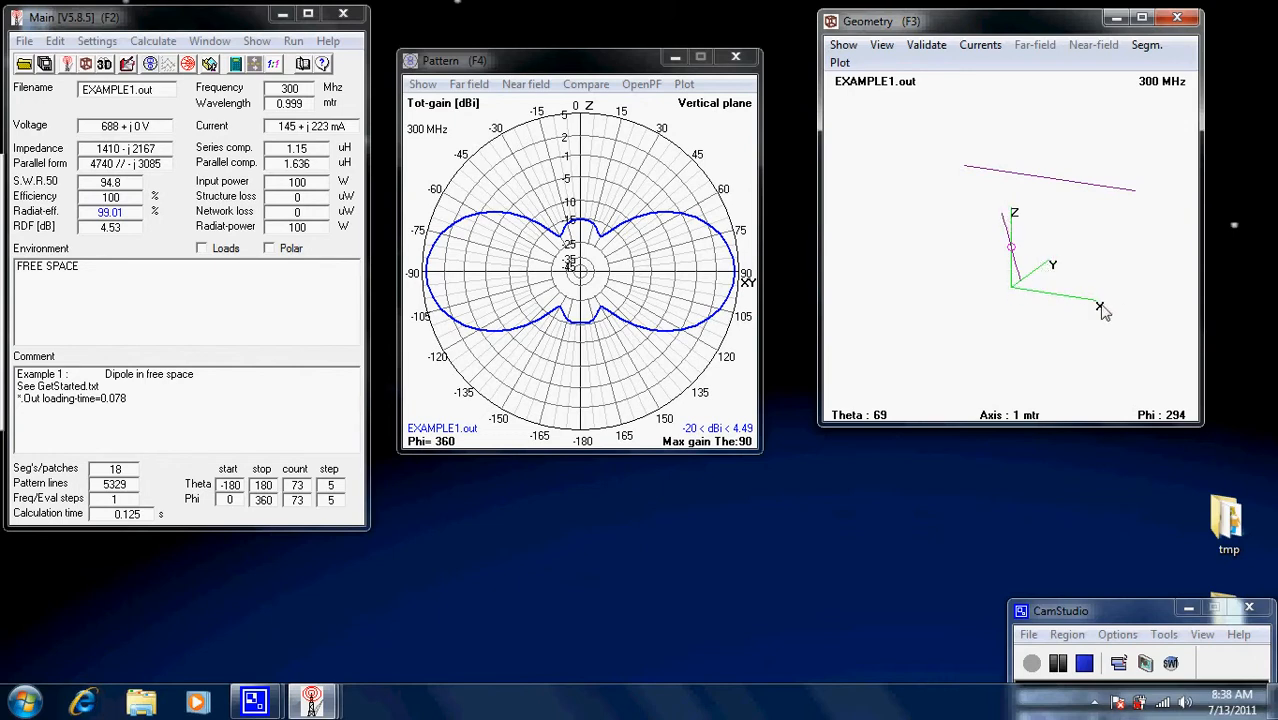
pyautogui.moveTo(1012, 296)
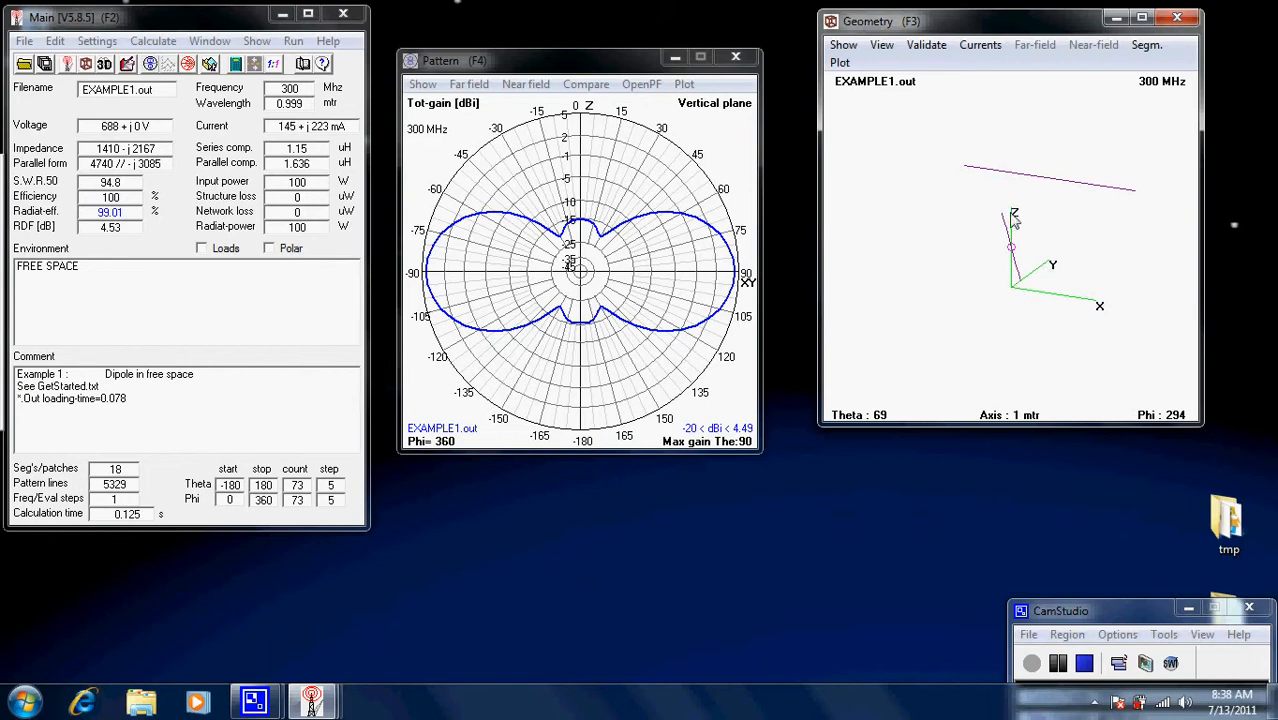
pyautogui.moveTo(1020, 222)
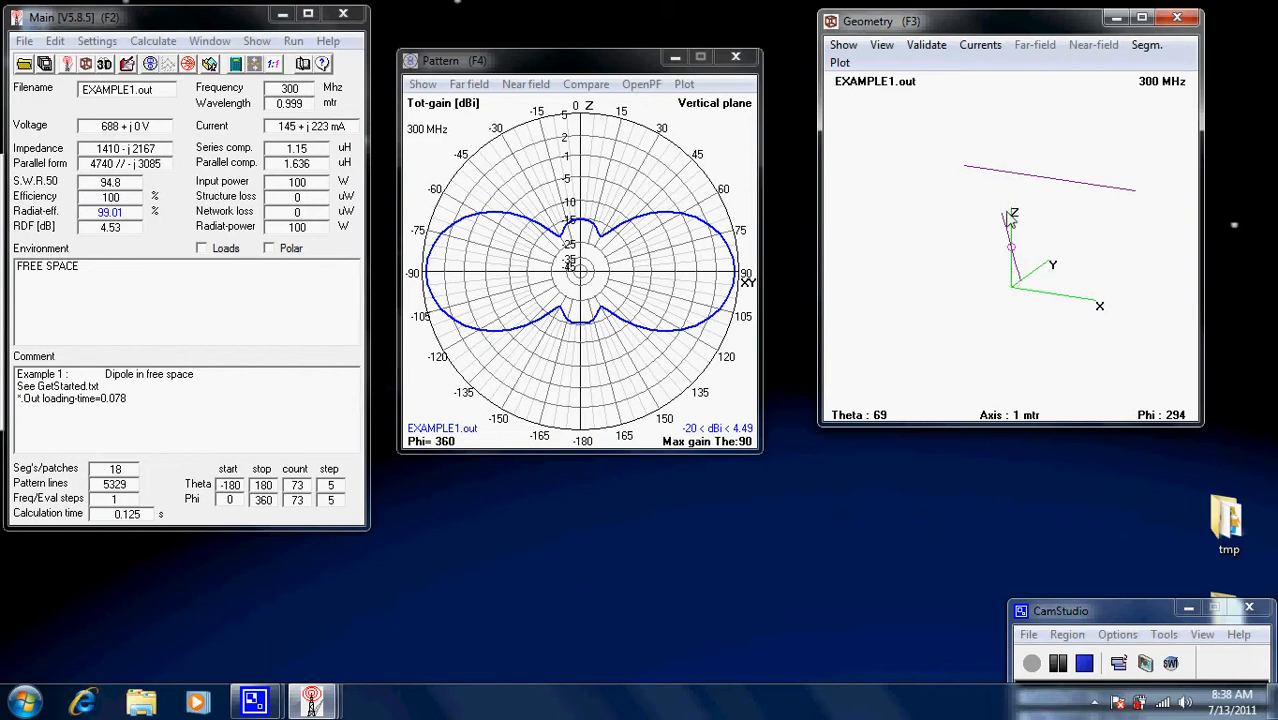
pyautogui.moveTo(1068, 288)
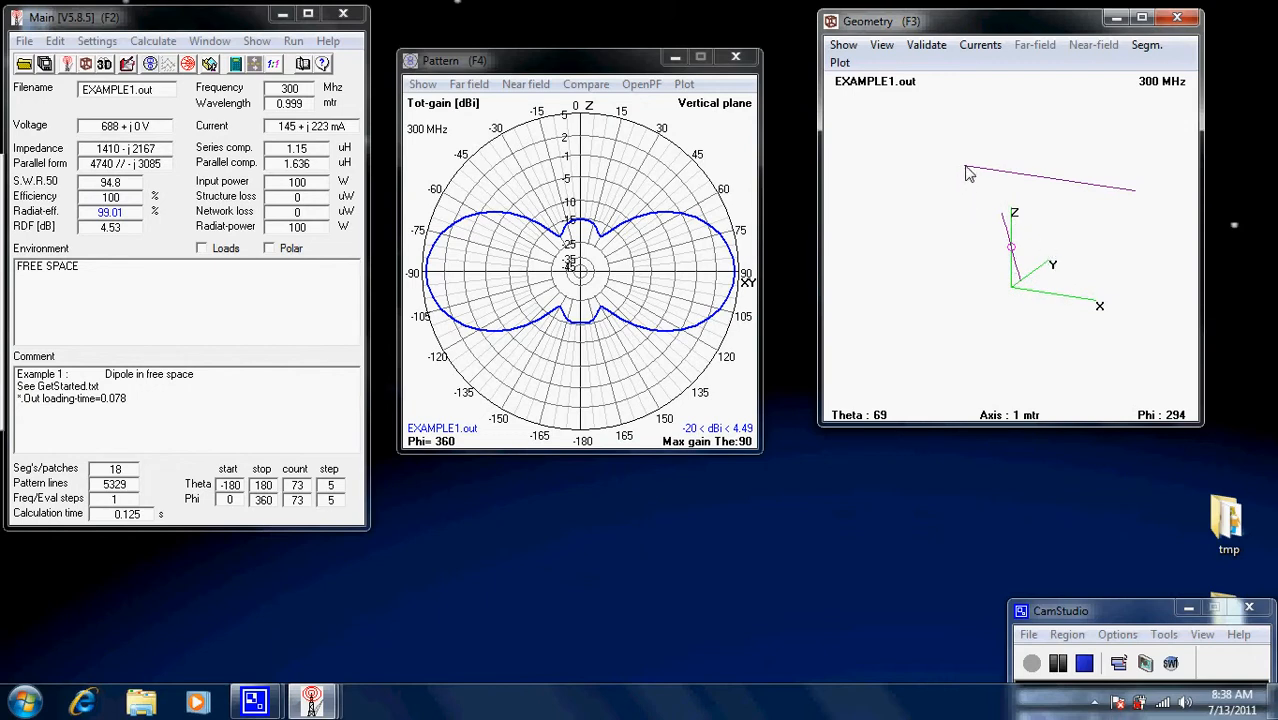
pyautogui.moveTo(1136, 198)
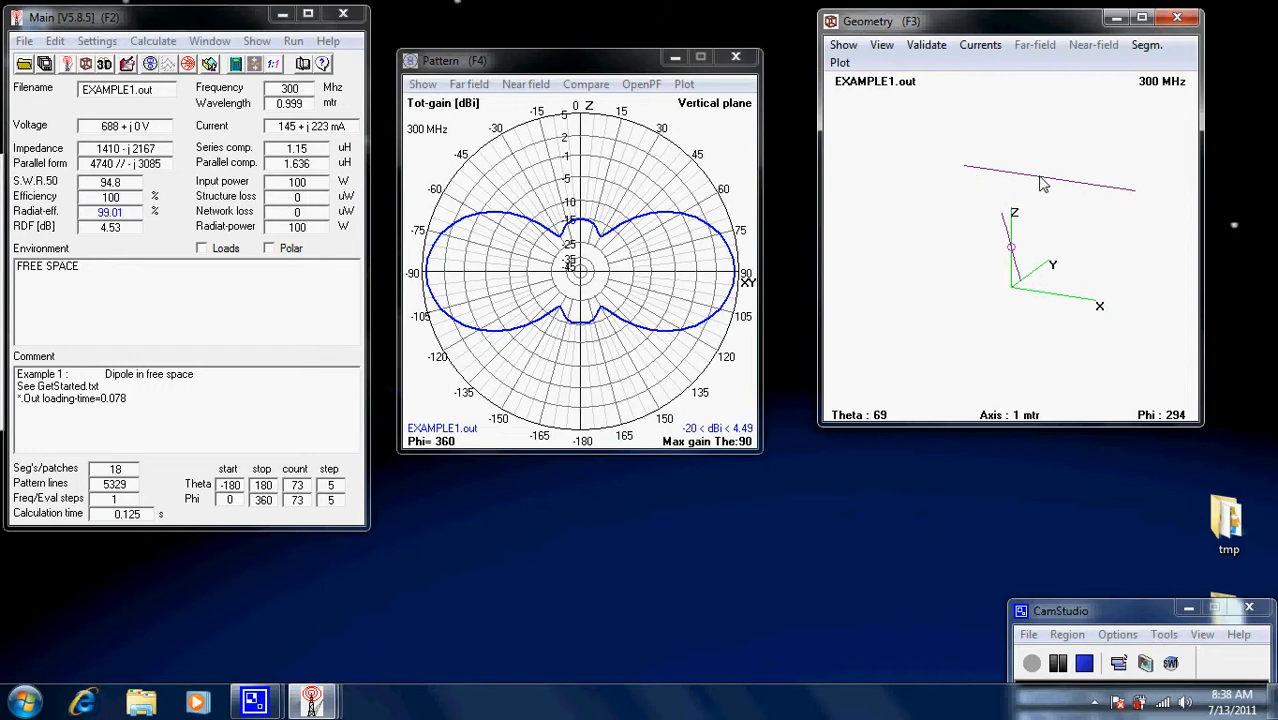
pyautogui.moveTo(1036, 184)
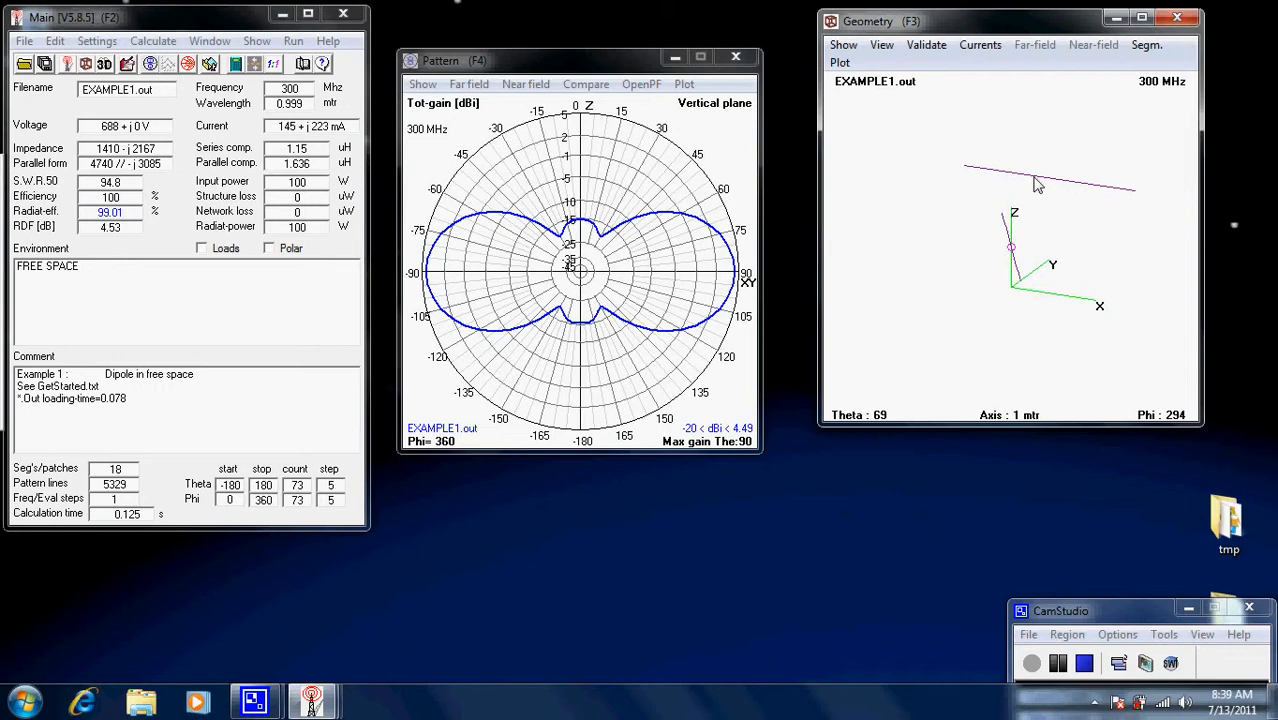
pyautogui.moveTo(976, 172)
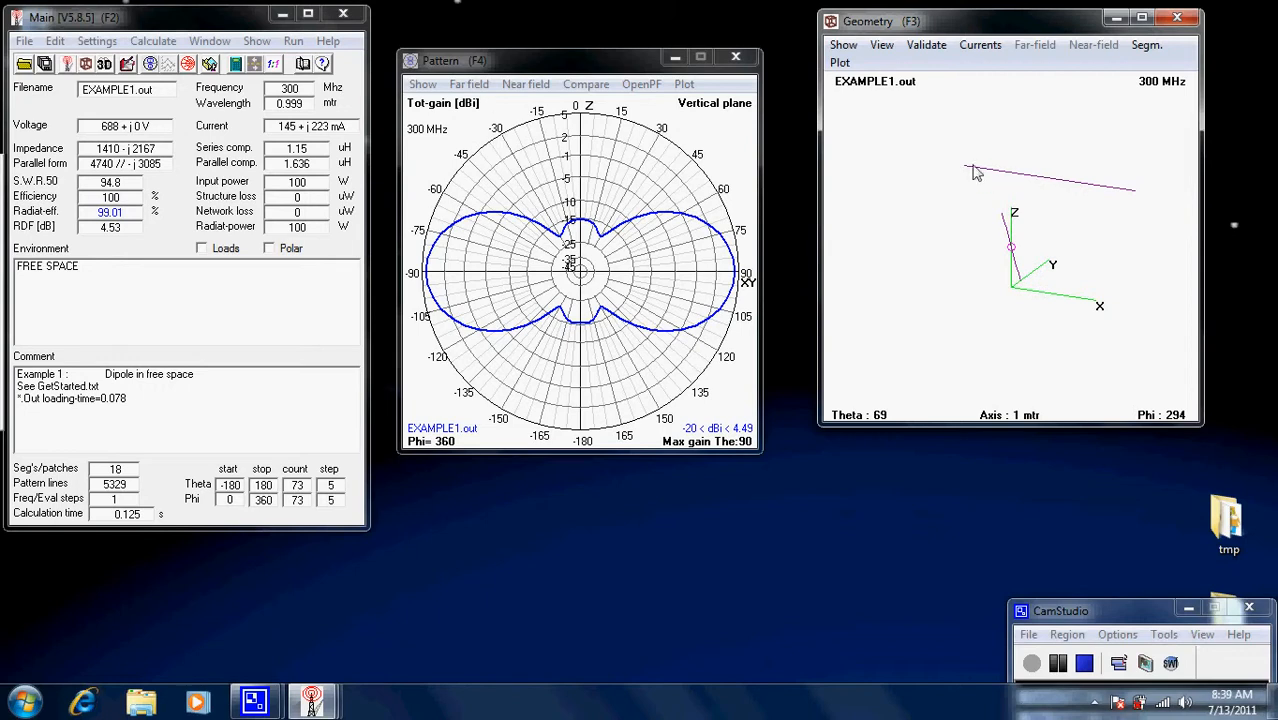
pyautogui.moveTo(984, 190)
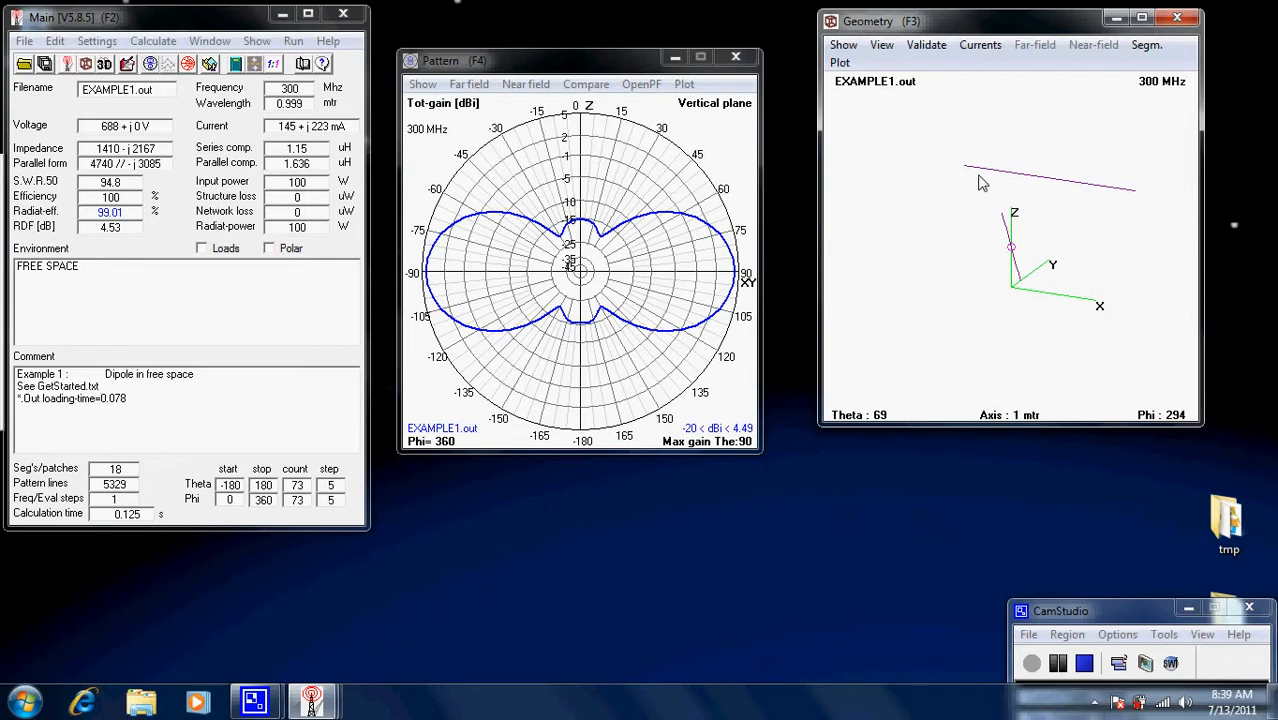
pyautogui.moveTo(976, 176)
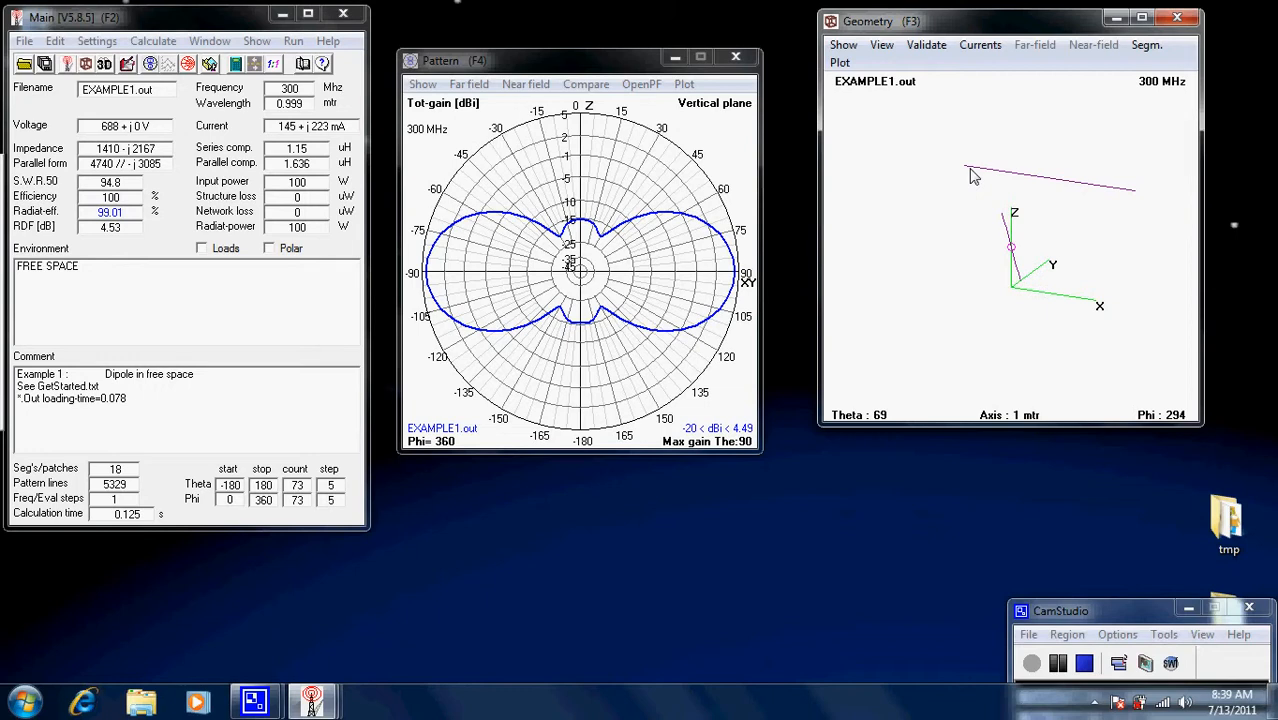
pyautogui.moveTo(1040, 188)
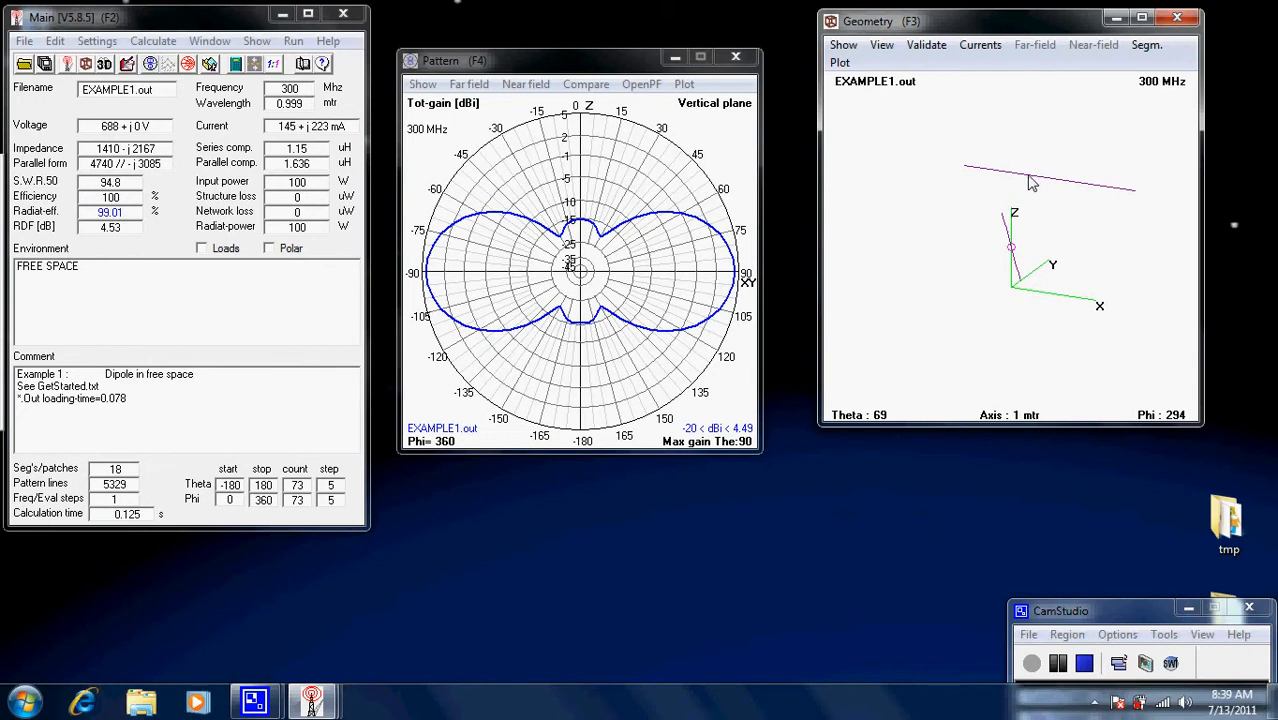
pyautogui.moveTo(1040, 188)
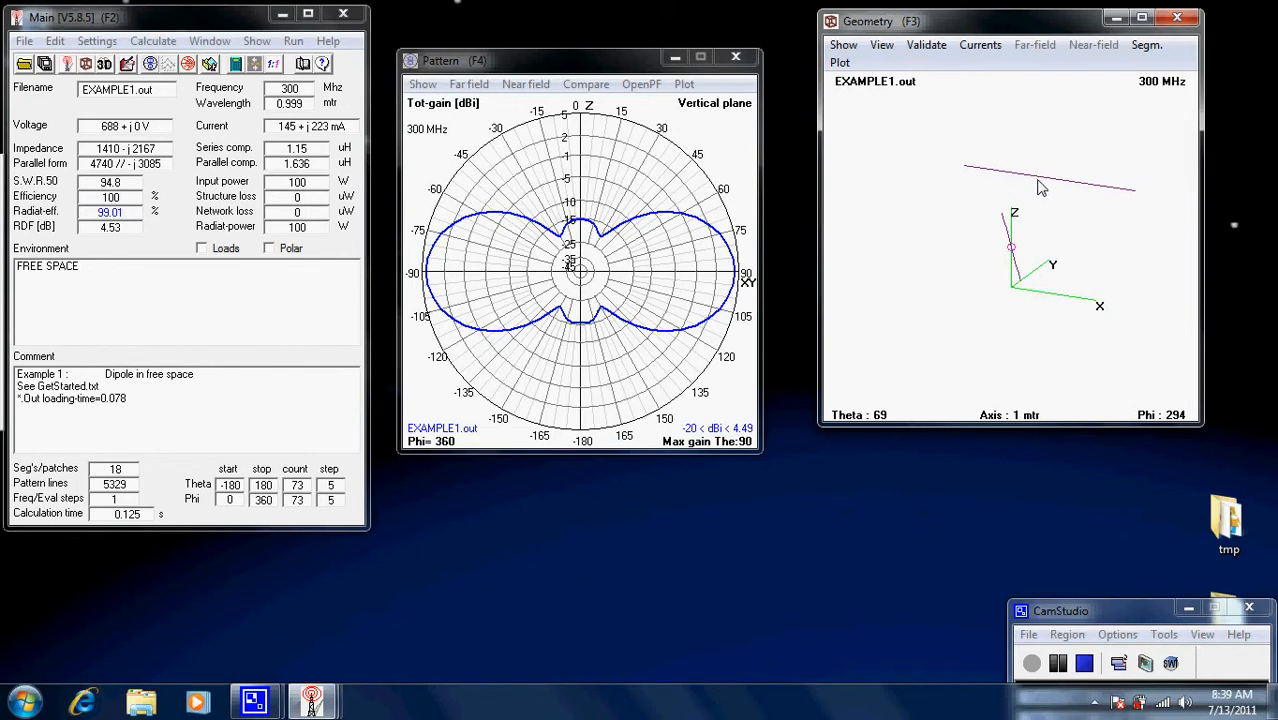
pyautogui.moveTo(1036, 184)
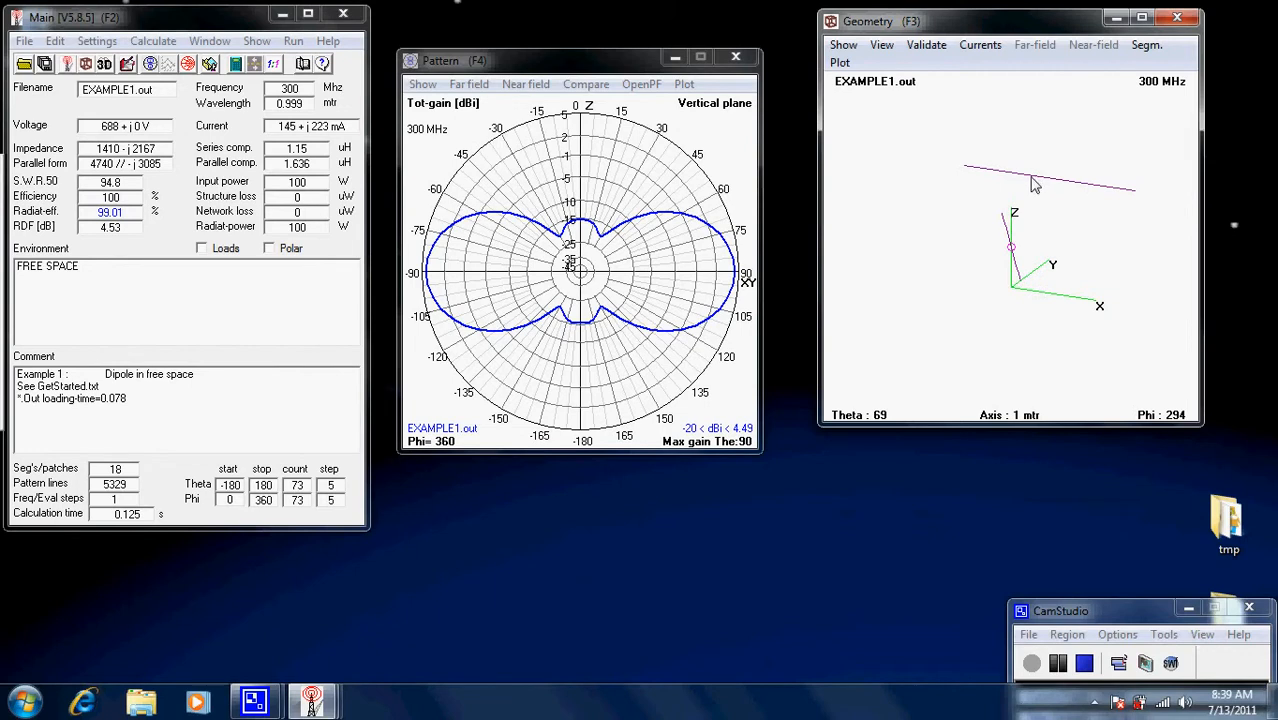
pyautogui.moveTo(970, 172)
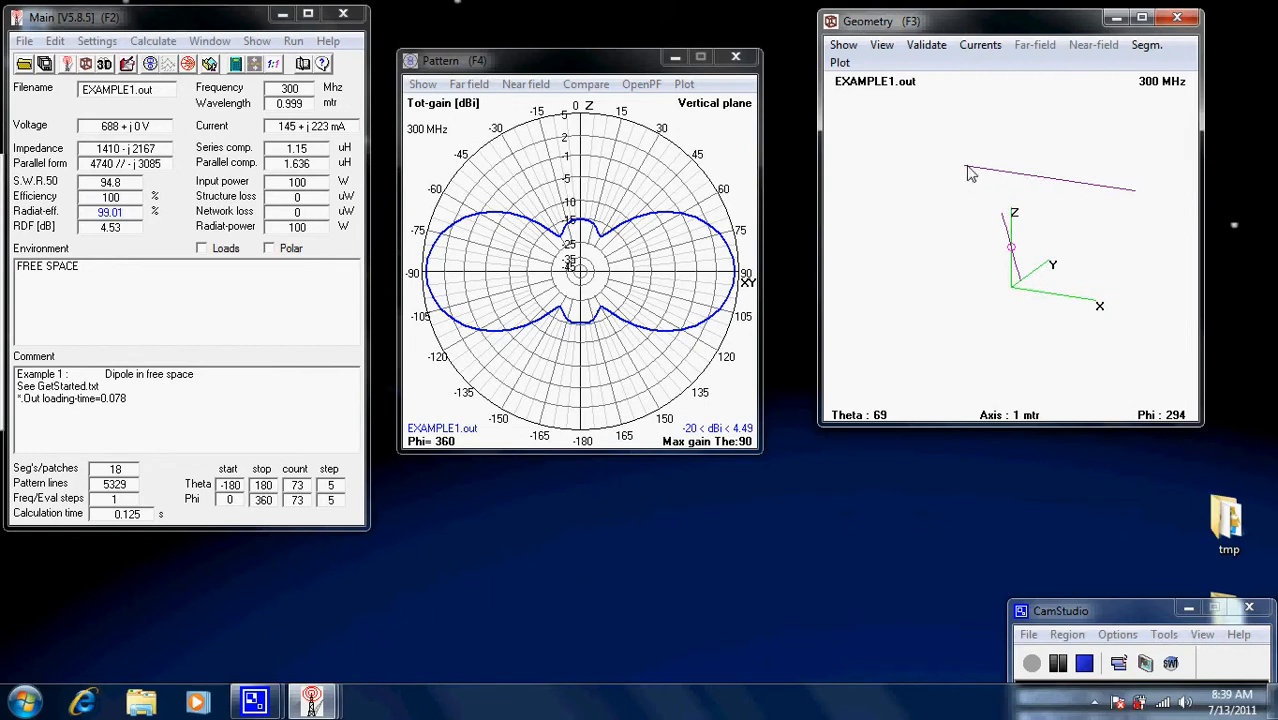
pyautogui.moveTo(1040, 216)
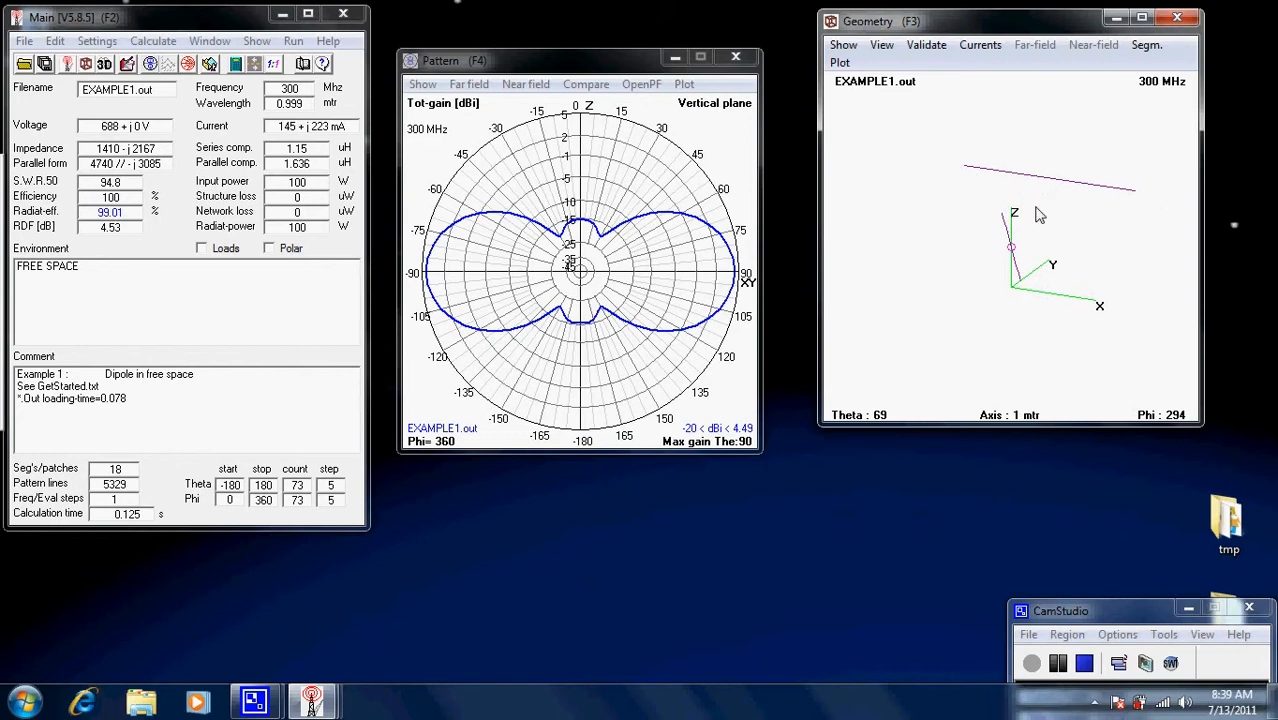
pyautogui.moveTo(1048, 216)
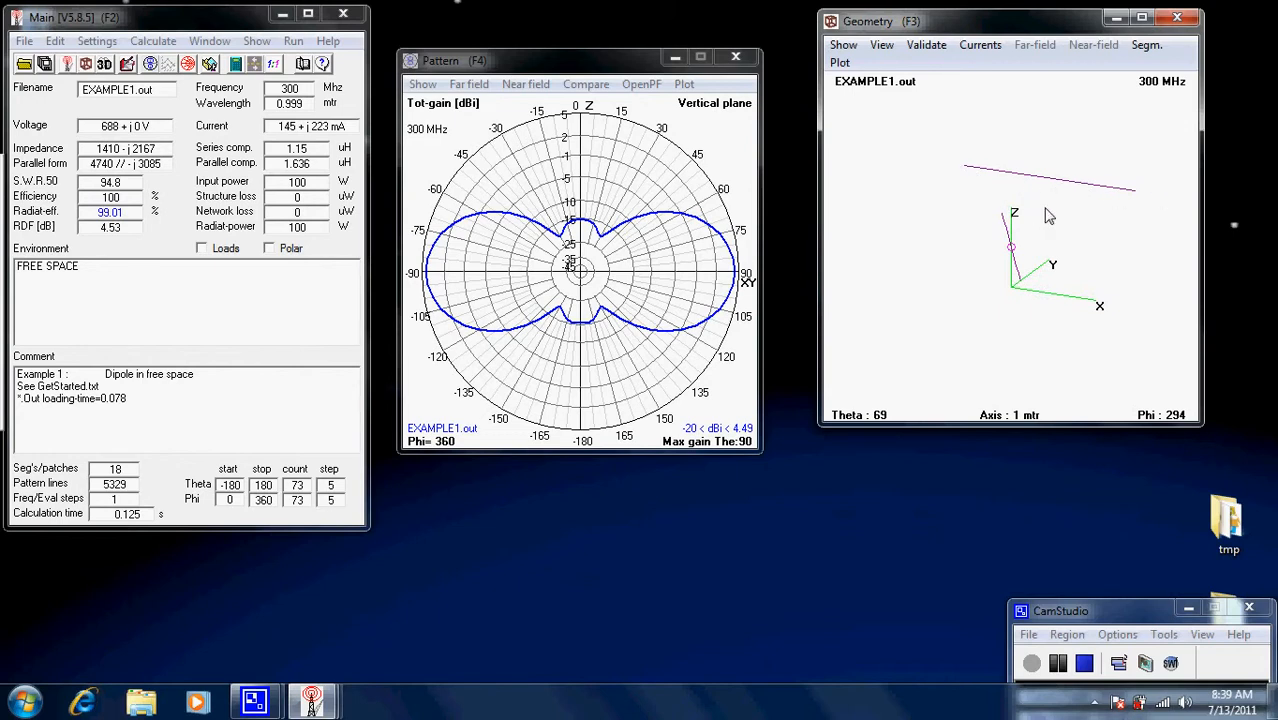
pyautogui.moveTo(1040, 184)
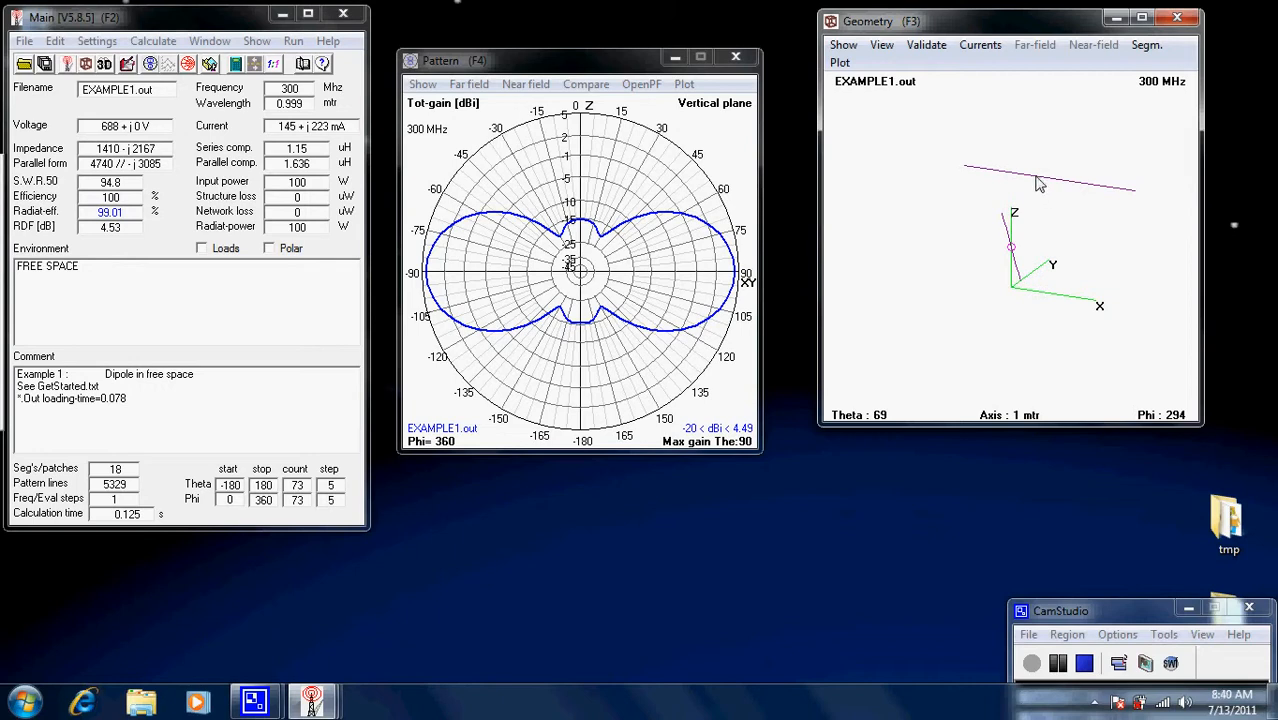
# Select a wire segment in the geometry view to show its wire/segment info
pyautogui.click(1020, 176)
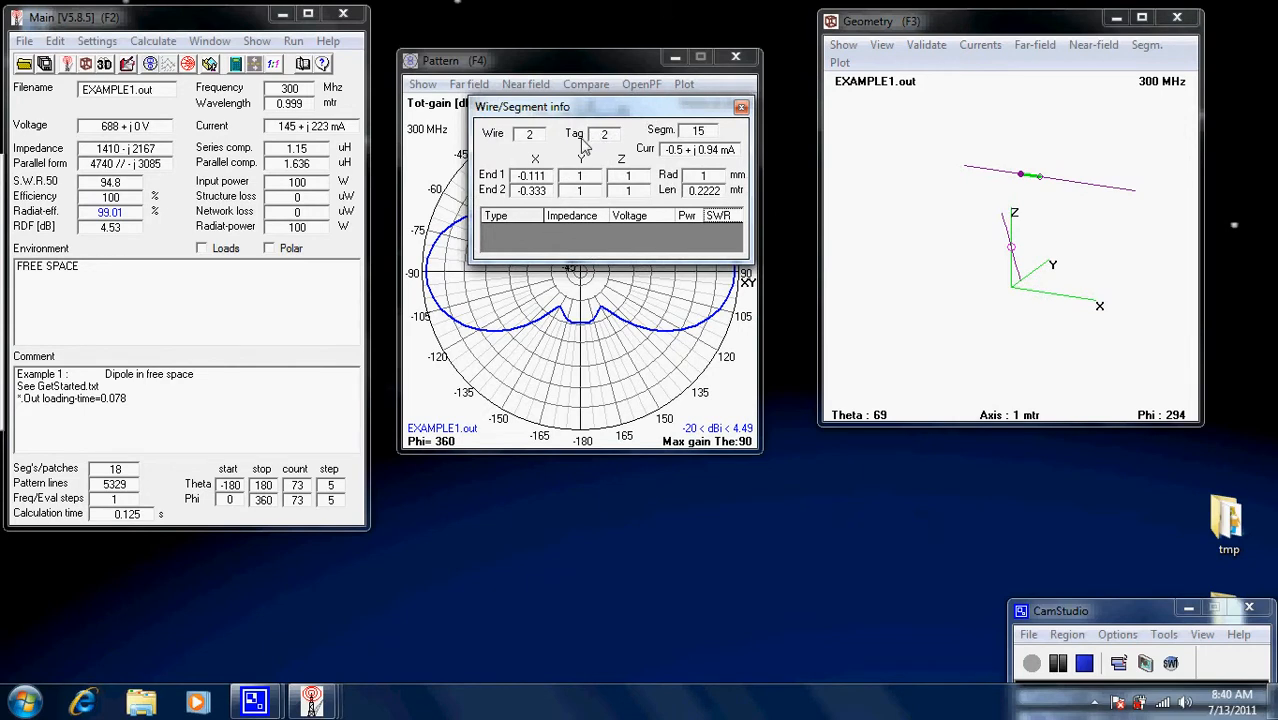
pyautogui.moveTo(604, 152)
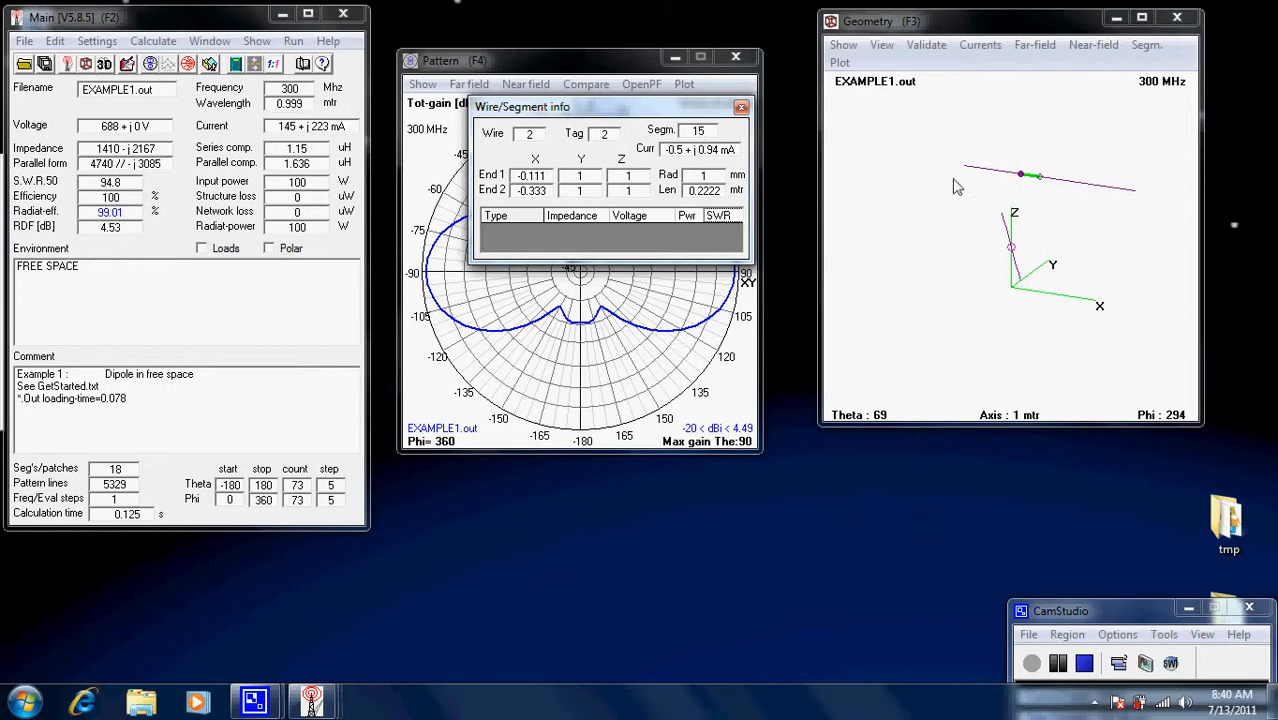
pyautogui.moveTo(1018, 184)
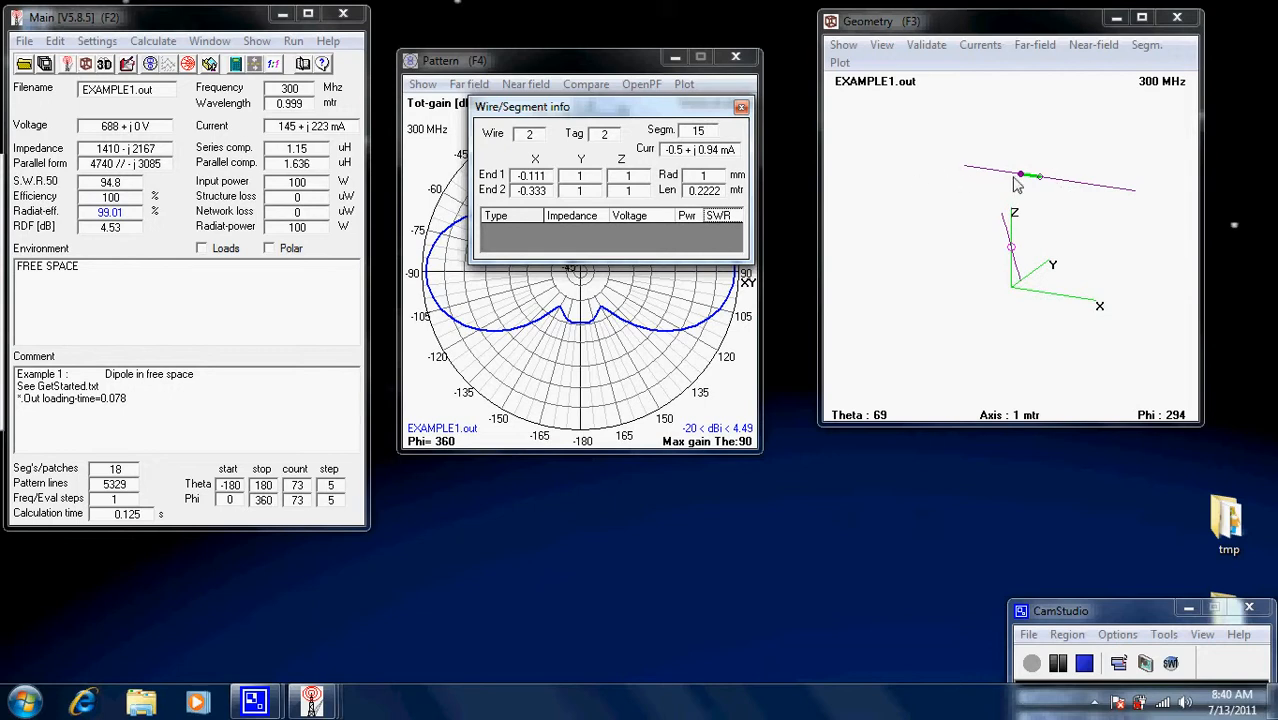
pyautogui.moveTo(1092, 196)
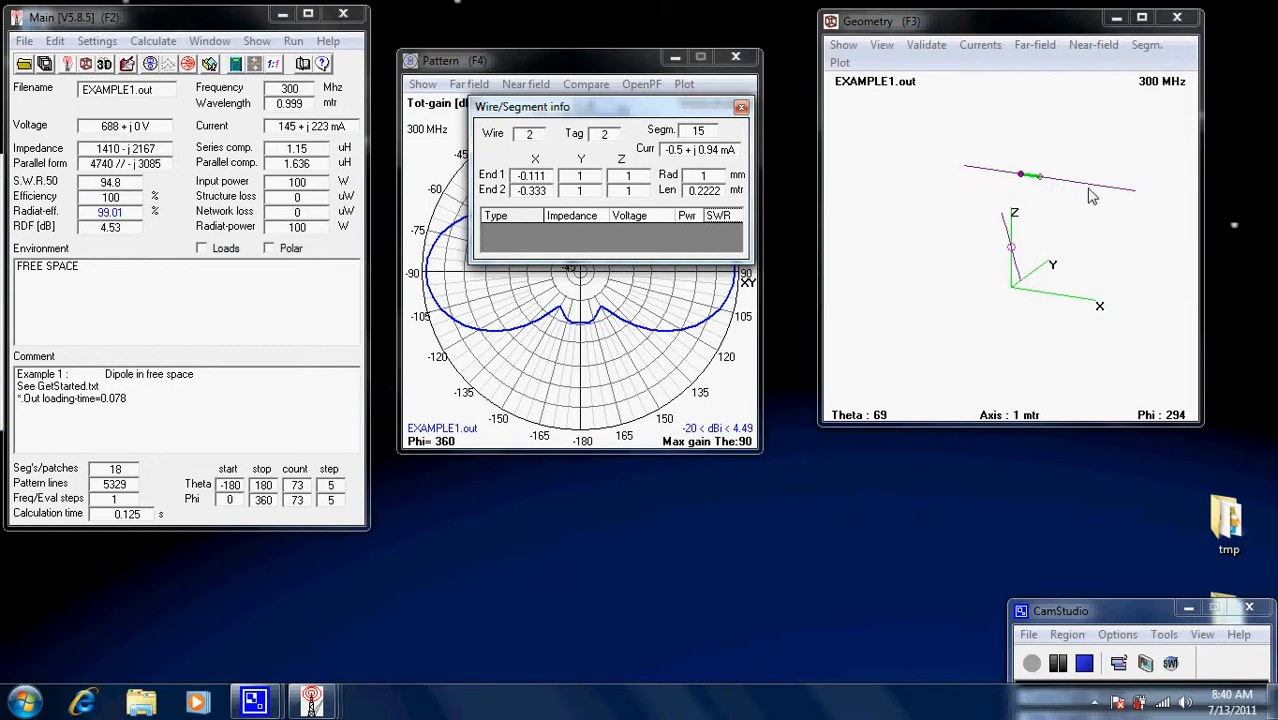
pyautogui.moveTo(1020, 272)
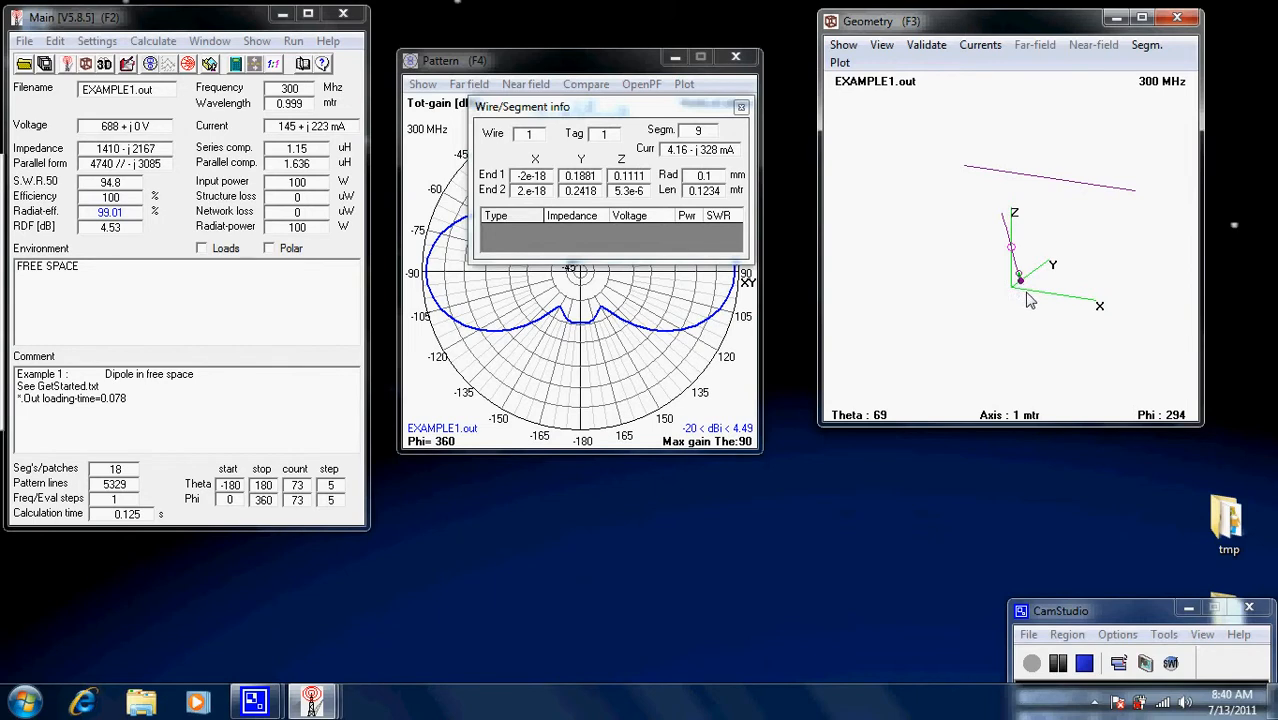
pyautogui.moveTo(1024, 268)
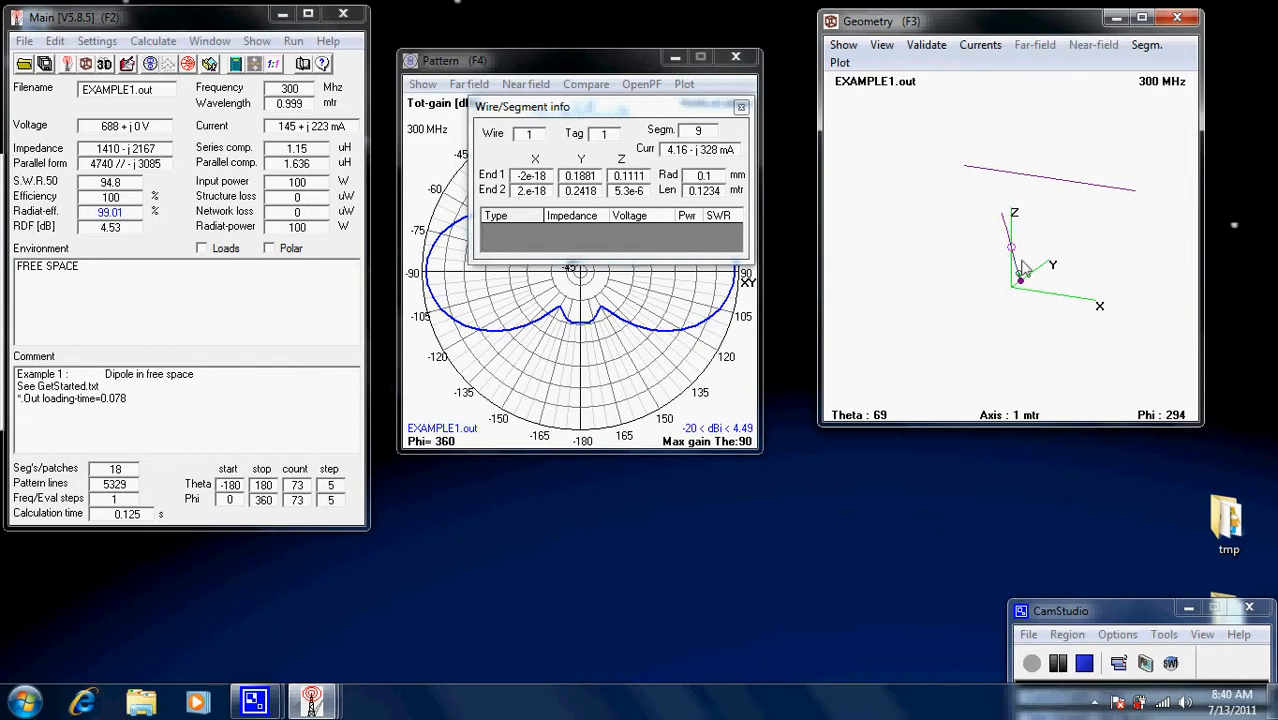
pyautogui.moveTo(912, 274)
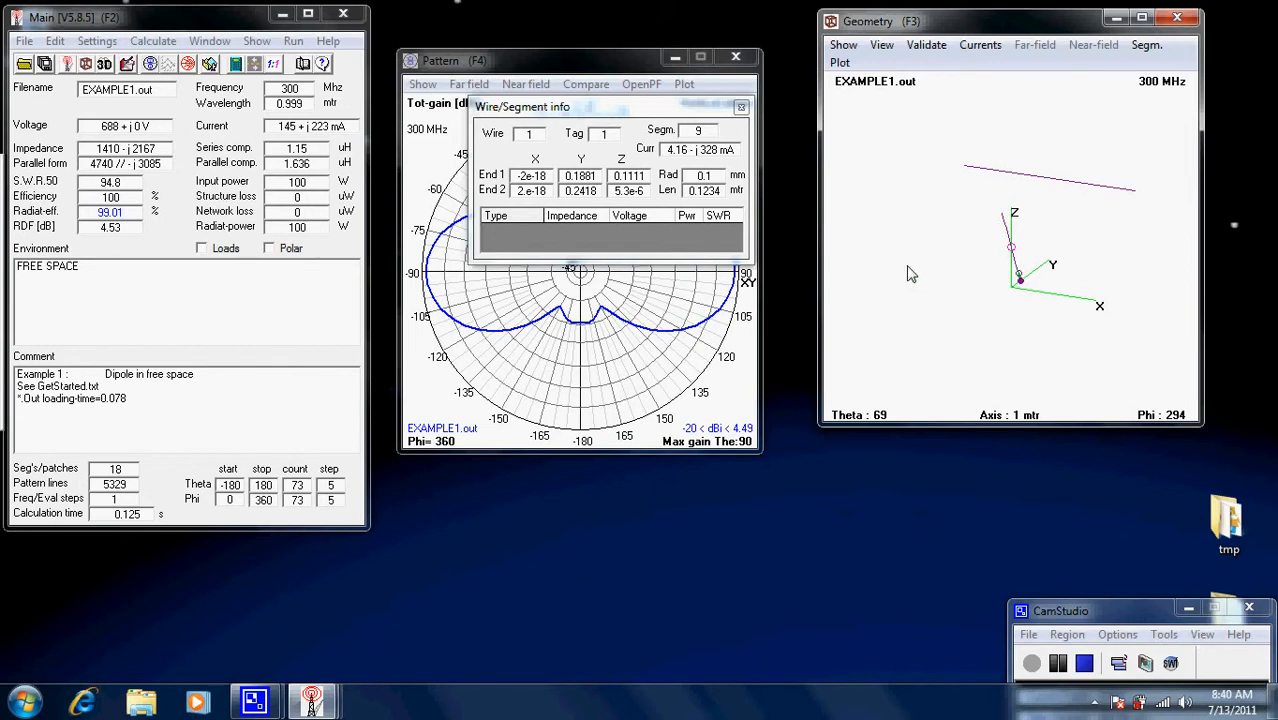
pyautogui.moveTo(990, 220)
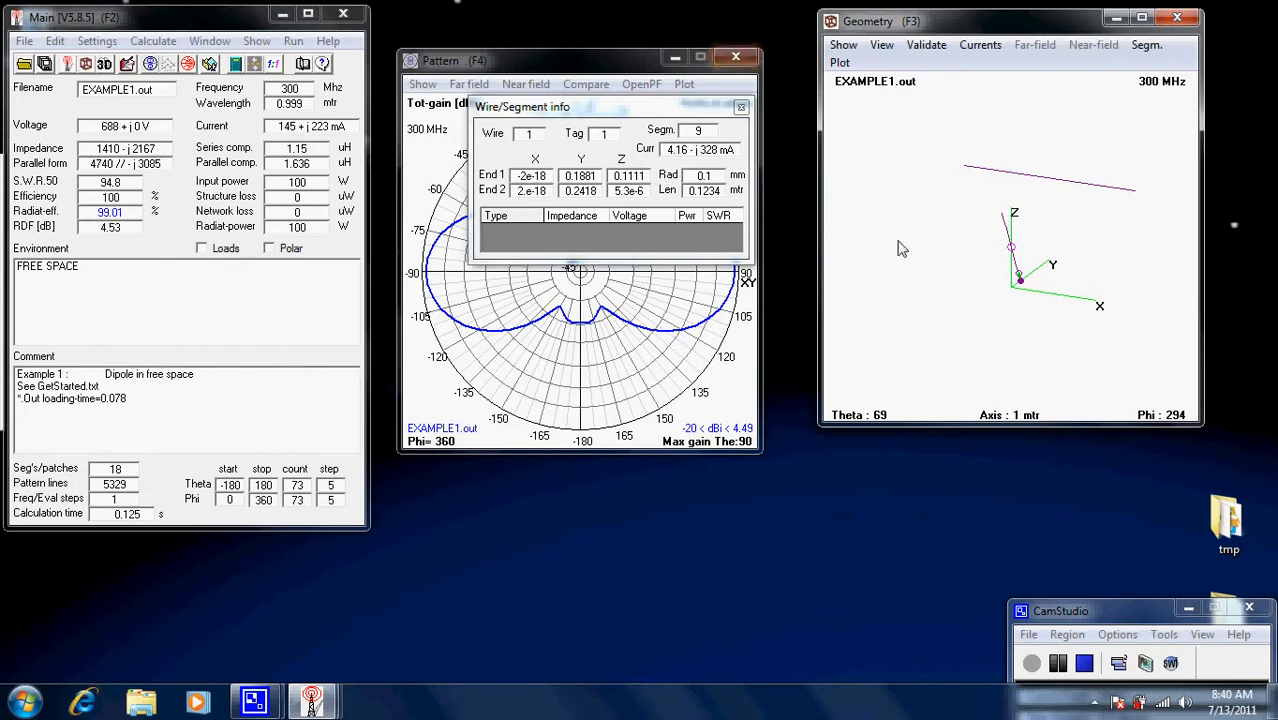
# Select feed segment 5 of wire 1 to show its source impedance, voltage and SWR
pyautogui.click(1012, 248)
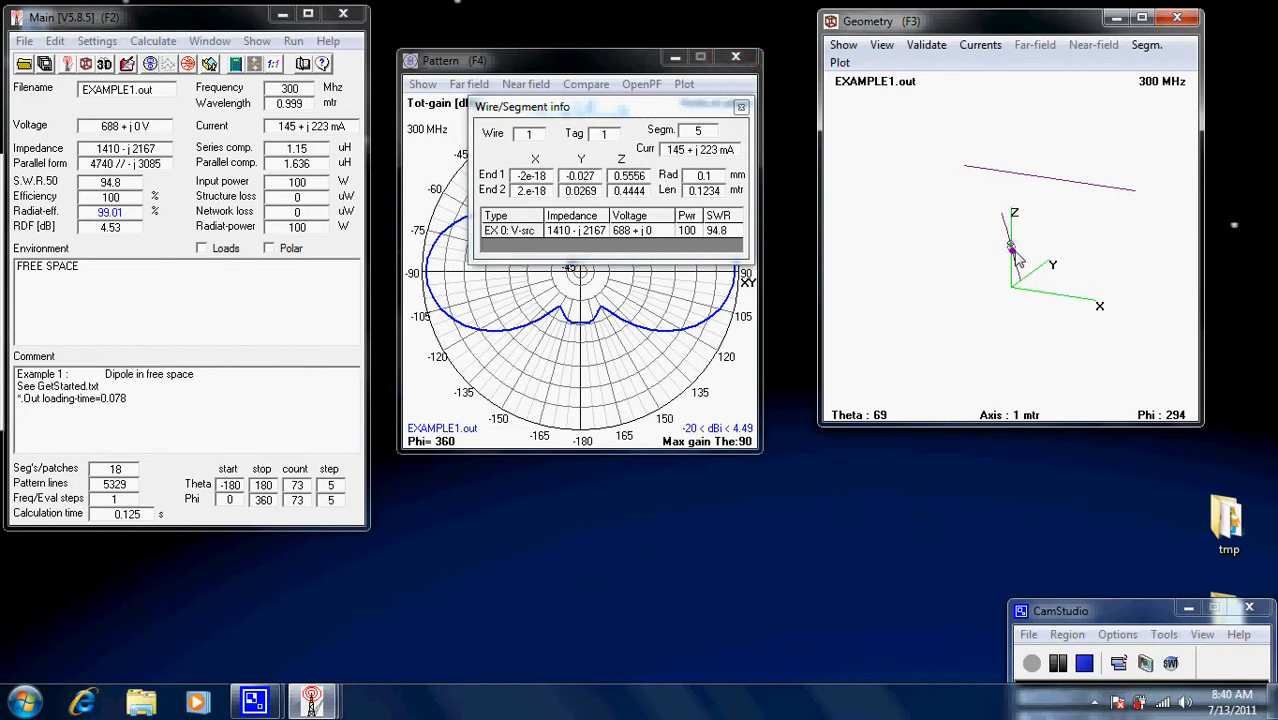
pyautogui.moveTo(1032, 272)
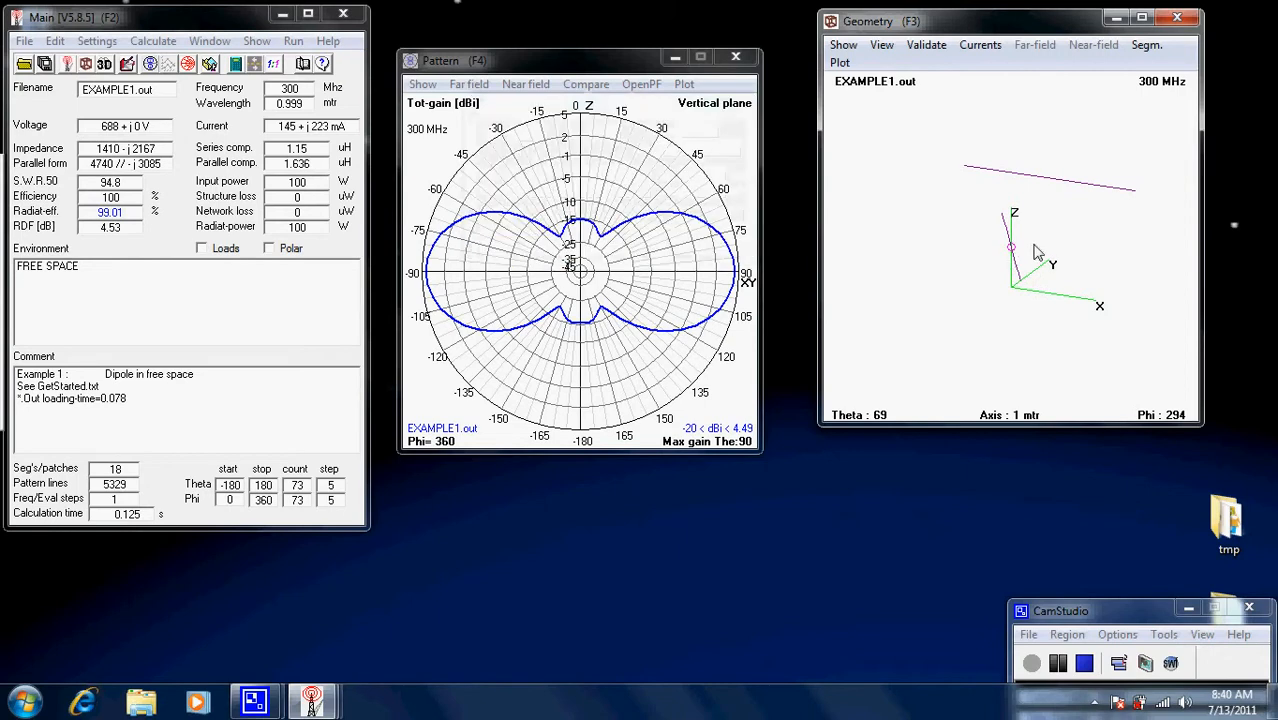
pyautogui.moveTo(1018, 258)
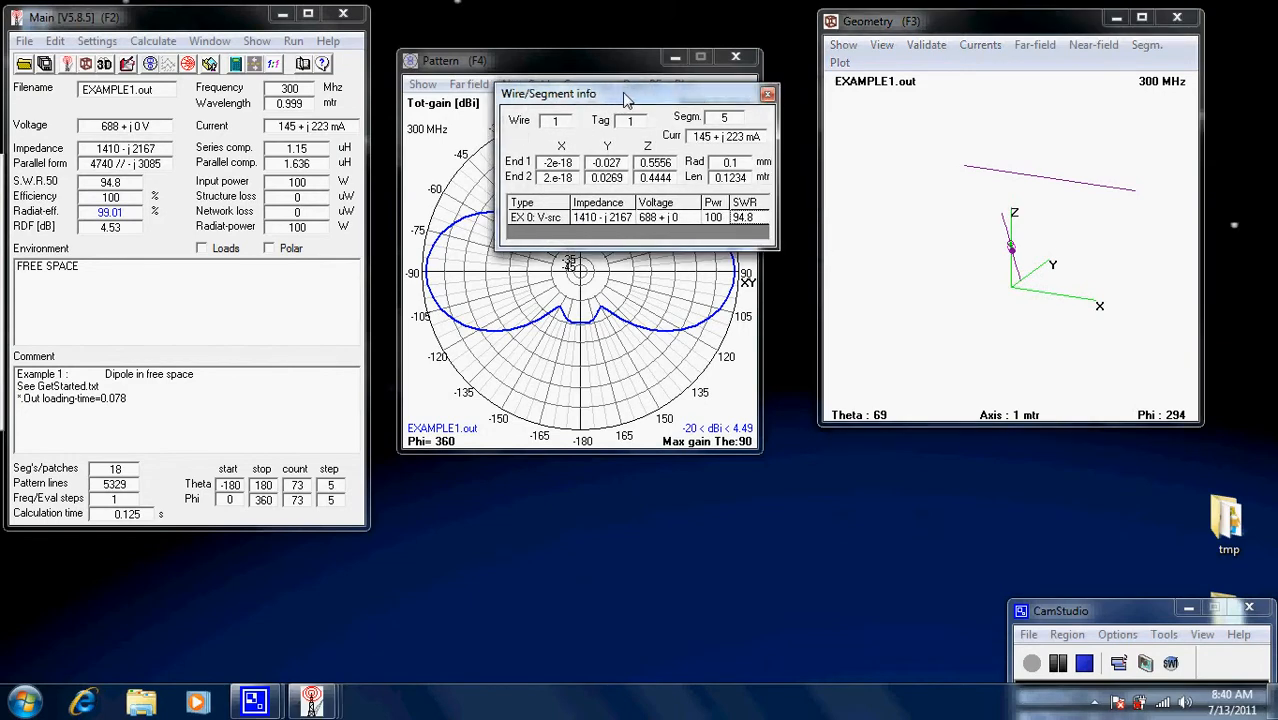
pyautogui.moveTo(984, 264)
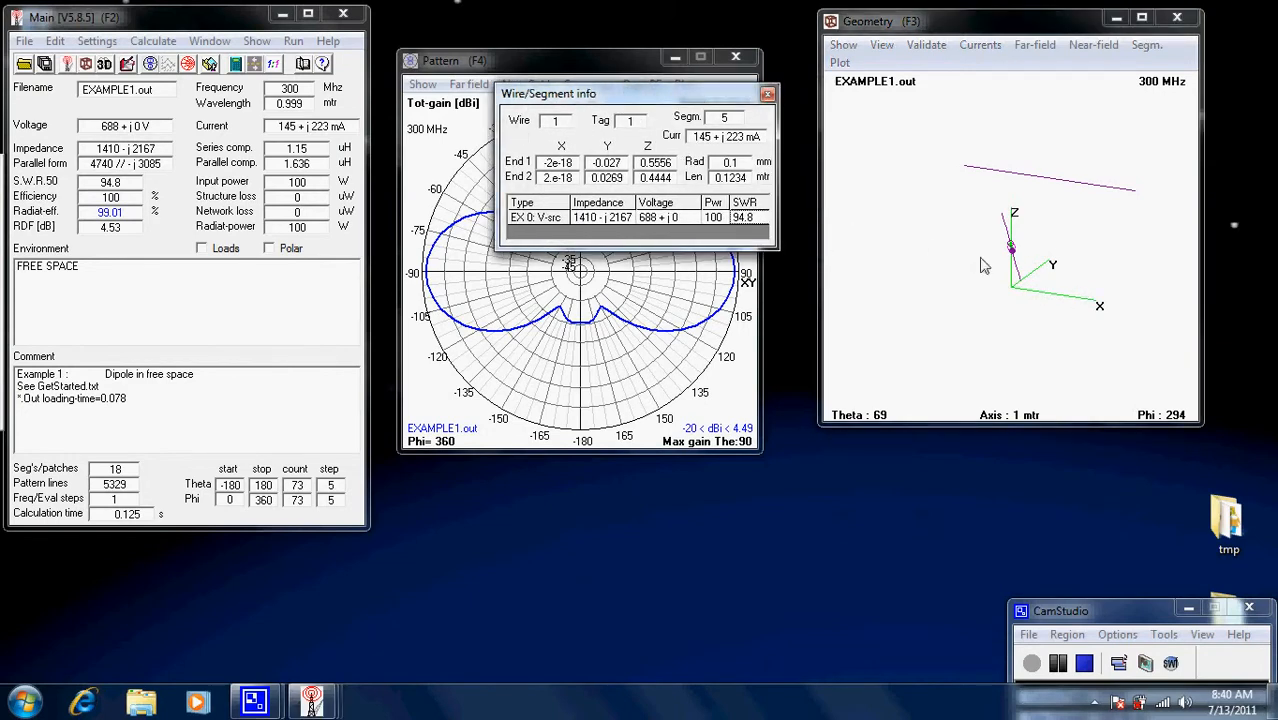
pyautogui.moveTo(640, 132)
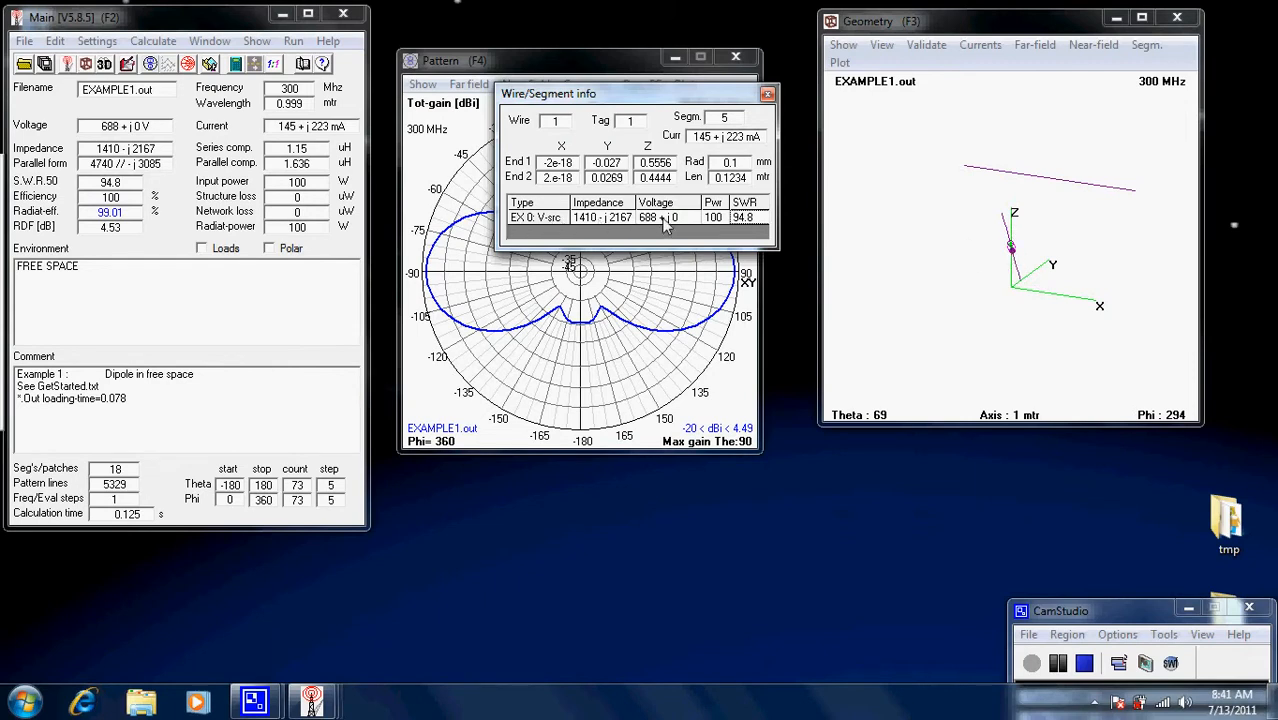
pyautogui.moveTo(732, 228)
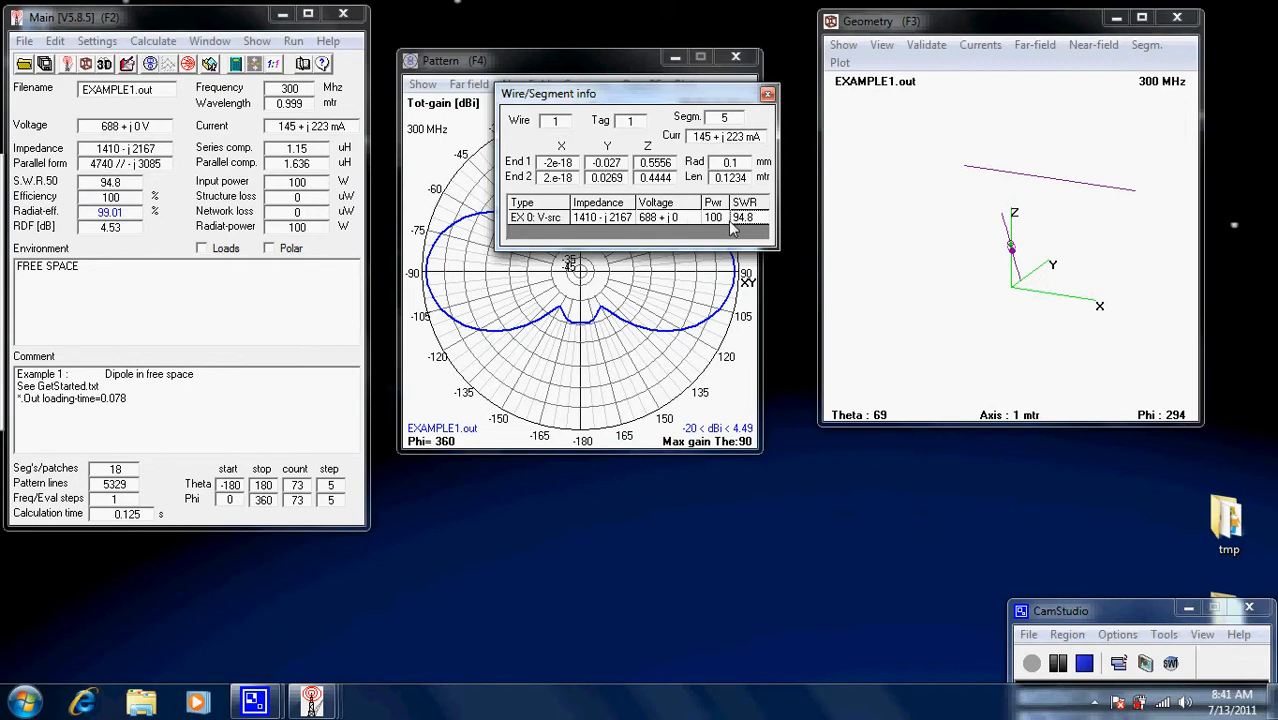
pyautogui.moveTo(660, 230)
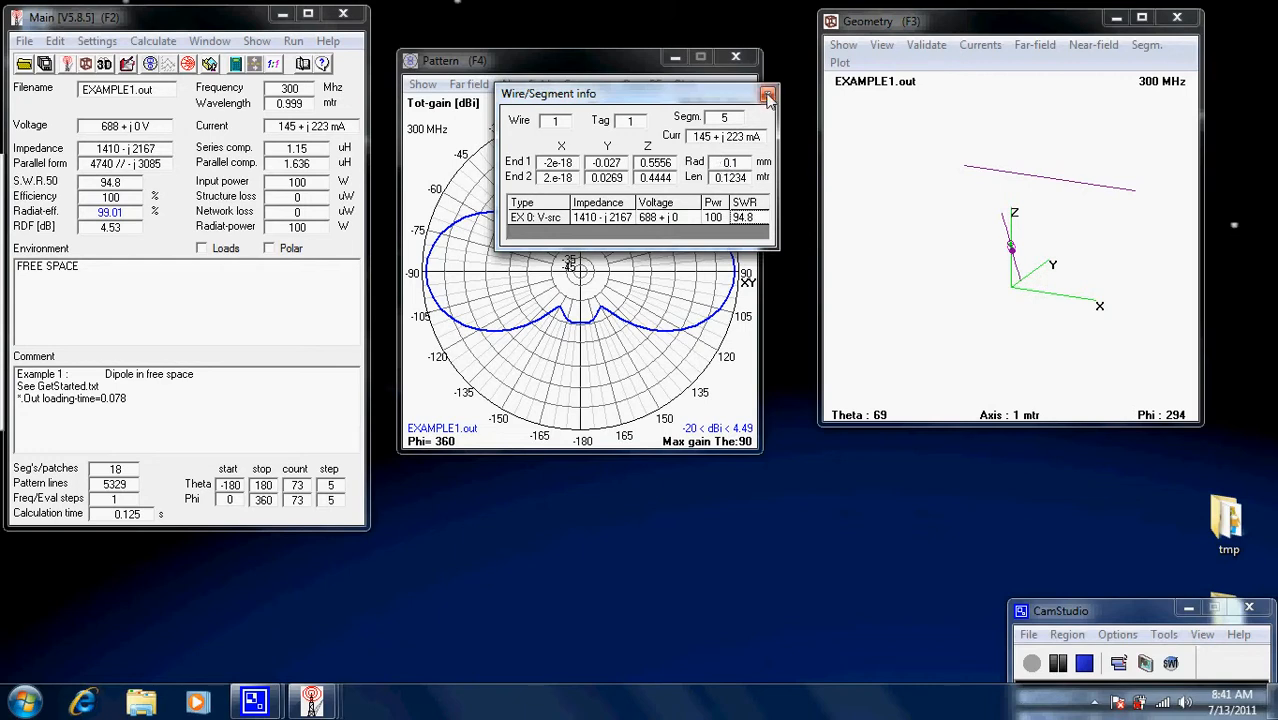
pyautogui.moveTo(764, 96)
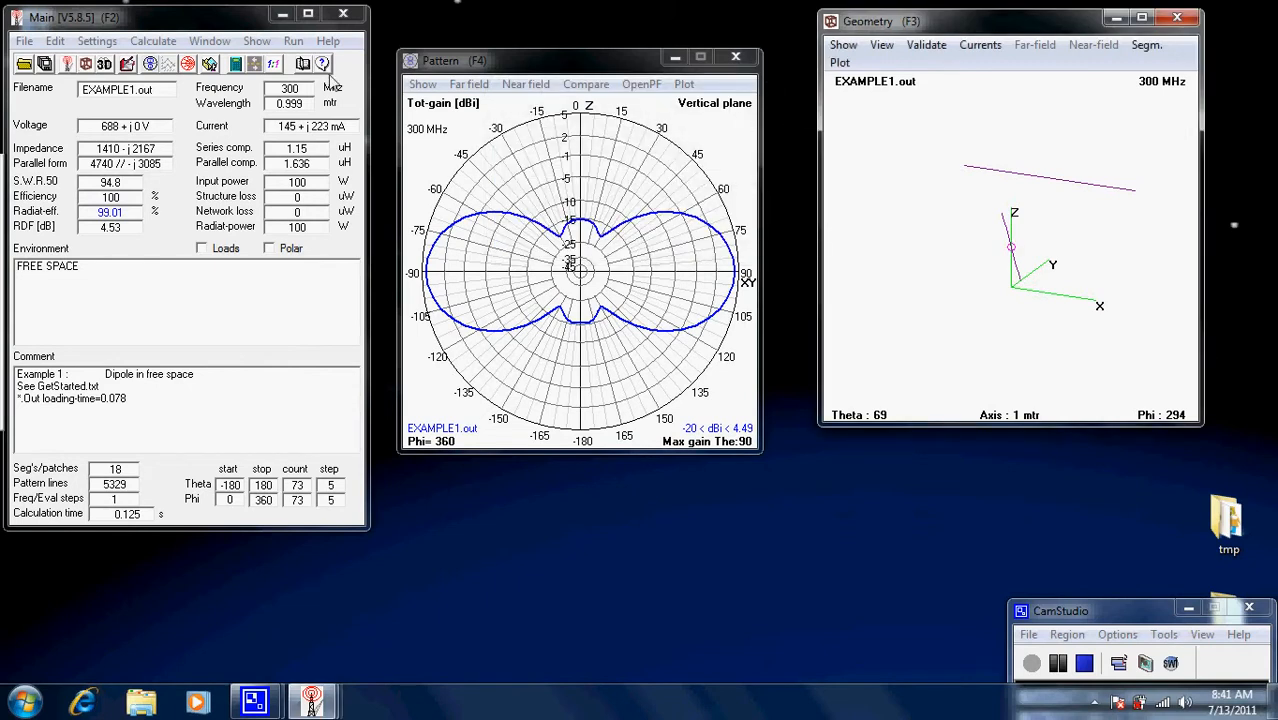
# View Example1.nec in Notepad and inspect the EX source and second GW wire lines
pyautogui.click(96, 40)
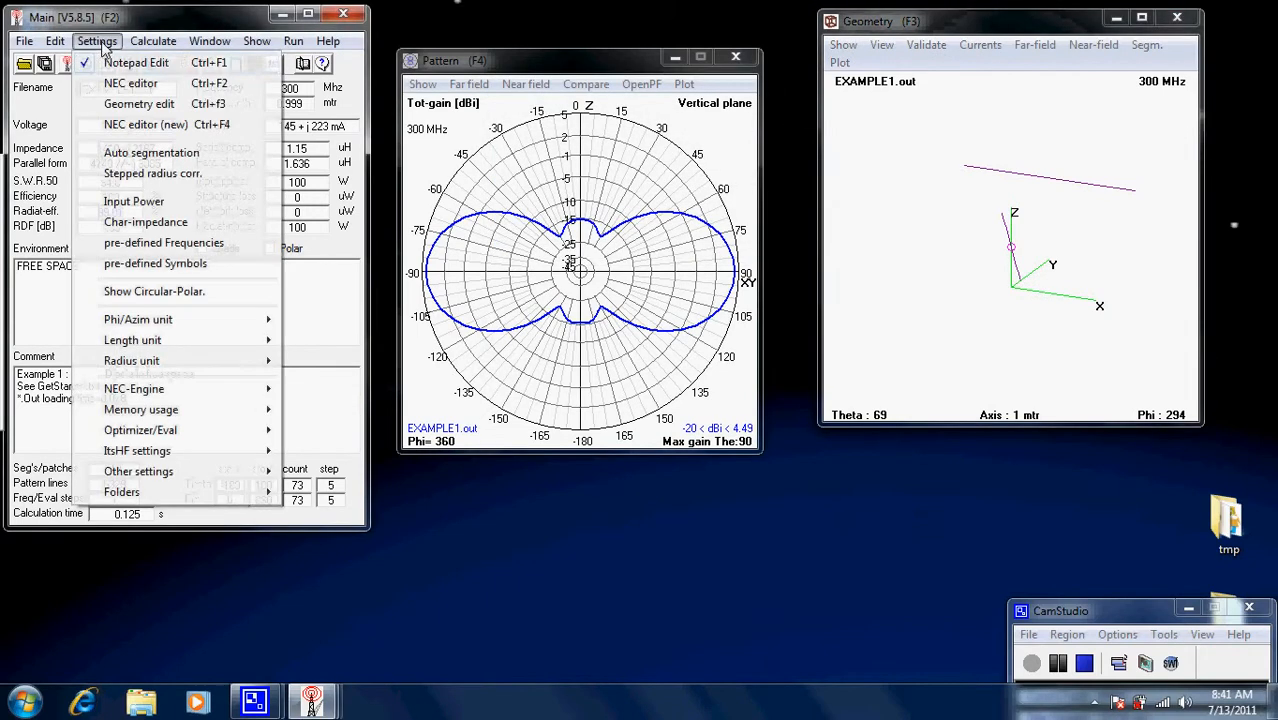
pyautogui.click(154, 40)
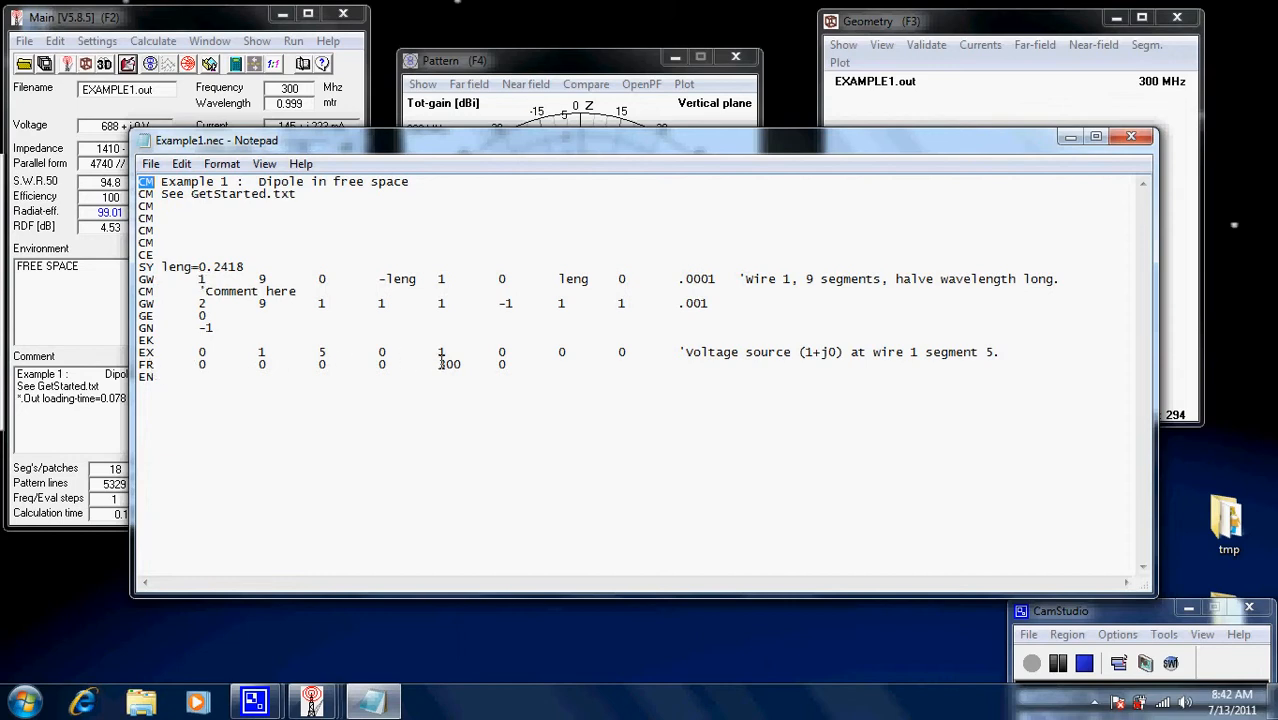
pyautogui.doubleClick(448, 364)
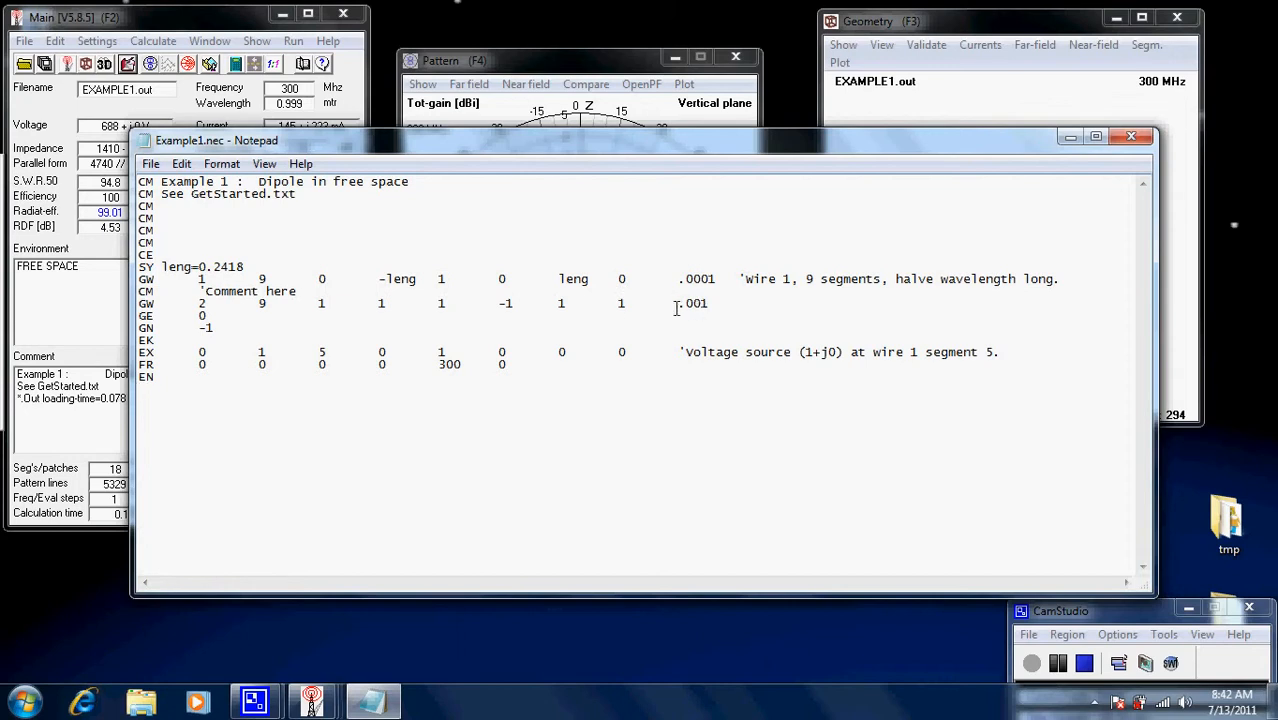
pyautogui.doubleClick(650, 304)
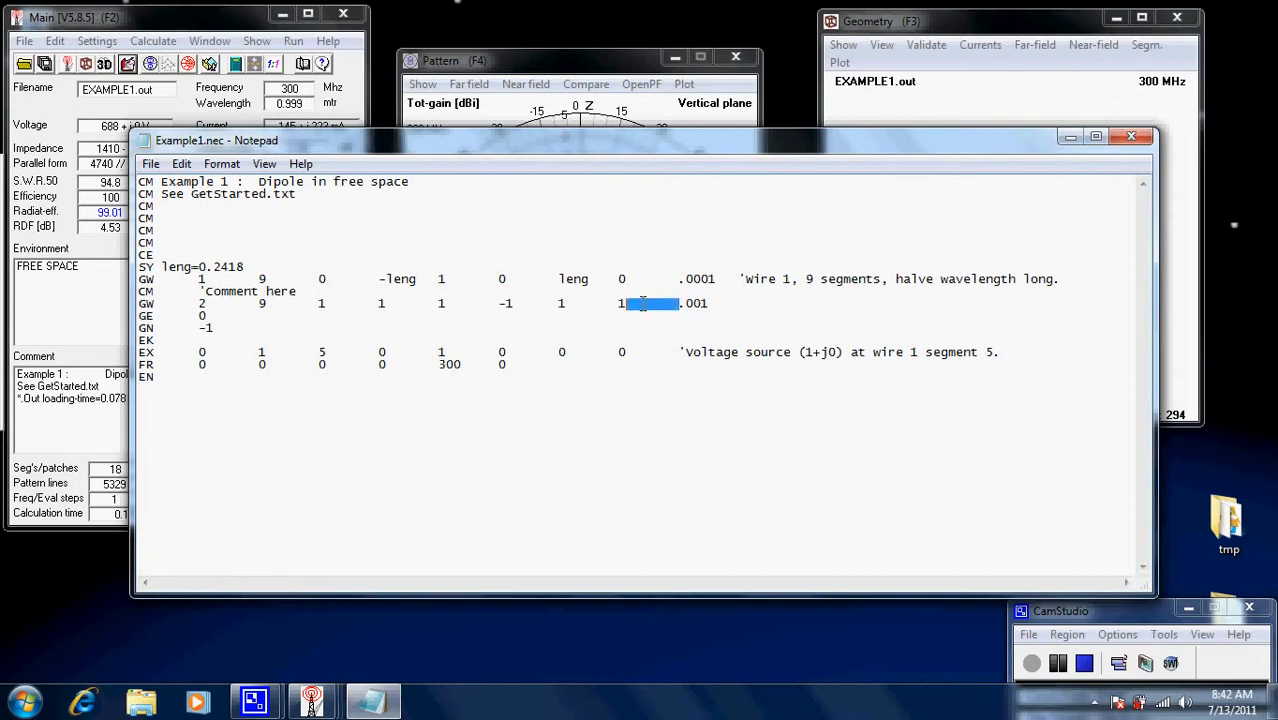
pyautogui.click(648, 304)
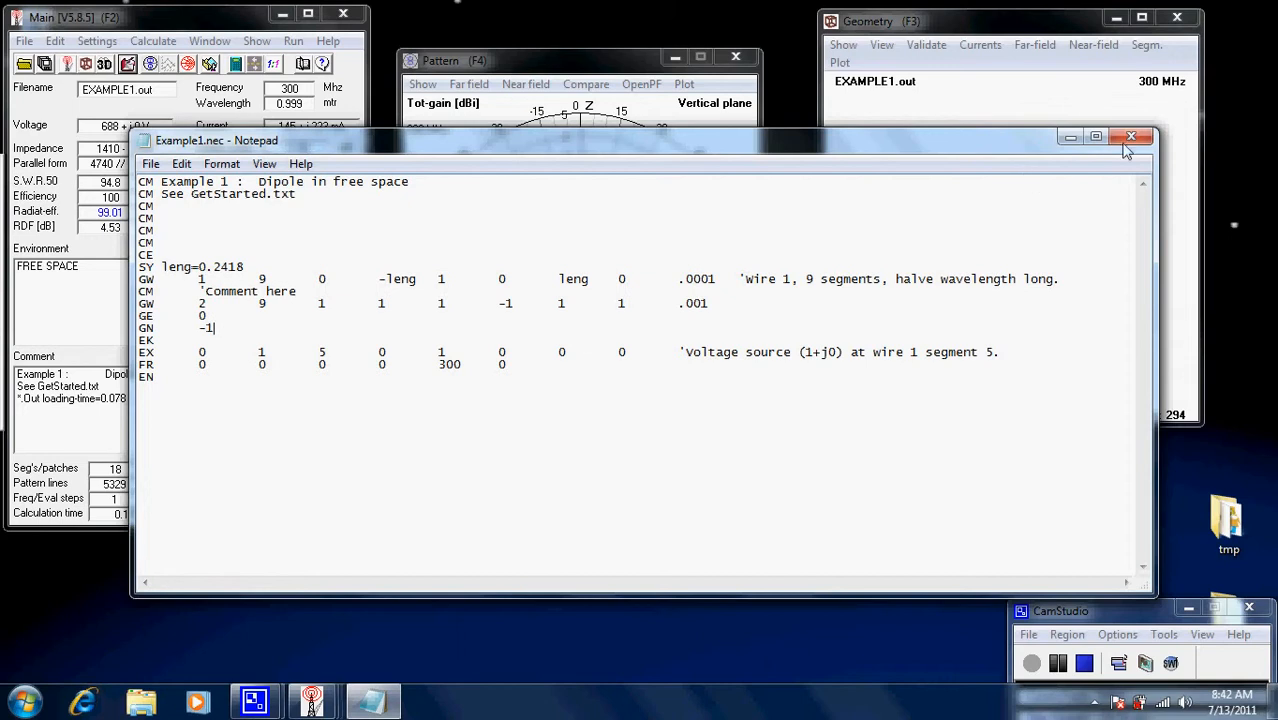
pyautogui.moveTo(1136, 144)
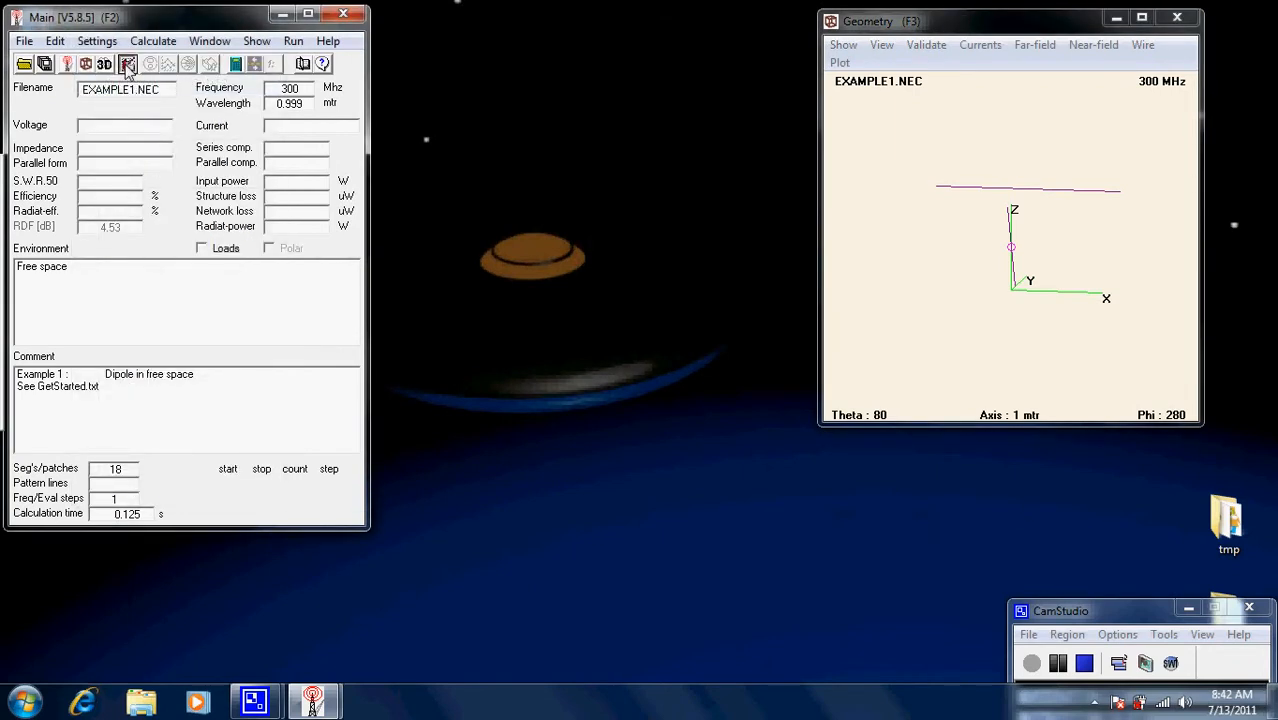
# Load Example1 in the NEC card editor with the second GW wire card selected
pyautogui.click(94, 40)
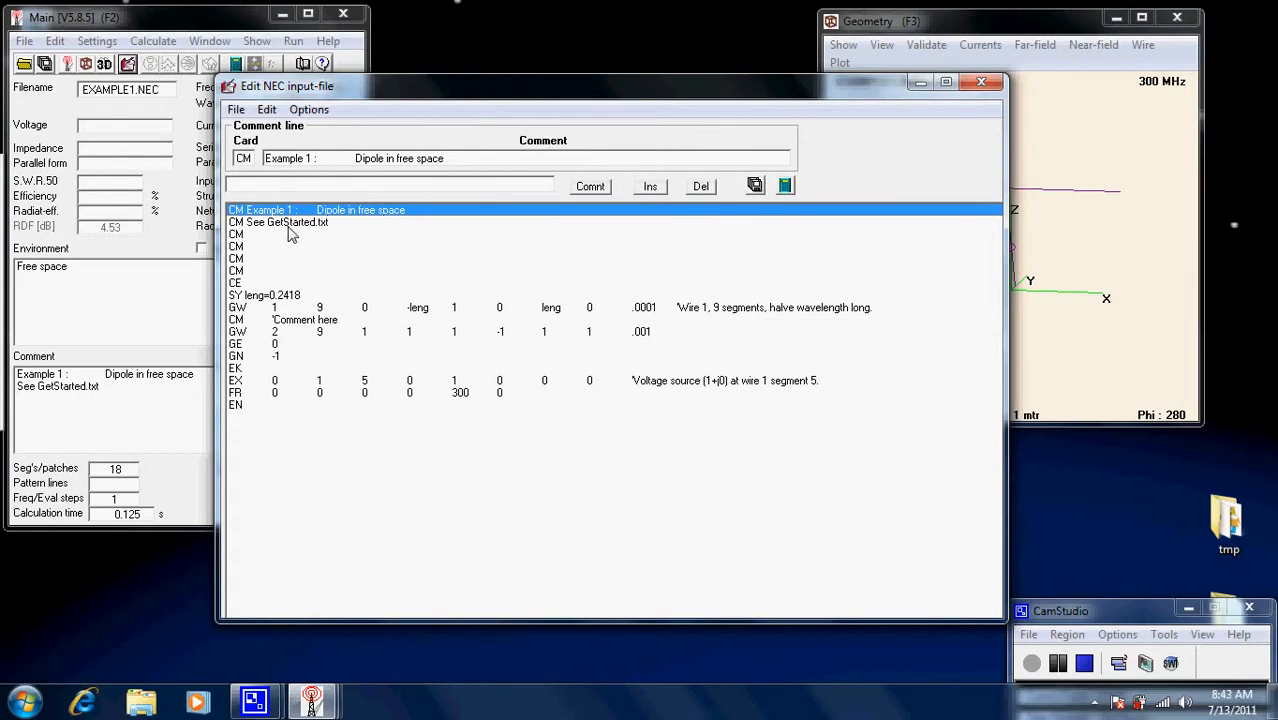
pyautogui.moveTo(248, 340)
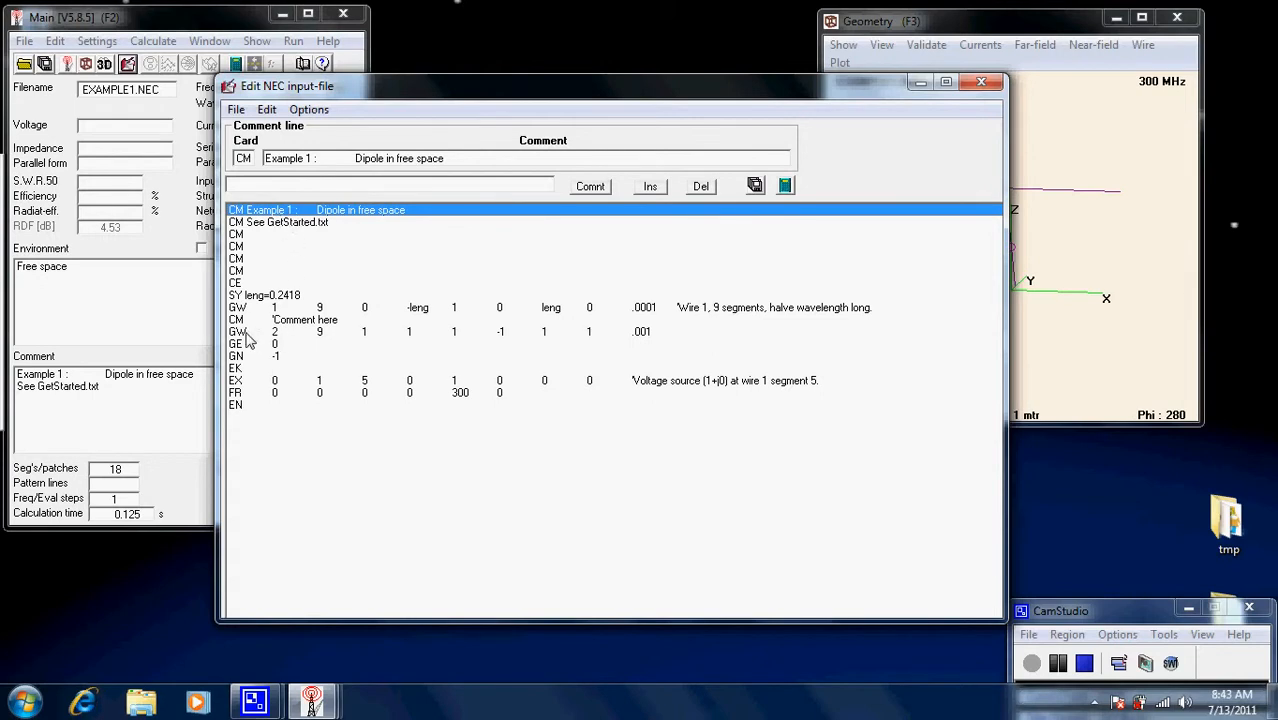
pyautogui.click(238, 332)
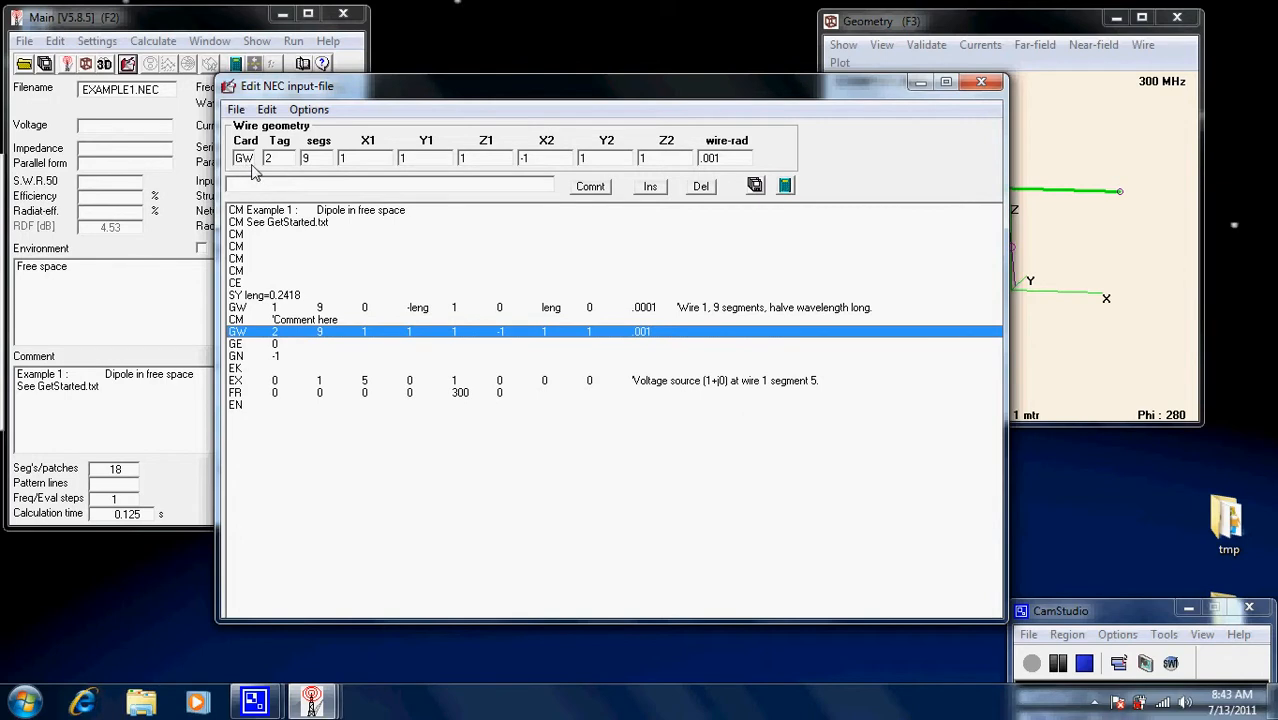
pyautogui.moveTo(284, 164)
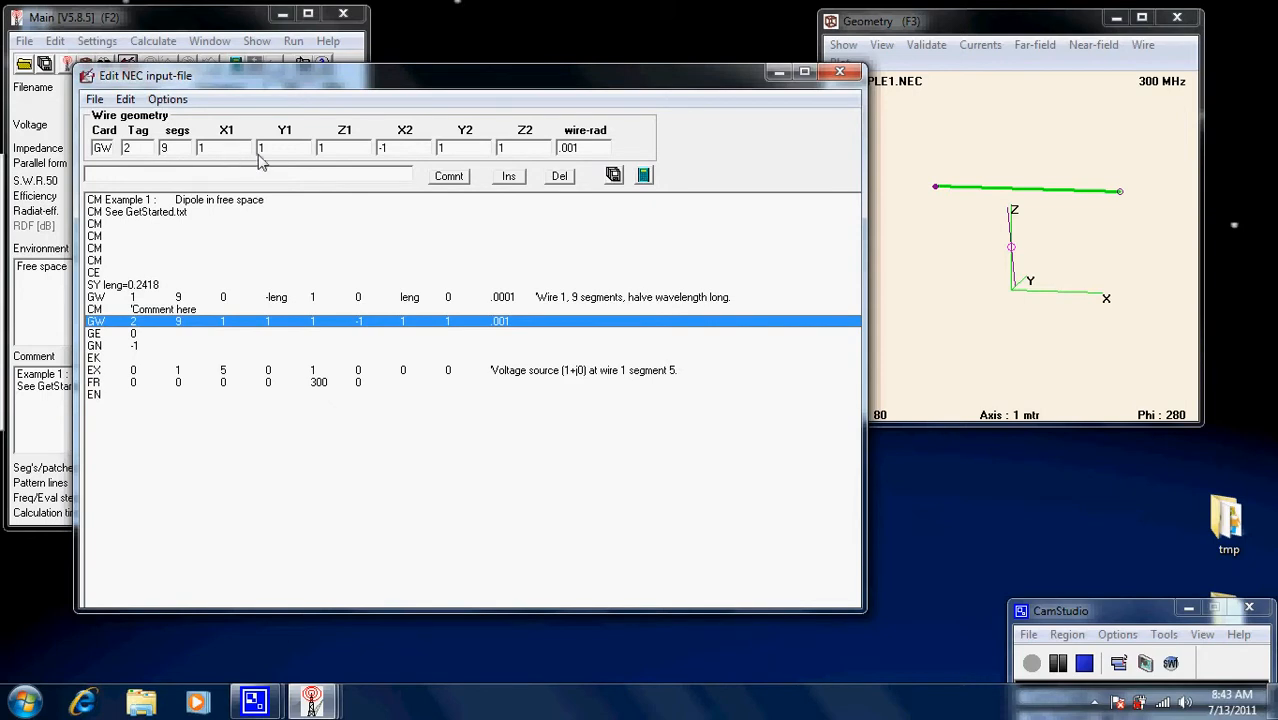
pyautogui.moveTo(748, 200)
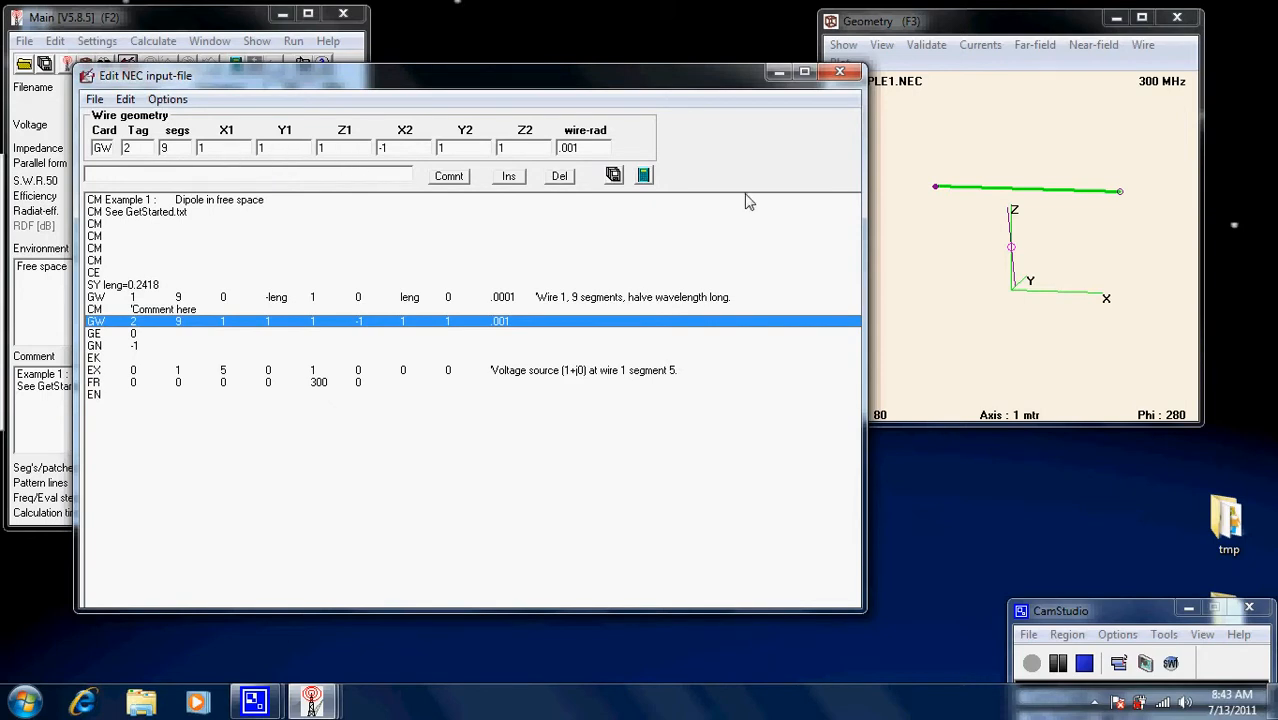
pyautogui.moveTo(936, 198)
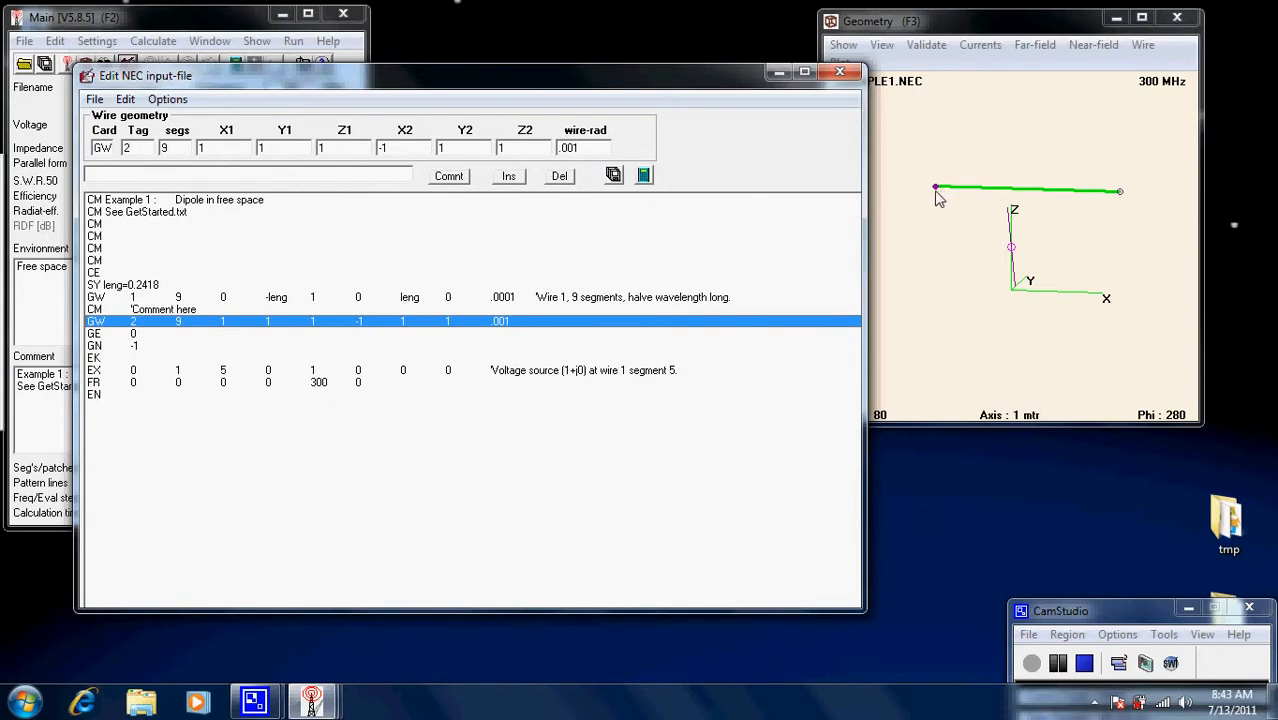
pyautogui.moveTo(1148, 204)
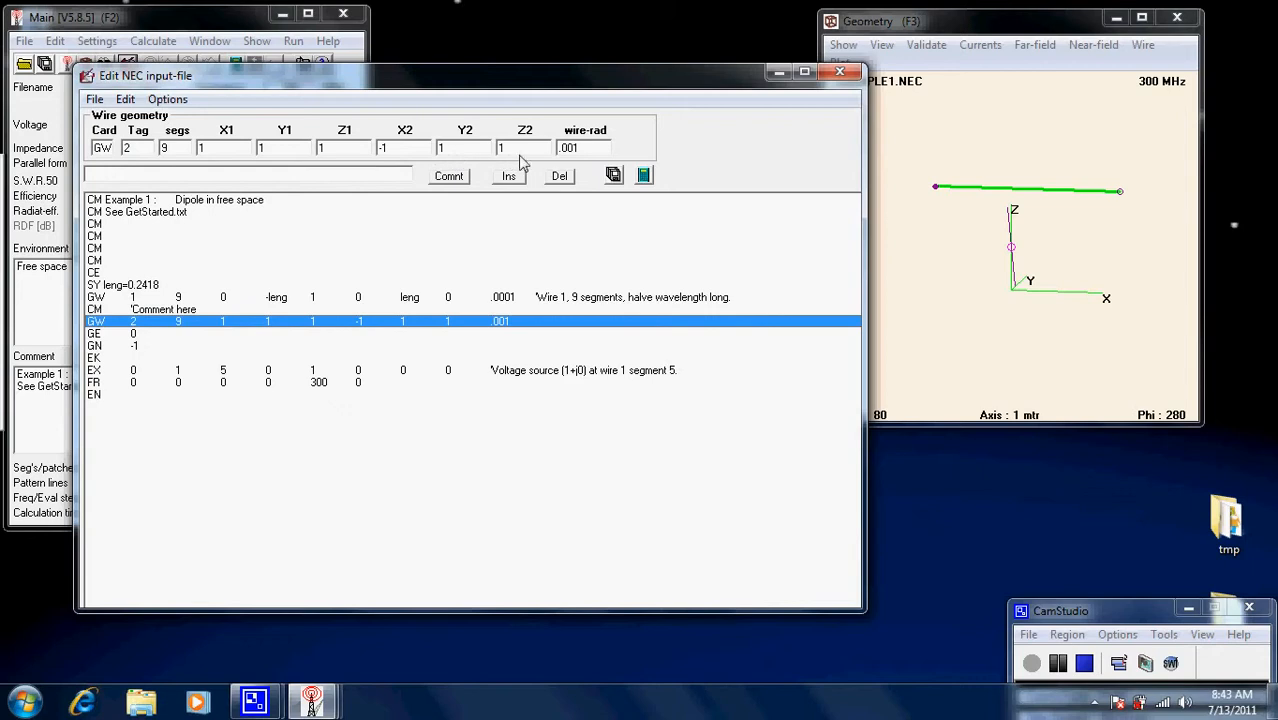
pyautogui.moveTo(1118, 214)
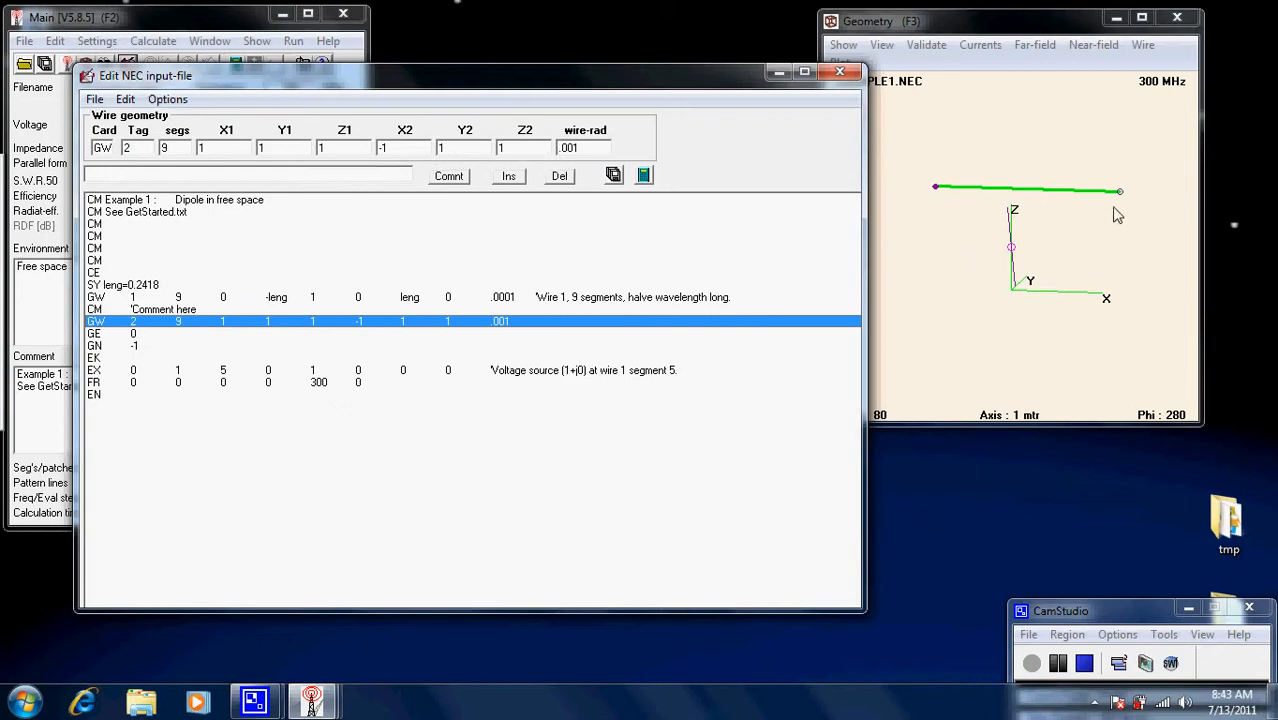
pyautogui.moveTo(1130, 200)
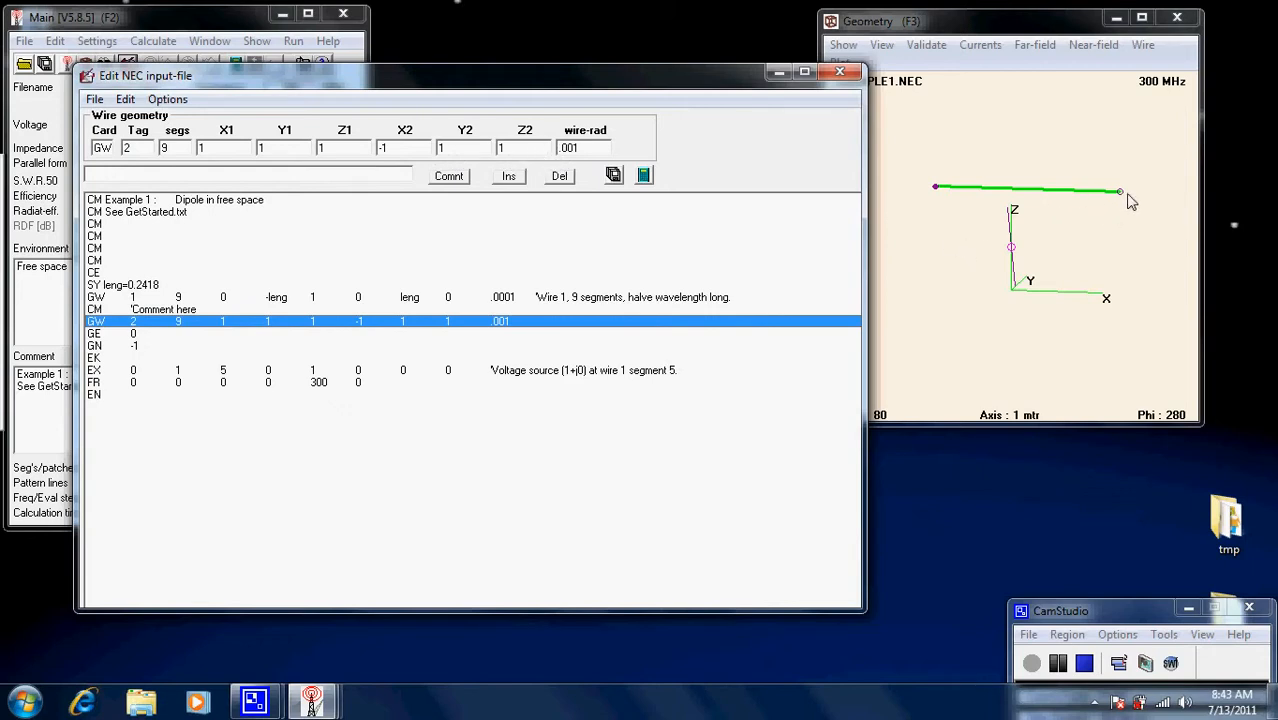
pyautogui.moveTo(578, 158)
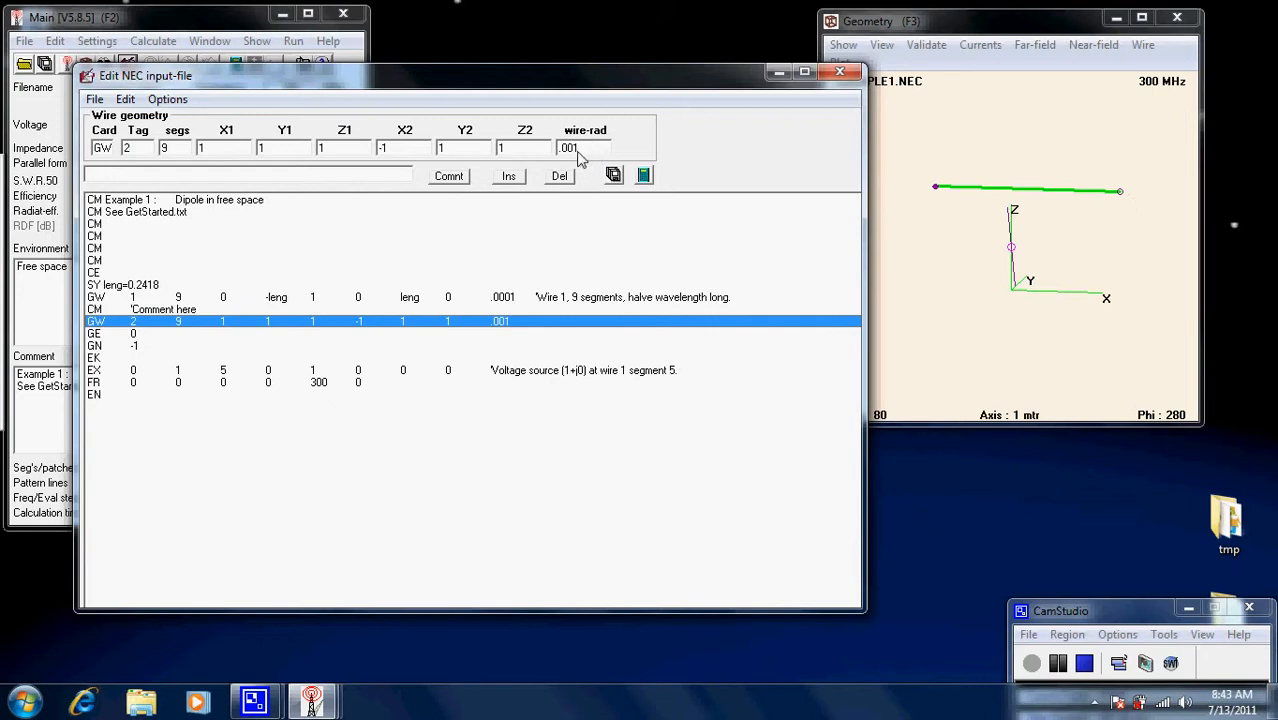
pyautogui.moveTo(592, 156)
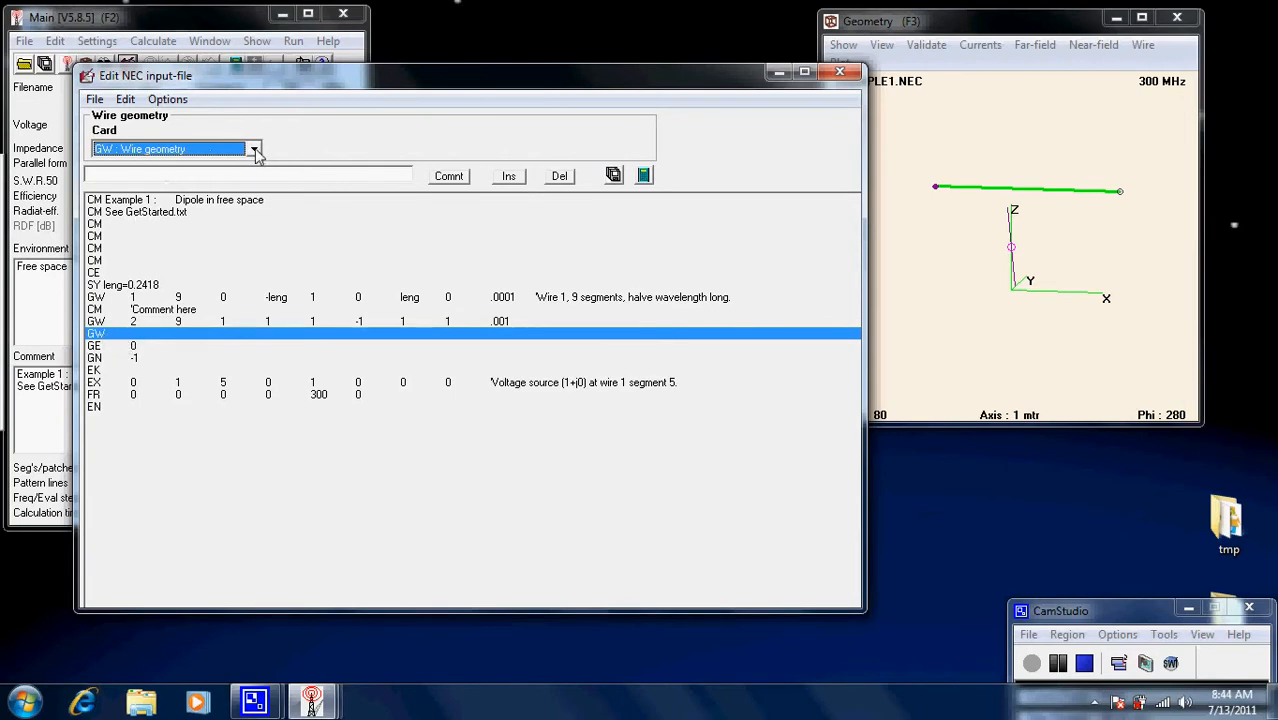
# Make the new line a CM comment card reading "what ever we wish to say"
pyautogui.click(256, 148)
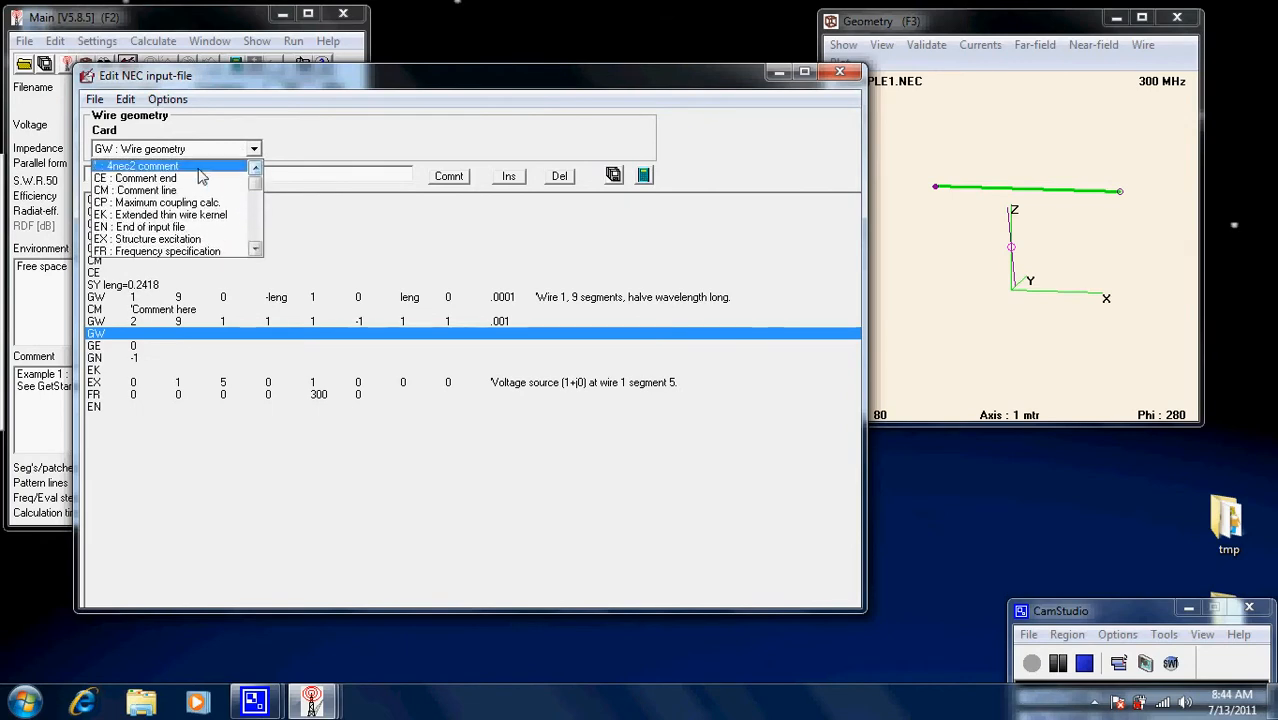
pyautogui.click(136, 190)
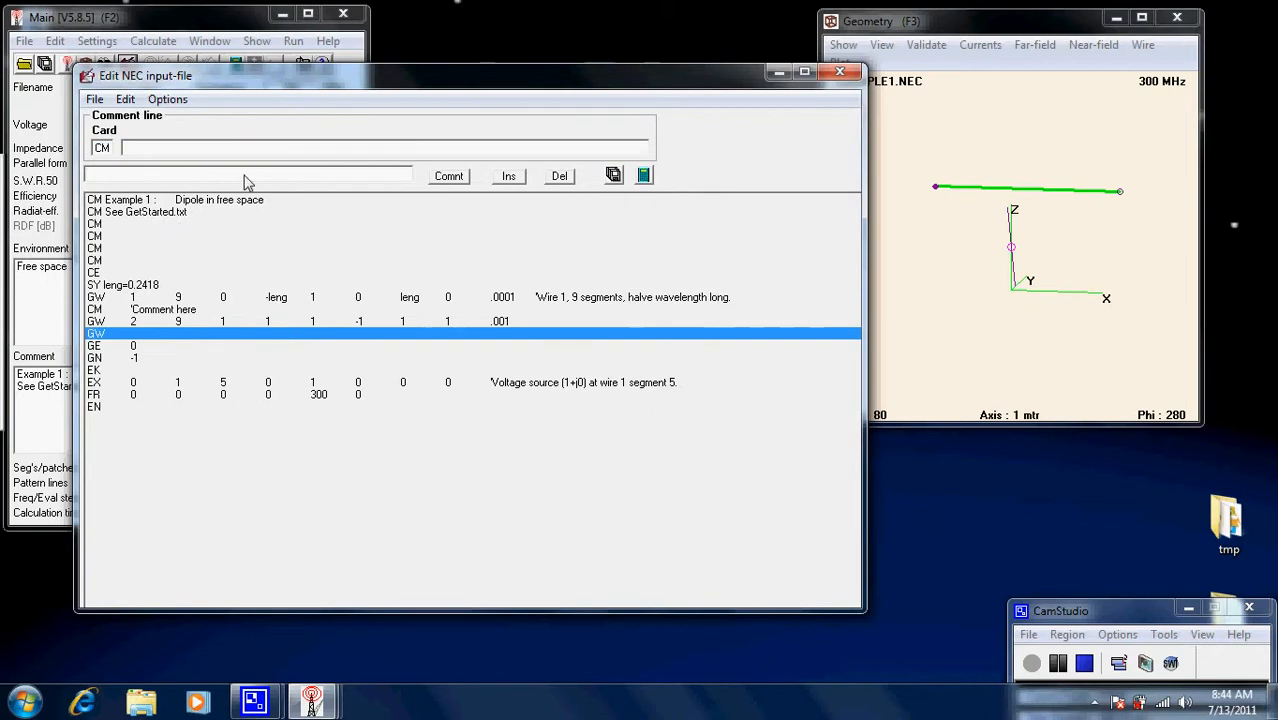
pyautogui.moveTo(190, 150)
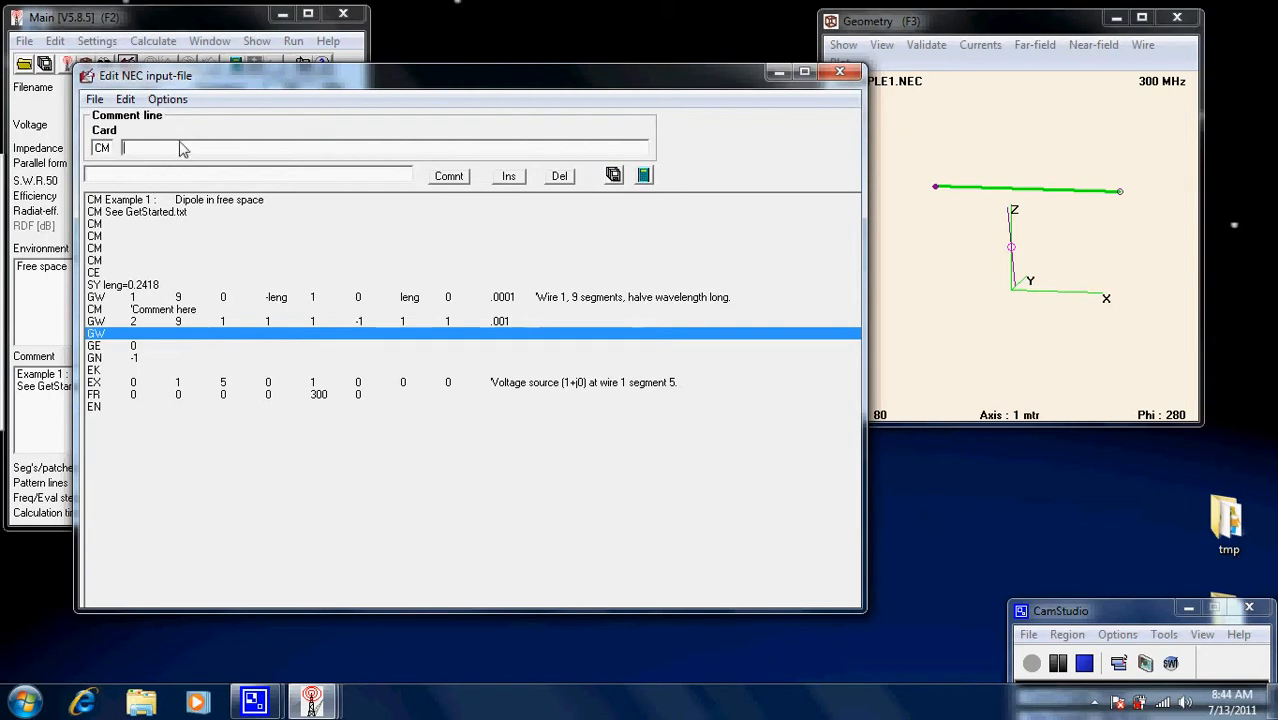
pyautogui.write('what')
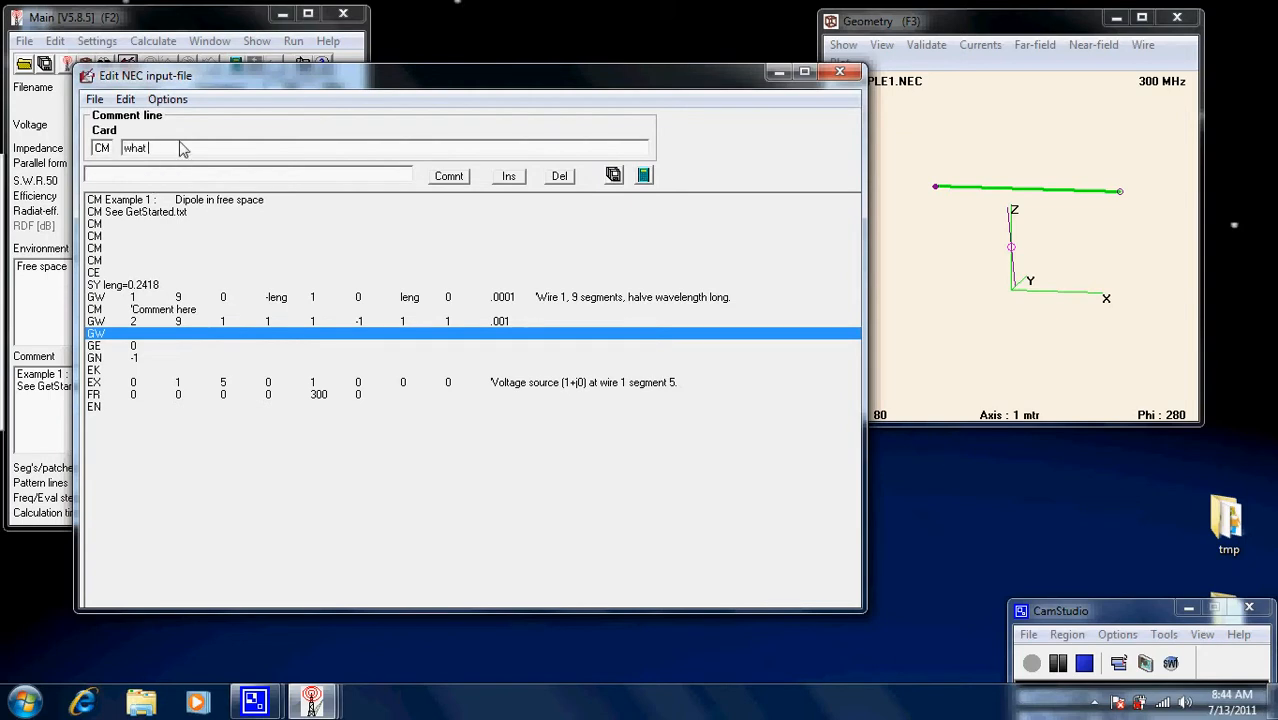
pyautogui.write('ever w')
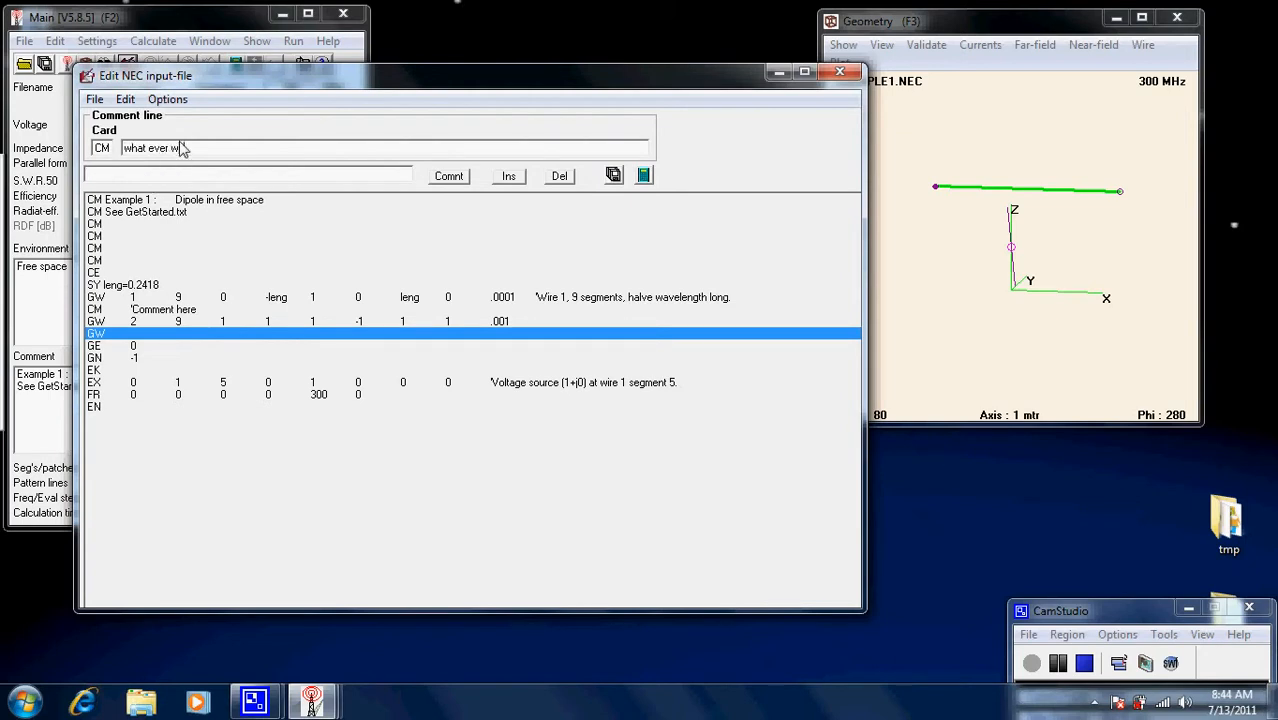
pyautogui.write('wish to s')
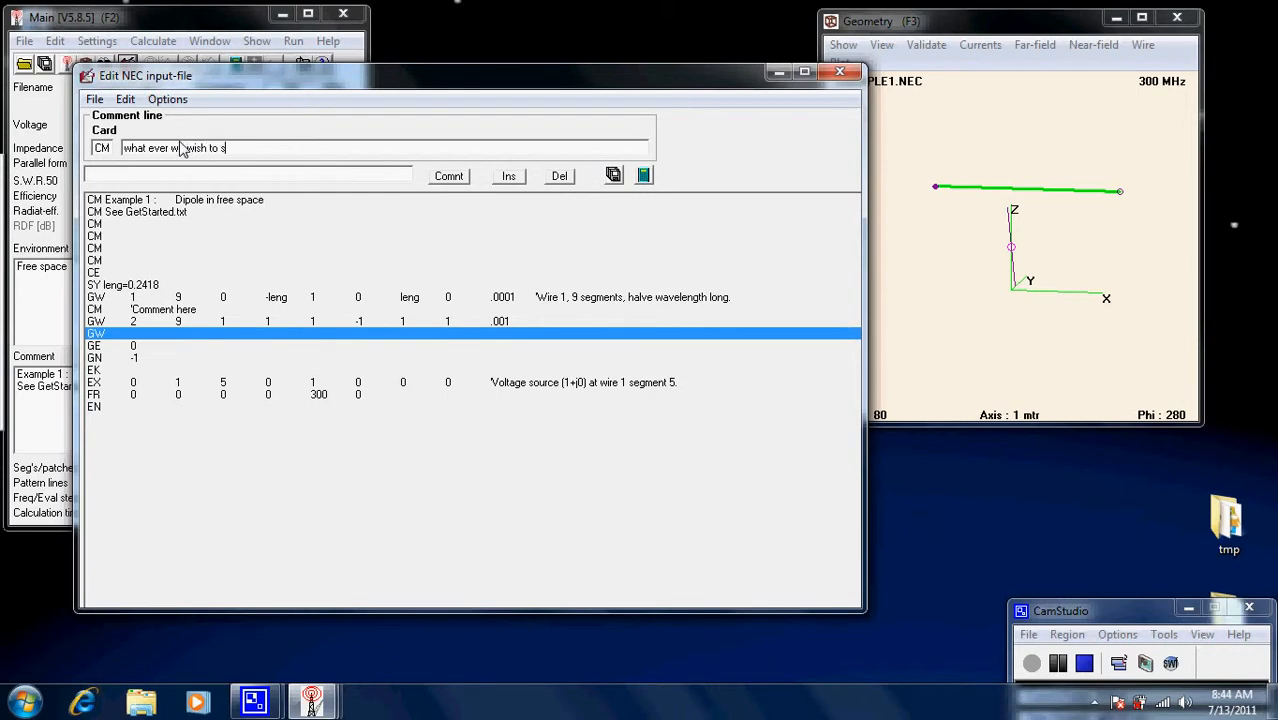
pyautogui.write('ay')
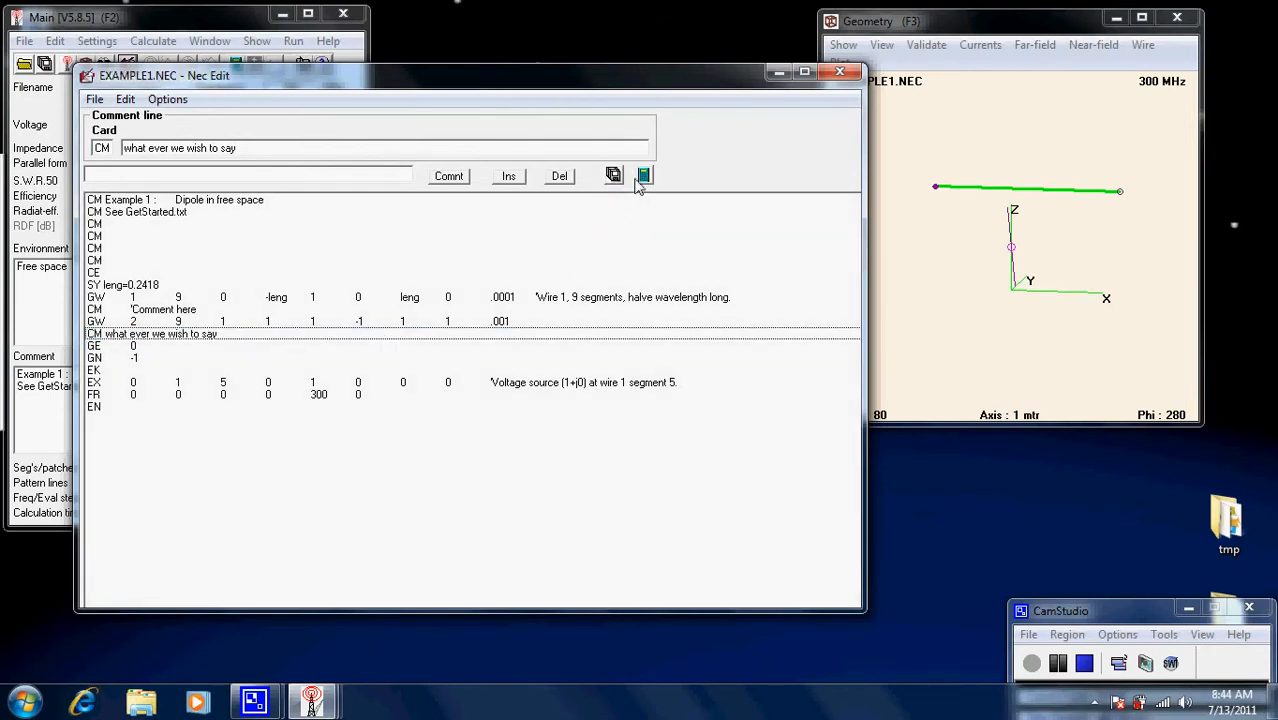
pyautogui.moveTo(644, 176)
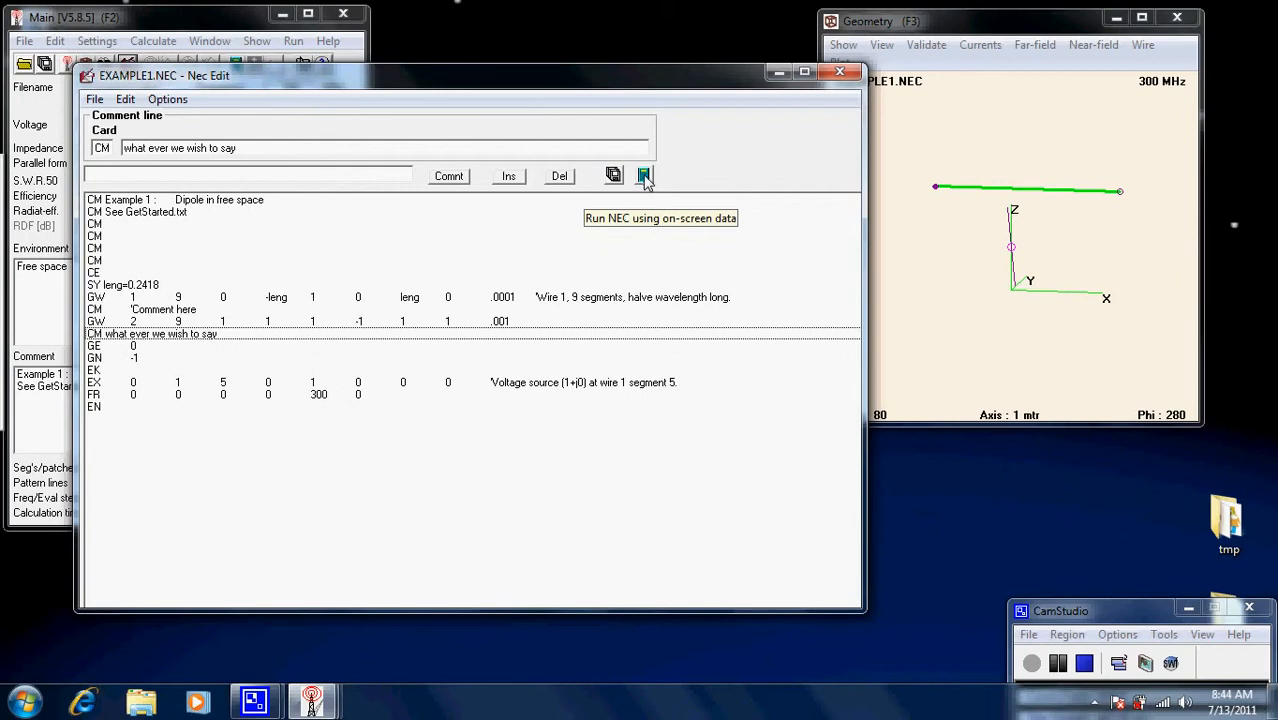
# Run NEC on the edited model and generate the far-field pattern
pyautogui.click(644, 176)
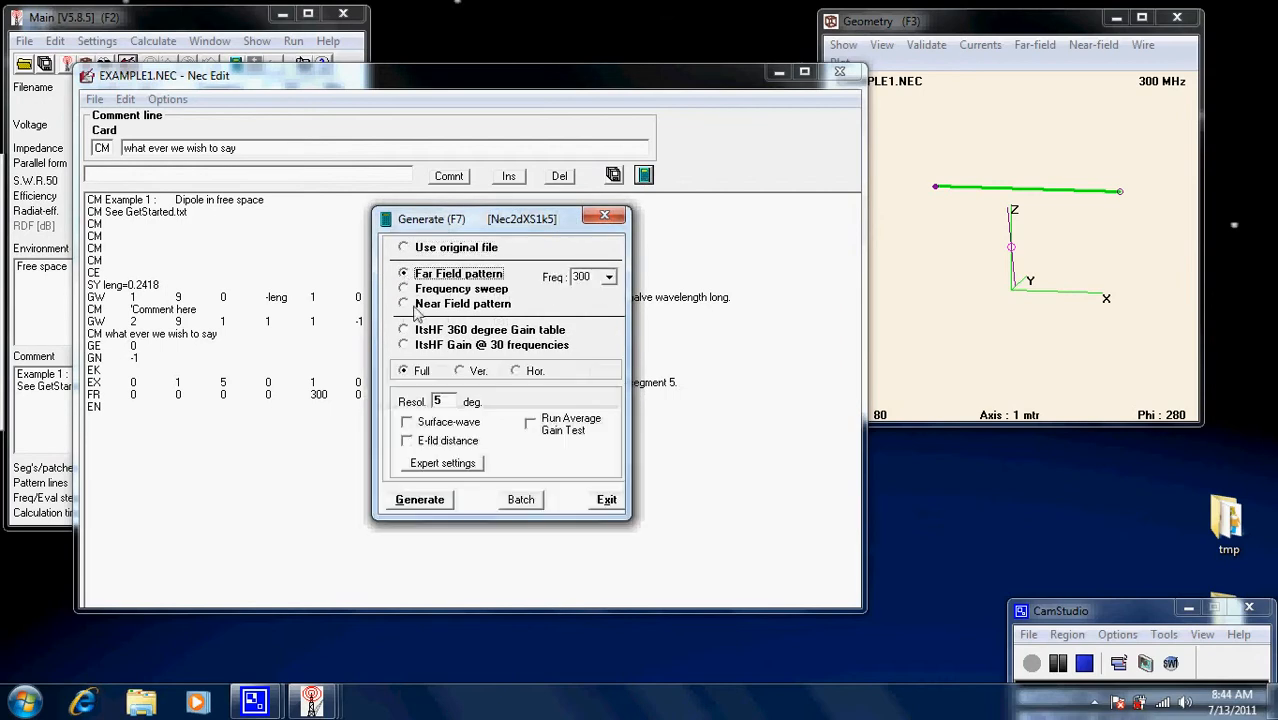
pyautogui.click(418, 500)
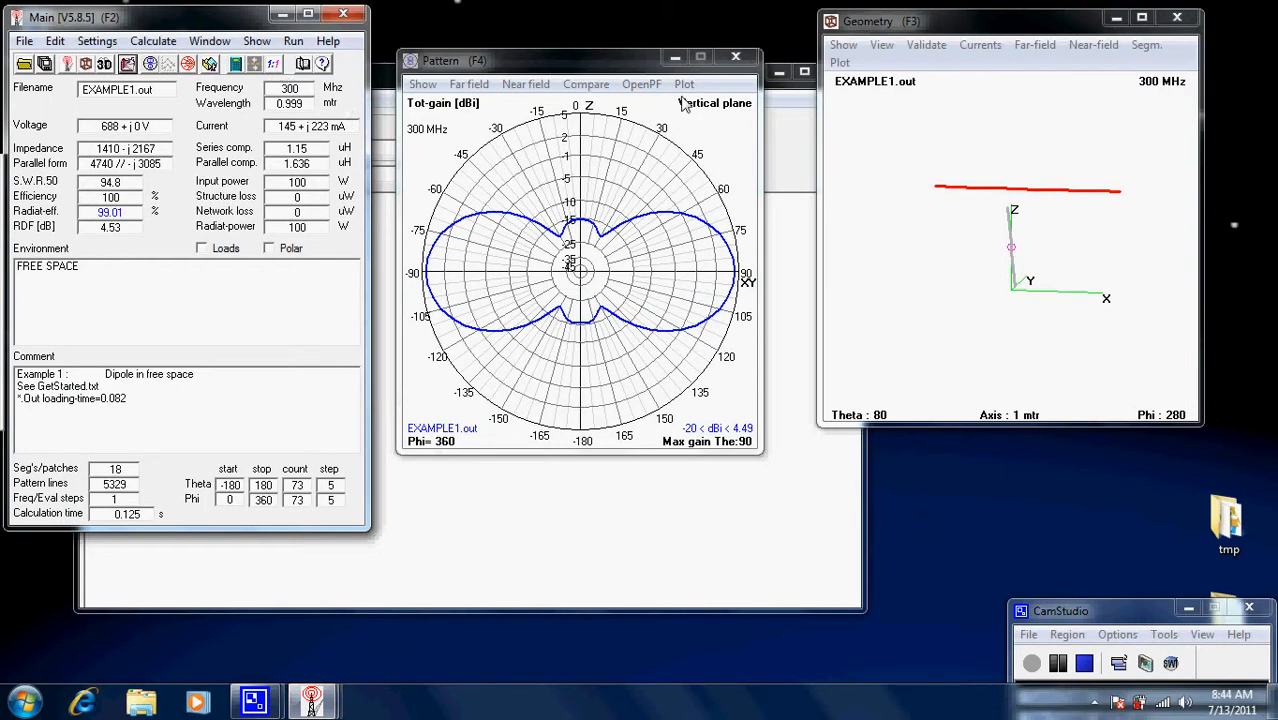
pyautogui.moveTo(720, 90)
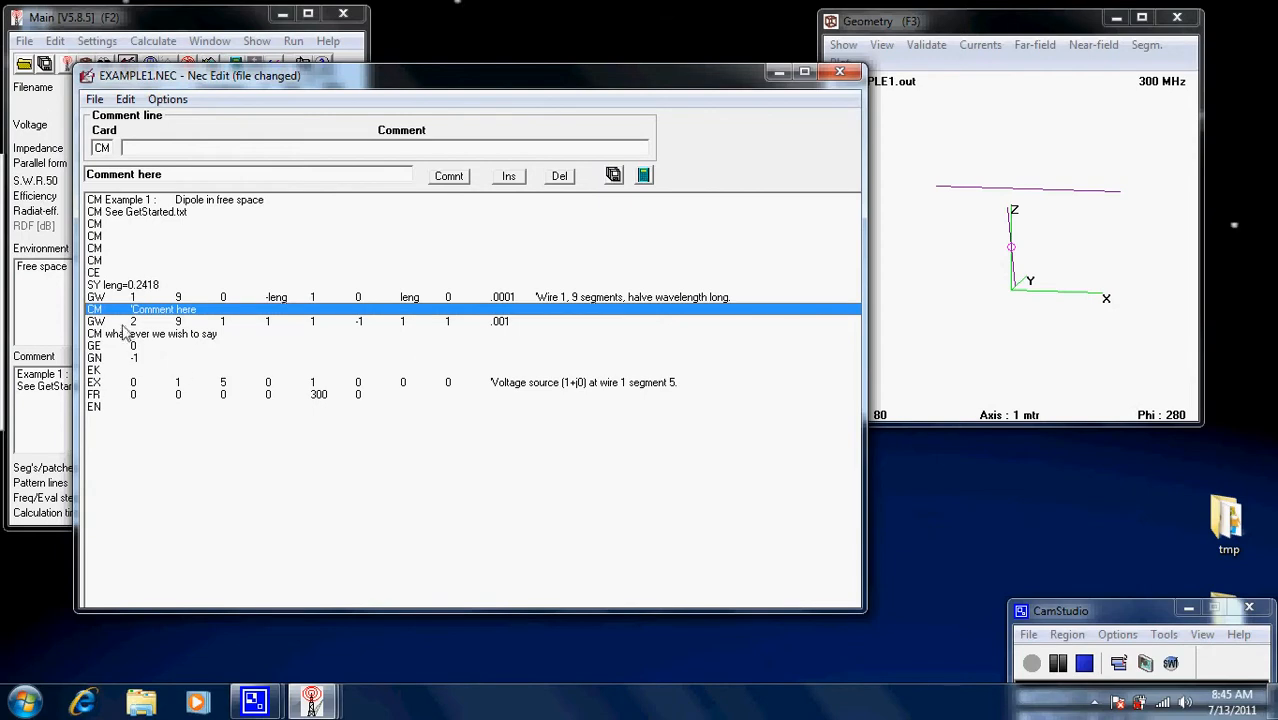
pyautogui.moveTo(646, 220)
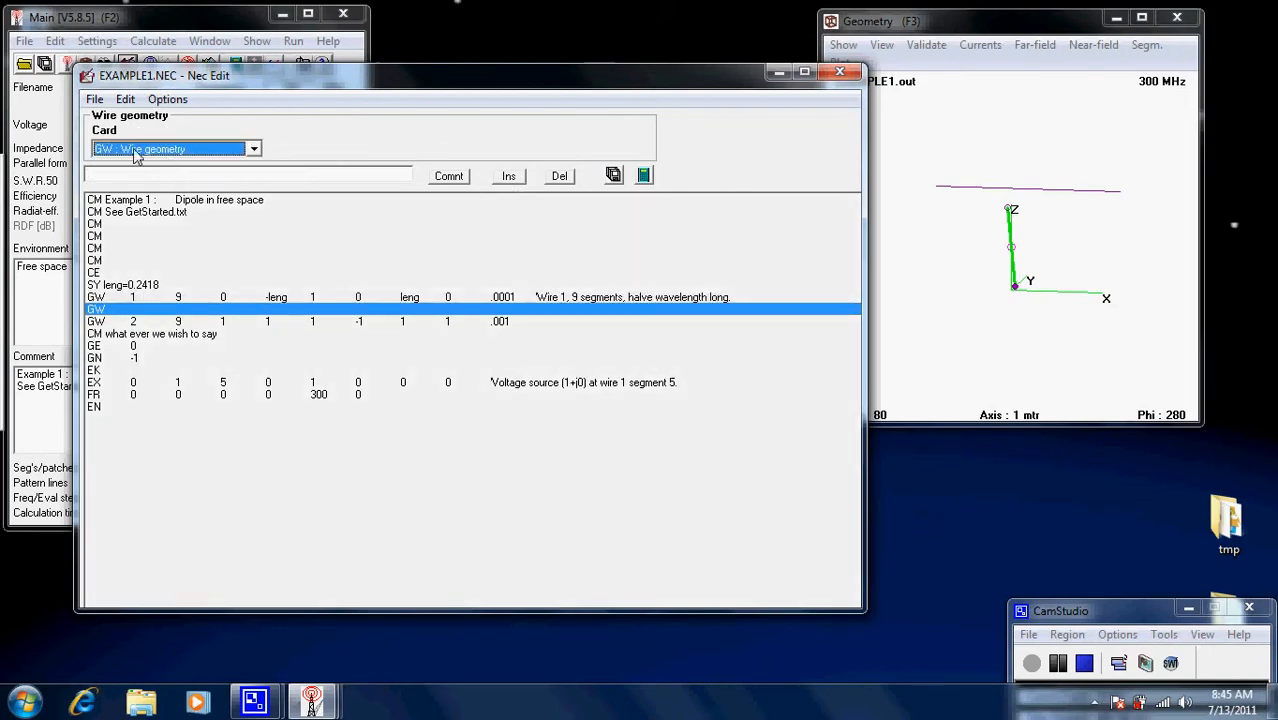
# Delete the extra wire line leaving one GW card, then start Run NEC
pyautogui.click(256, 148)
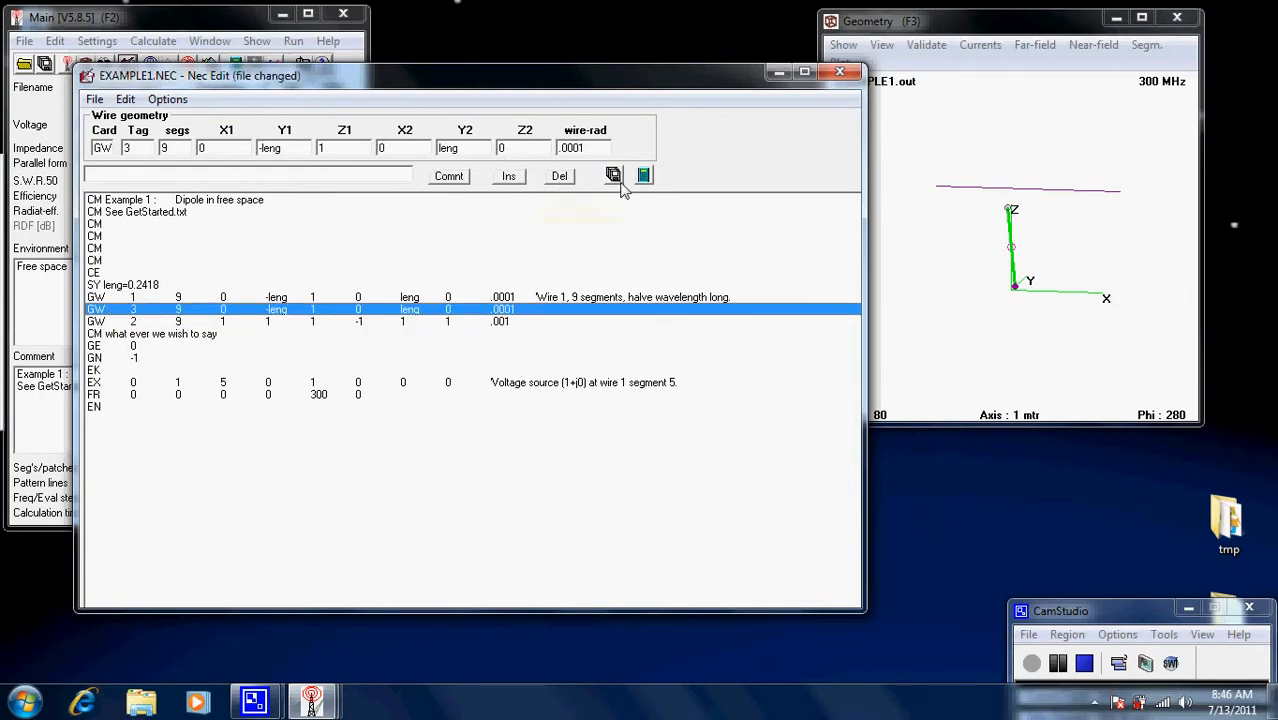
pyautogui.moveTo(560, 176)
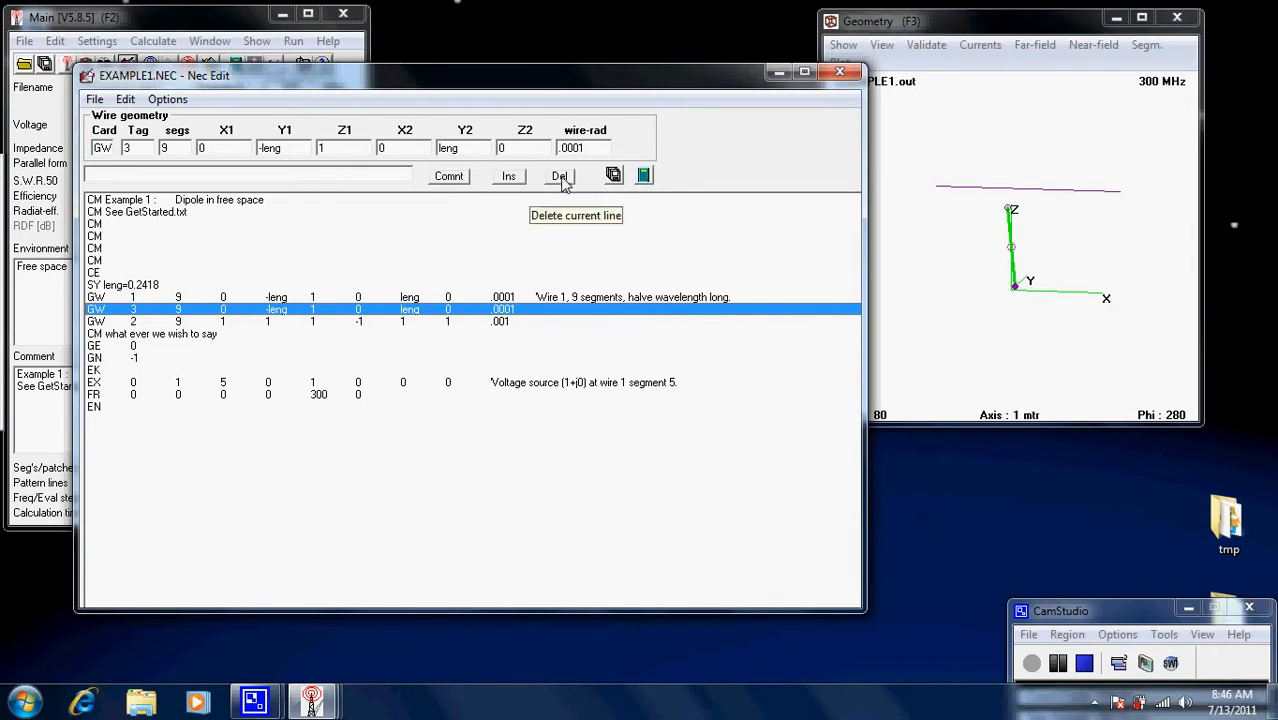
pyautogui.click(560, 176)
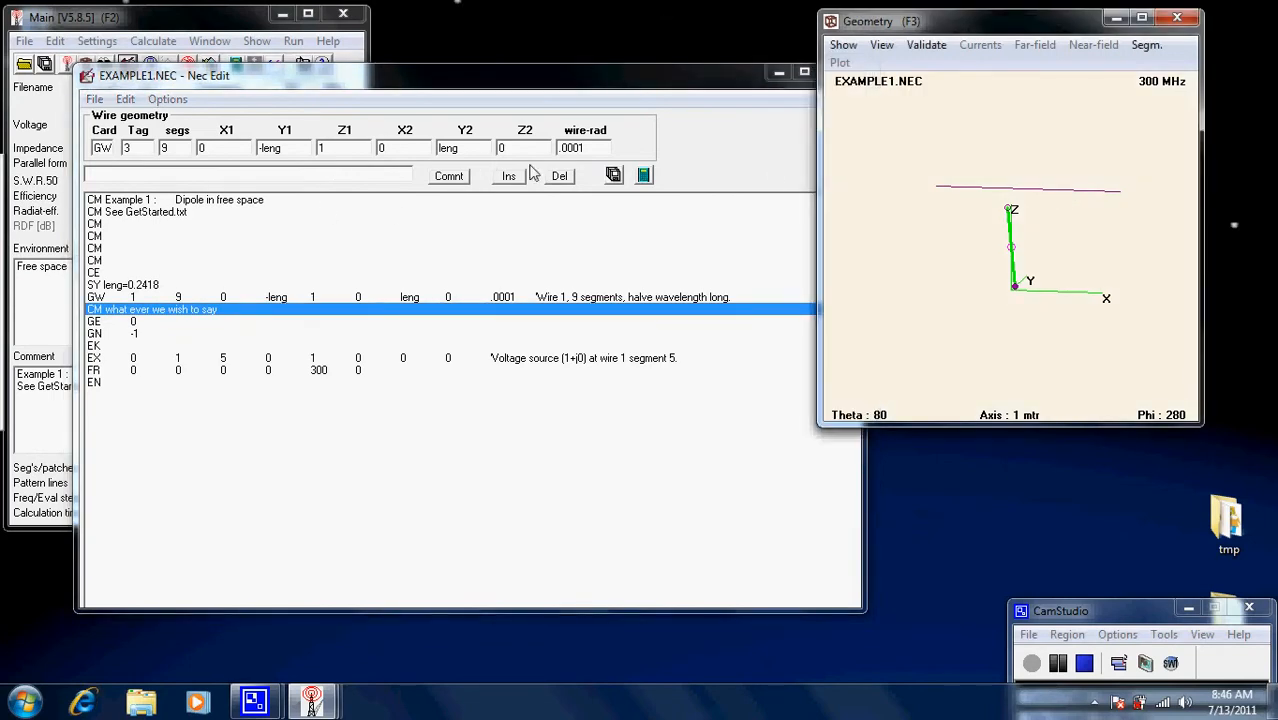
pyautogui.click(642, 176)
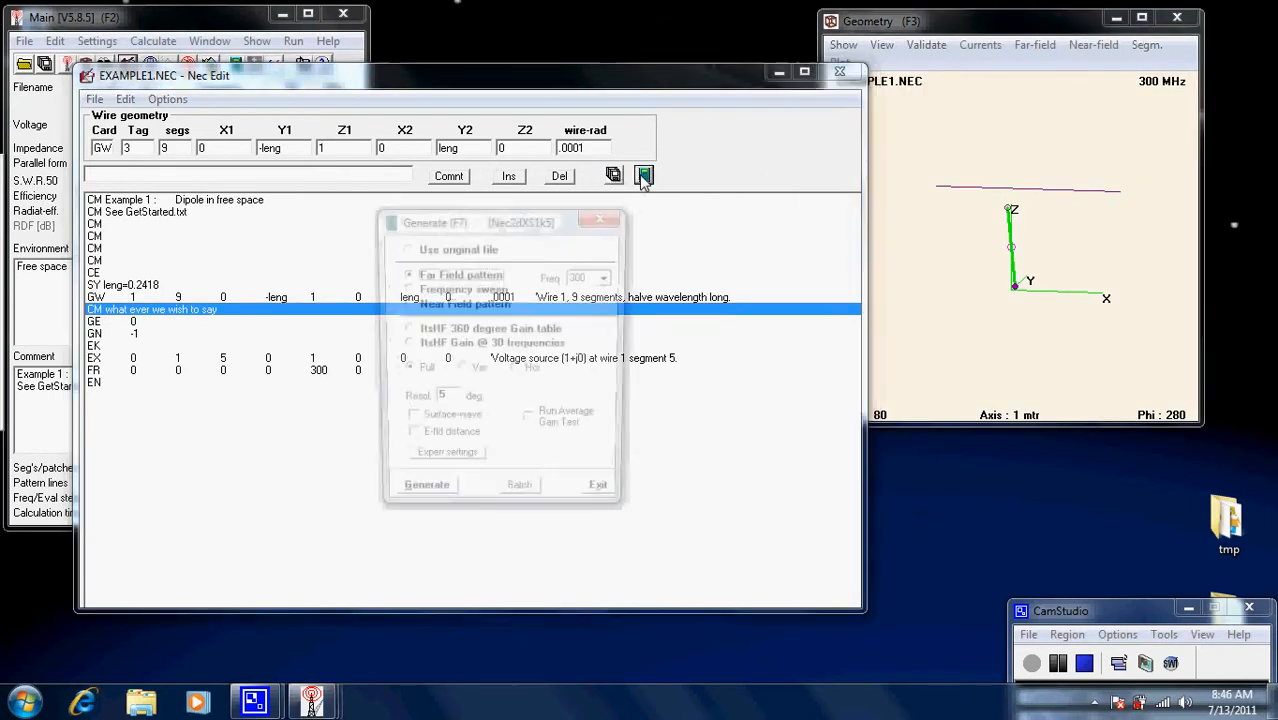
# Exit the Generate dialog without calculating
pyautogui.click(426, 486)
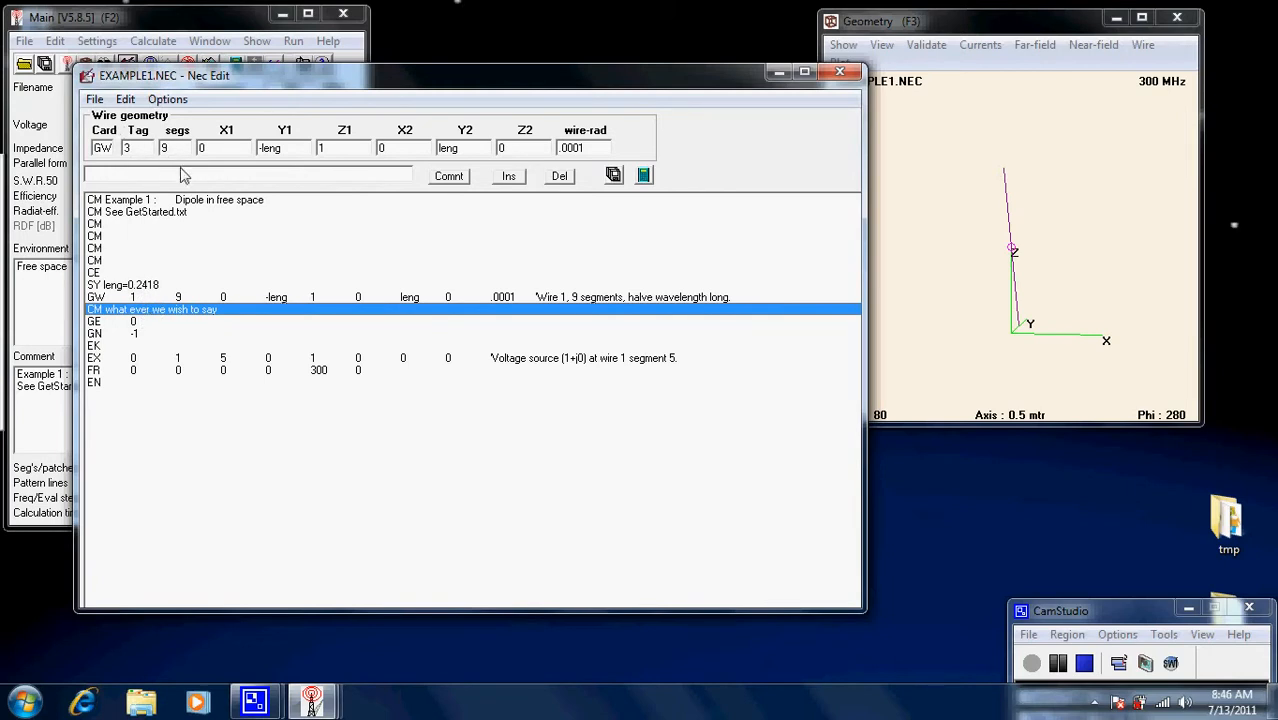
pyautogui.moveTo(610, 192)
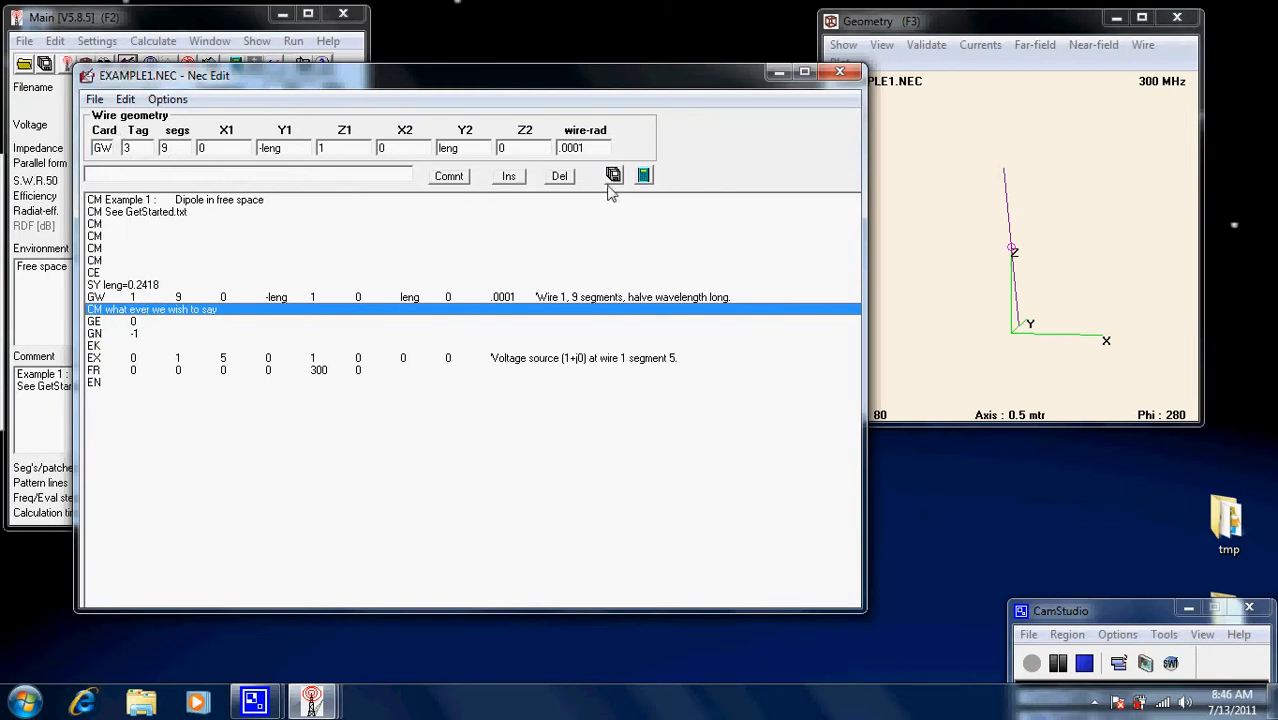
pyautogui.moveTo(838, 78)
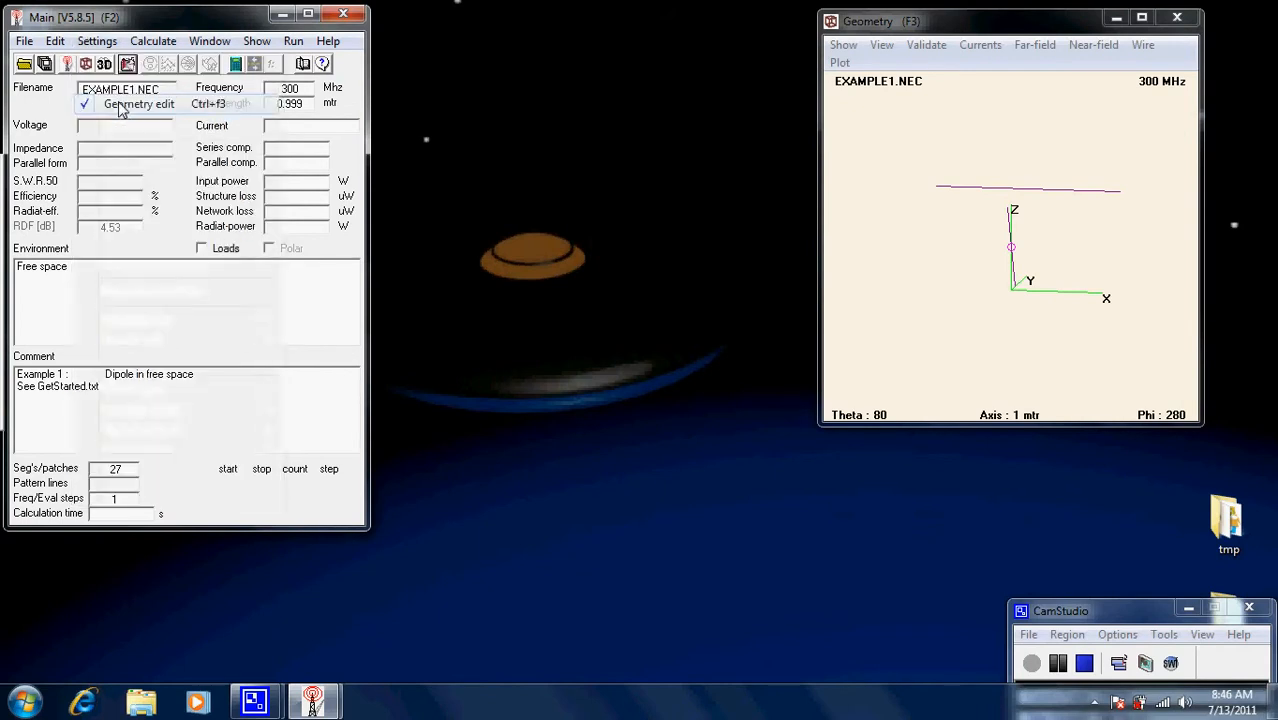
# Delete the horizontal and vertical wires in the geometry editor, leaving only the axes
pyautogui.click(124, 108)
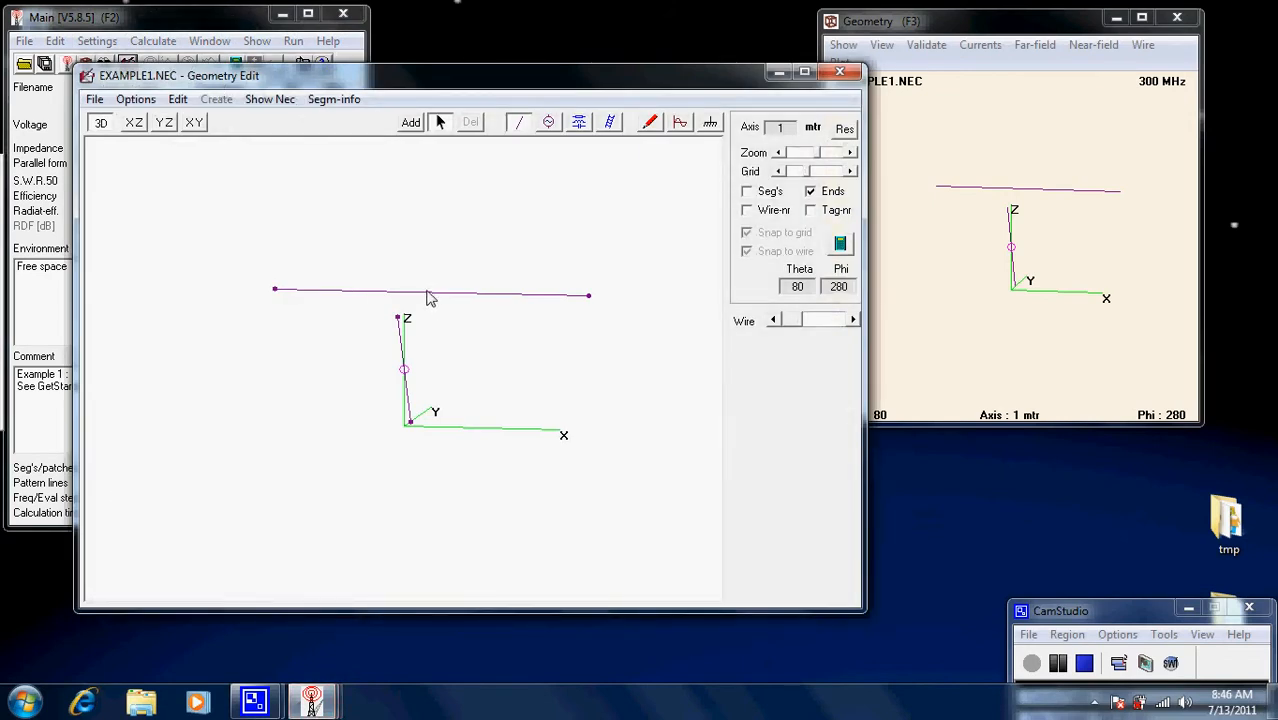
pyautogui.click(430, 292)
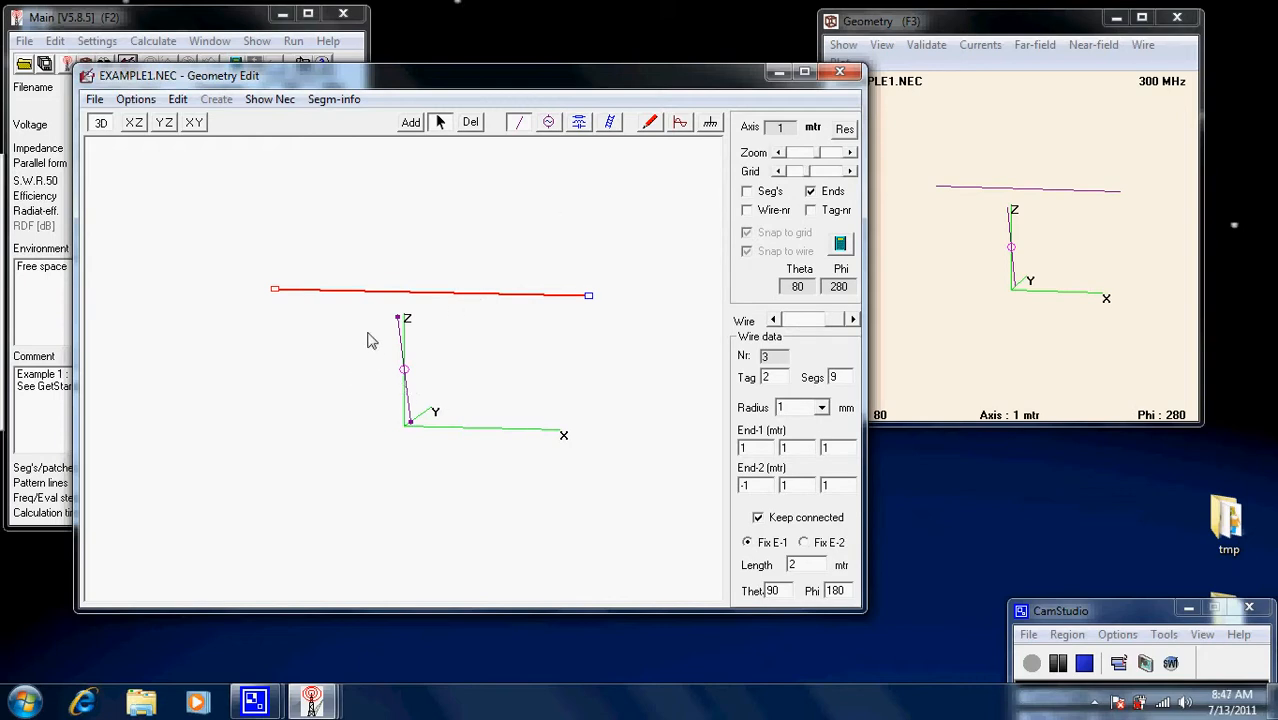
pyautogui.moveTo(476, 262)
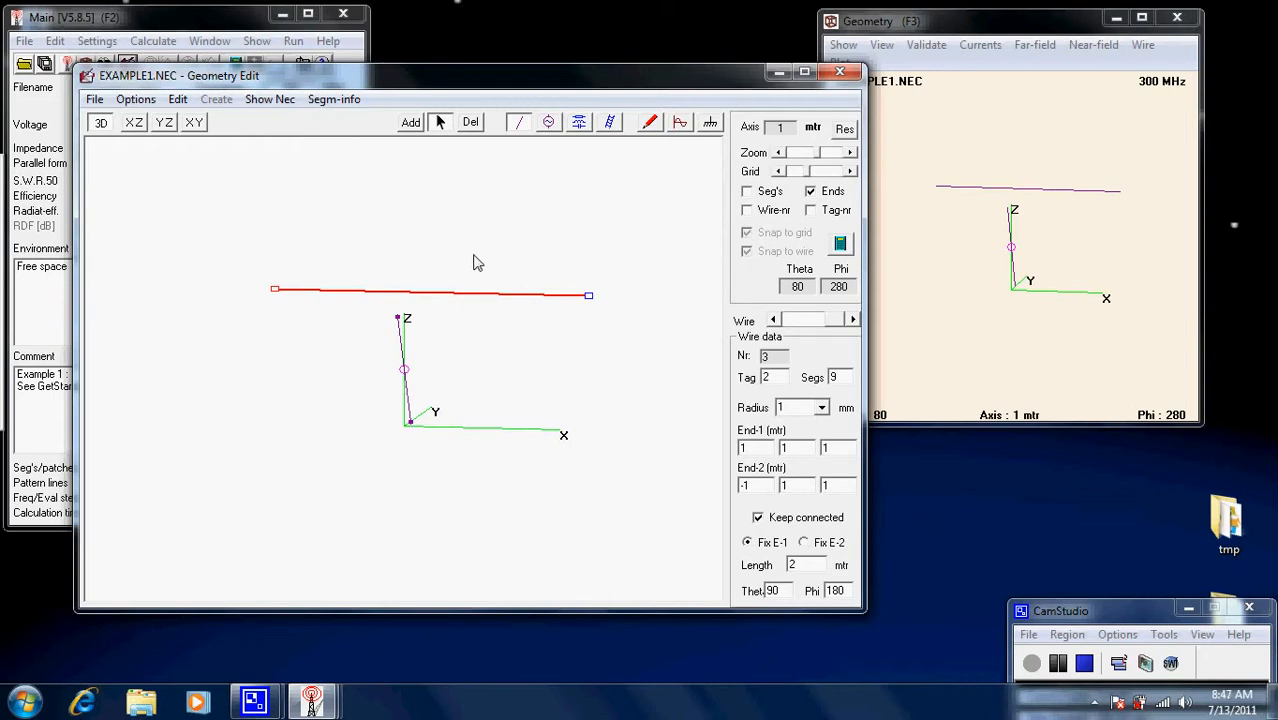
pyautogui.moveTo(484, 248)
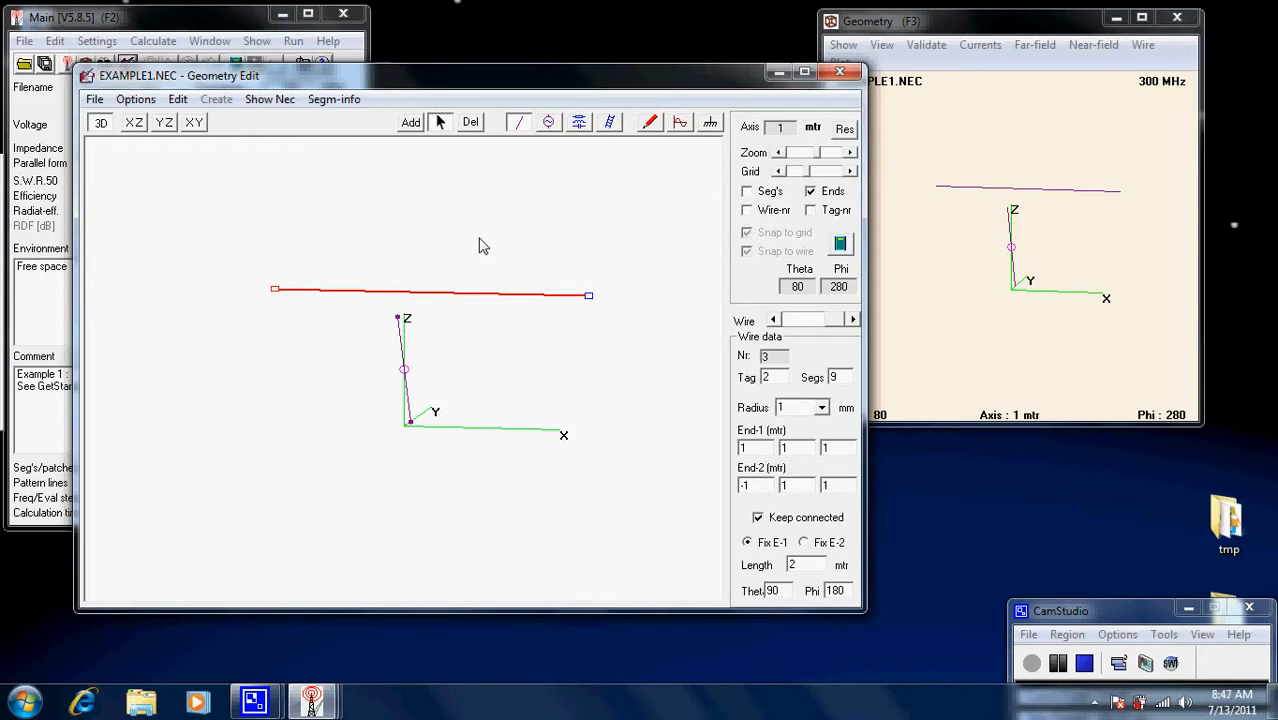
pyautogui.moveTo(470, 122)
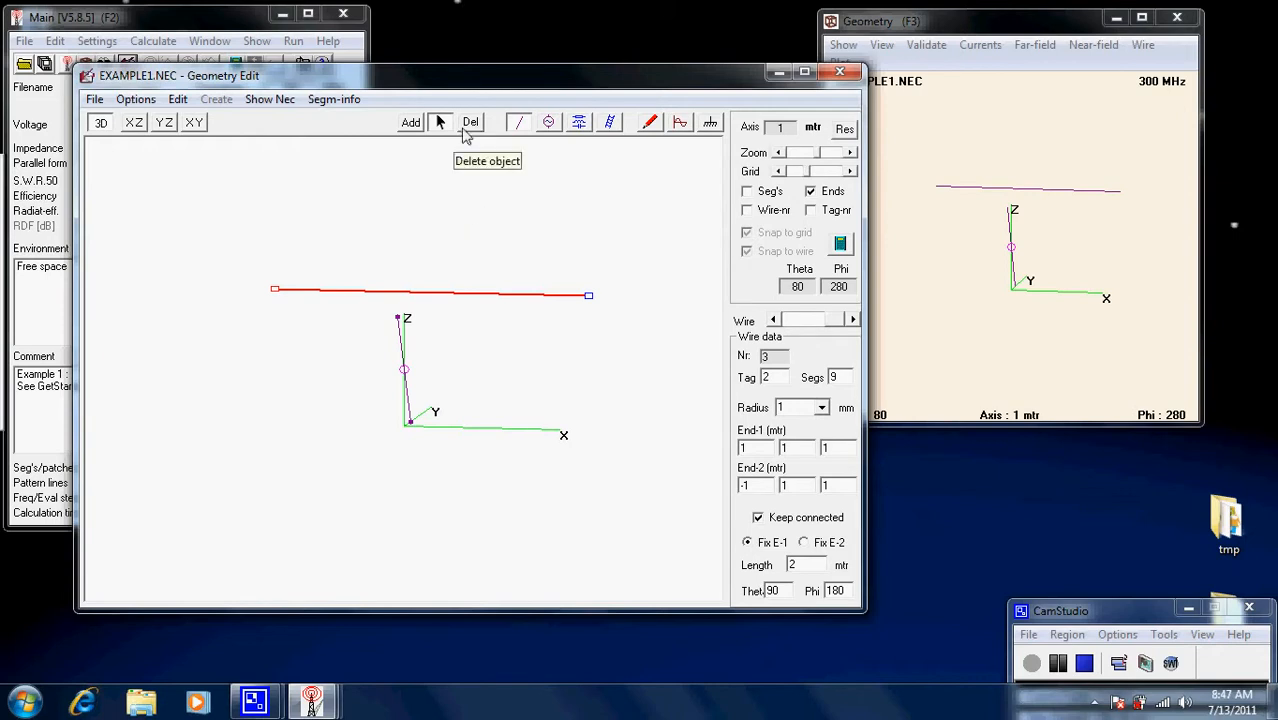
pyautogui.moveTo(440, 122)
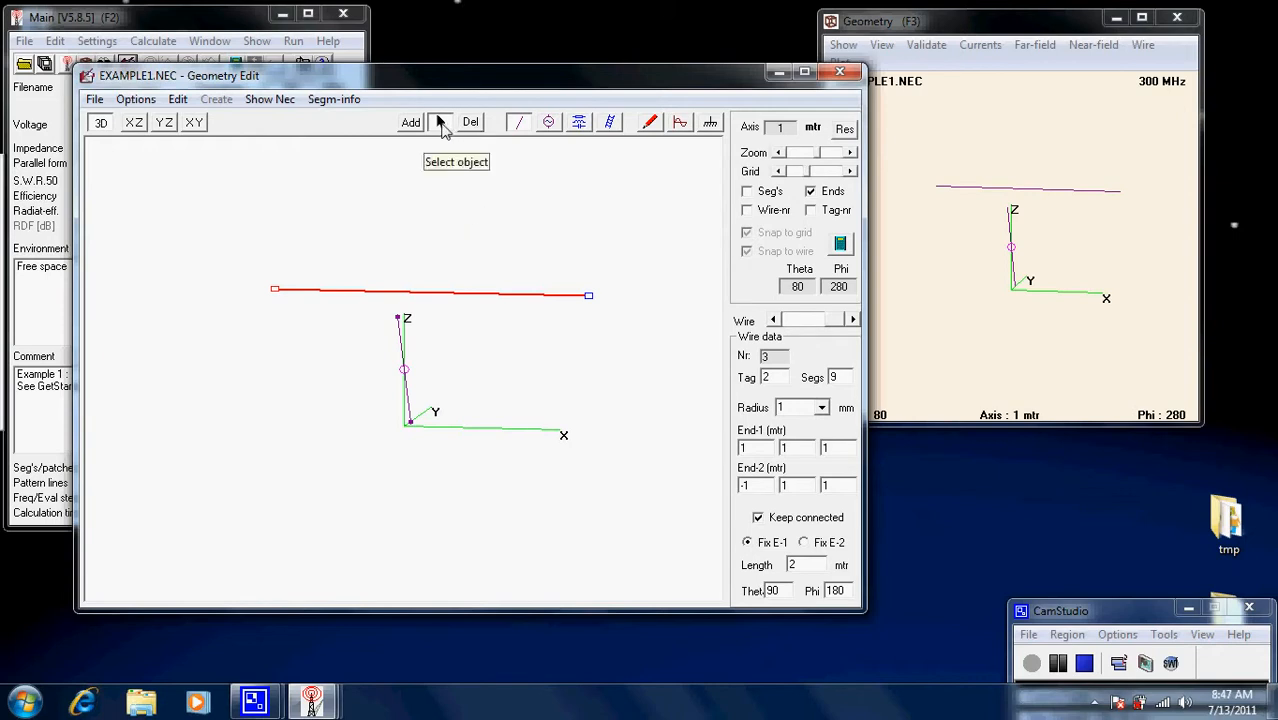
pyautogui.moveTo(440, 122)
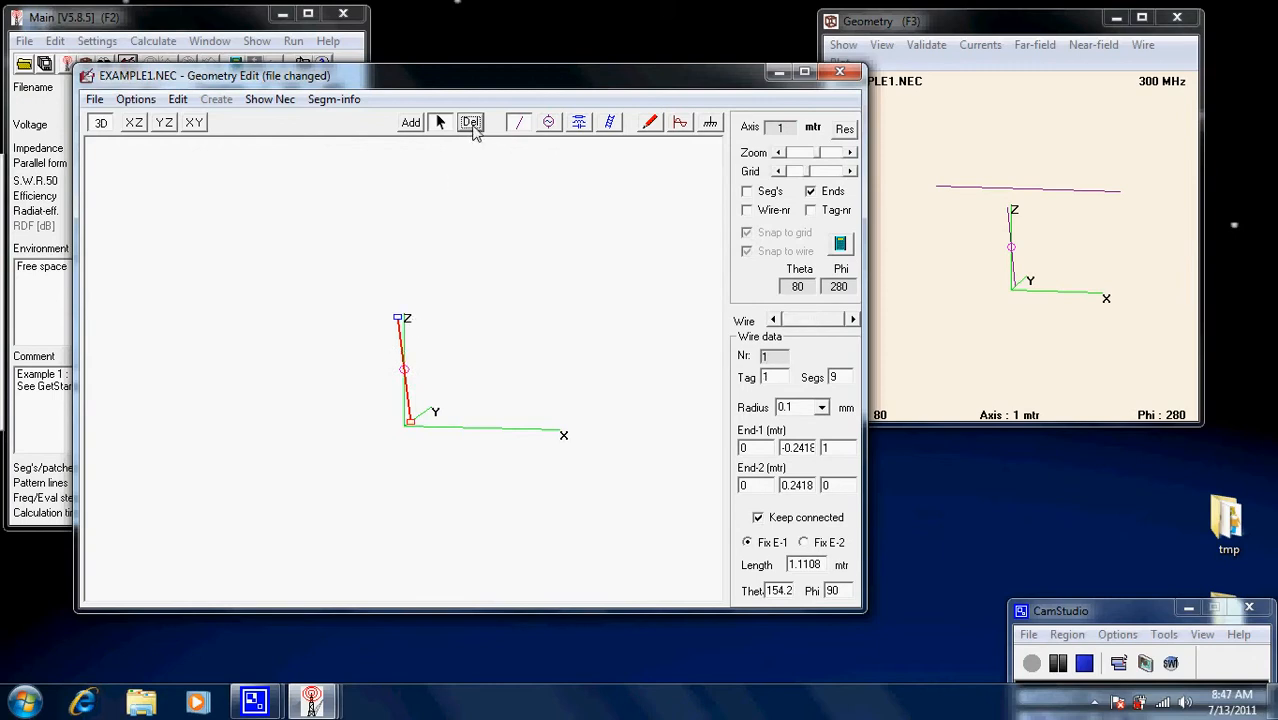
pyautogui.click(470, 122)
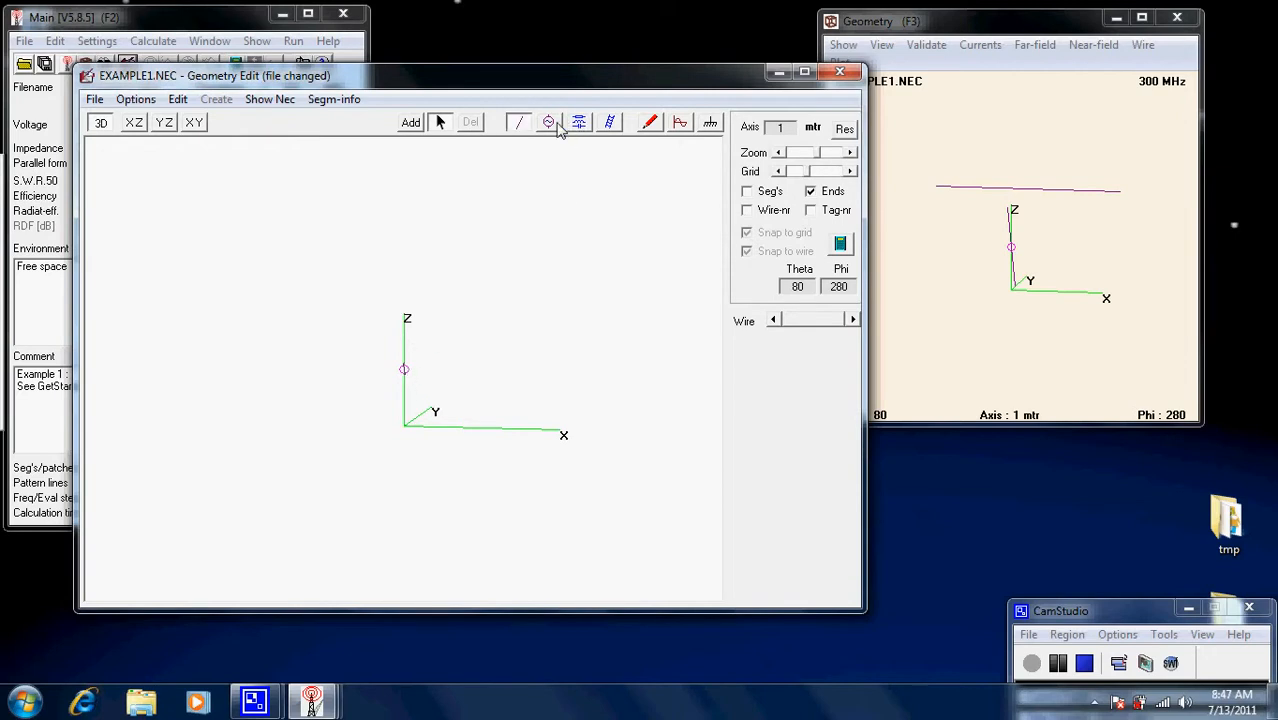
pyautogui.click(548, 122)
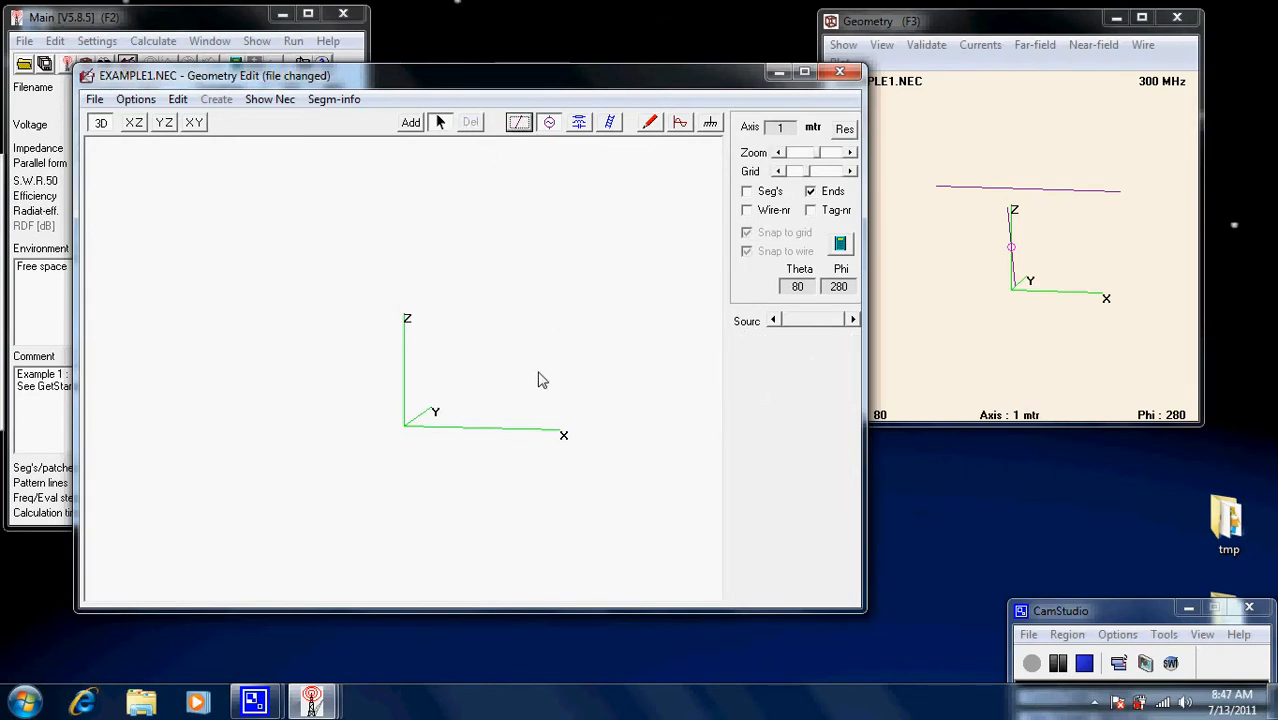
pyautogui.moveTo(400, 374)
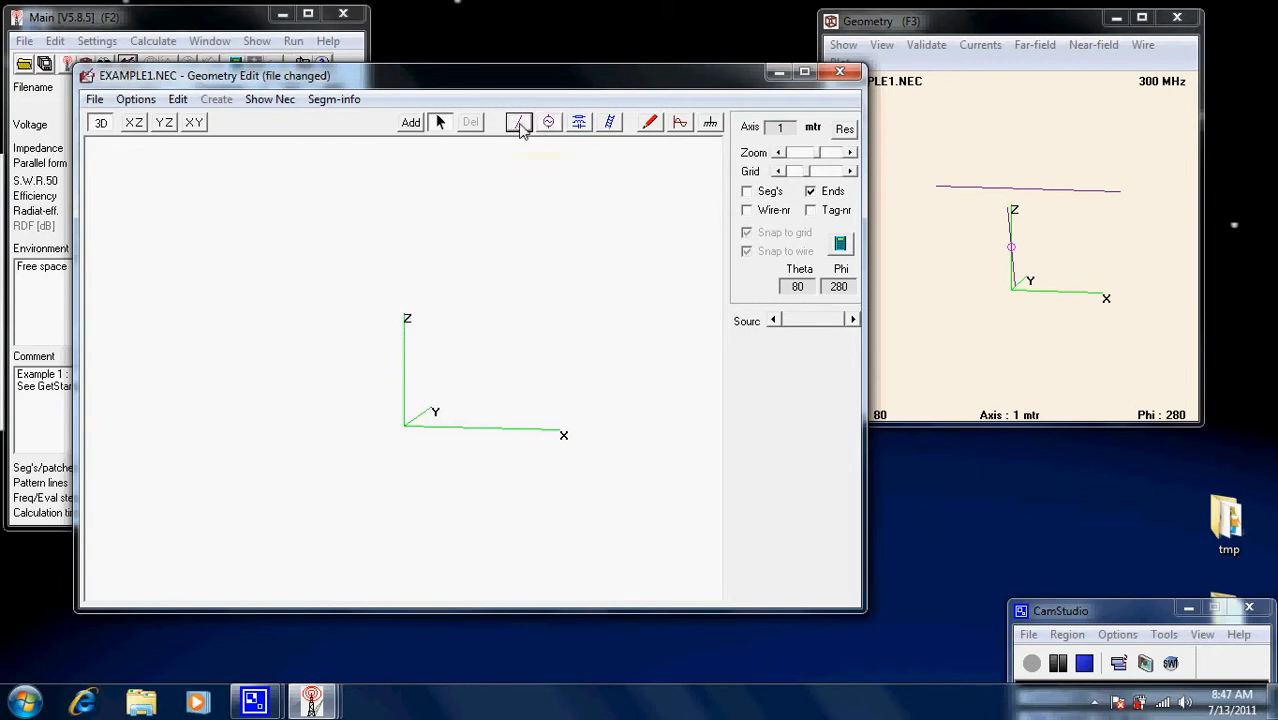
pyautogui.moveTo(518, 122)
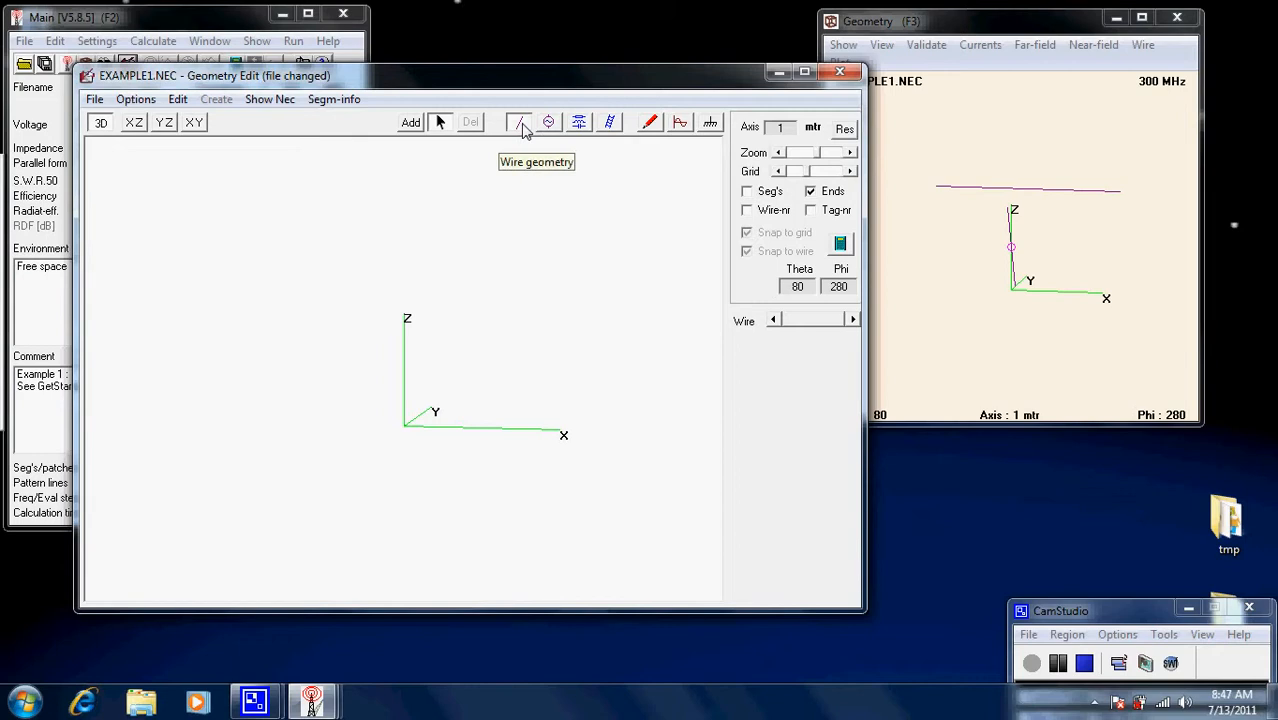
pyautogui.moveTo(536, 122)
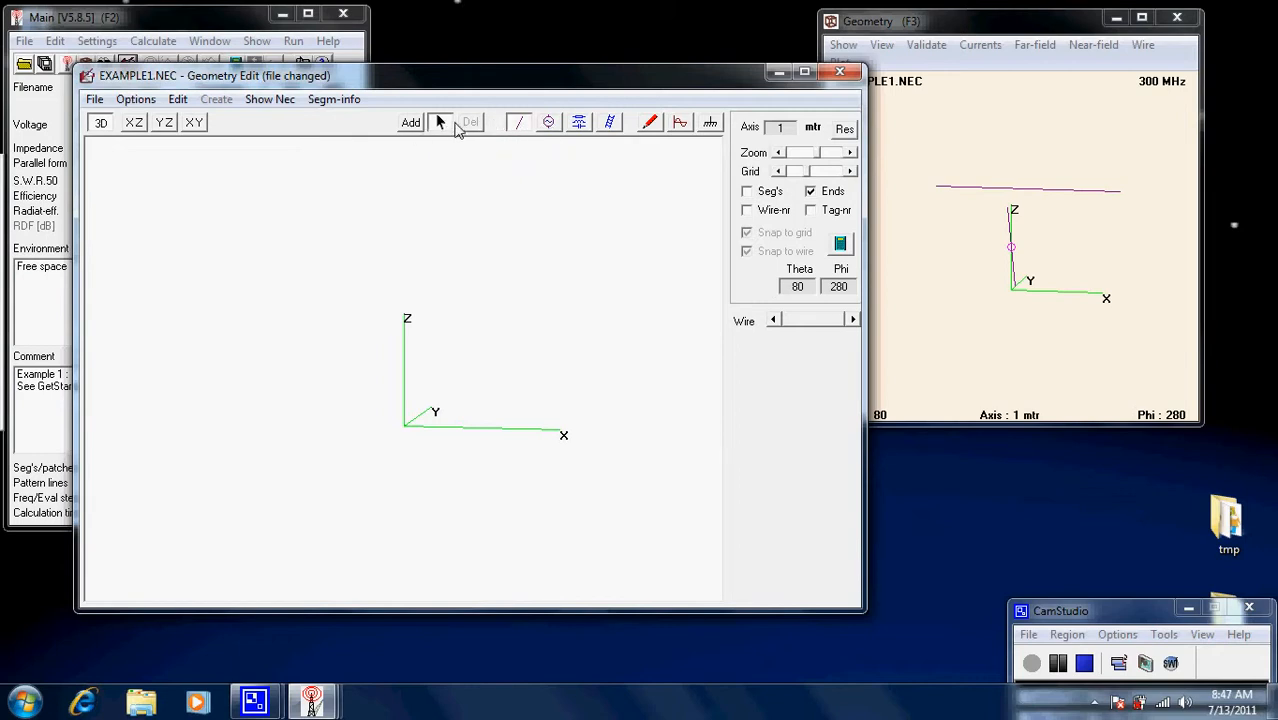
pyautogui.moveTo(518, 122)
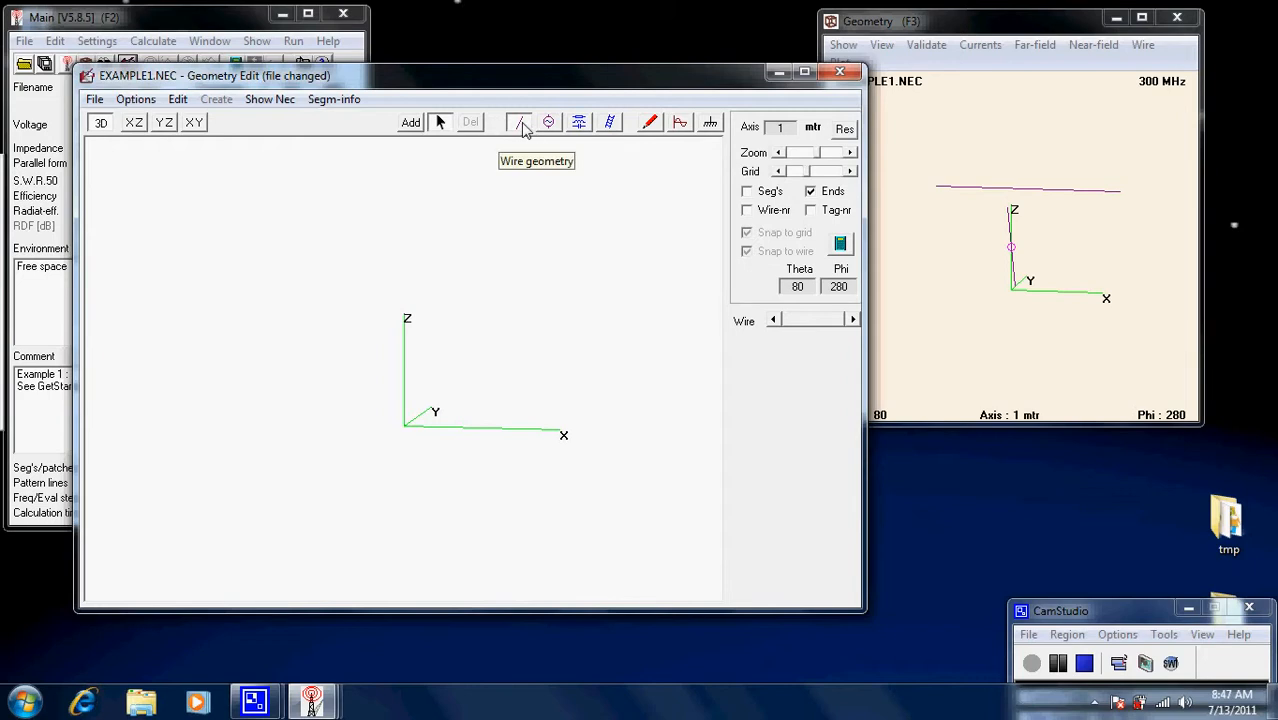
pyautogui.moveTo(550, 122)
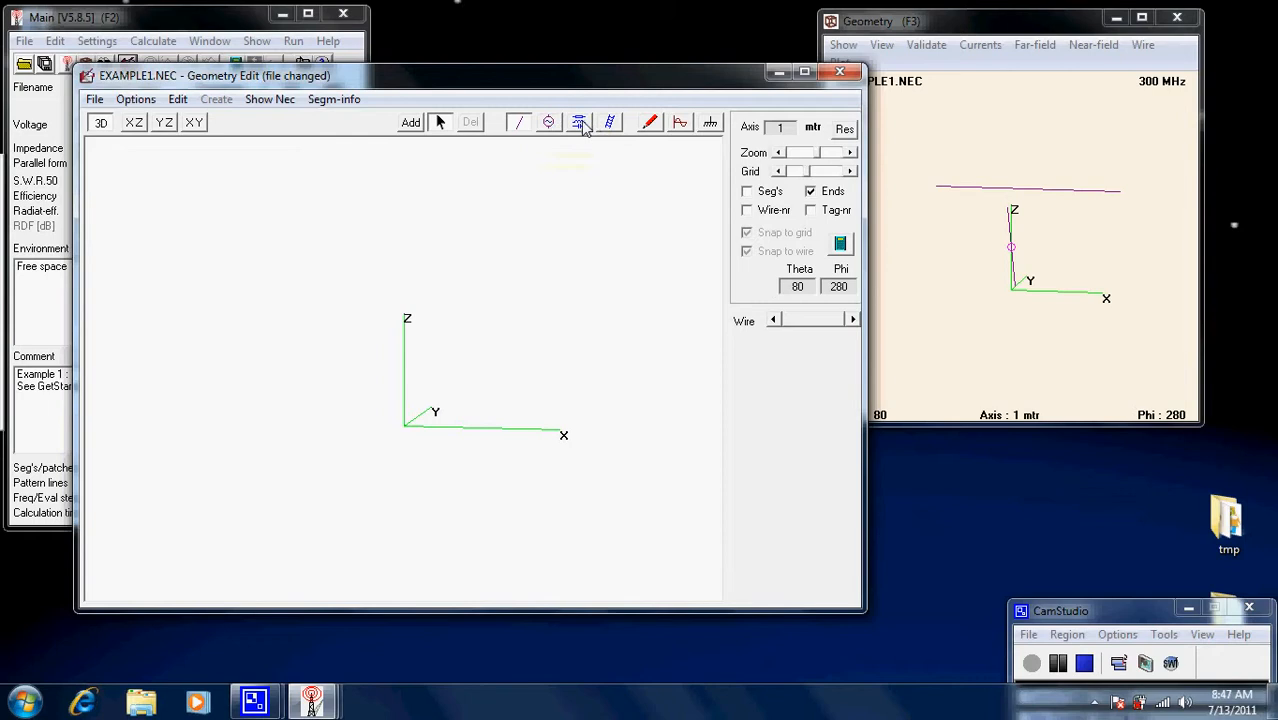
pyautogui.moveTo(580, 122)
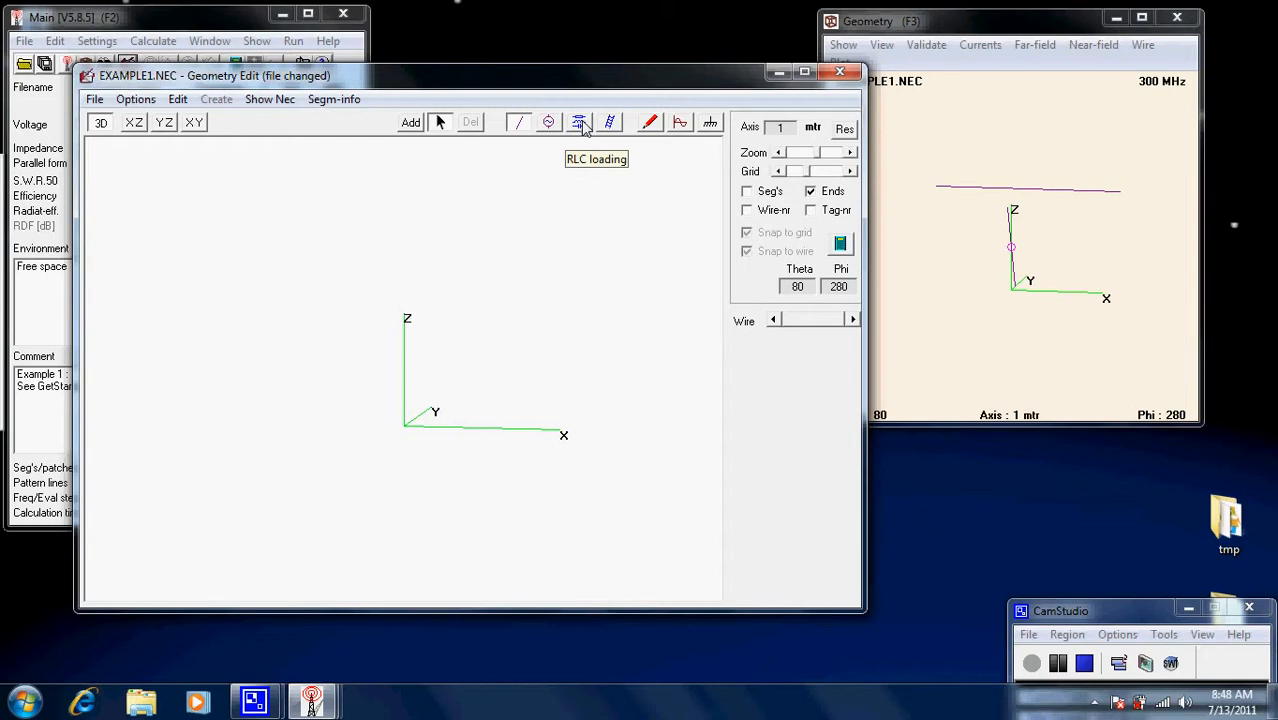
pyautogui.moveTo(612, 122)
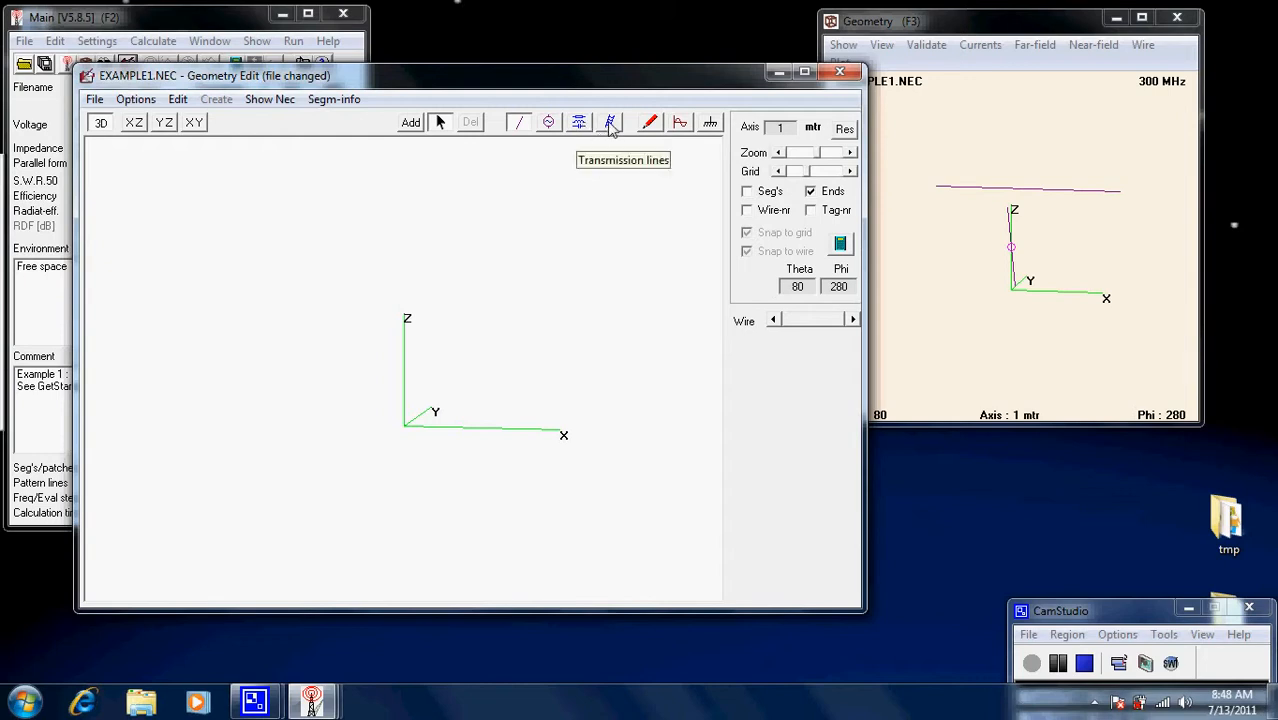
pyautogui.moveTo(648, 122)
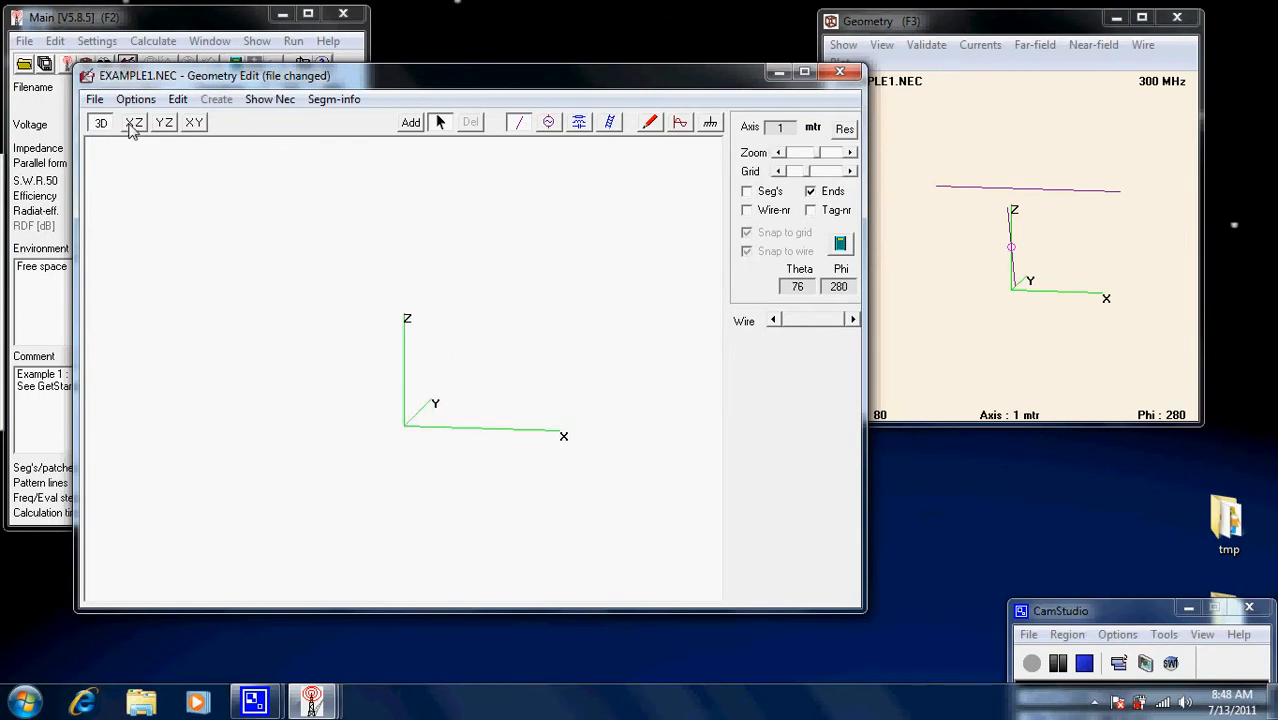
# Cycle through the X–Z and Y–Z side views, then settle on the top-down X–Y grid view
pyautogui.click(132, 124)
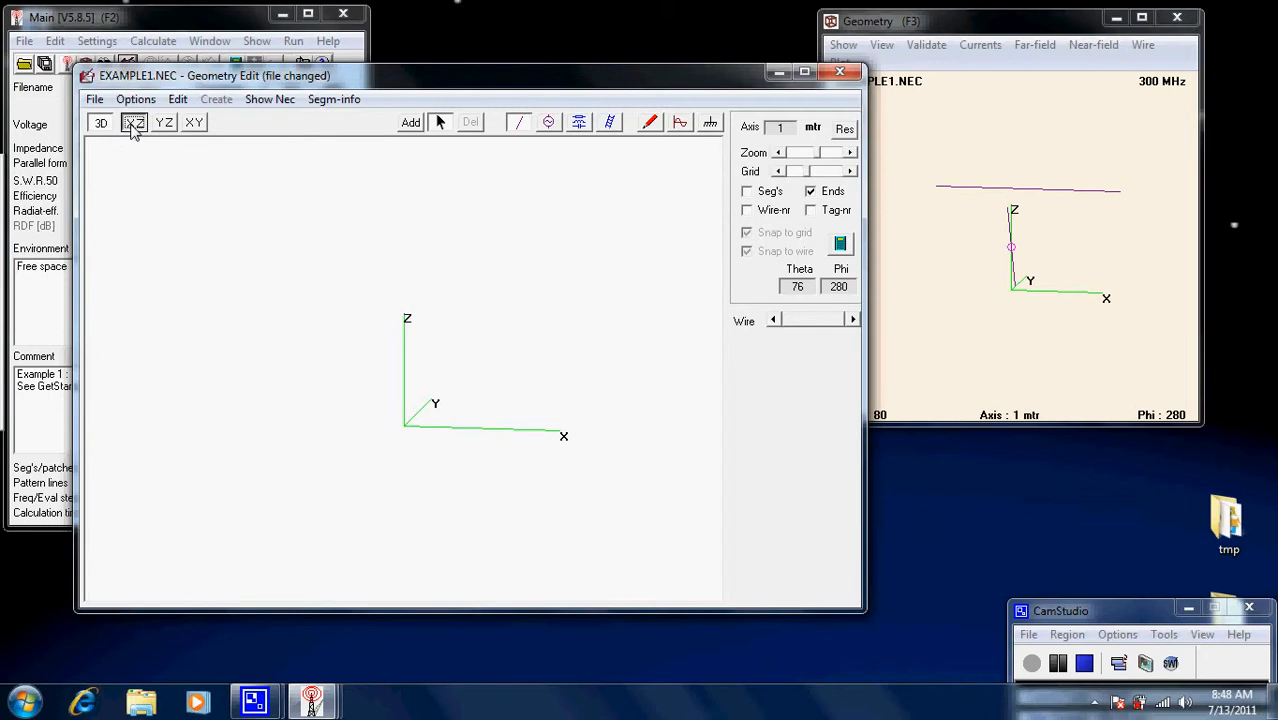
pyautogui.click(132, 124)
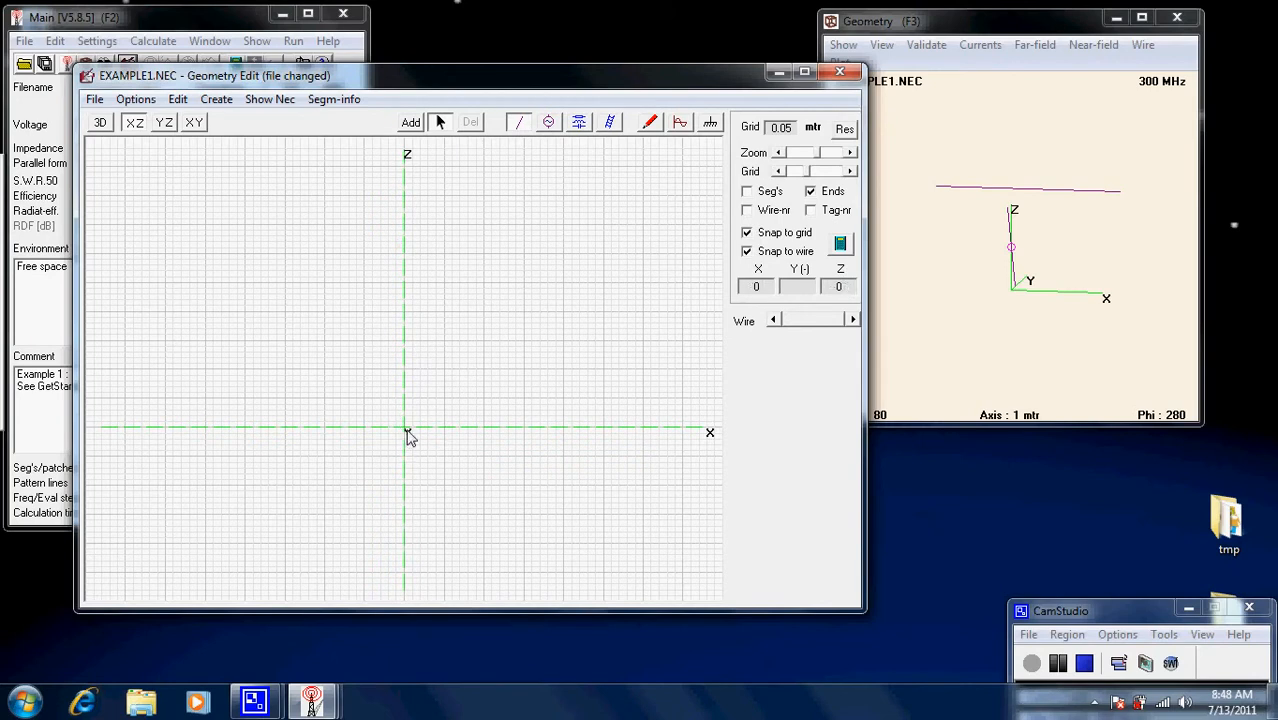
pyautogui.click(162, 122)
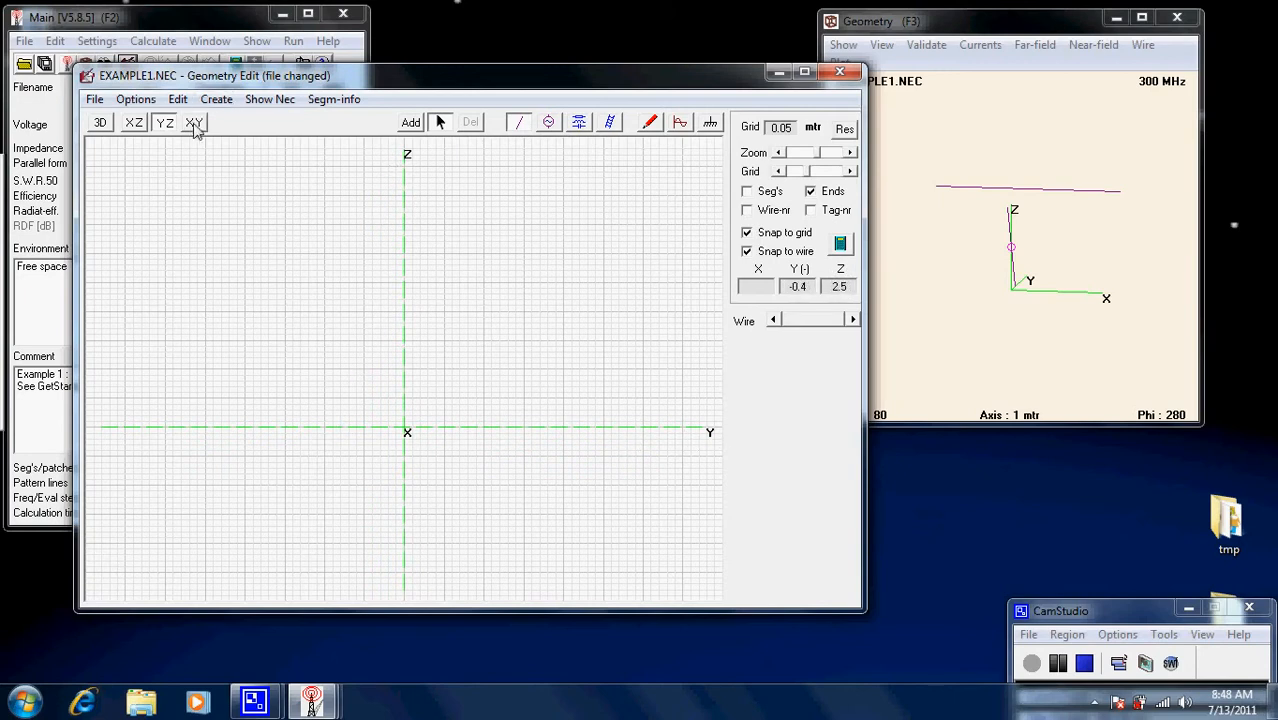
pyautogui.click(192, 122)
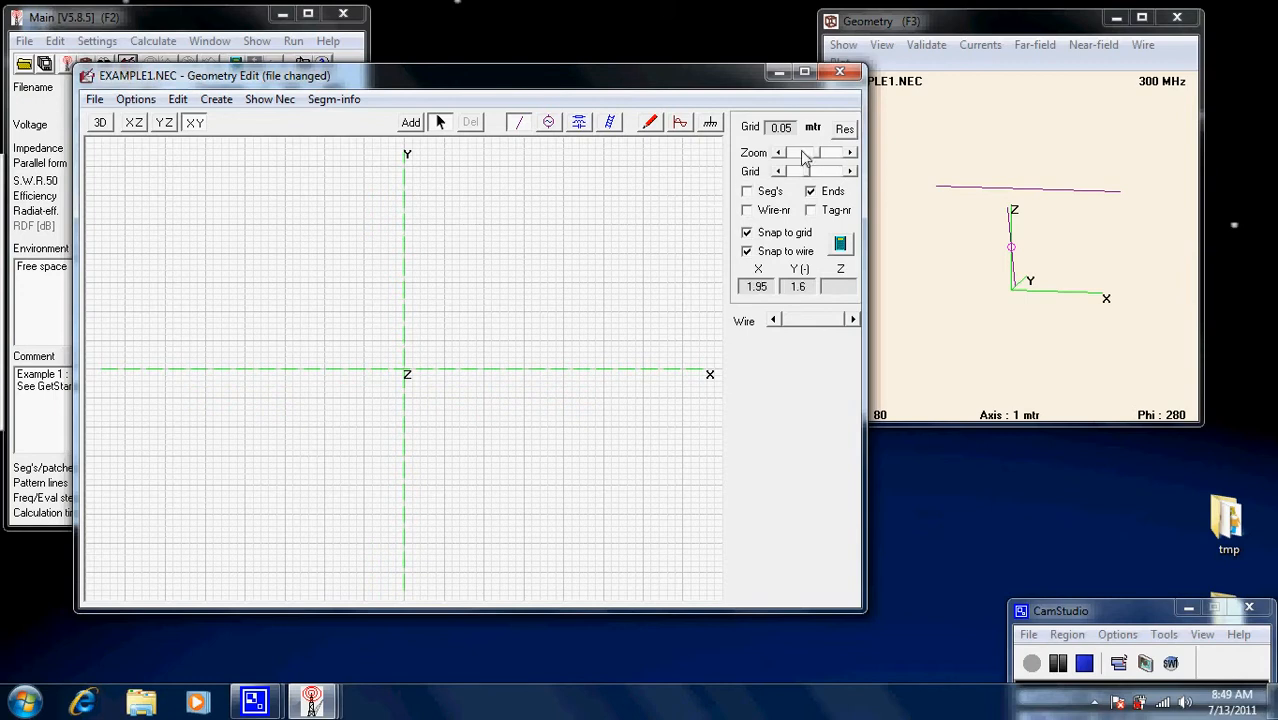
pyautogui.moveTo(792, 138)
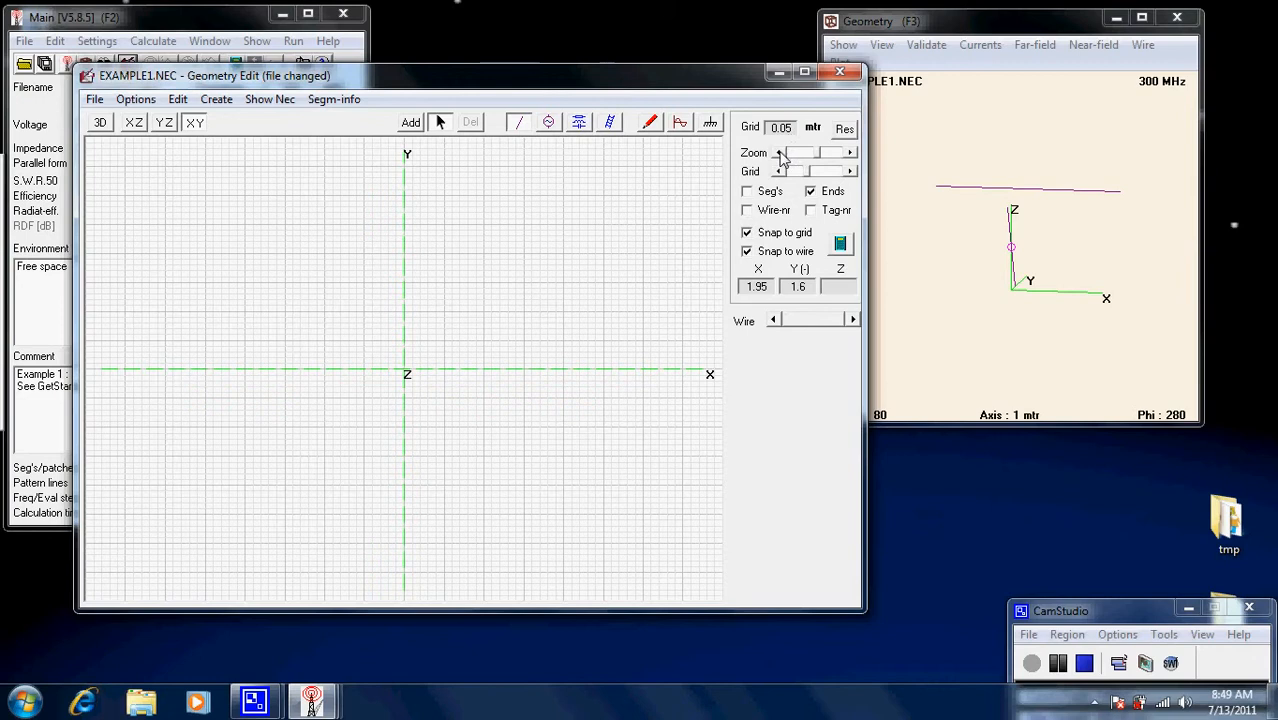
pyautogui.moveTo(792, 140)
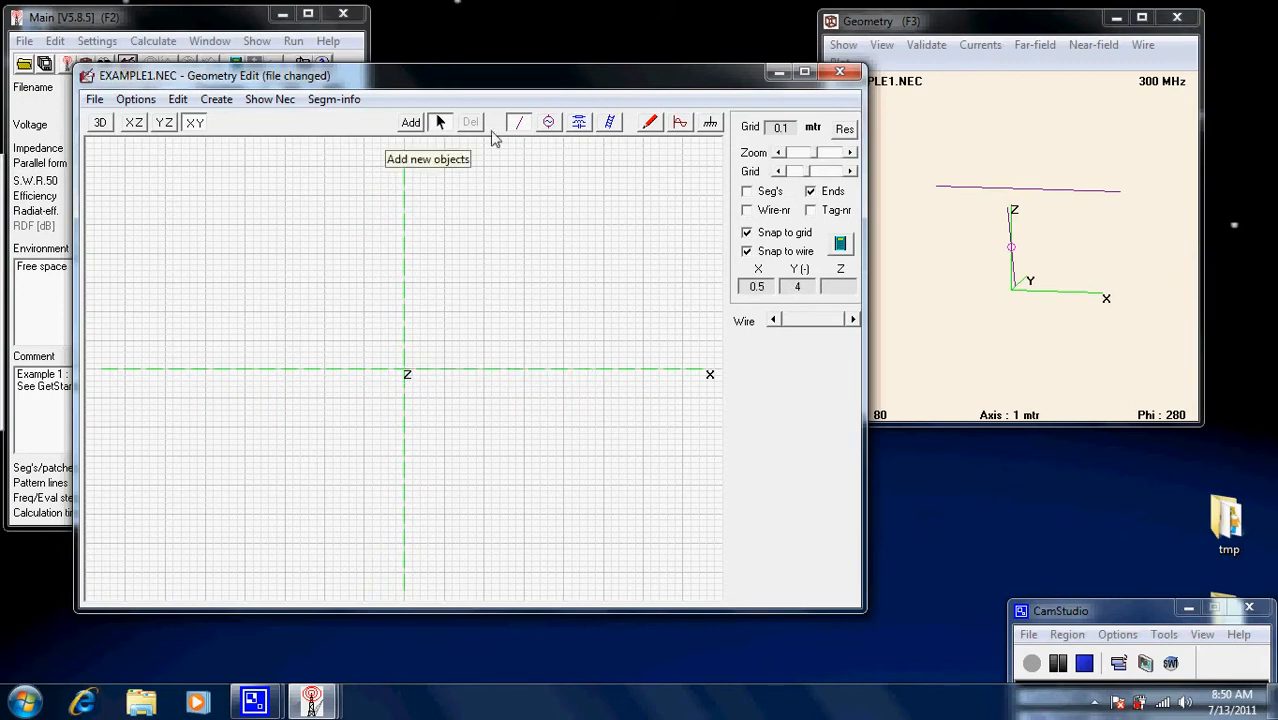
# Draw a 3 m wire along the X axis and confirm a 1 mm wire radius
pyautogui.click(410, 122)
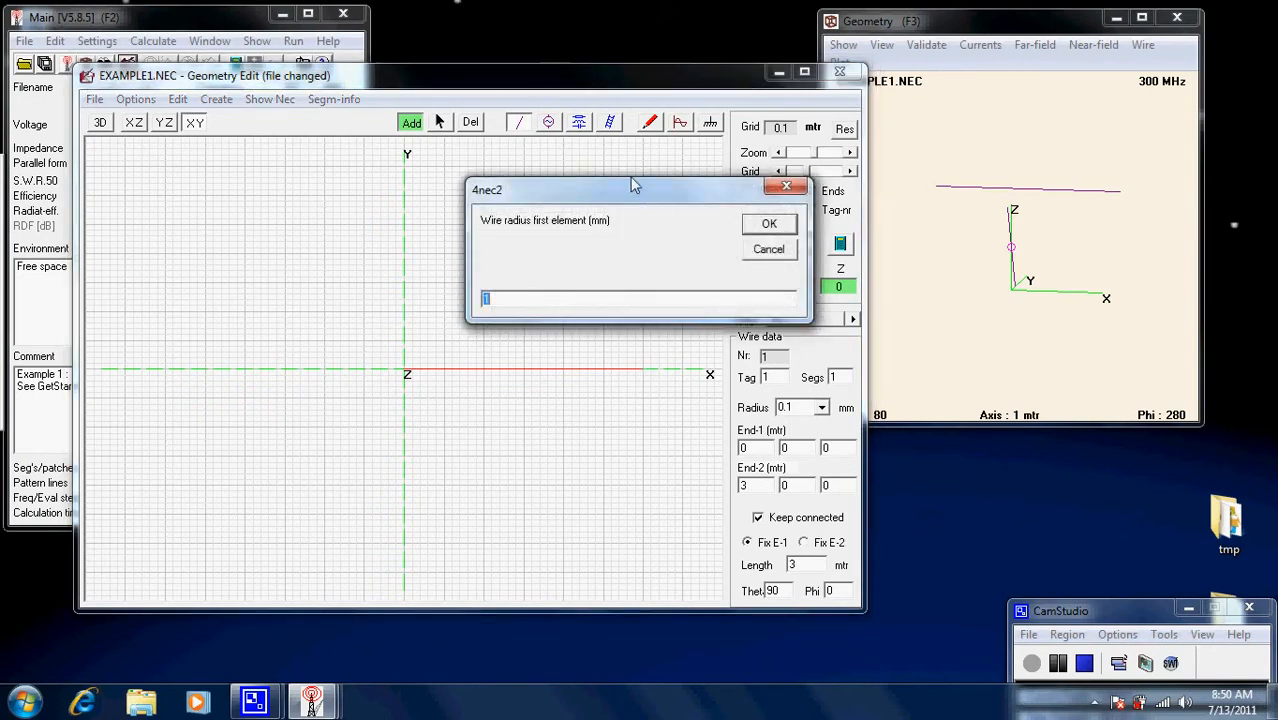
pyautogui.moveTo(636, 190); pyautogui.dragTo(476, 176)
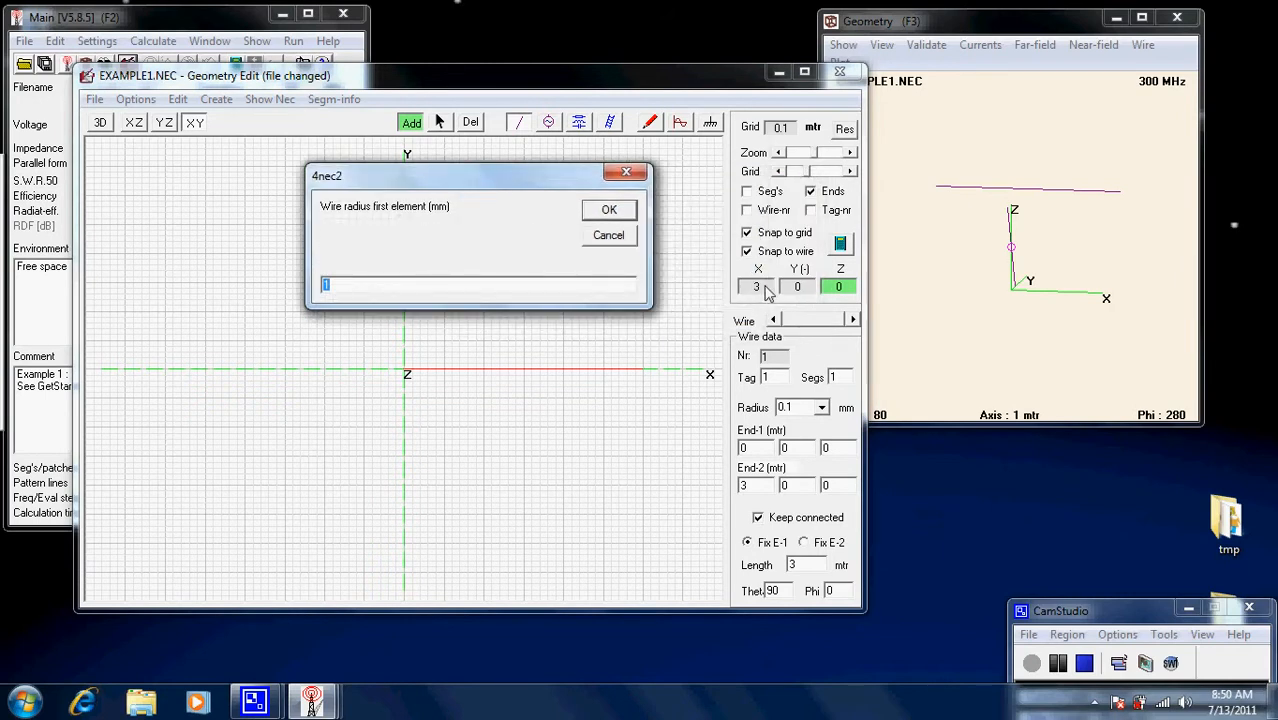
pyautogui.moveTo(728, 264)
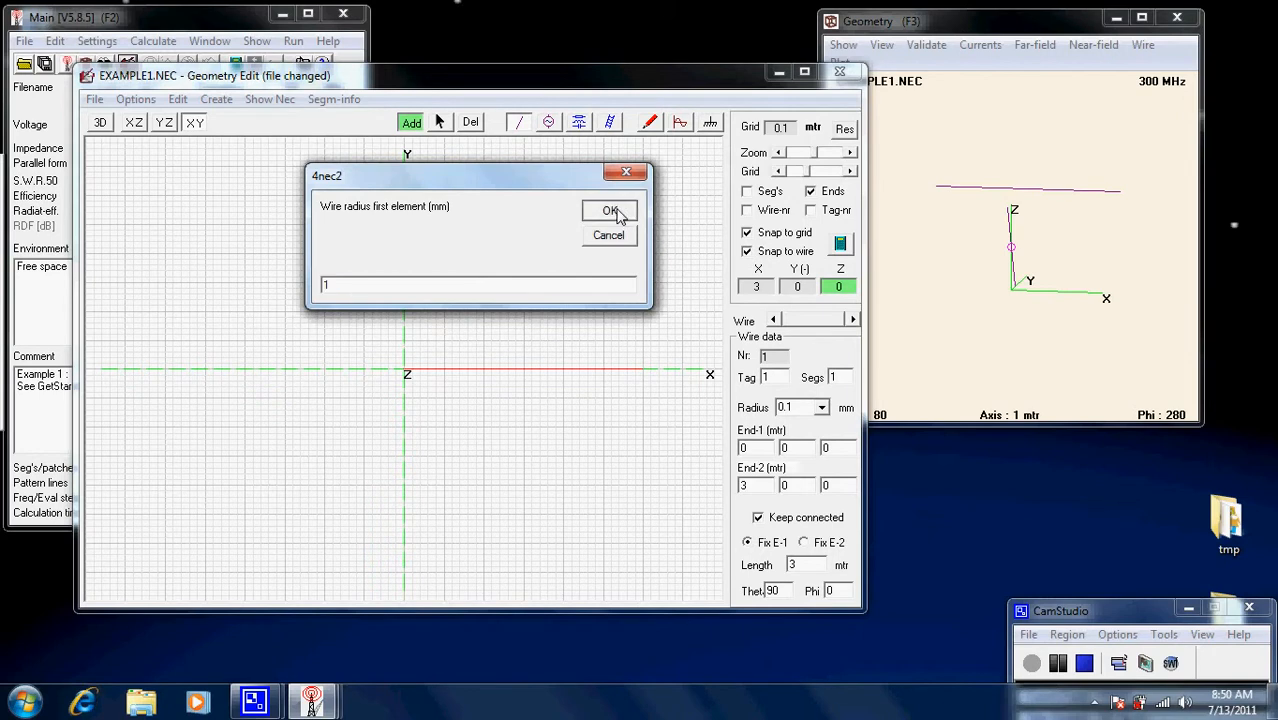
pyautogui.click(612, 212)
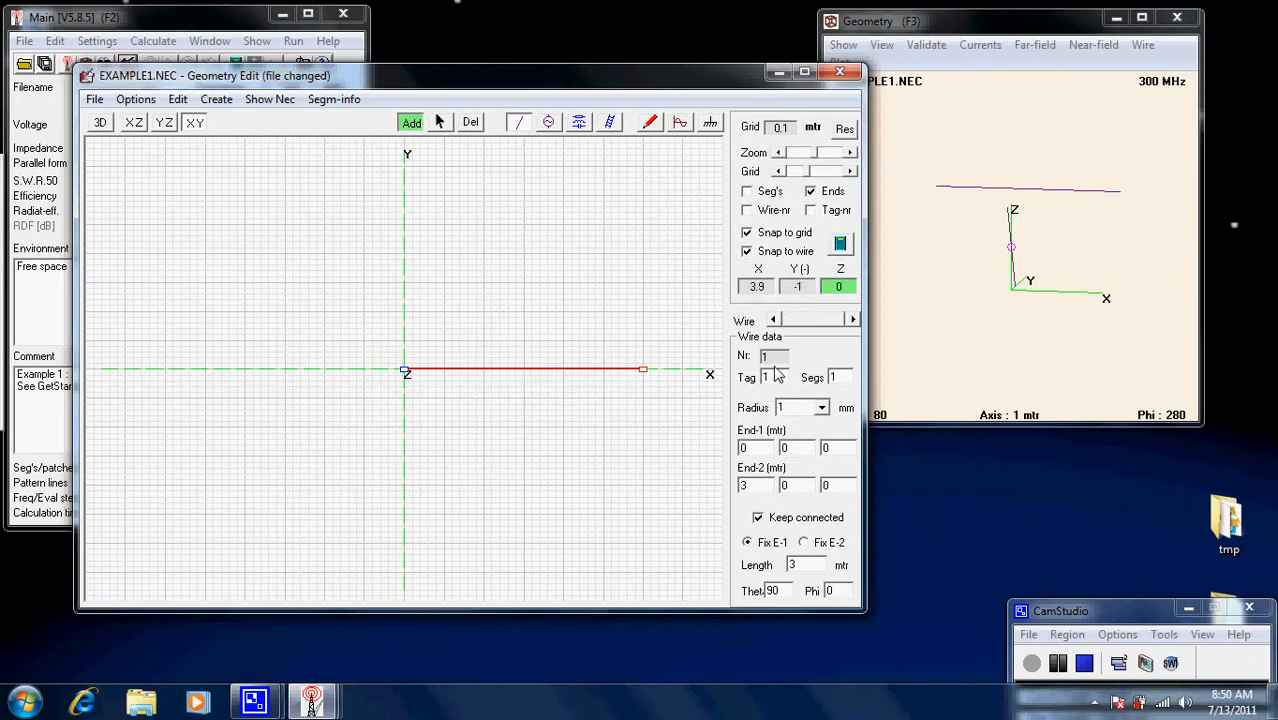
pyautogui.moveTo(776, 376)
pyautogui.write('9')
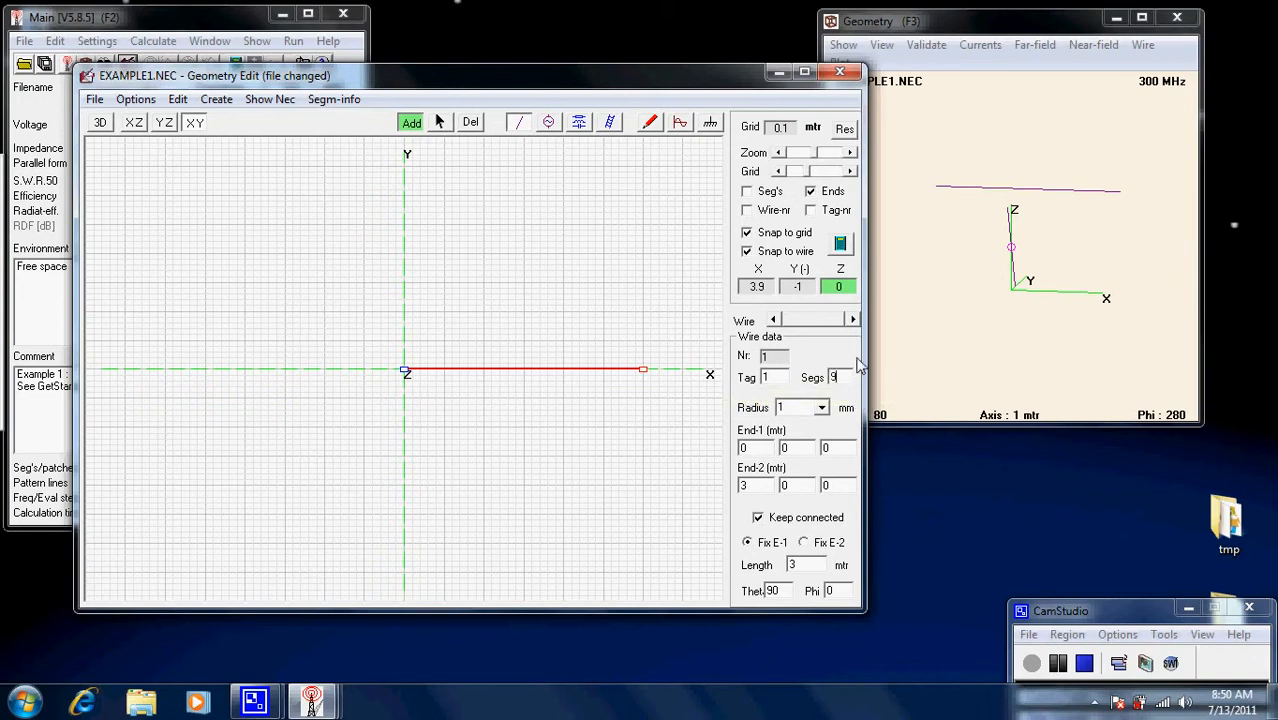
pyautogui.moveTo(846, 436)
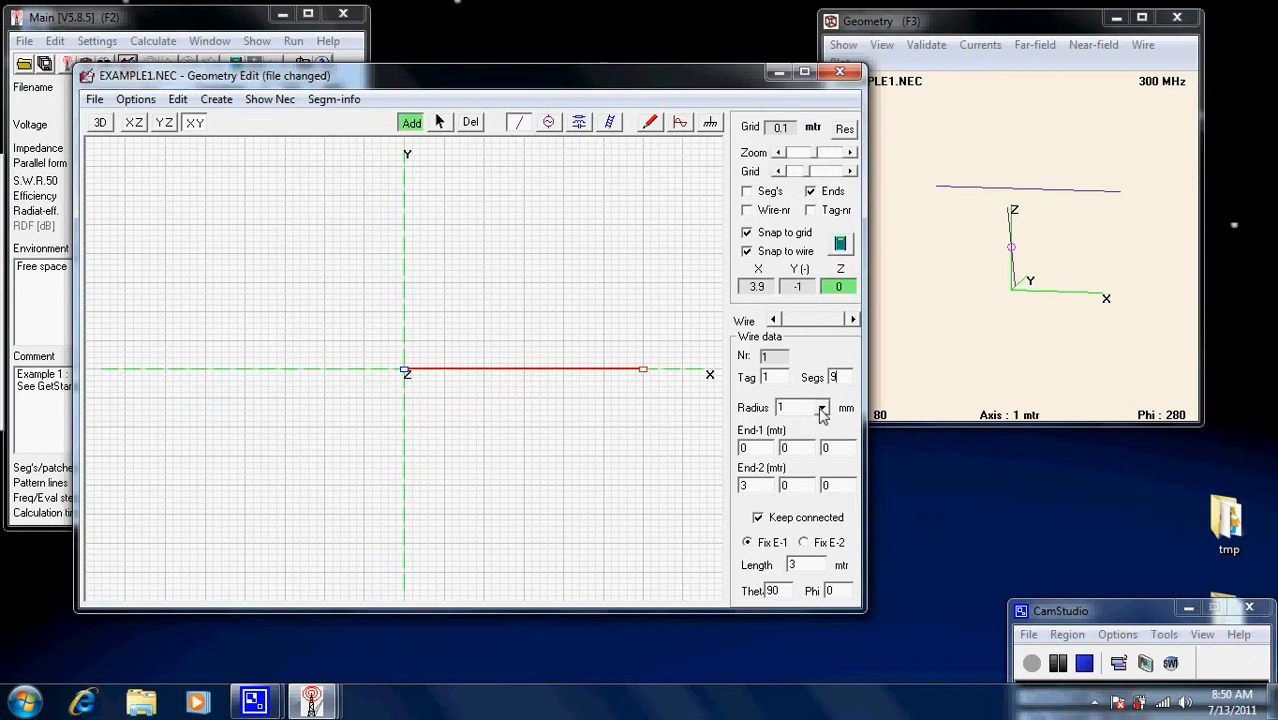
# Set the wire to 9 segments in the Wire data panel and finish editing
pyautogui.click(826, 408)
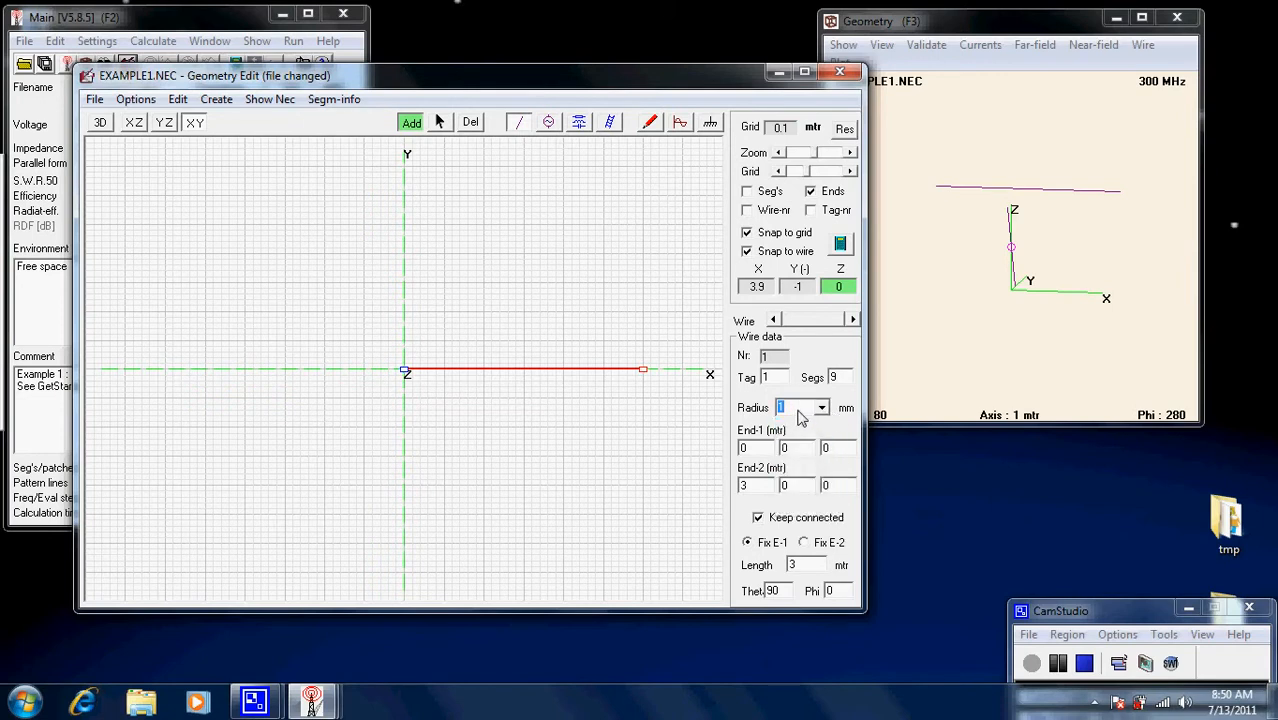
pyautogui.moveTo(770, 456)
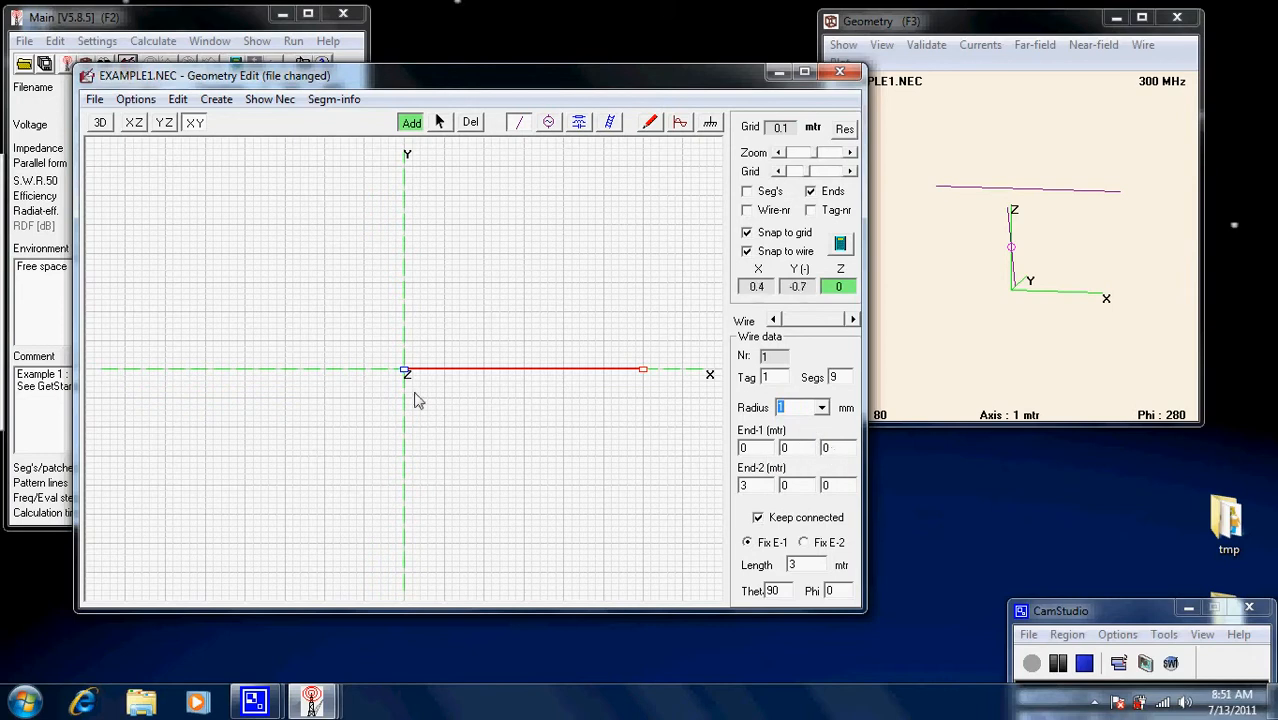
pyautogui.click(804, 542)
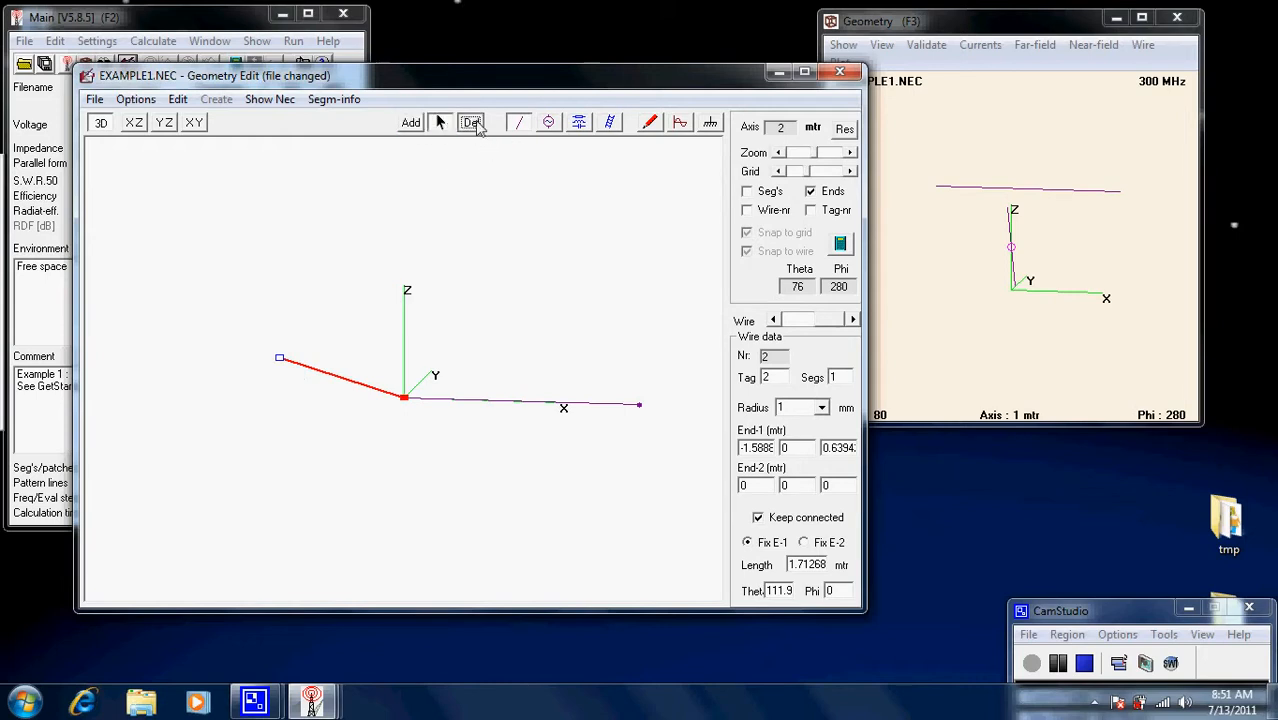
# Delete the stray second wire and raise wire 1 to Z = 4 m at both ends
pyautogui.click(470, 122)
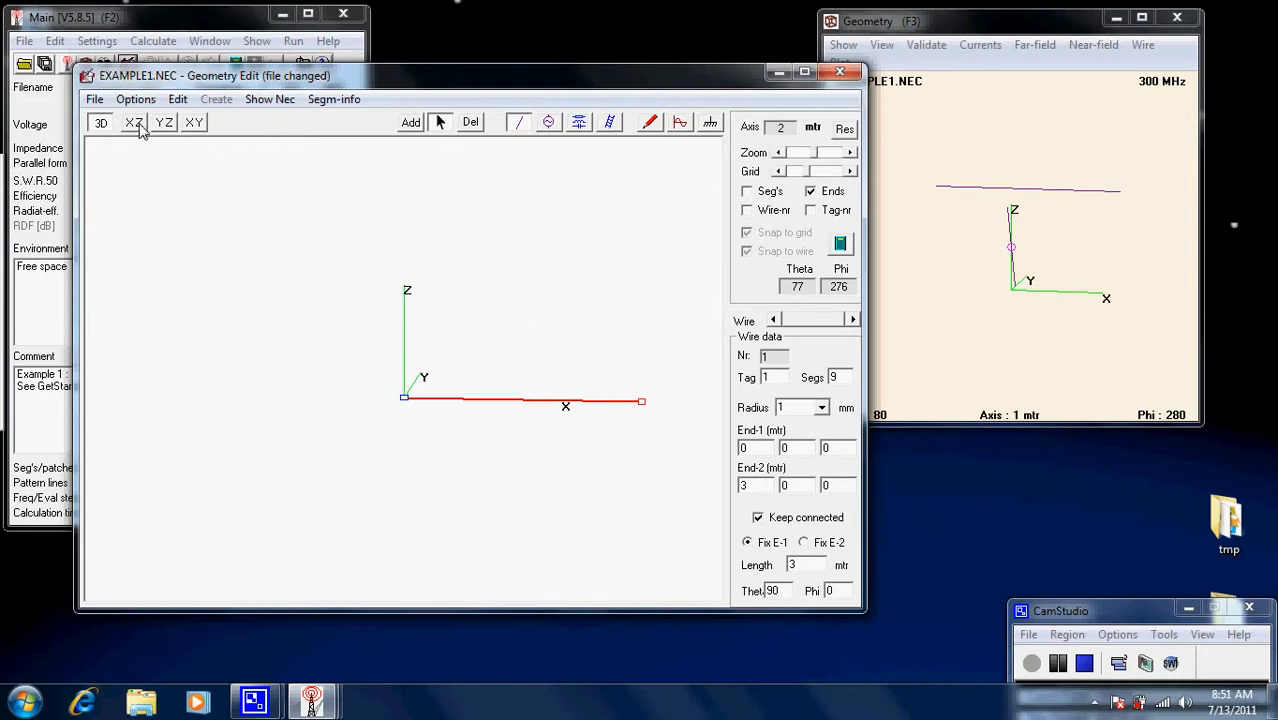
pyautogui.click(132, 124)
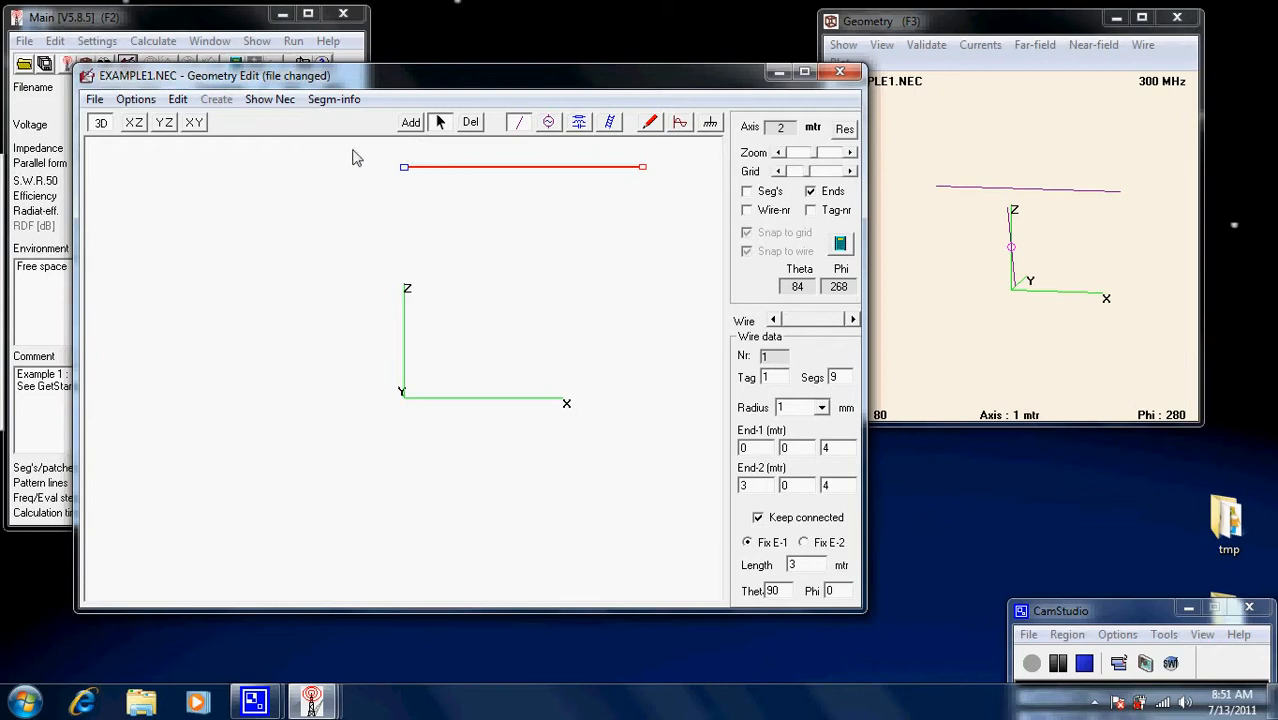
pyautogui.moveTo(556, 212)
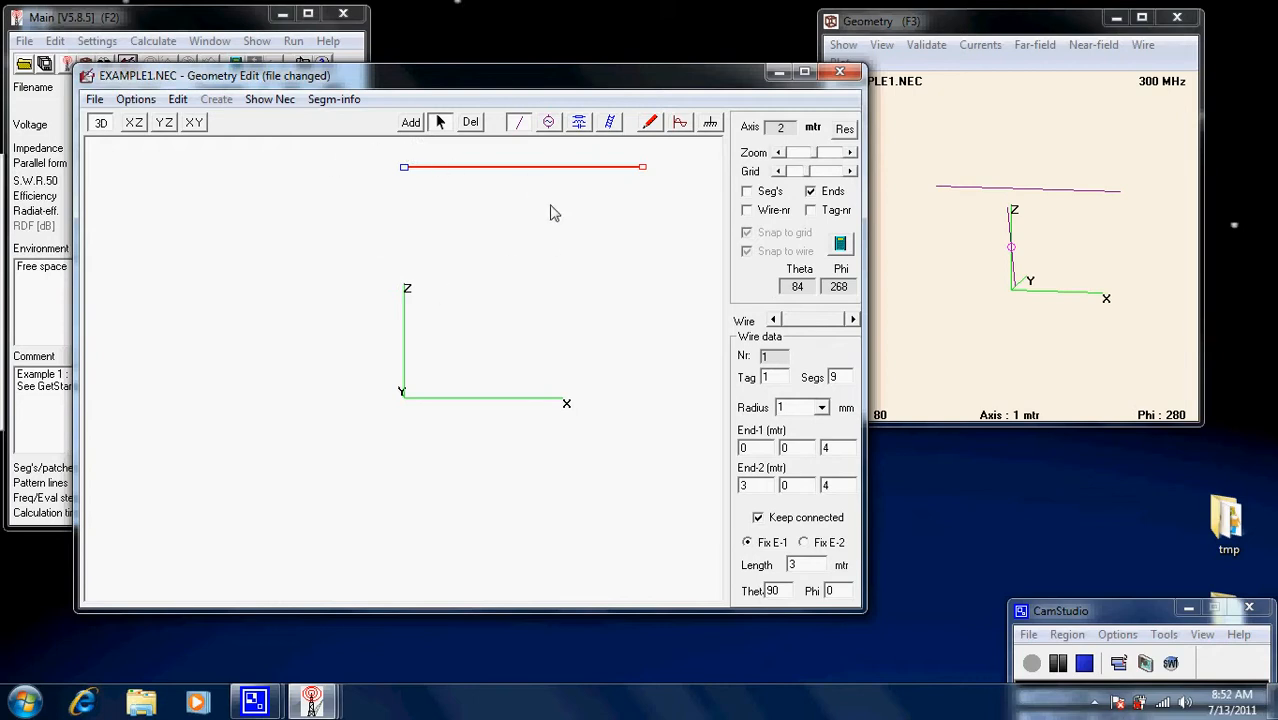
pyautogui.moveTo(526, 176)
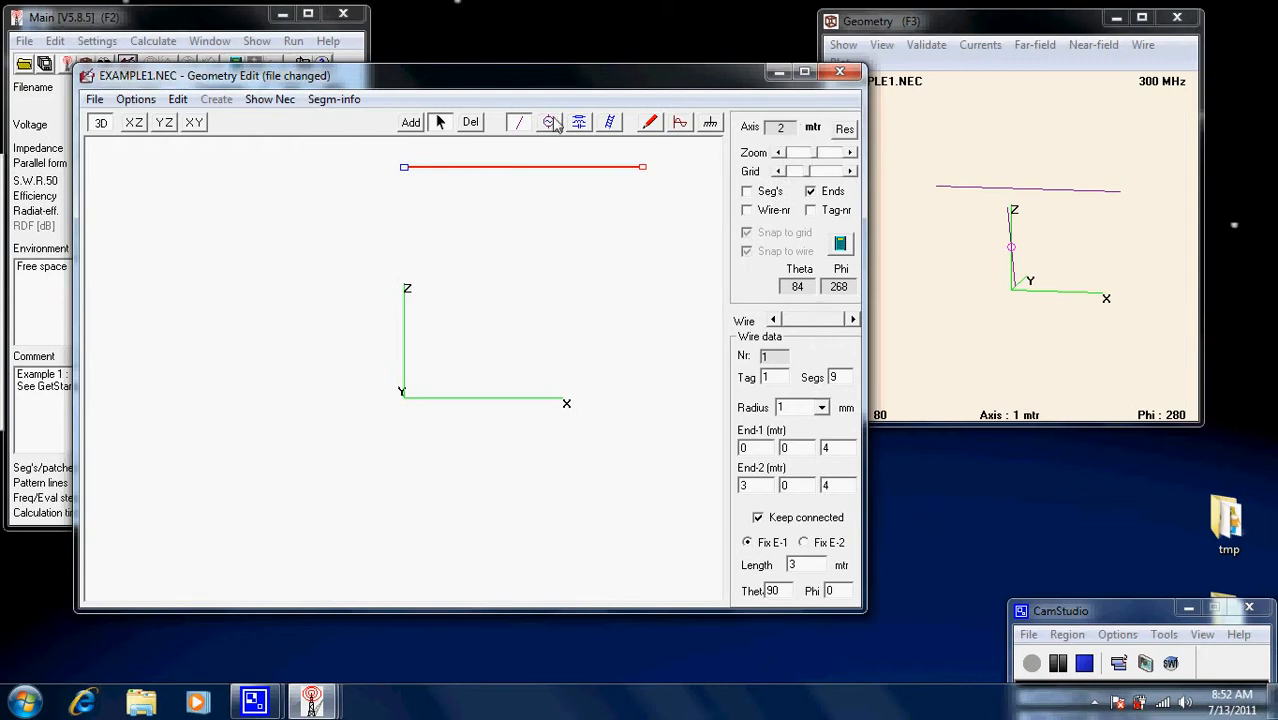
# Place the 1 V voltage source on tag 1, segment 5, at the wire's centre
pyautogui.click(548, 122)
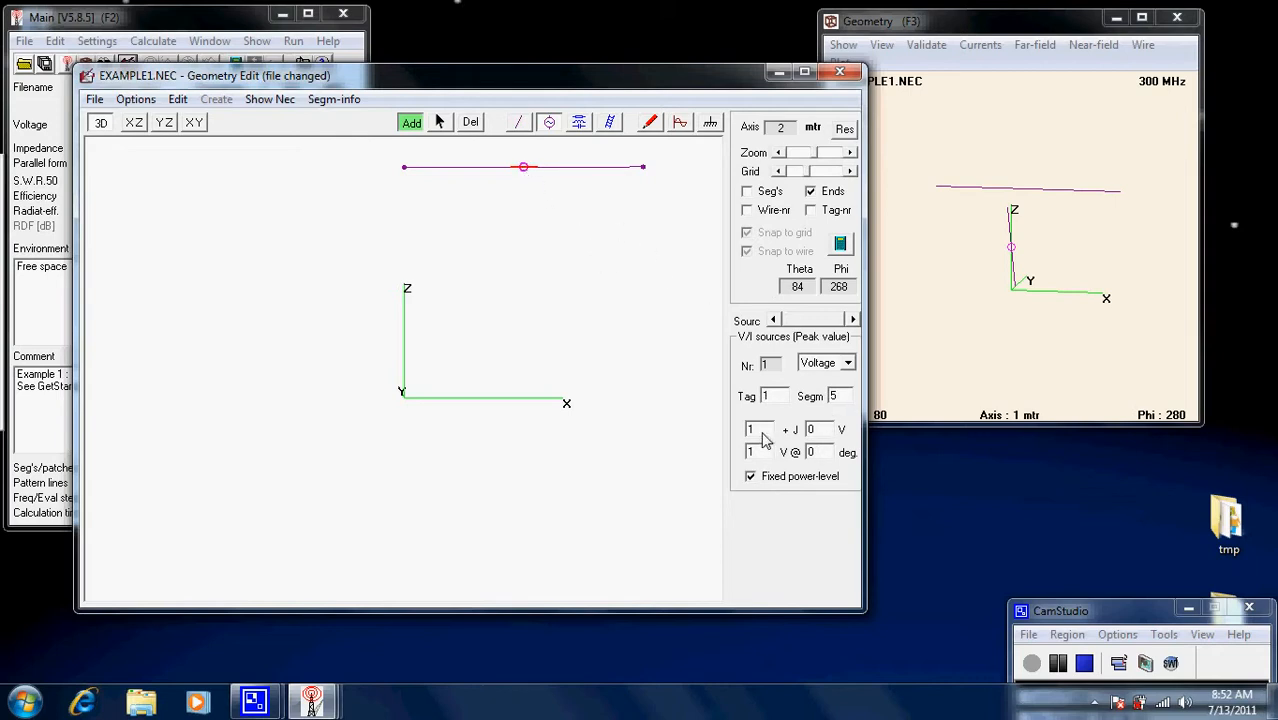
pyautogui.moveTo(768, 444)
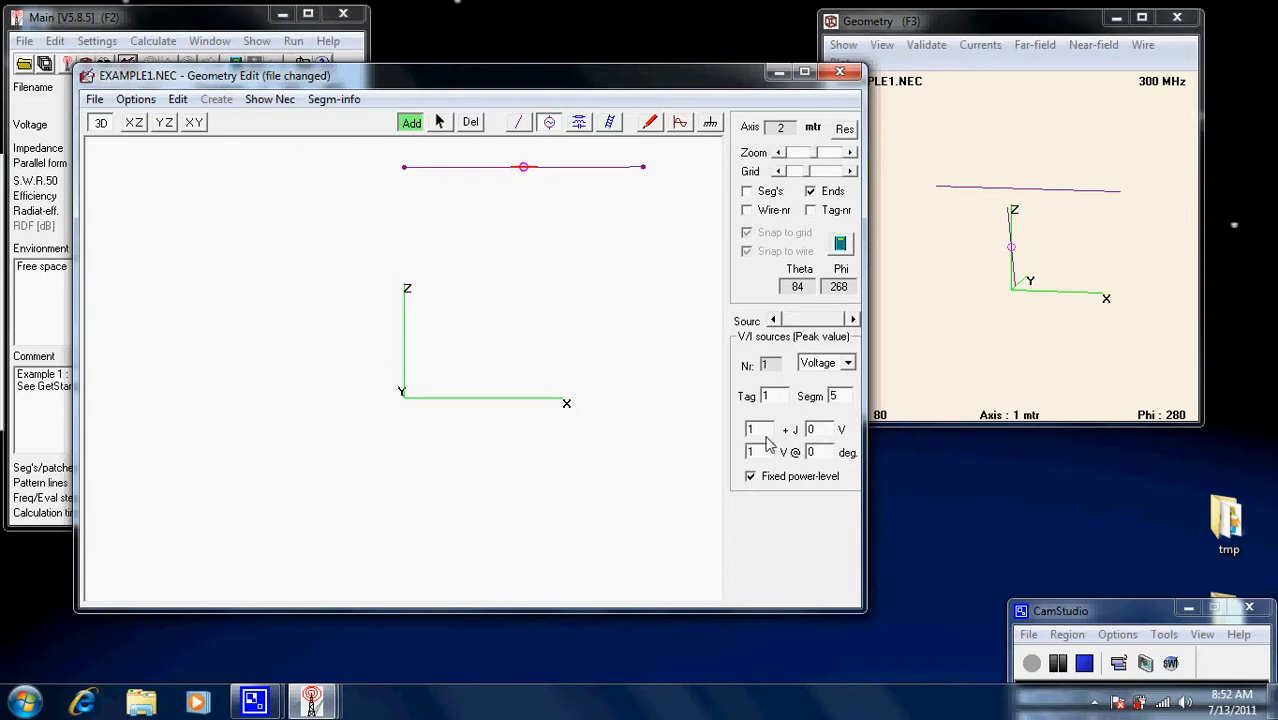
pyautogui.moveTo(756, 436)
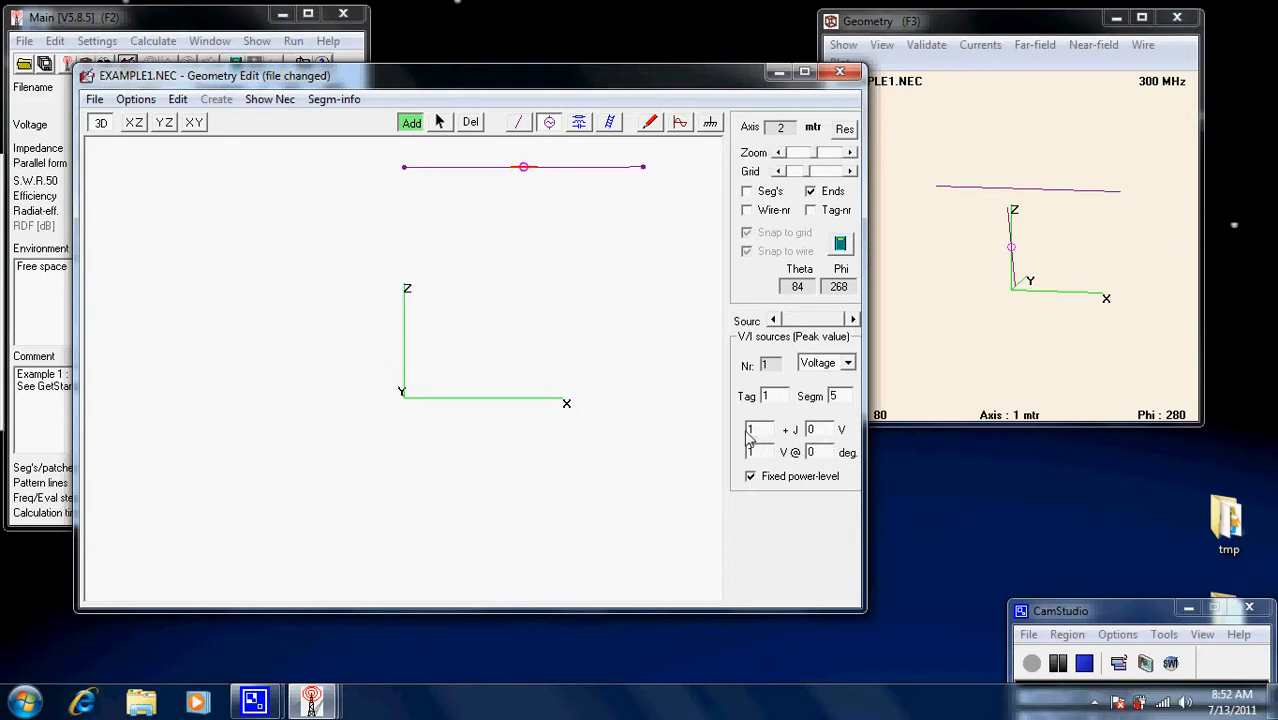
pyautogui.moveTo(796, 432)
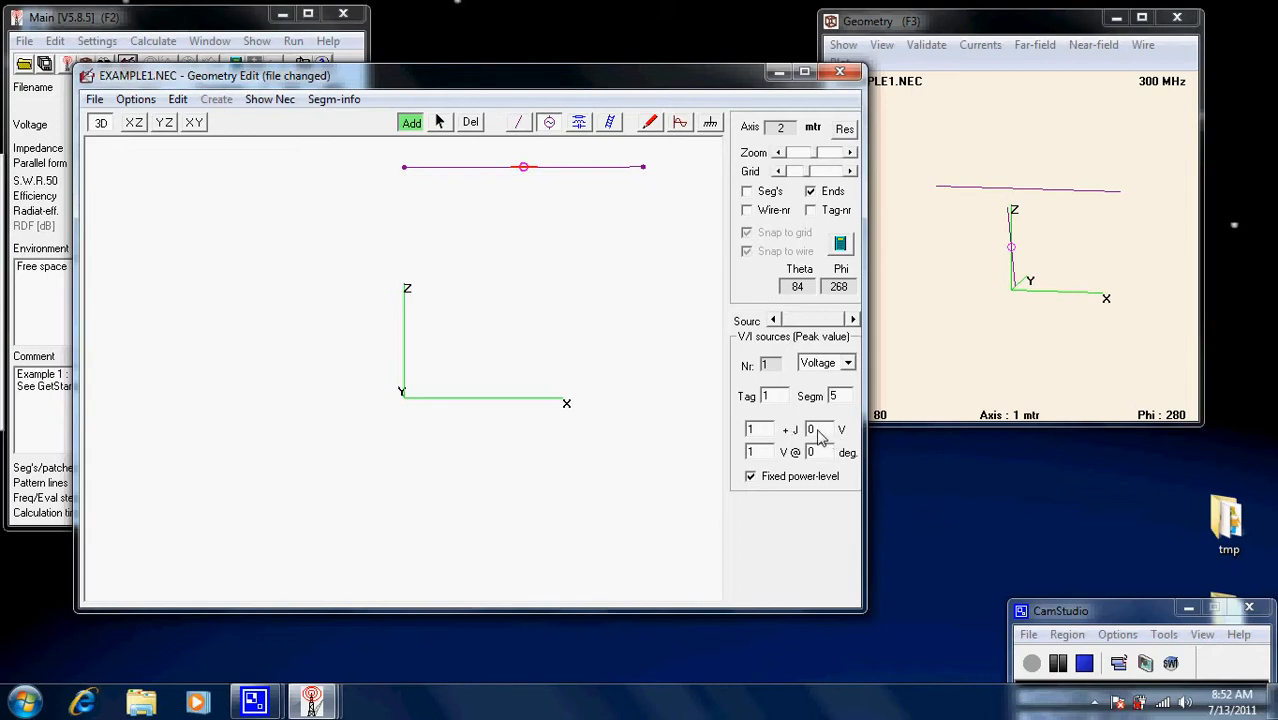
pyautogui.moveTo(824, 456)
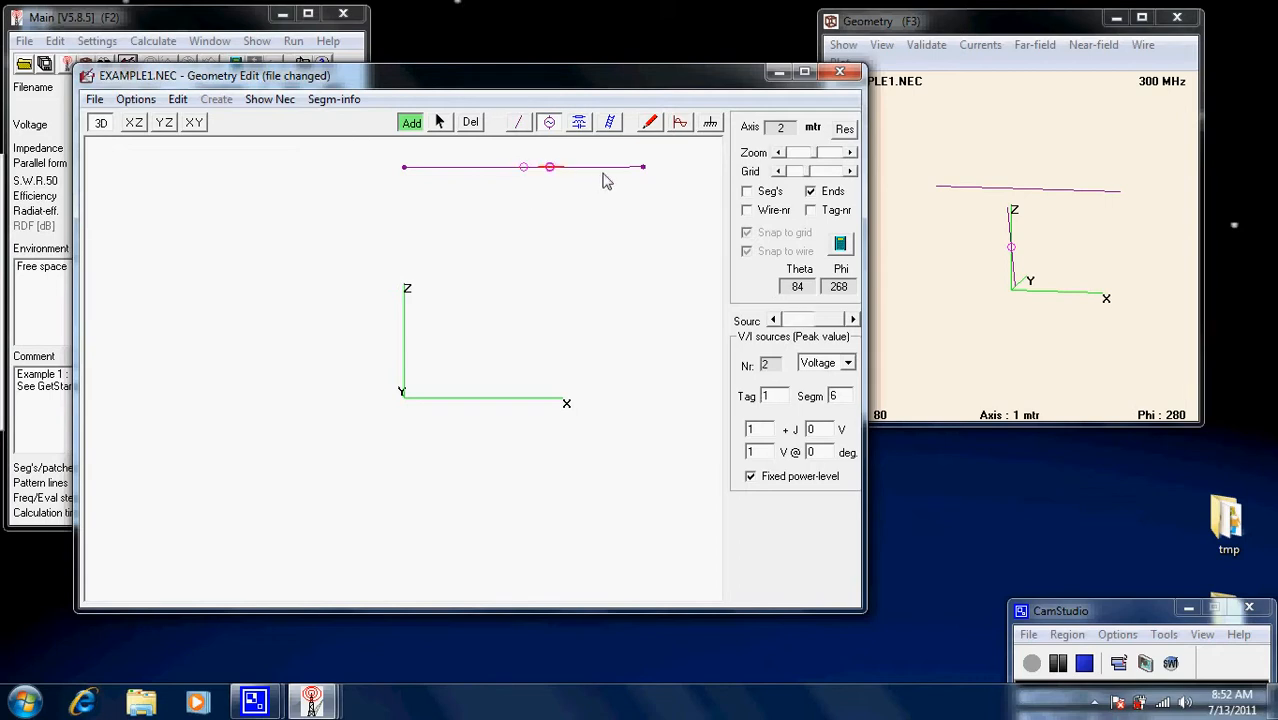
pyautogui.moveTo(556, 156)
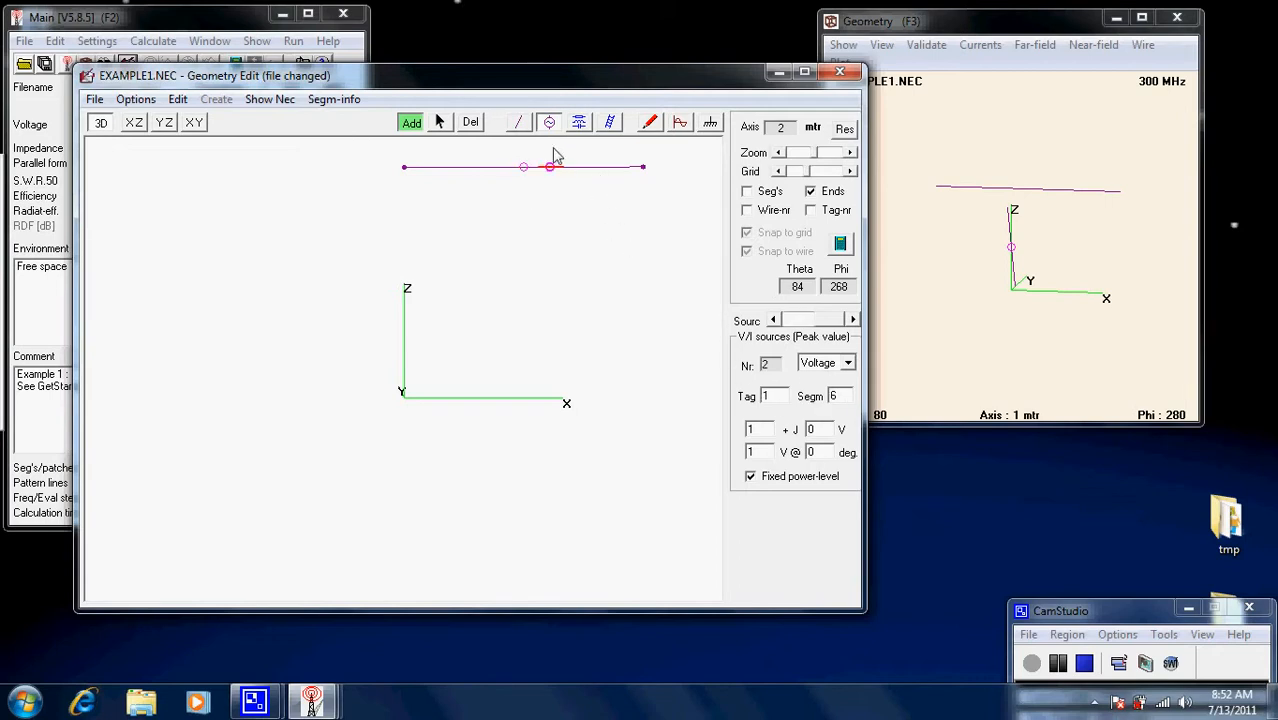
pyautogui.click(470, 122)
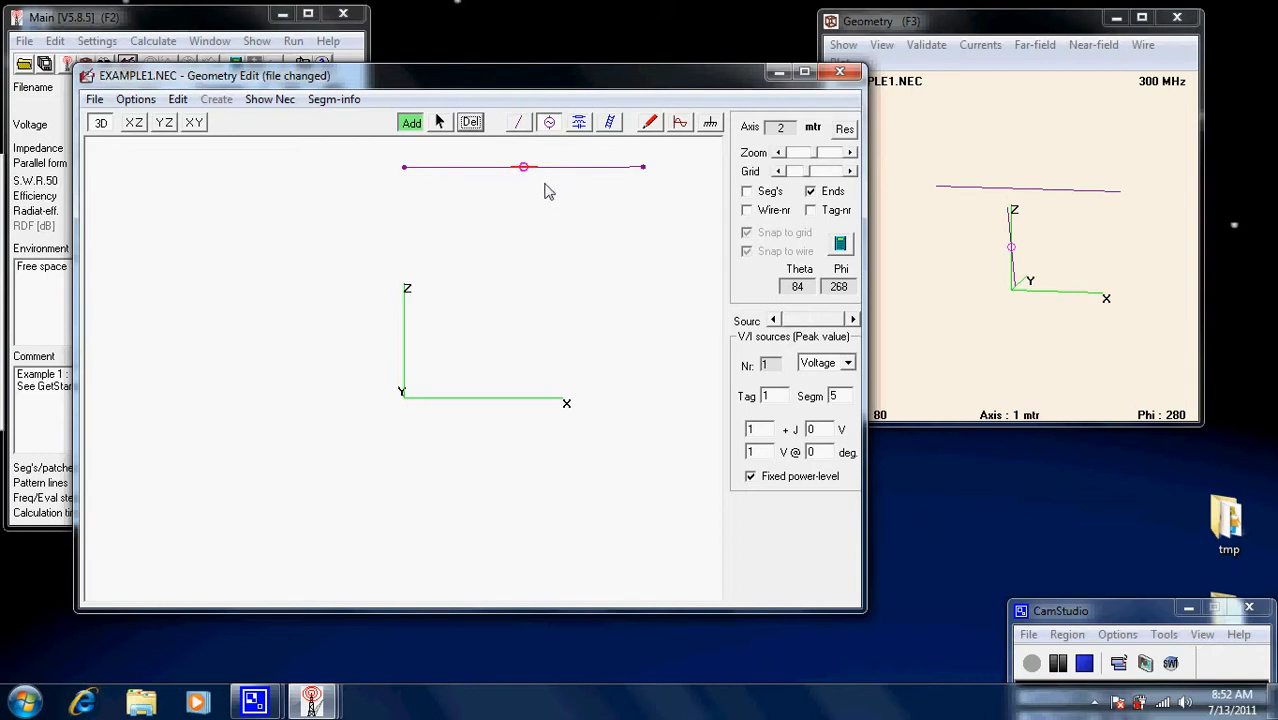
pyautogui.click(412, 122)
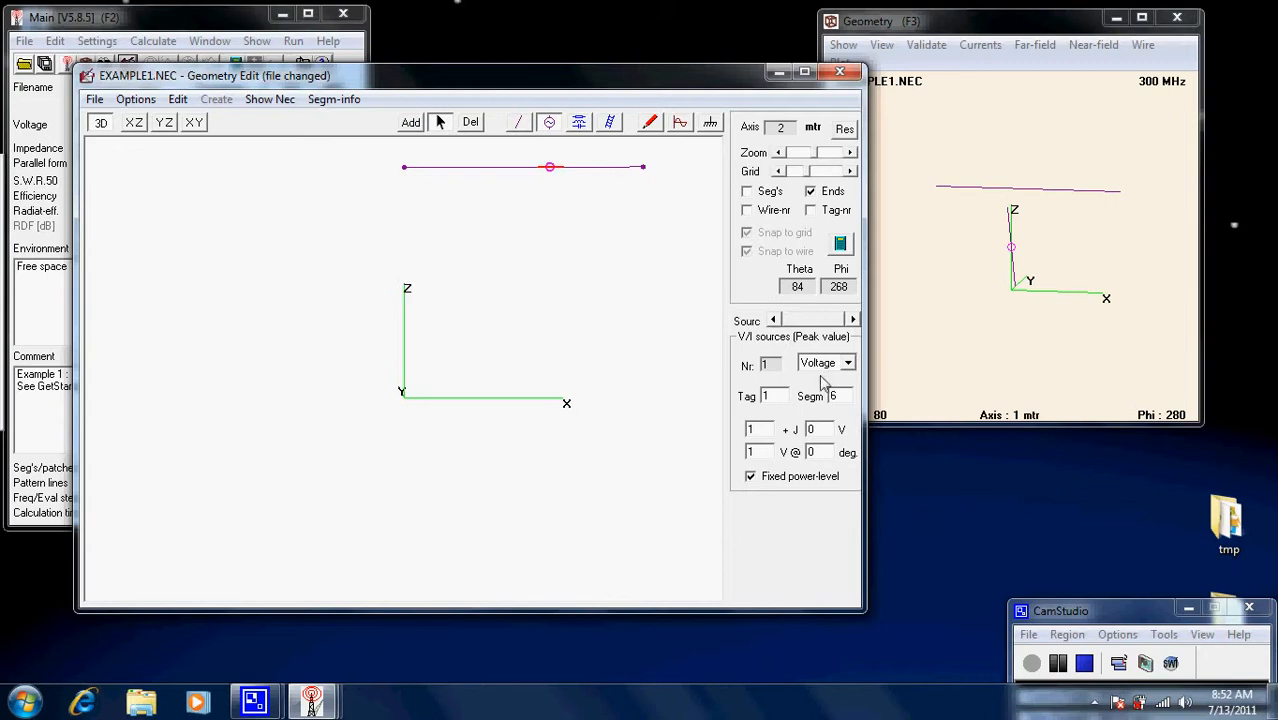
pyautogui.moveTo(624, 178)
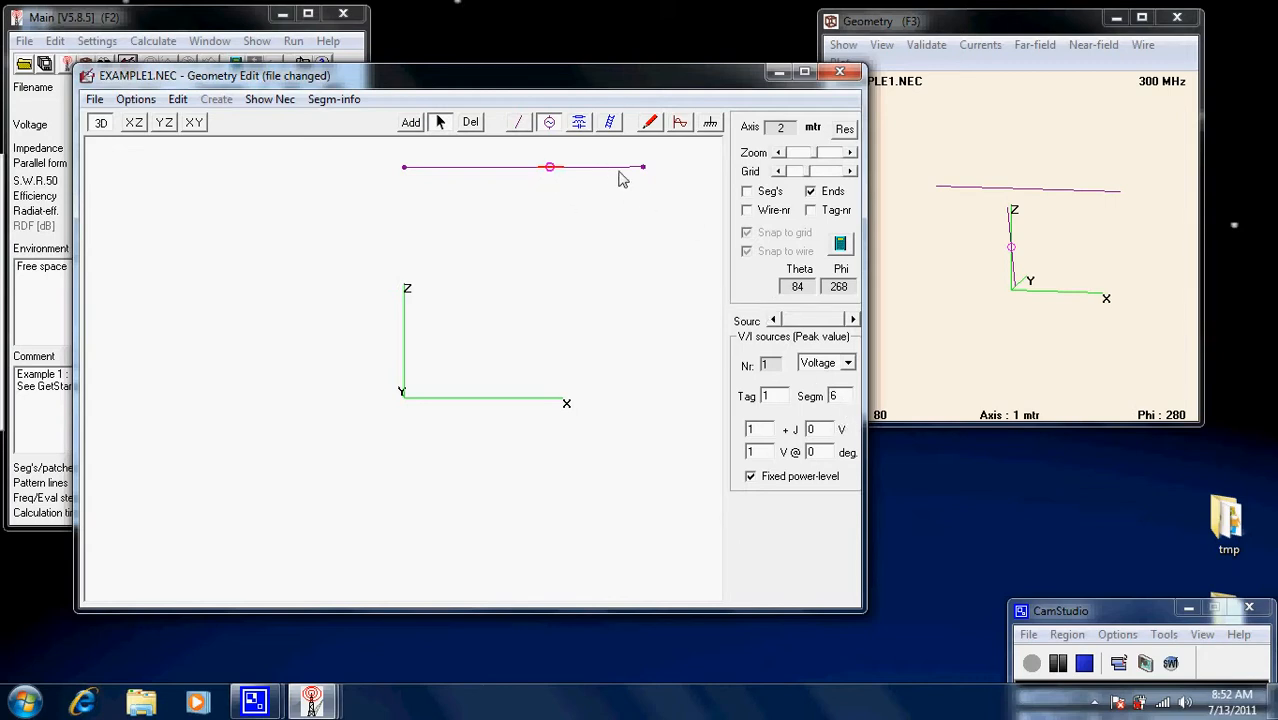
pyautogui.moveTo(476, 176)
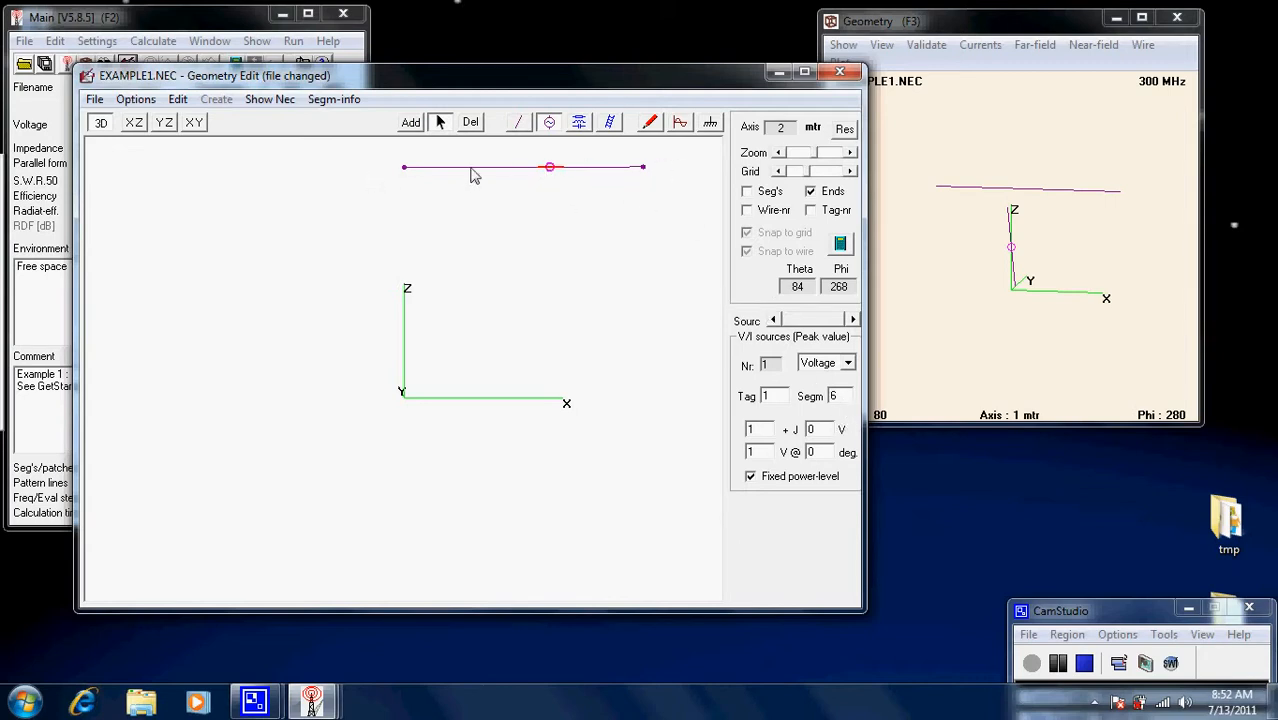
pyautogui.moveTo(626, 176)
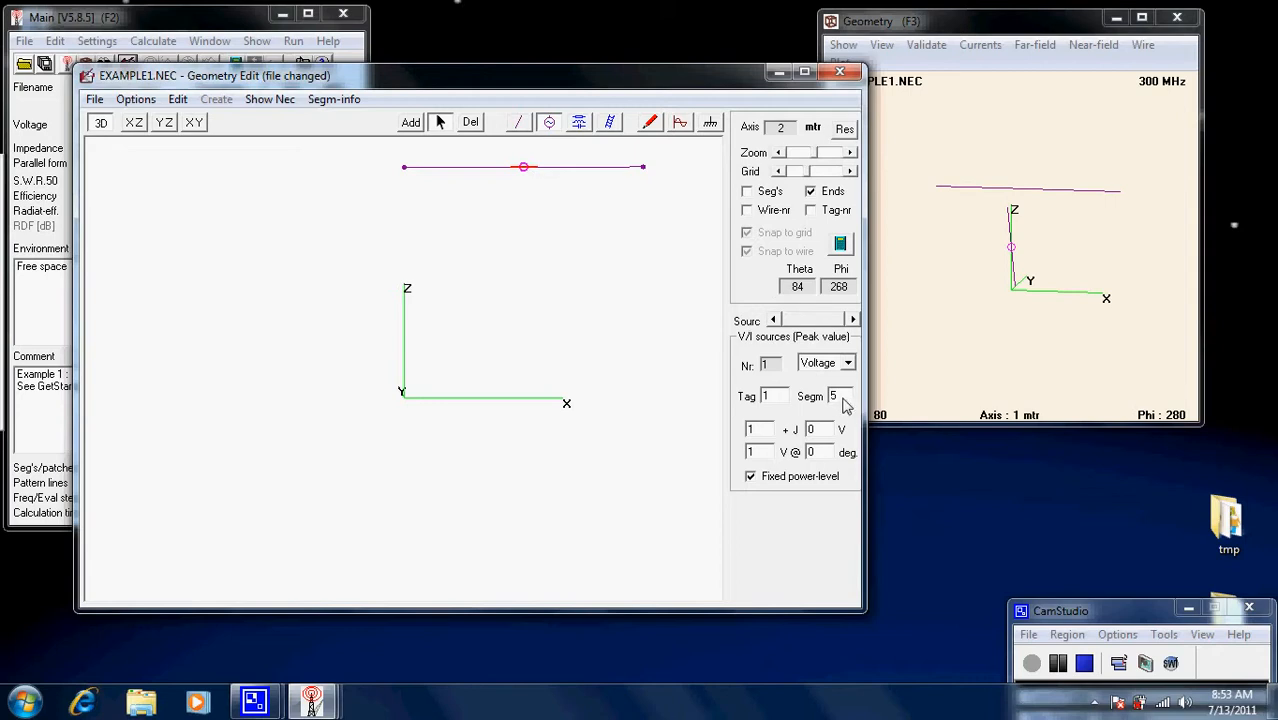
pyautogui.click(838, 396)
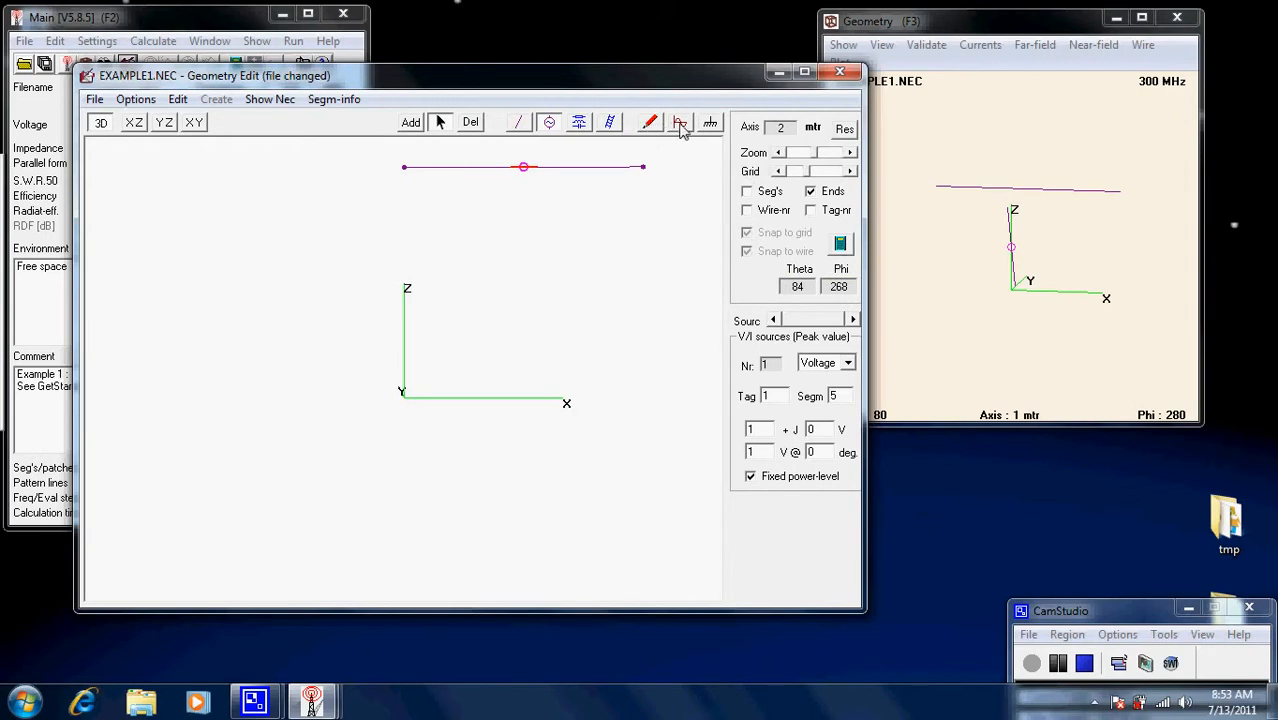
# Set the model frequency to 50 MHz, giving about a 6 m wavelength
pyautogui.click(680, 122)
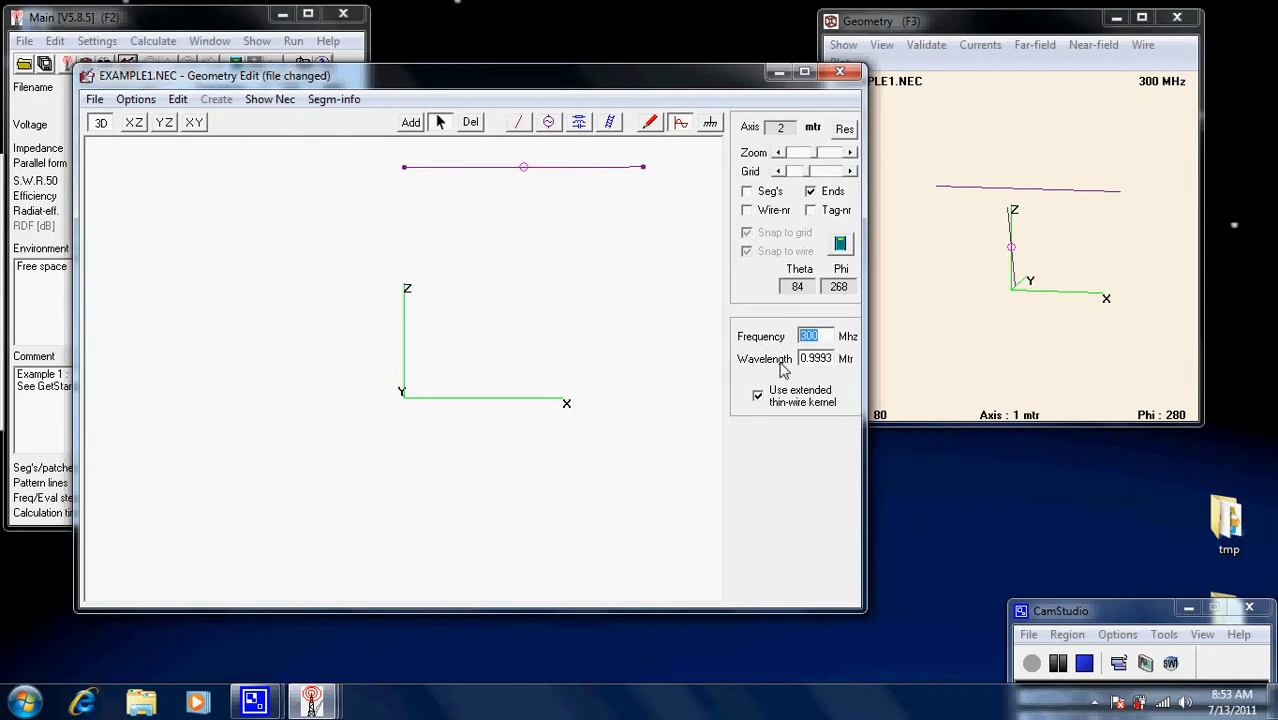
pyautogui.write('50')
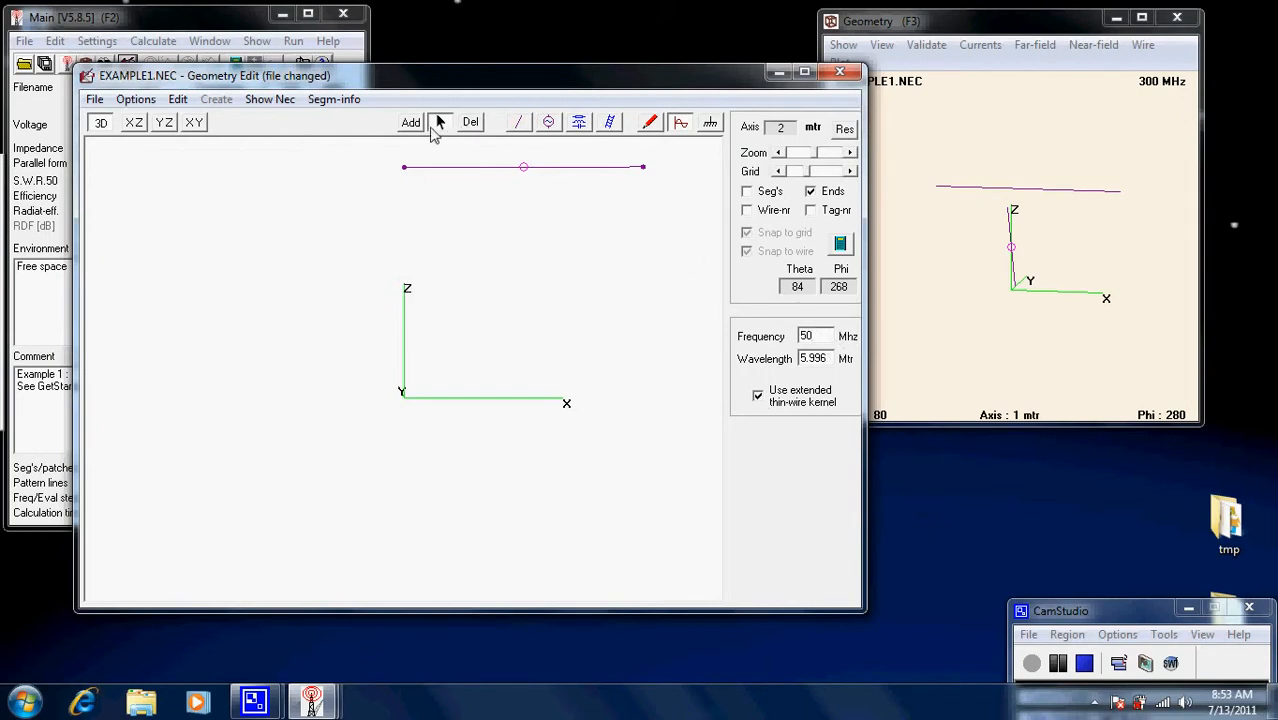
pyautogui.click(410, 122)
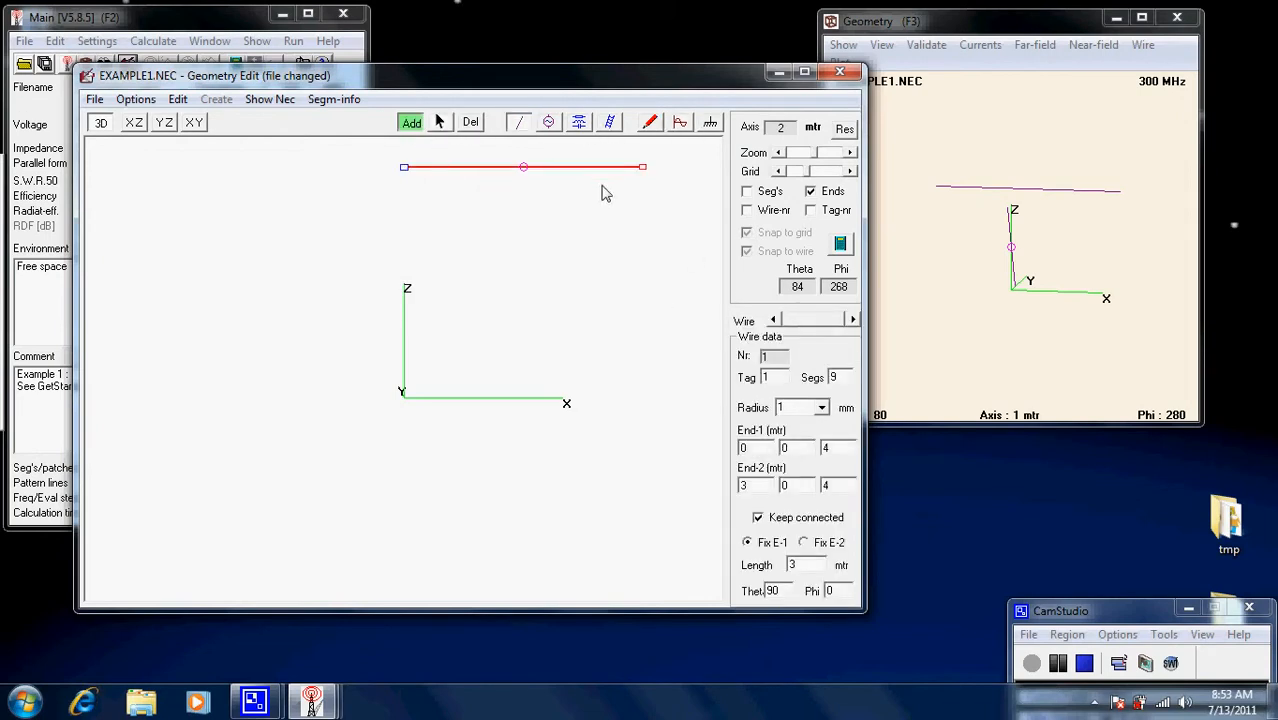
pyautogui.moveTo(680, 122)
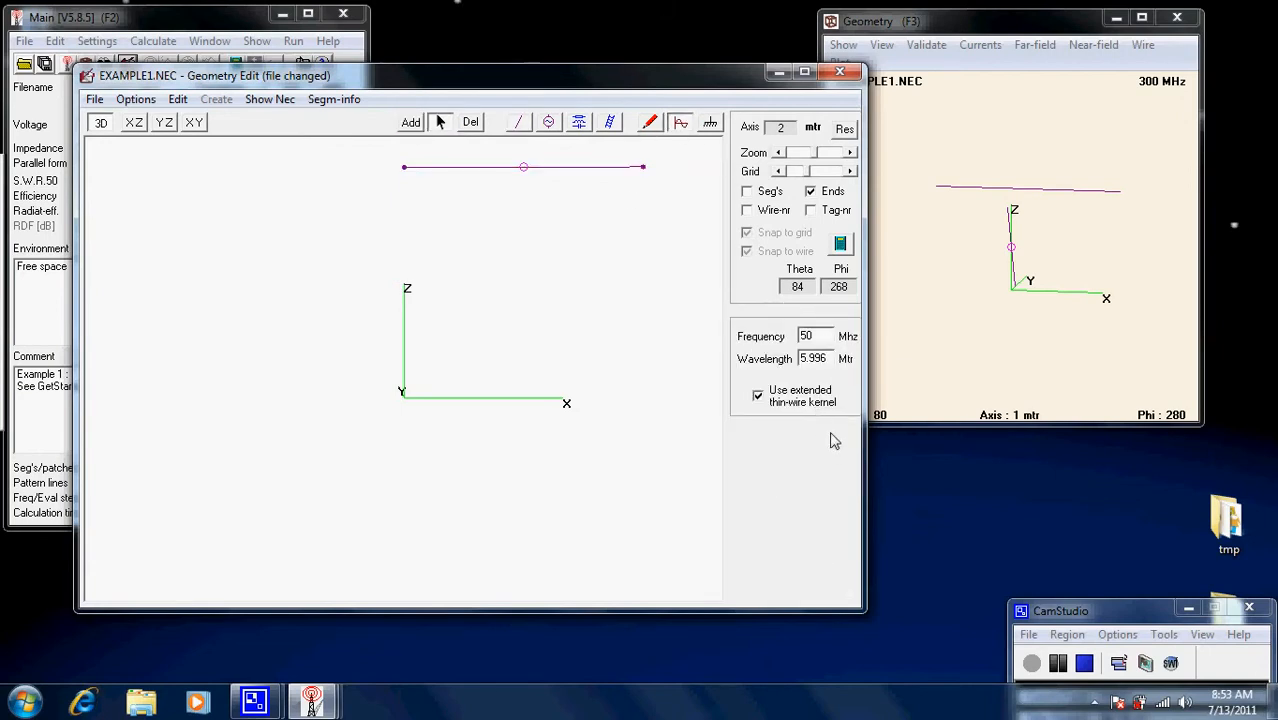
pyautogui.moveTo(808, 368)
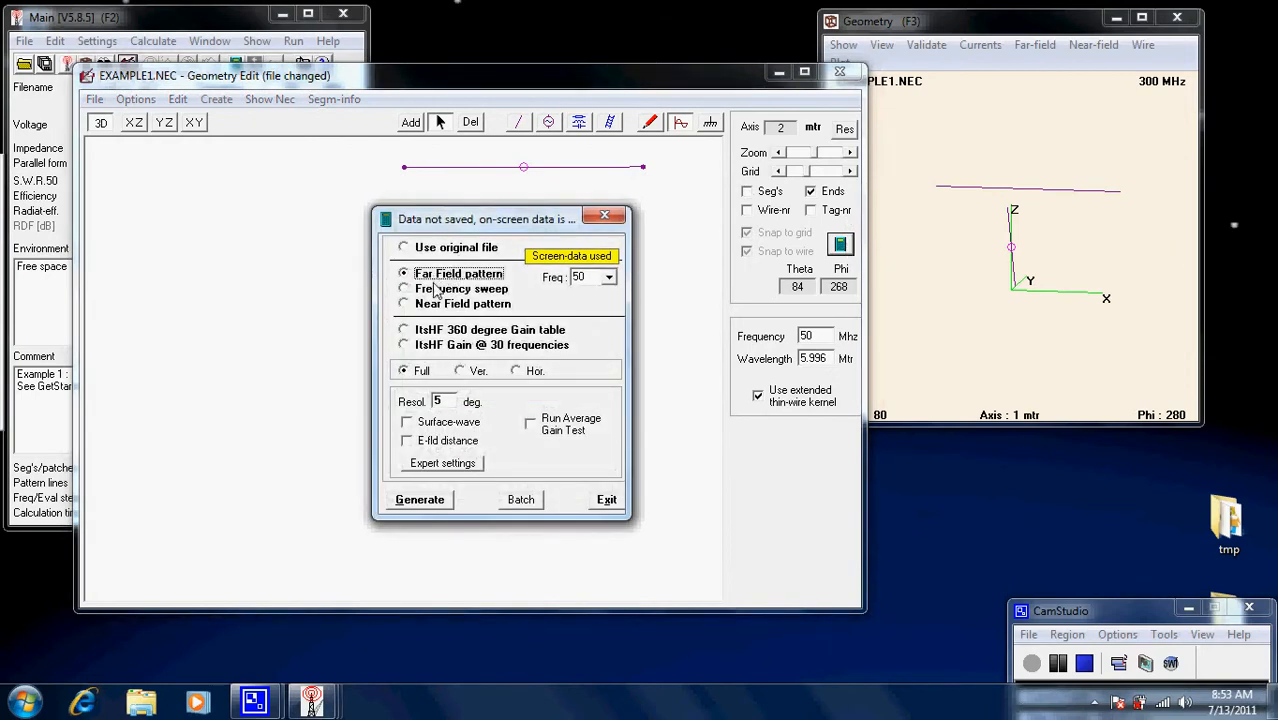
# Generate the free-space far-field pattern, yielding impedance 79.8+j45.6 and SWR 2.31
pyautogui.click(420, 500)
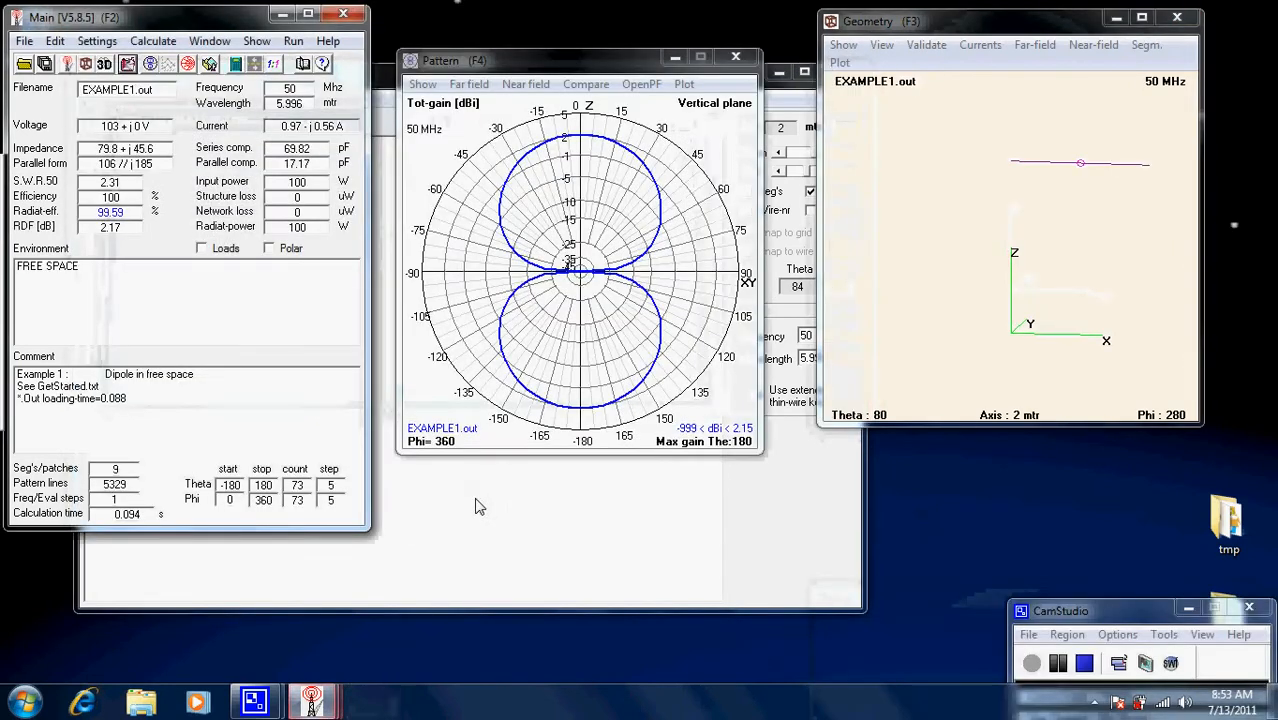
pyautogui.moveTo(708, 316)
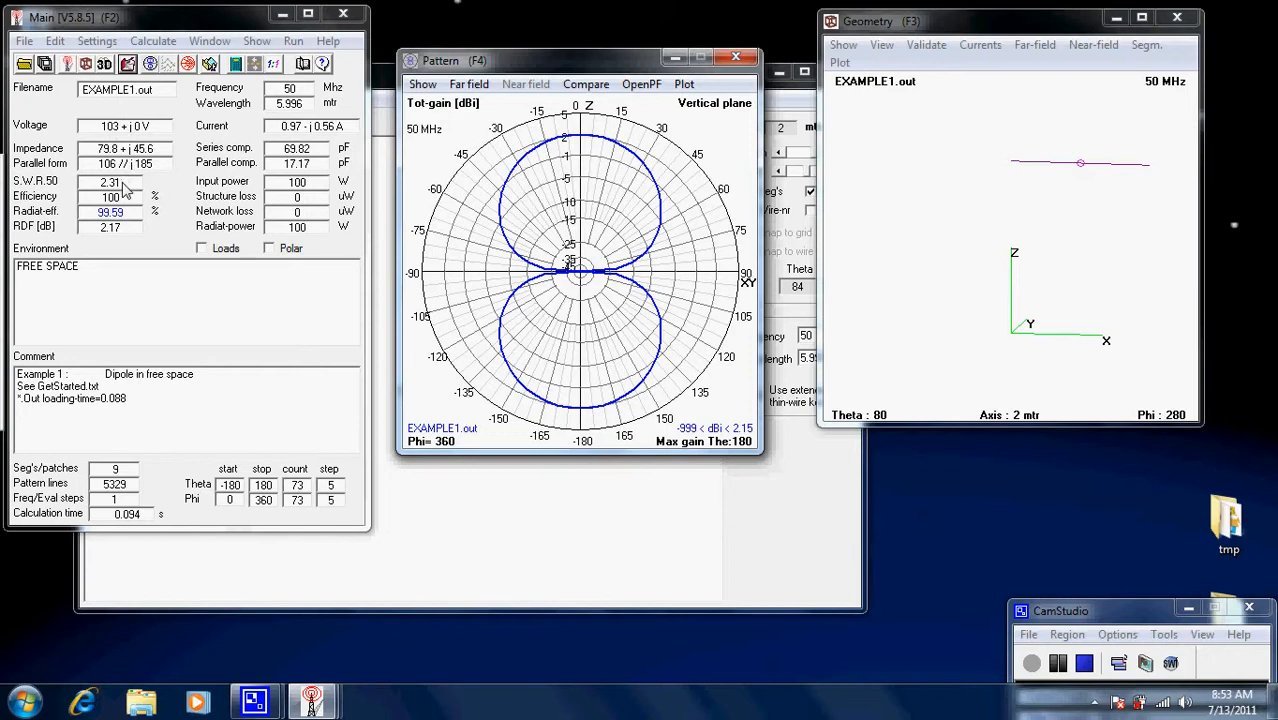
pyautogui.moveTo(132, 198)
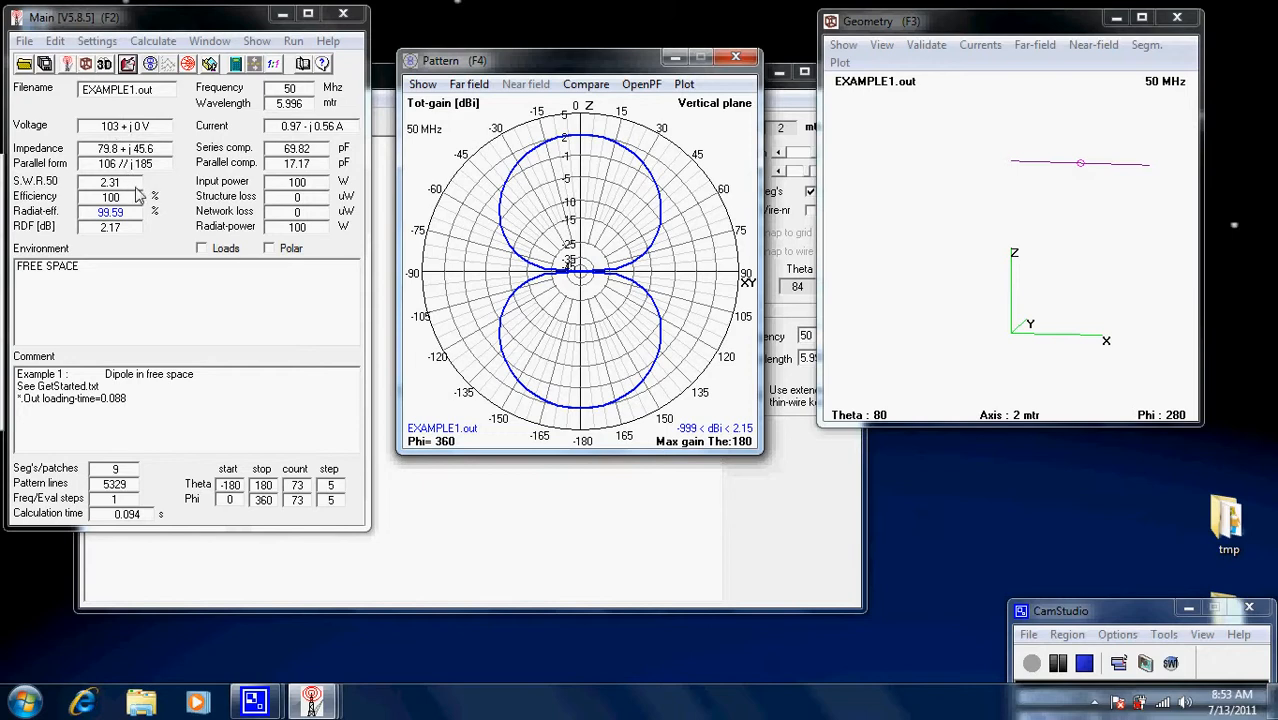
pyautogui.moveTo(136, 188)
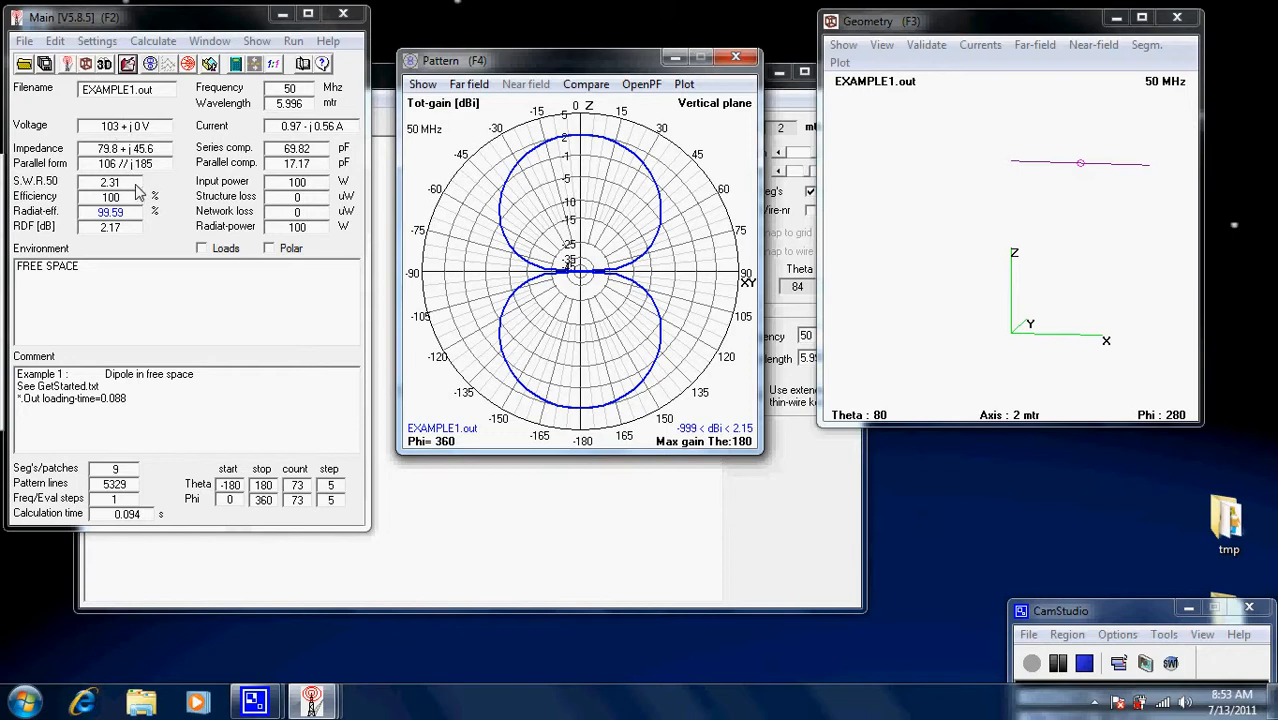
pyautogui.moveTo(700, 276)
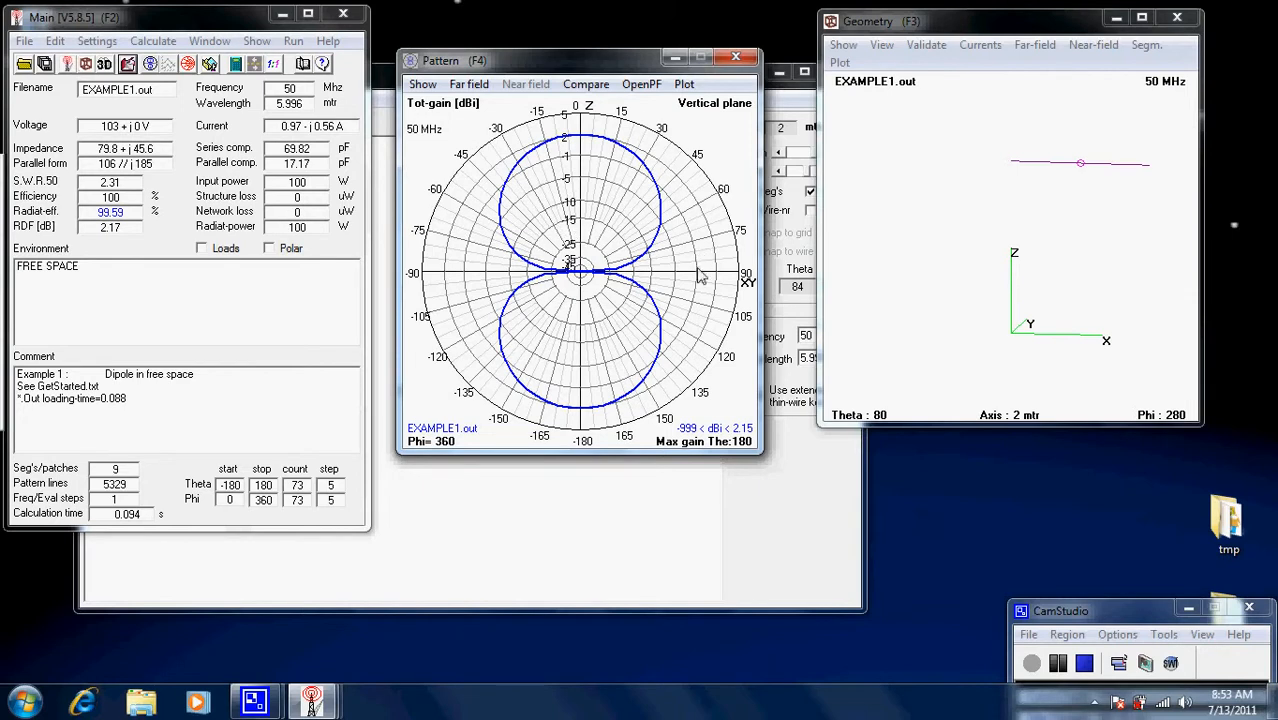
pyautogui.moveTo(698, 296)
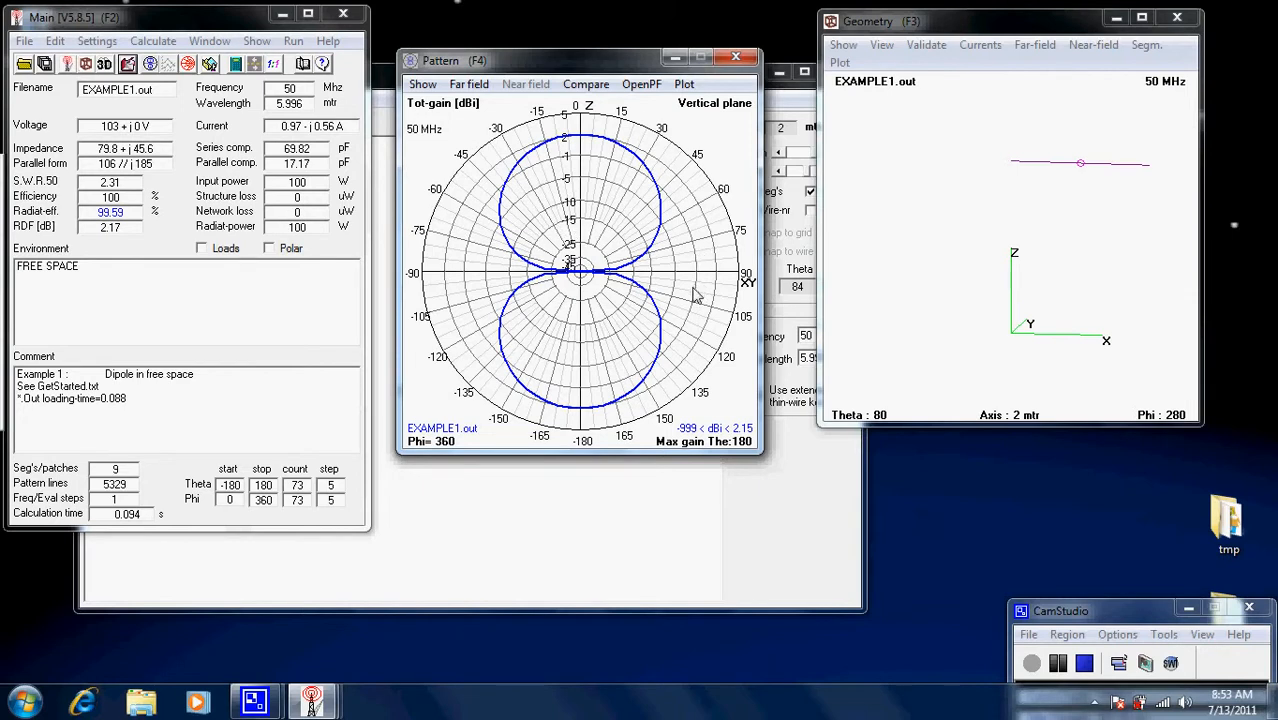
pyautogui.moveTo(678, 258)
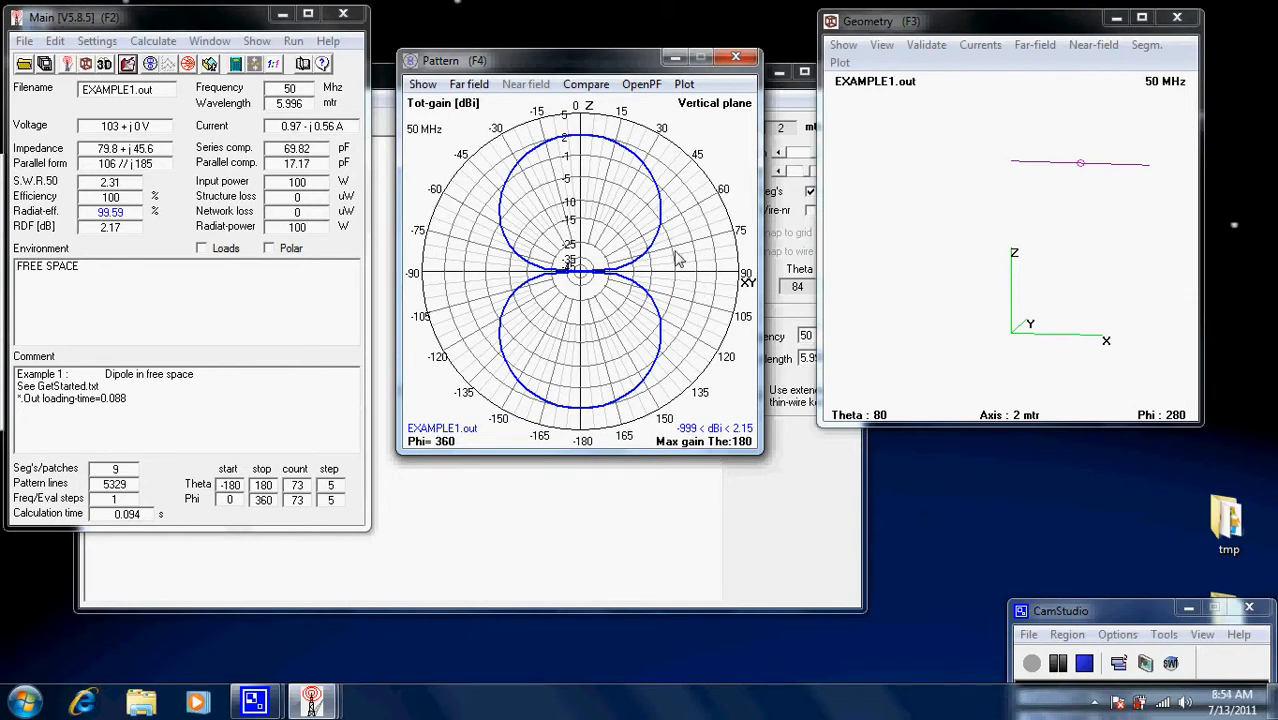
pyautogui.moveTo(720, 120)
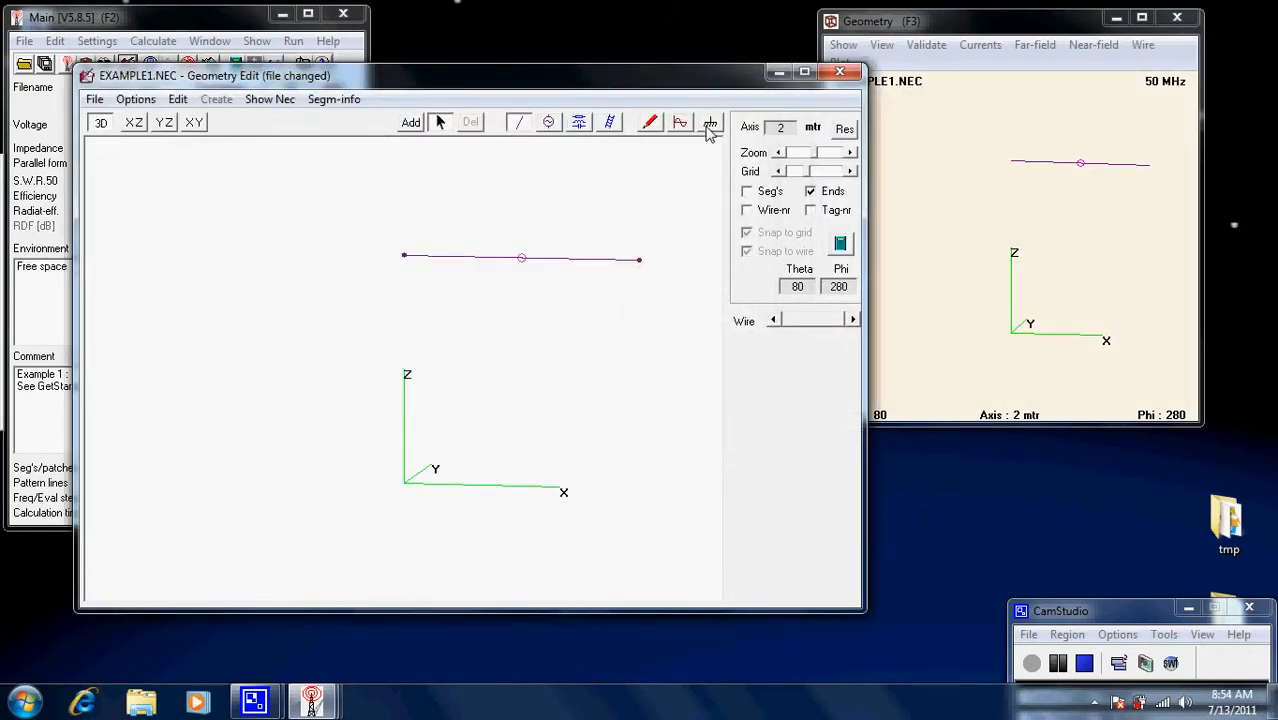
# Switch the ground to Real ground with rocky, steep hills soil (conductivity 0.002, dielectric 15)
pyautogui.click(708, 122)
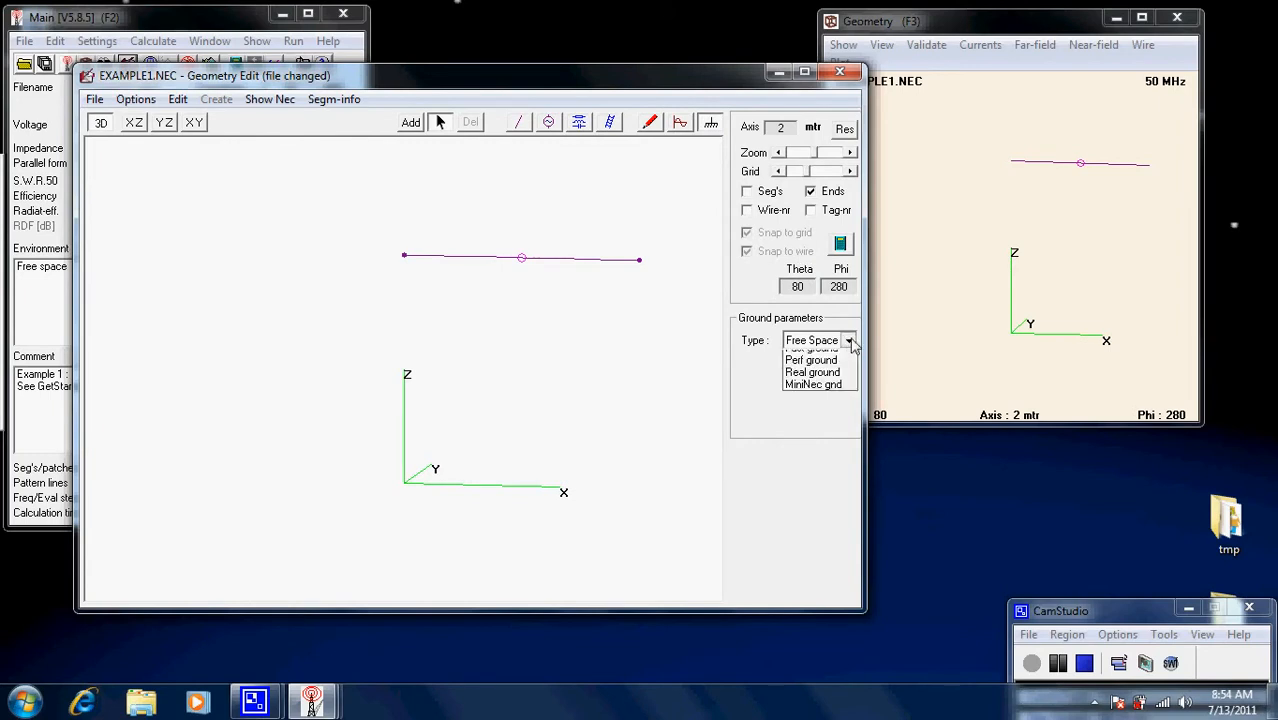
pyautogui.click(810, 370)
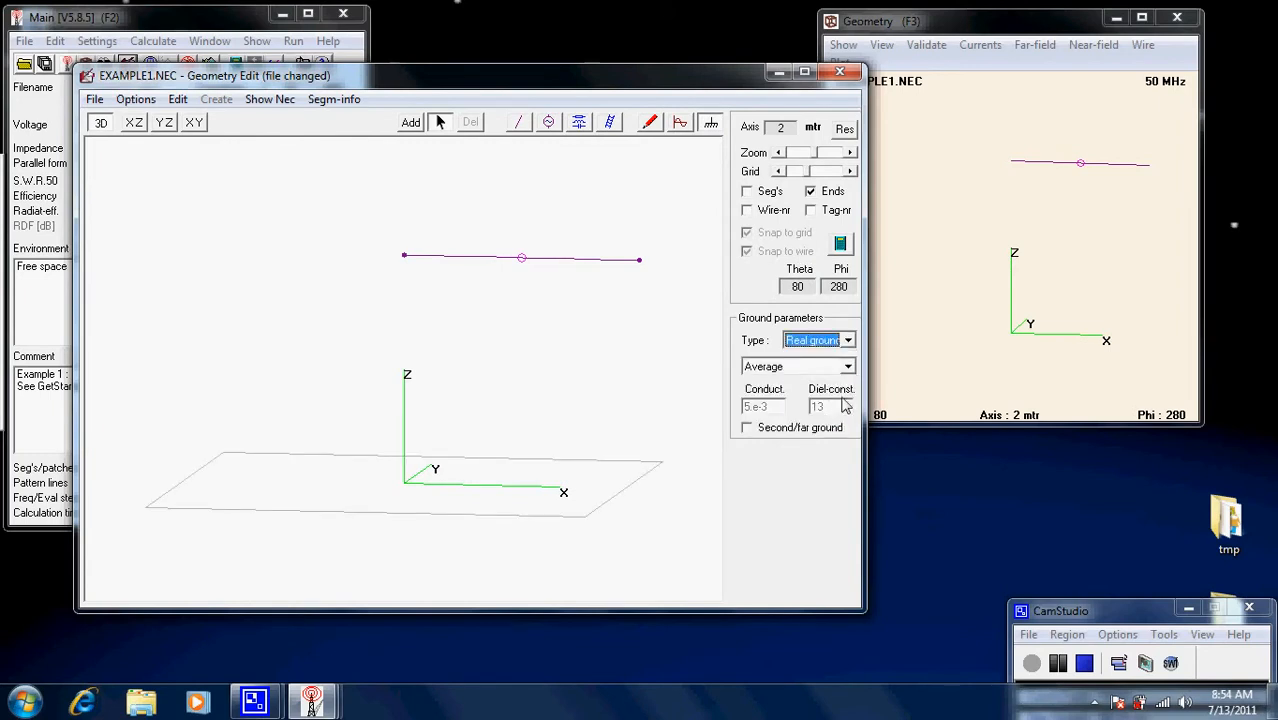
pyautogui.click(848, 366)
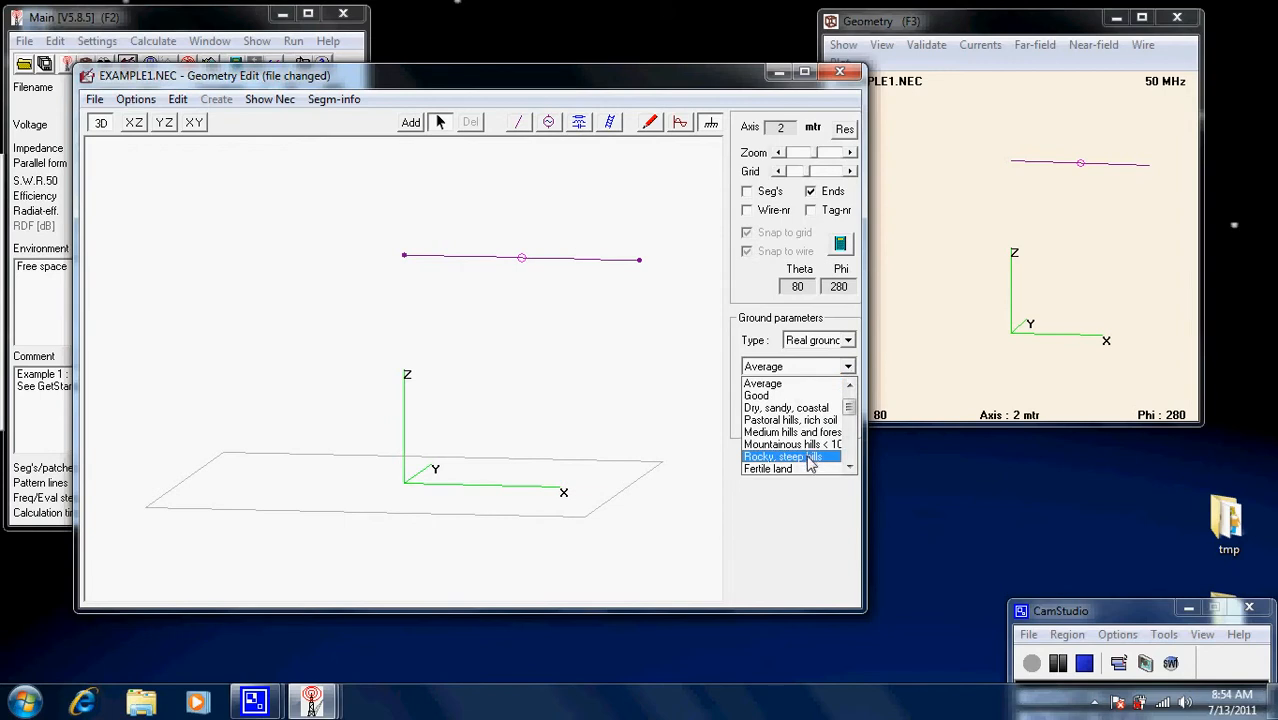
pyautogui.click(792, 456)
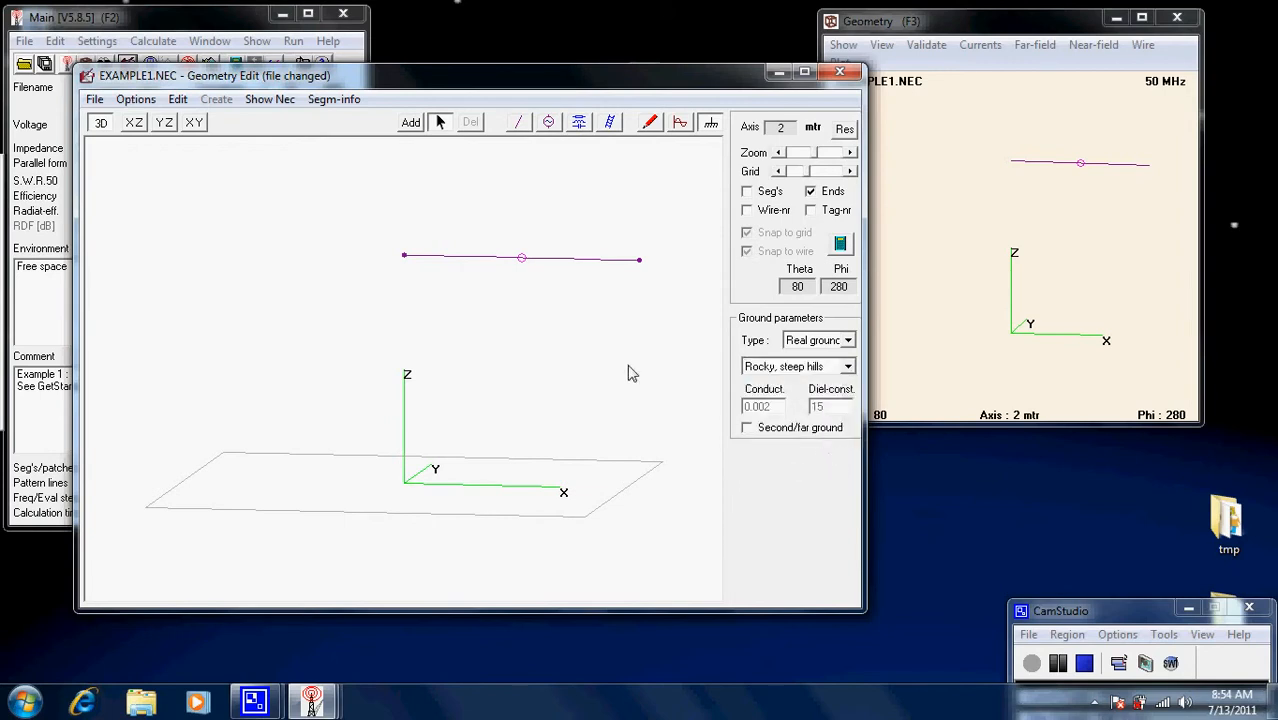
pyautogui.moveTo(792, 200)
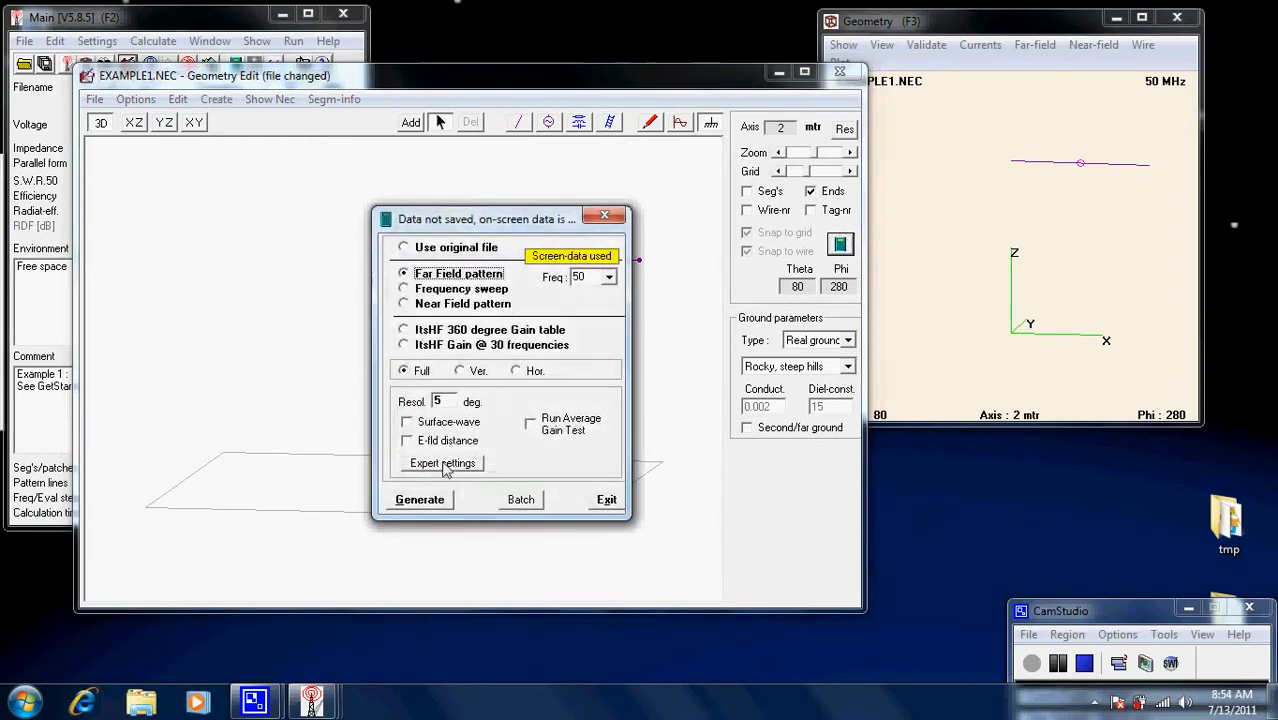
# Generate the far-field pattern over rocky ground, giving impedance 73.9+j52.4 and SWR 2.5
pyautogui.click(418, 500)
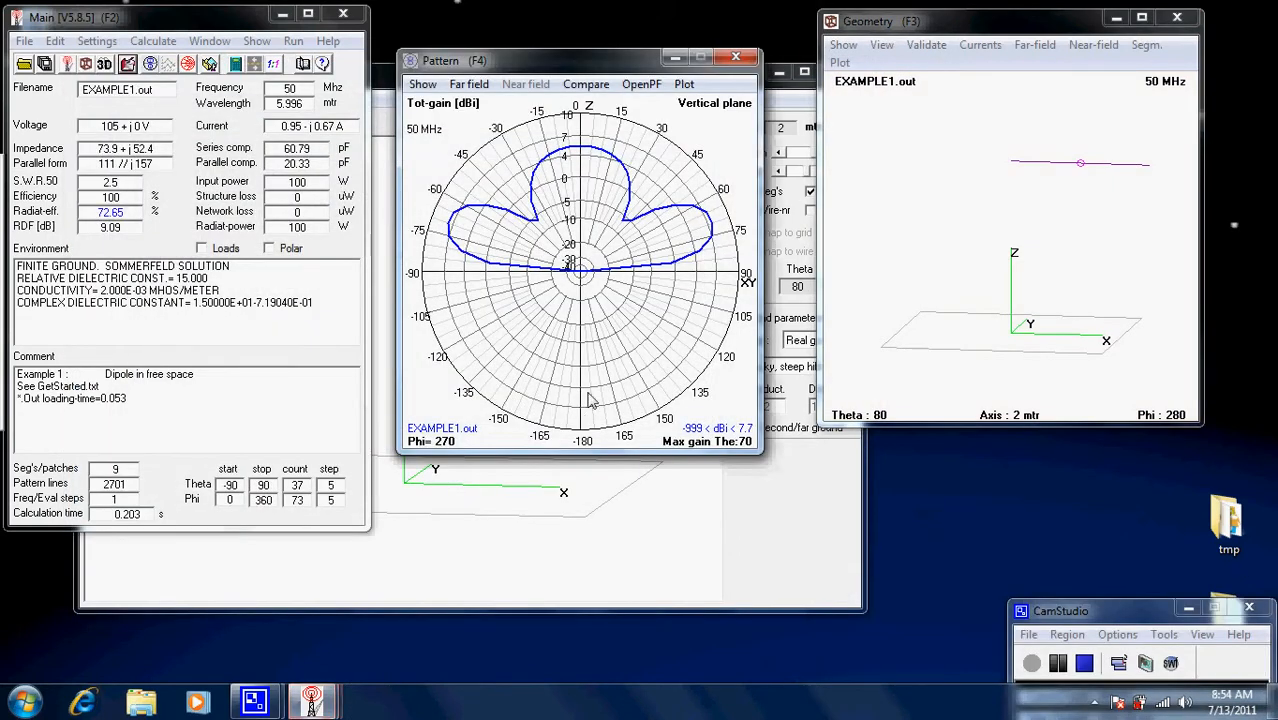
pyautogui.moveTo(602, 376)
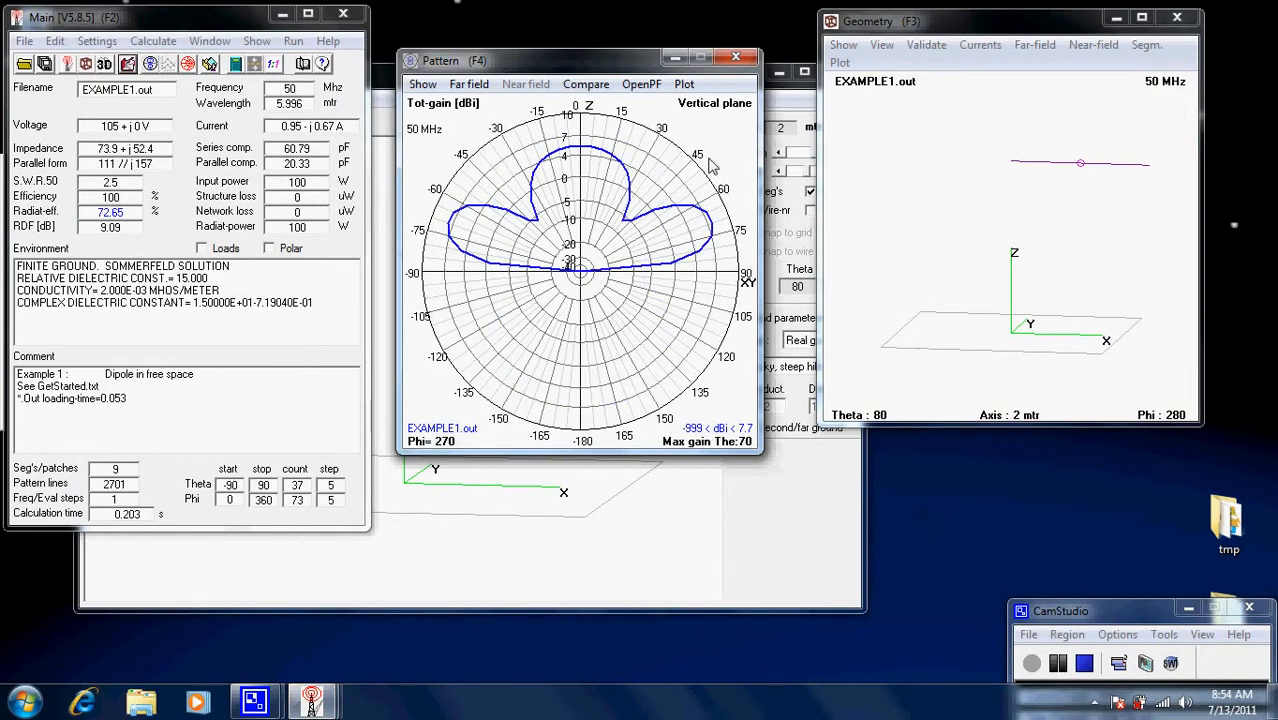
pyautogui.moveTo(612, 232)
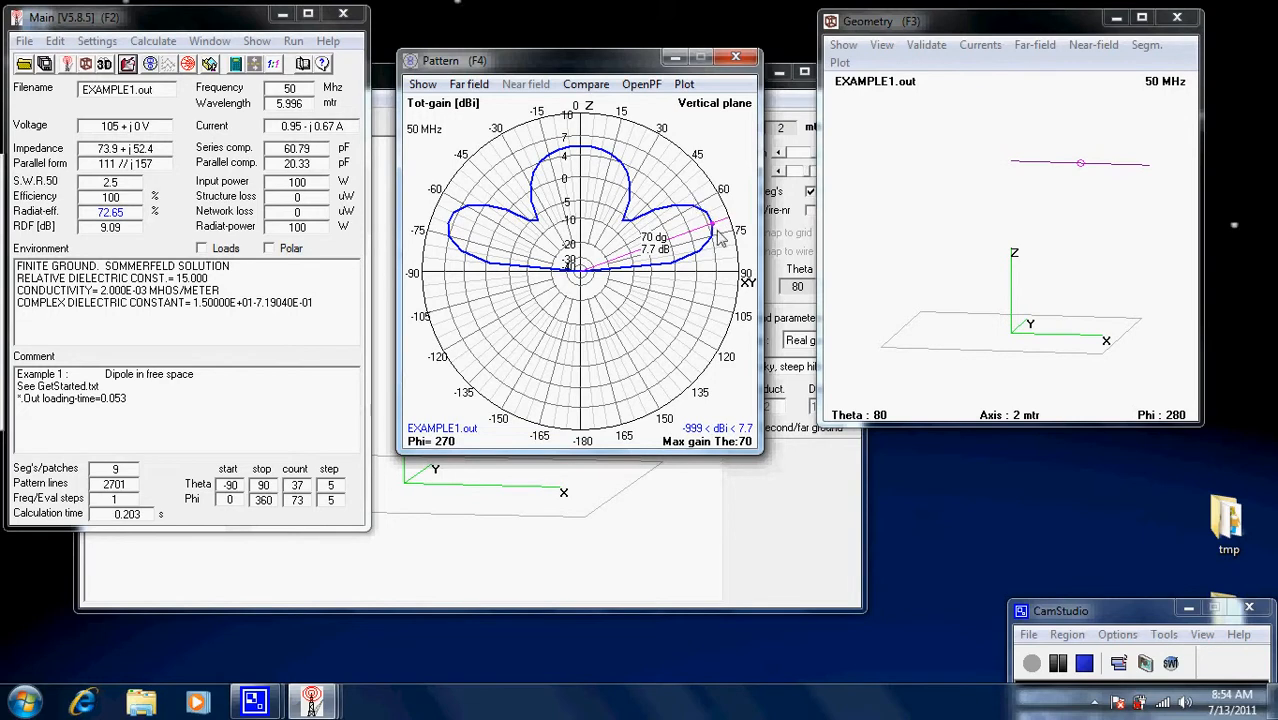
pyautogui.moveTo(710, 252)
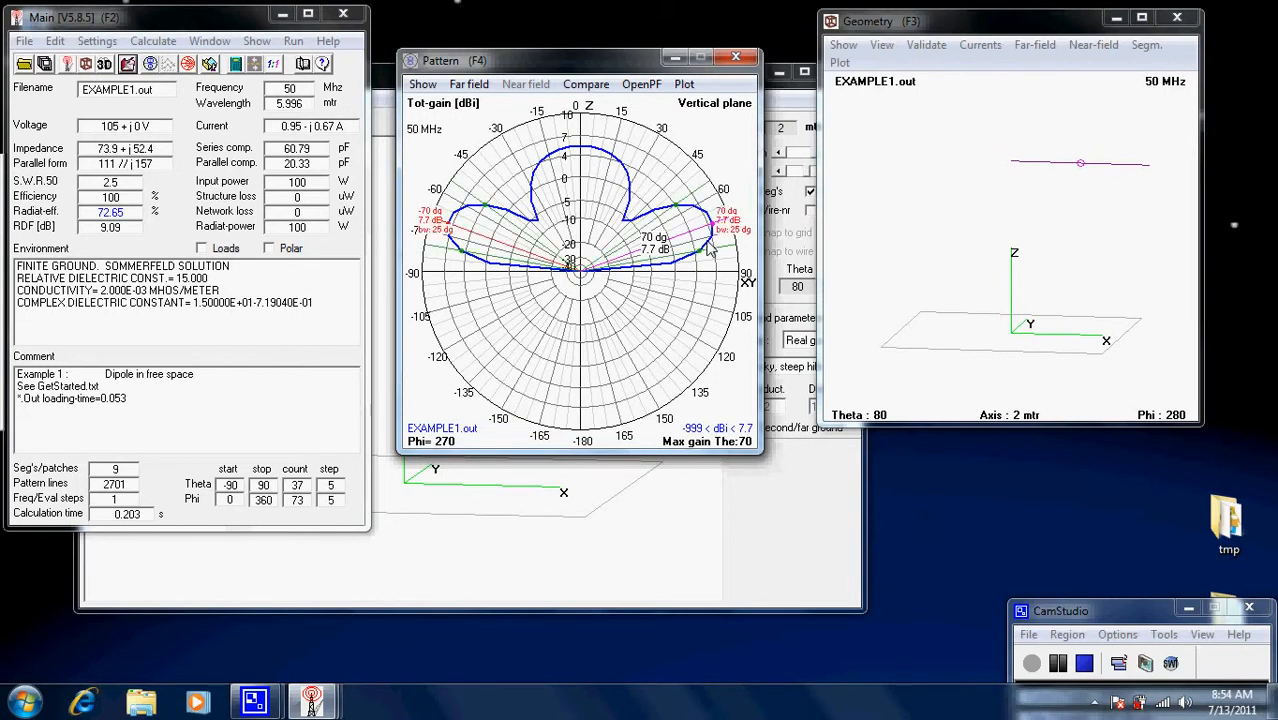
pyautogui.moveTo(748, 234)
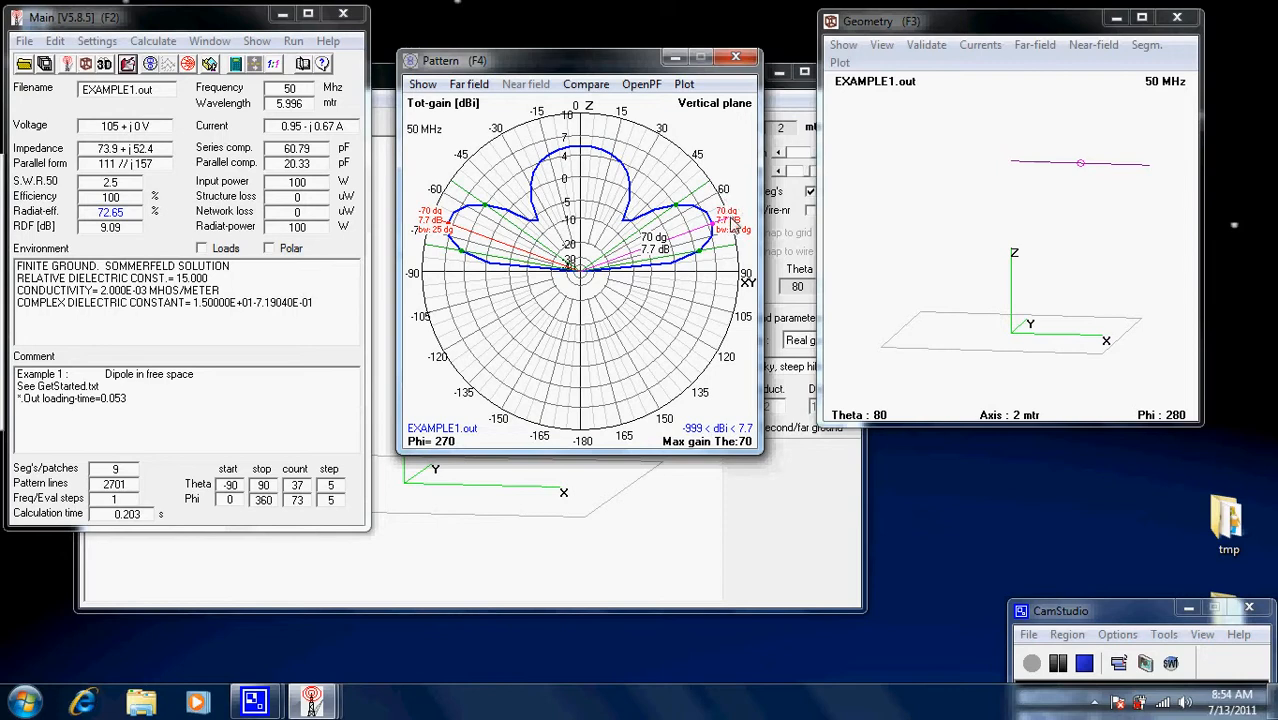
pyautogui.moveTo(724, 258)
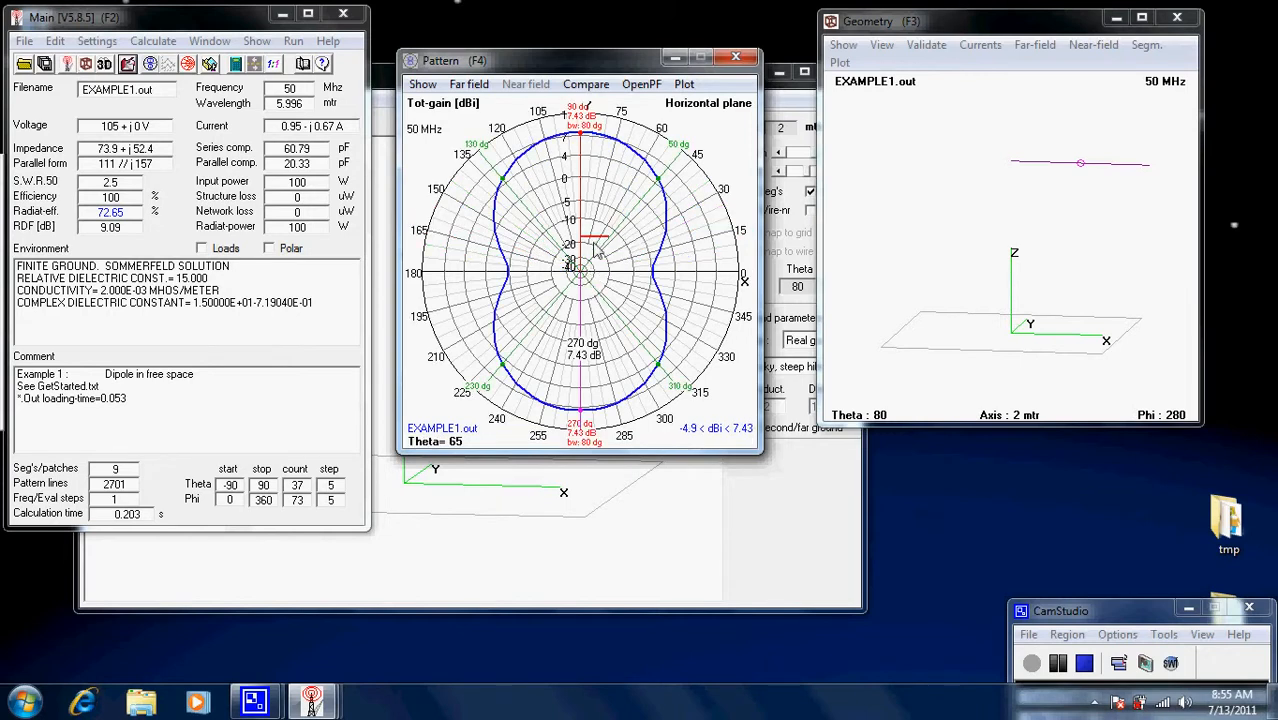
pyautogui.moveTo(640, 290)
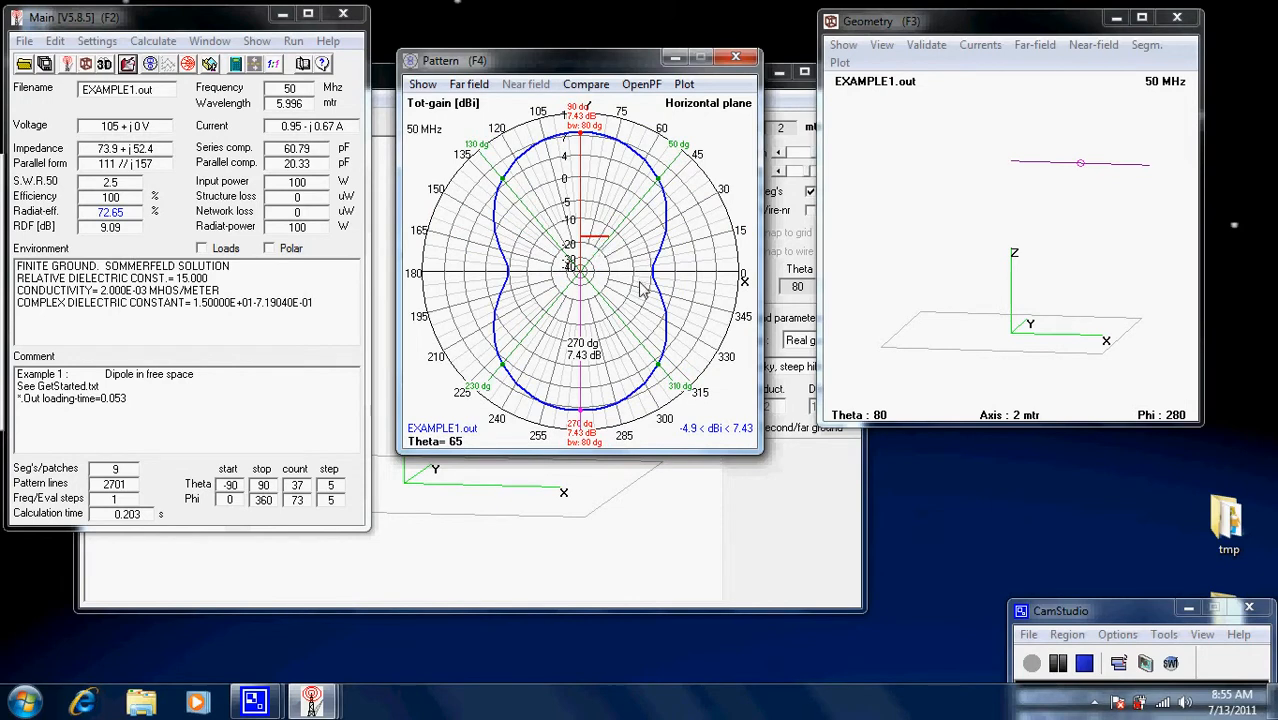
pyautogui.moveTo(628, 320)
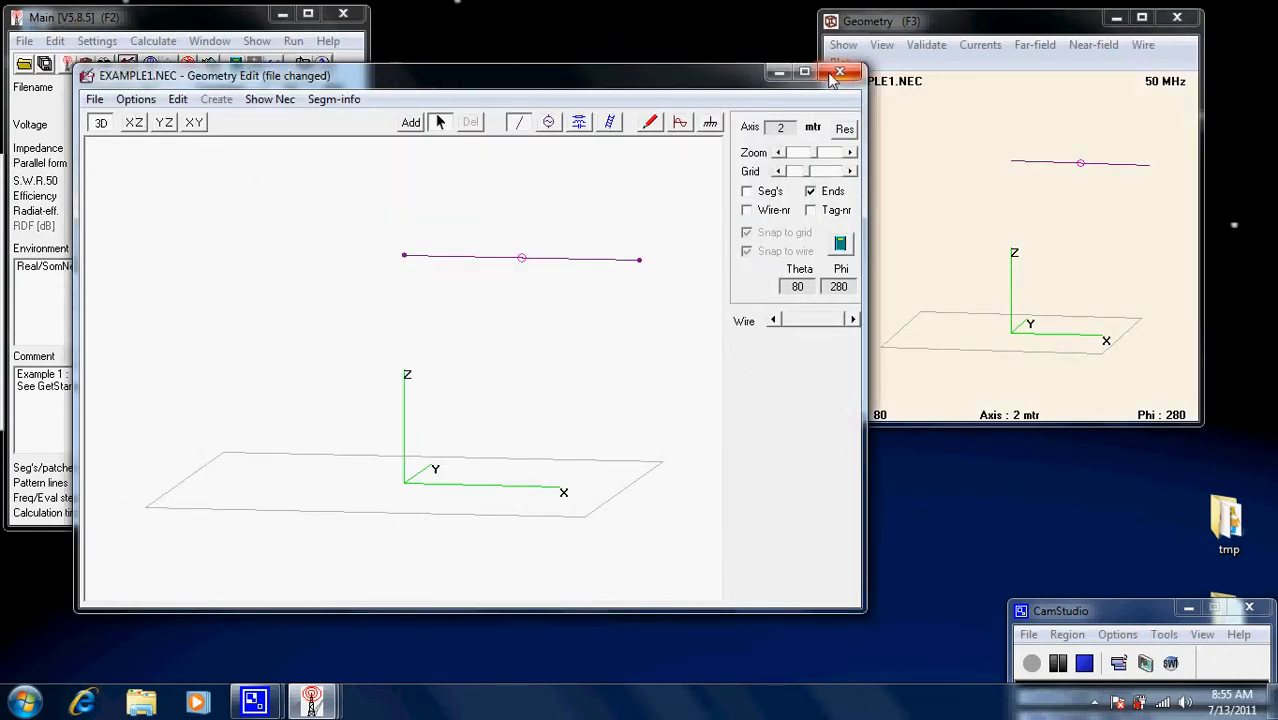
# Close Geometry Edit and load EXAMPLE1.NEC in the card-style NEC editor
pyautogui.click(94, 100)
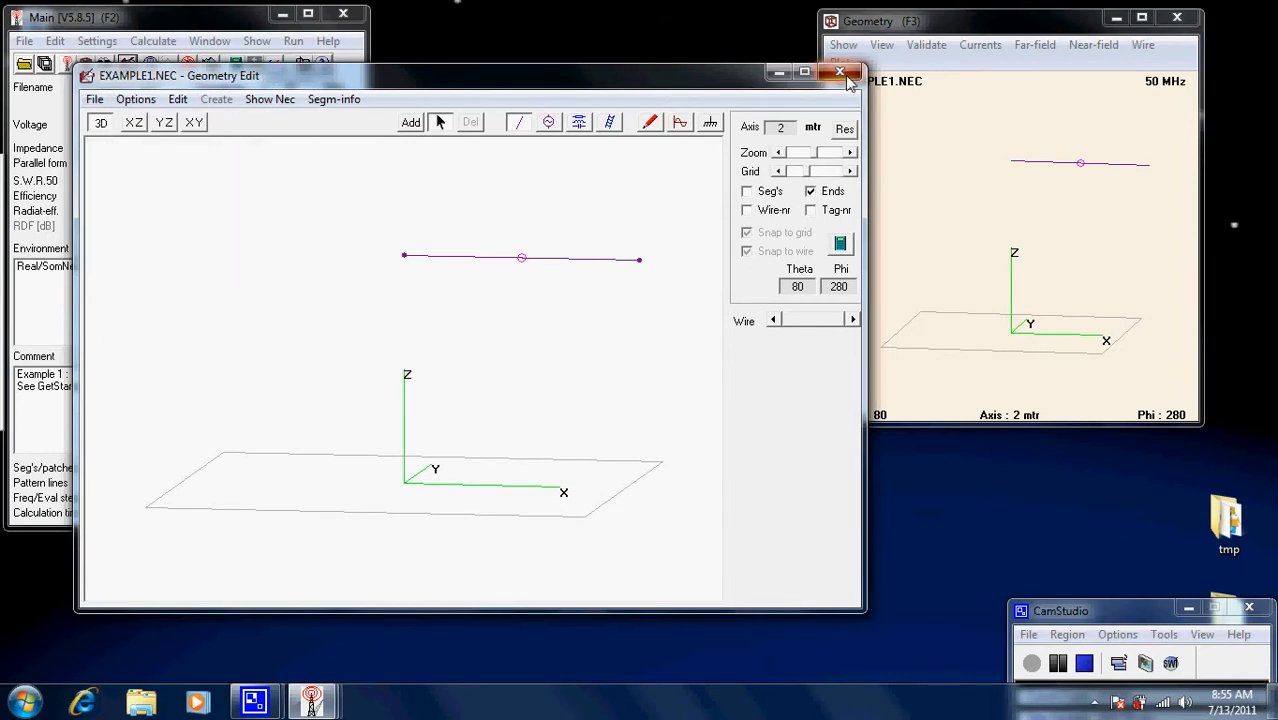
pyautogui.click(96, 40)
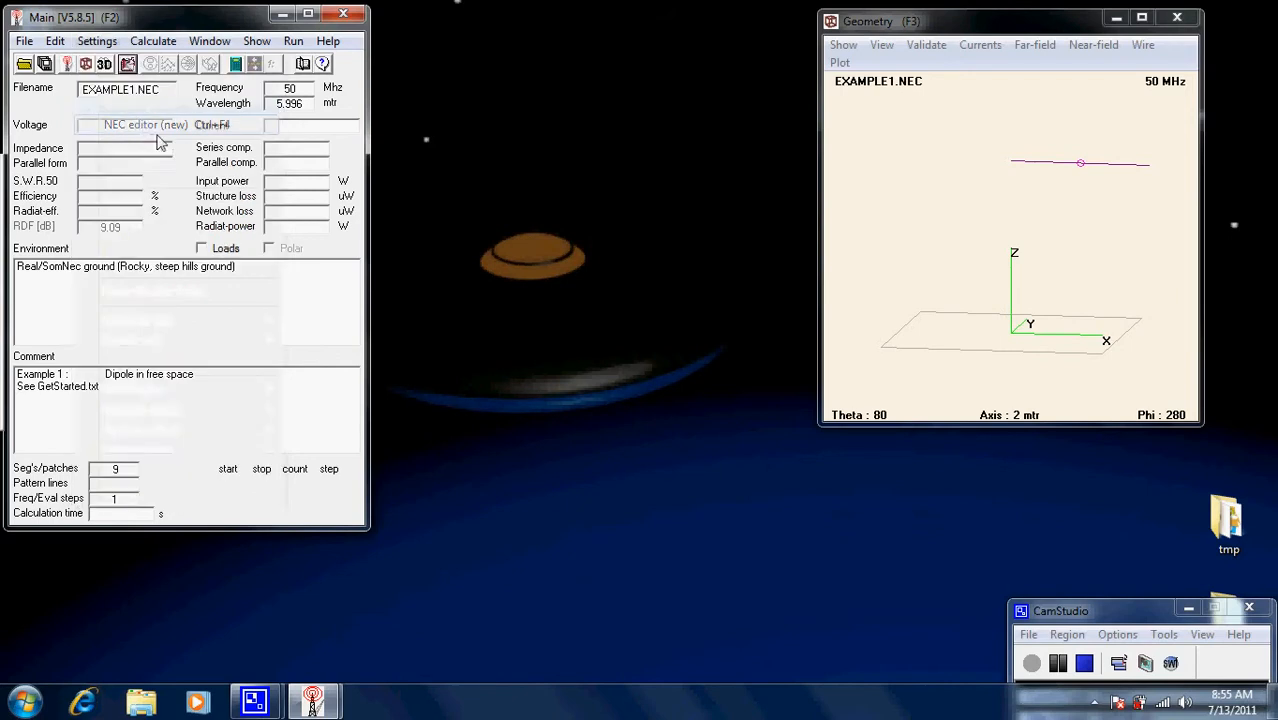
pyautogui.click(94, 40)
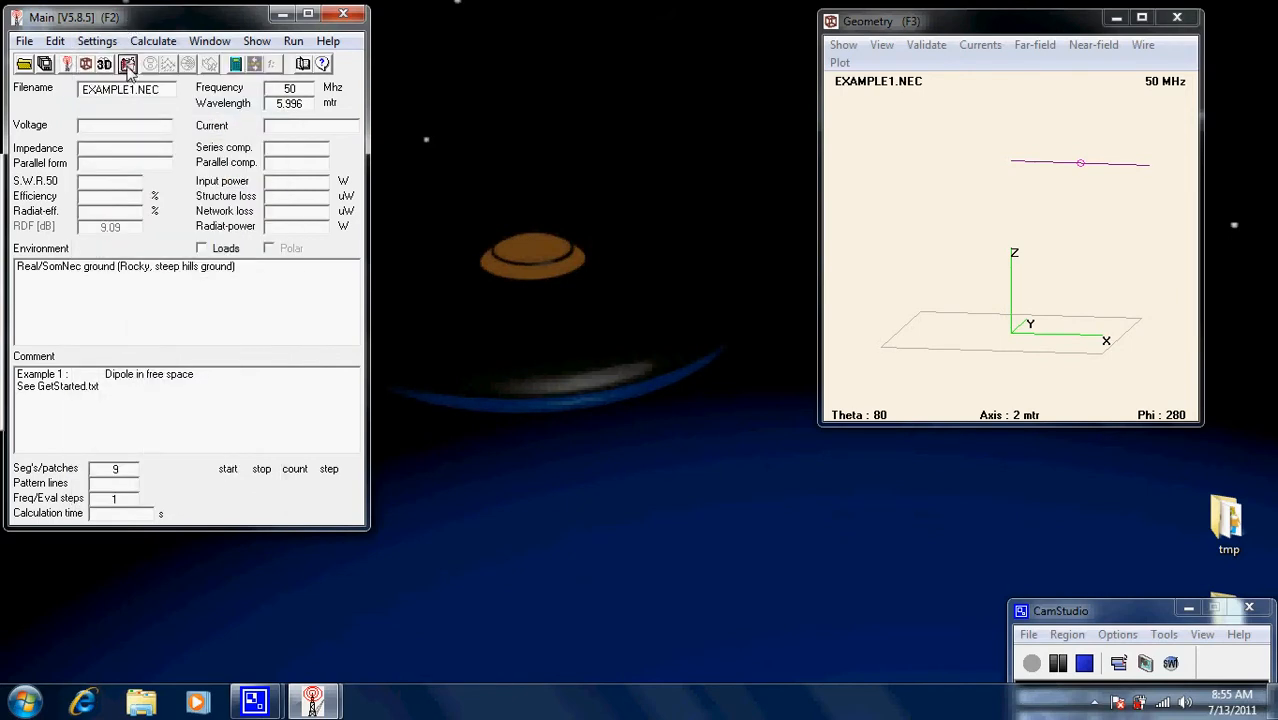
pyautogui.click(130, 64)
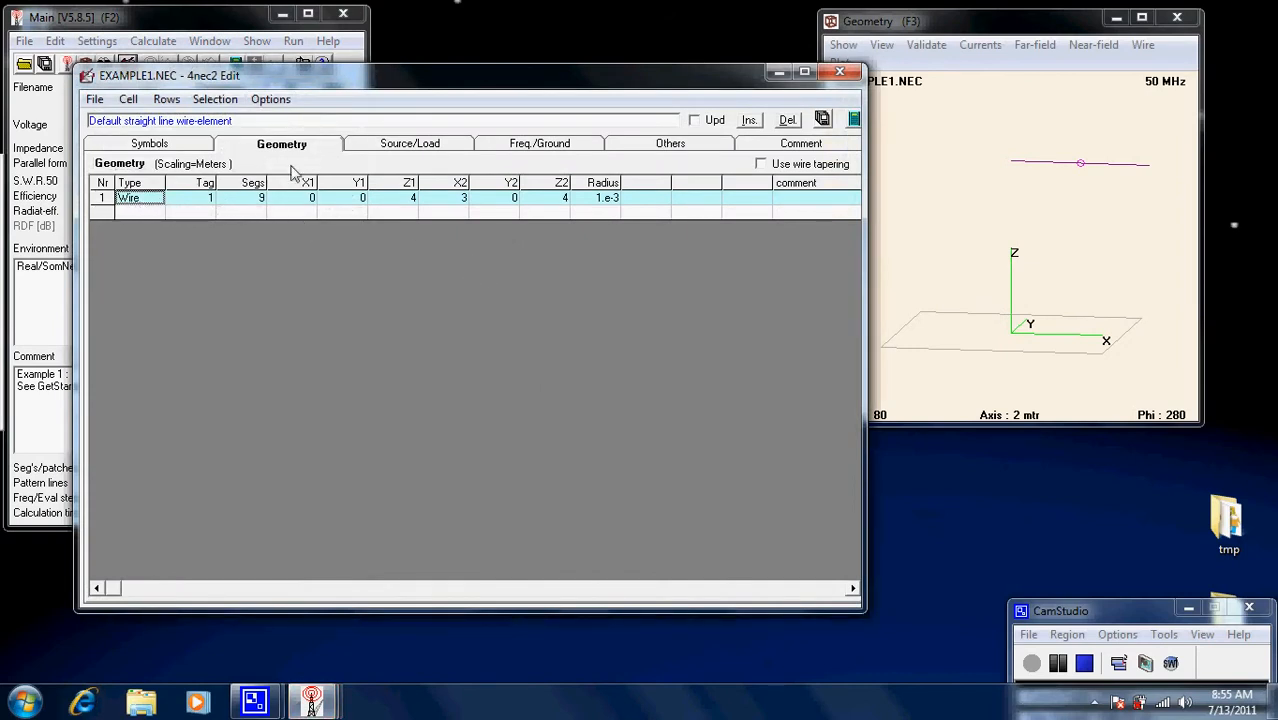
pyautogui.click(148, 144)
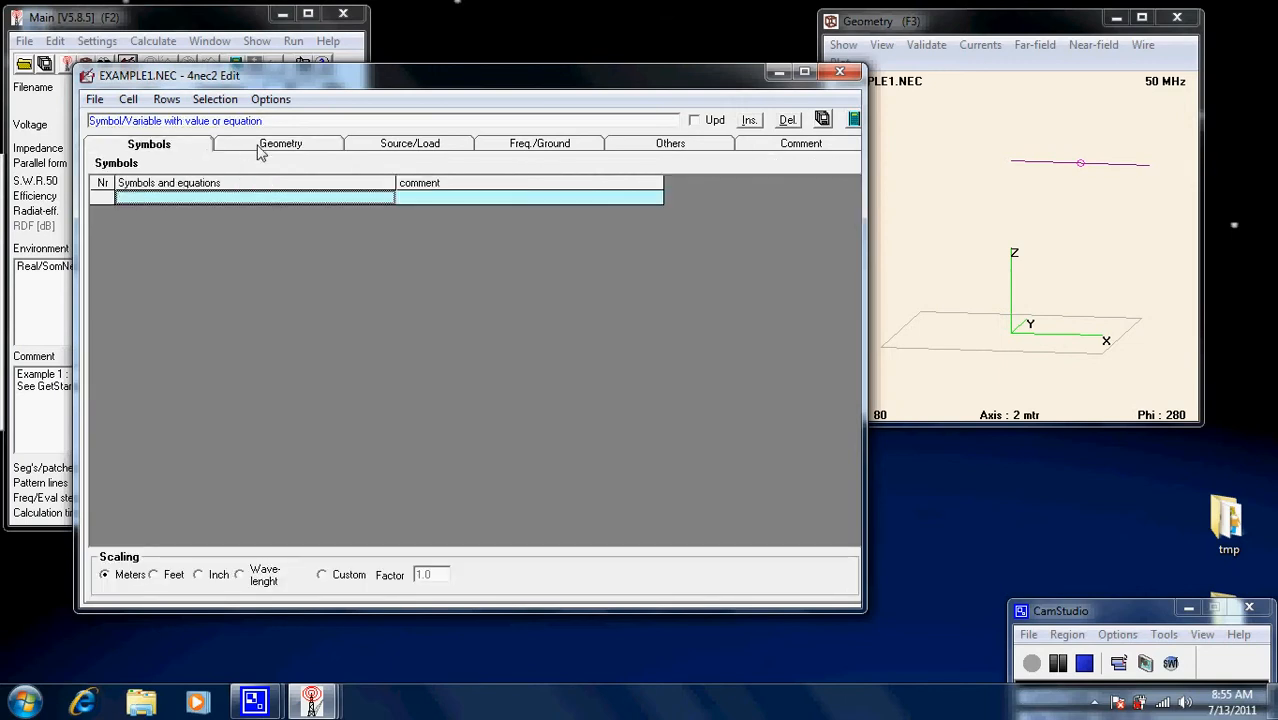
pyautogui.click(282, 144)
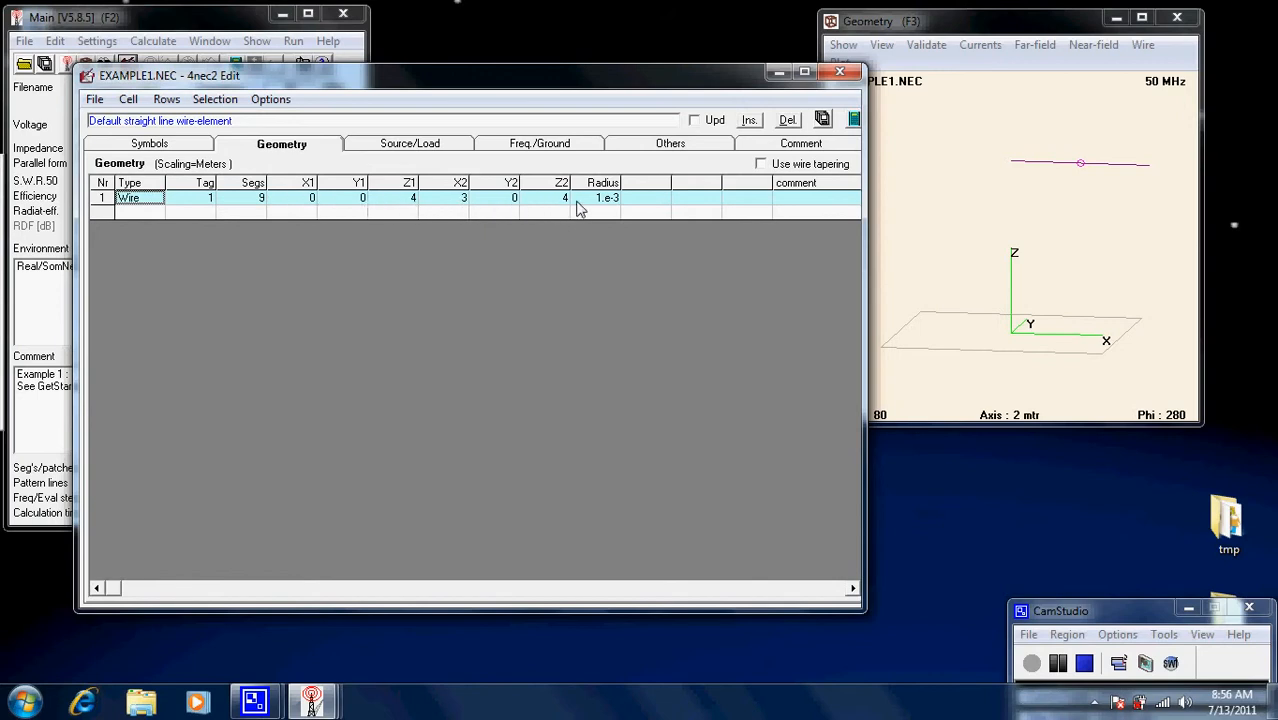
pyautogui.moveTo(172, 180)
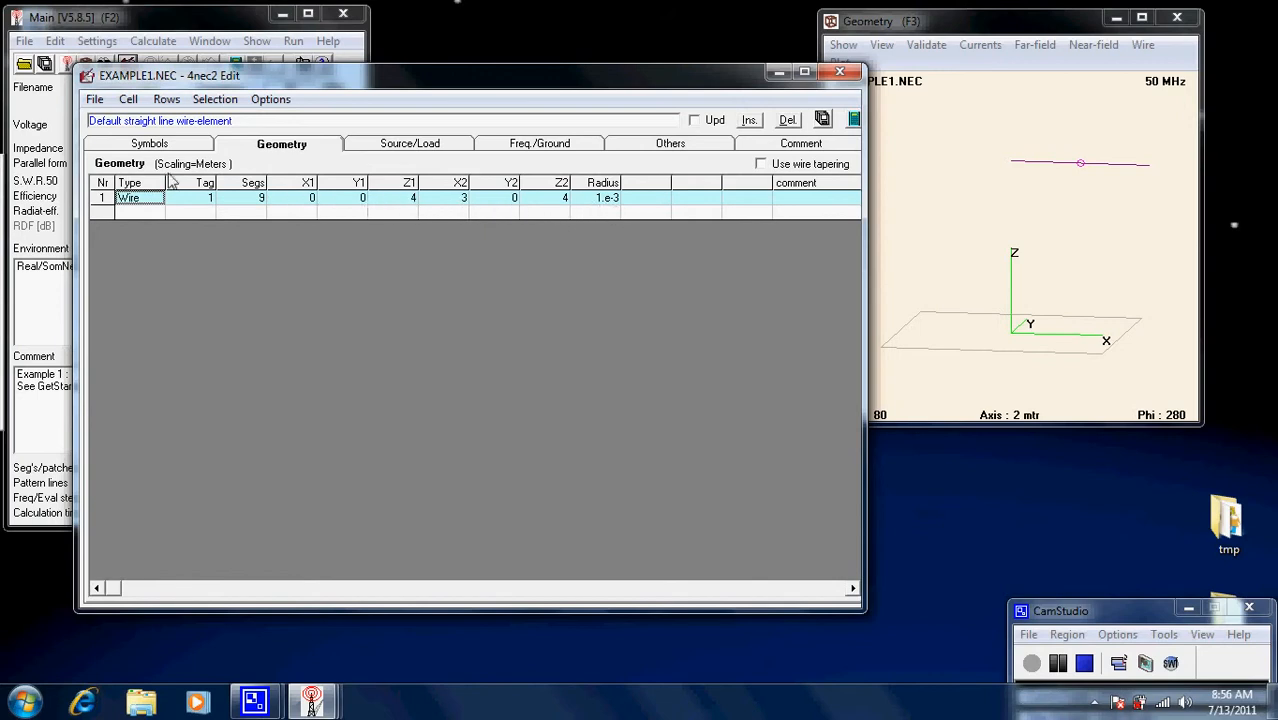
pyautogui.moveTo(352, 158)
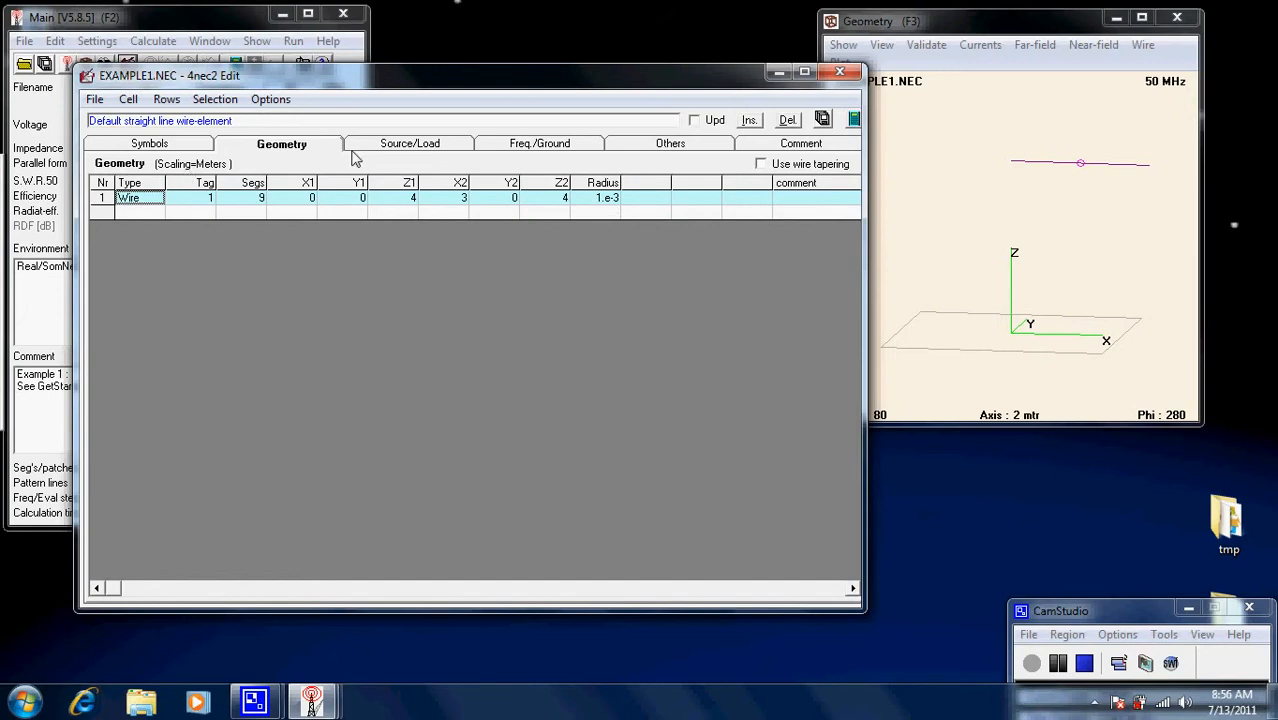
# Review the 1 V source on segment 5, 50 MHz rocky-ground settings and extended-kernel options
pyautogui.click(408, 144)
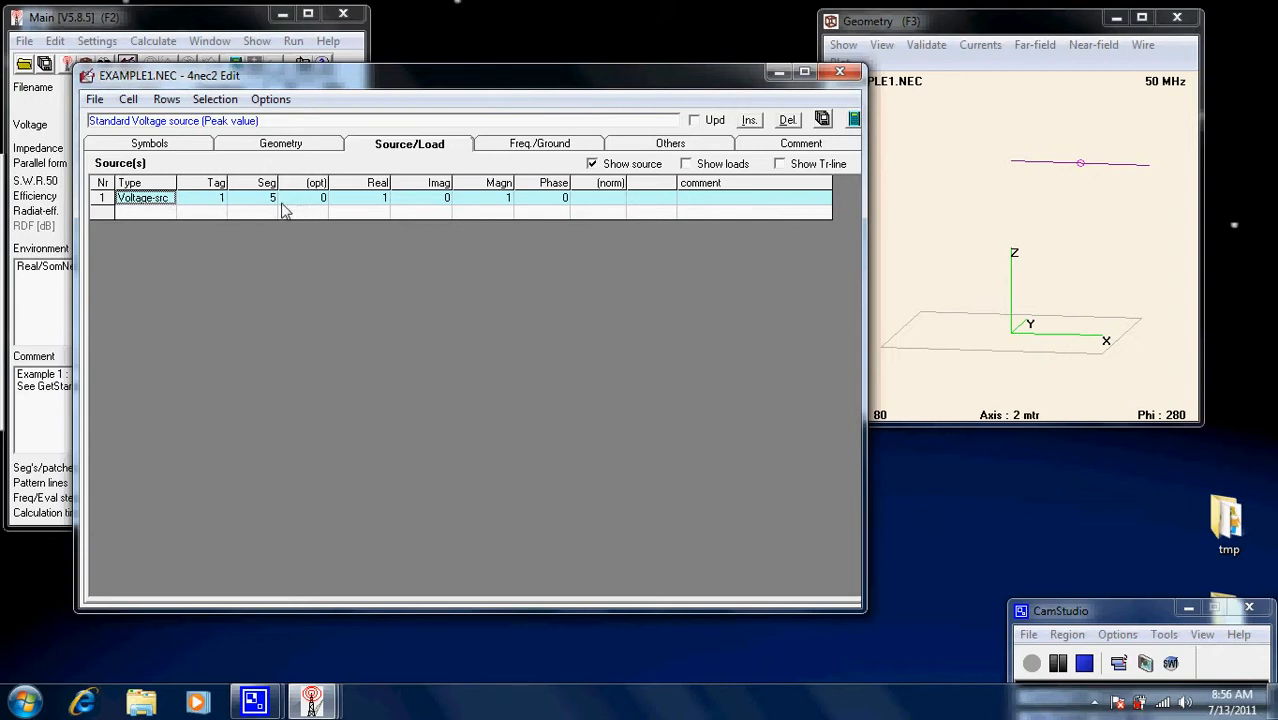
pyautogui.moveTo(328, 206)
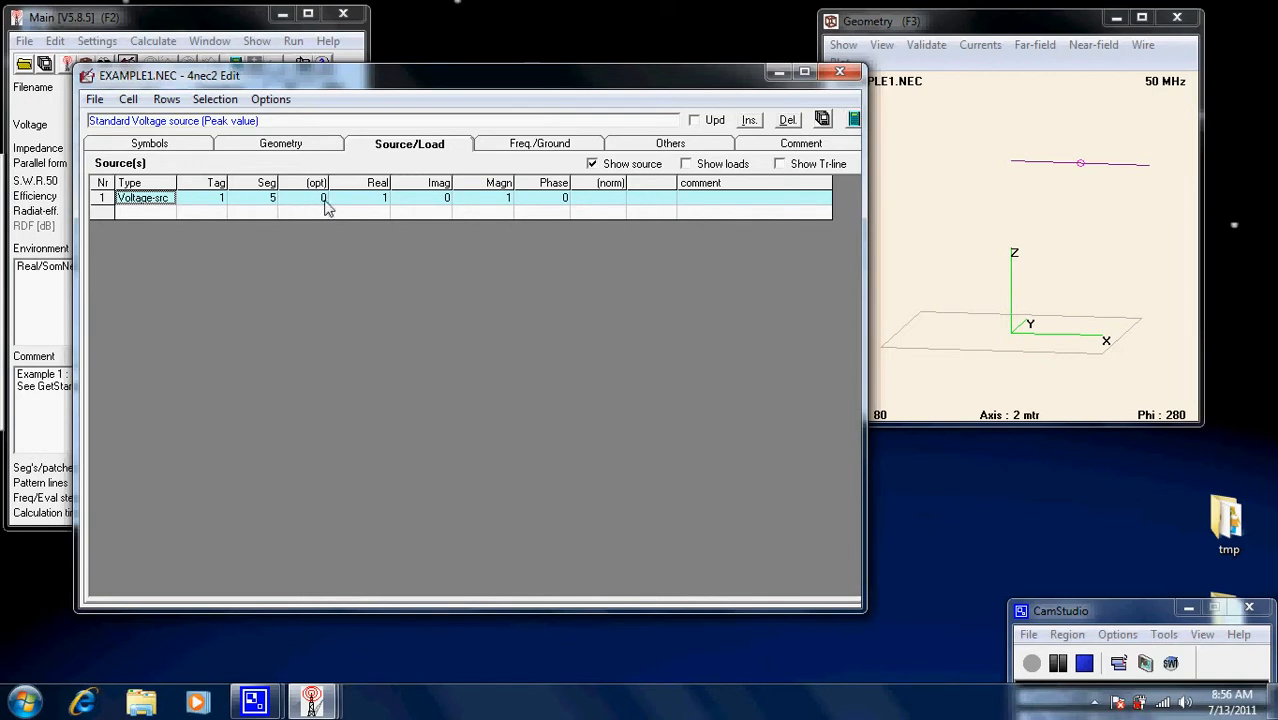
pyautogui.moveTo(388, 208)
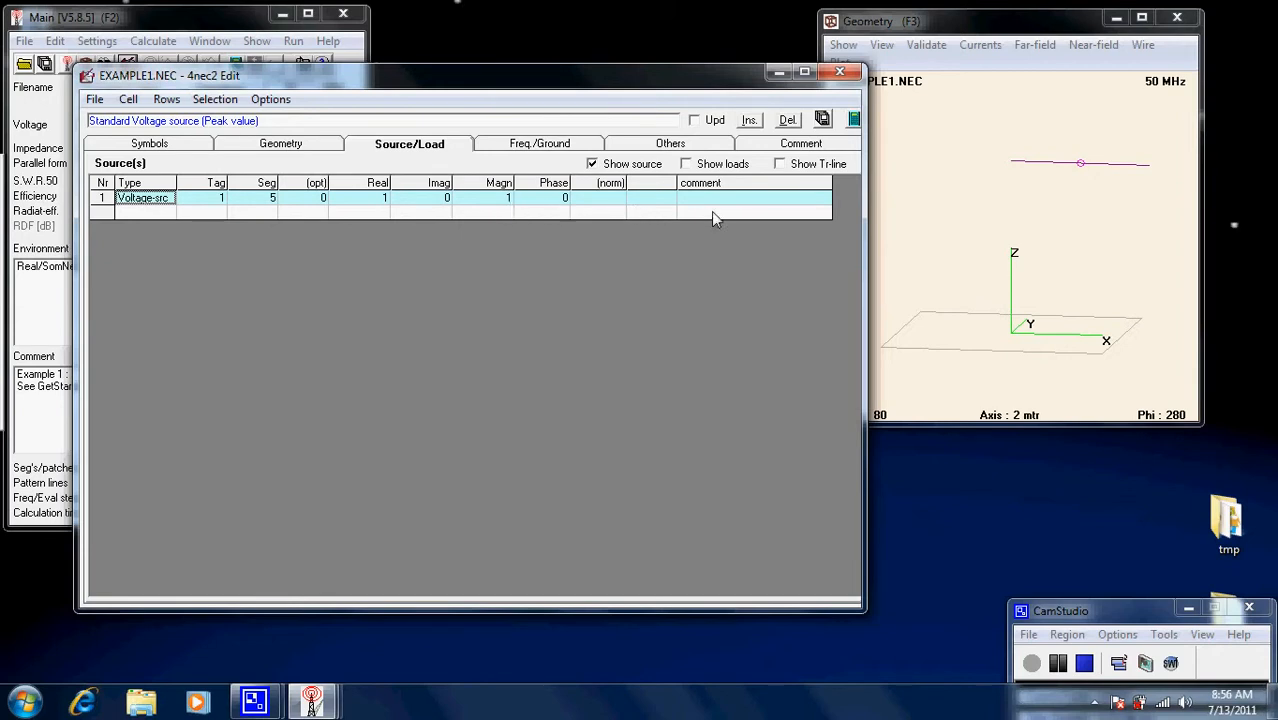
pyautogui.click(538, 144)
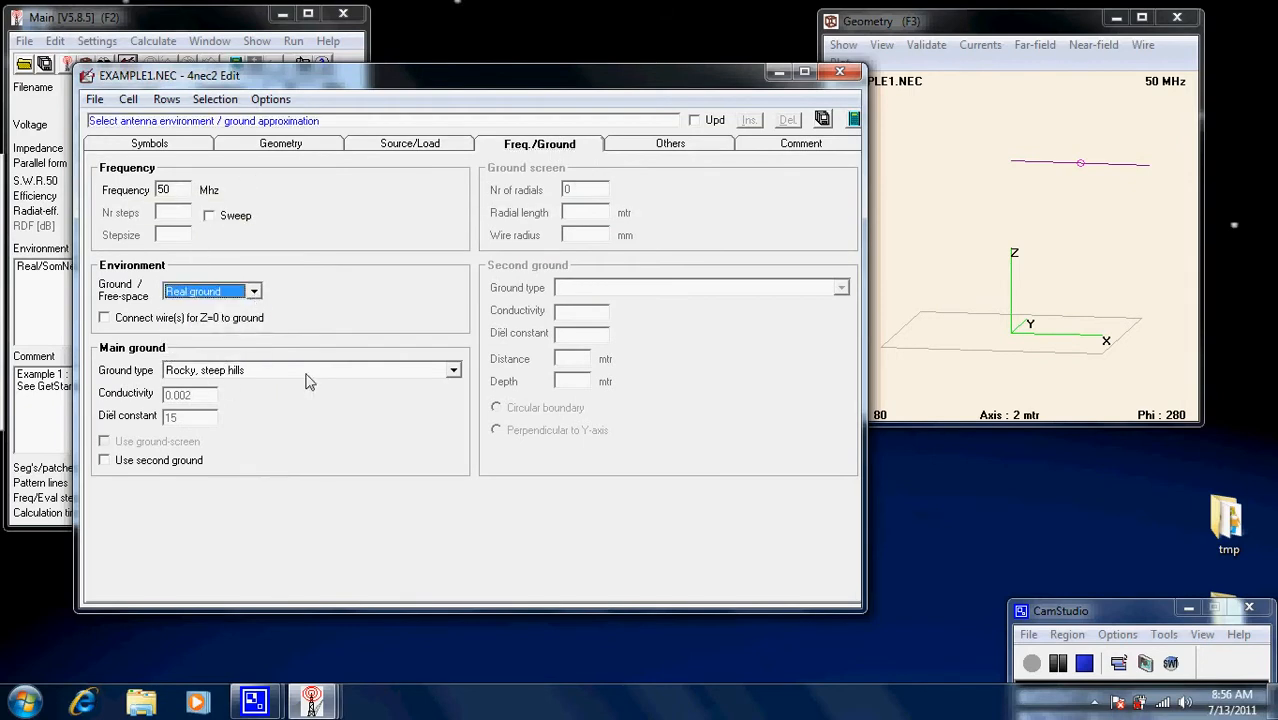
pyautogui.click(300, 370)
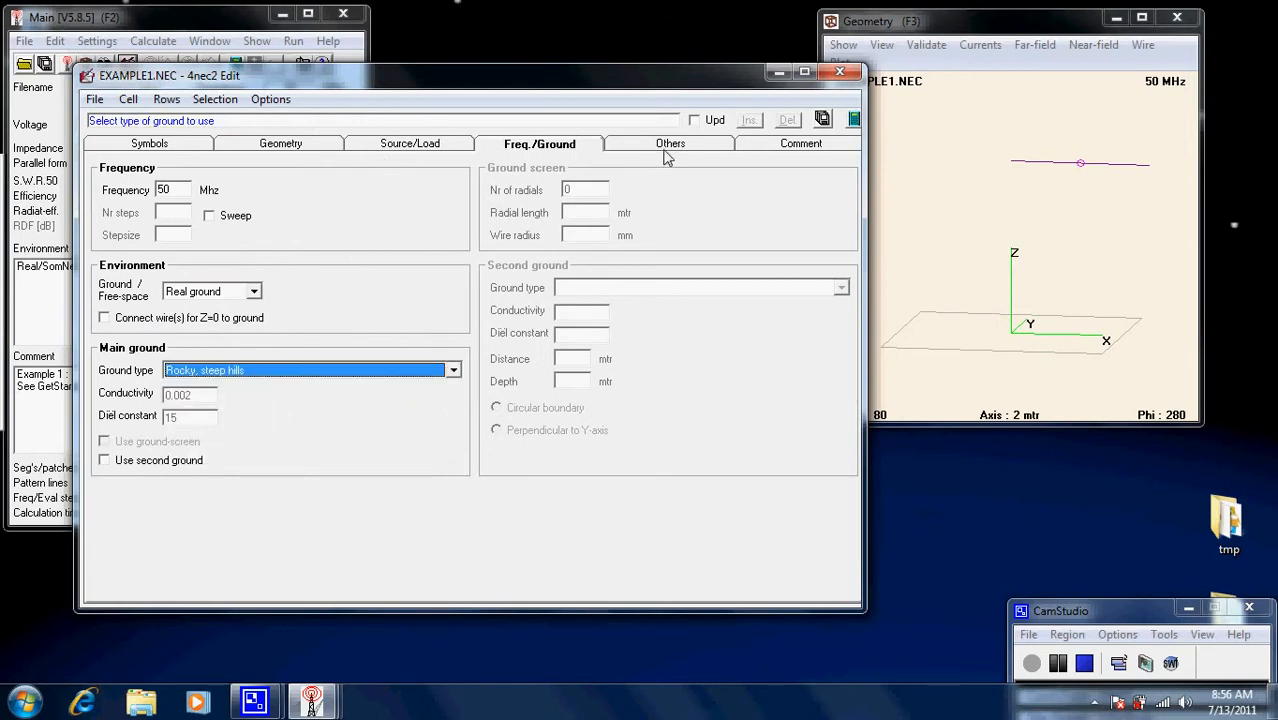
pyautogui.click(670, 144)
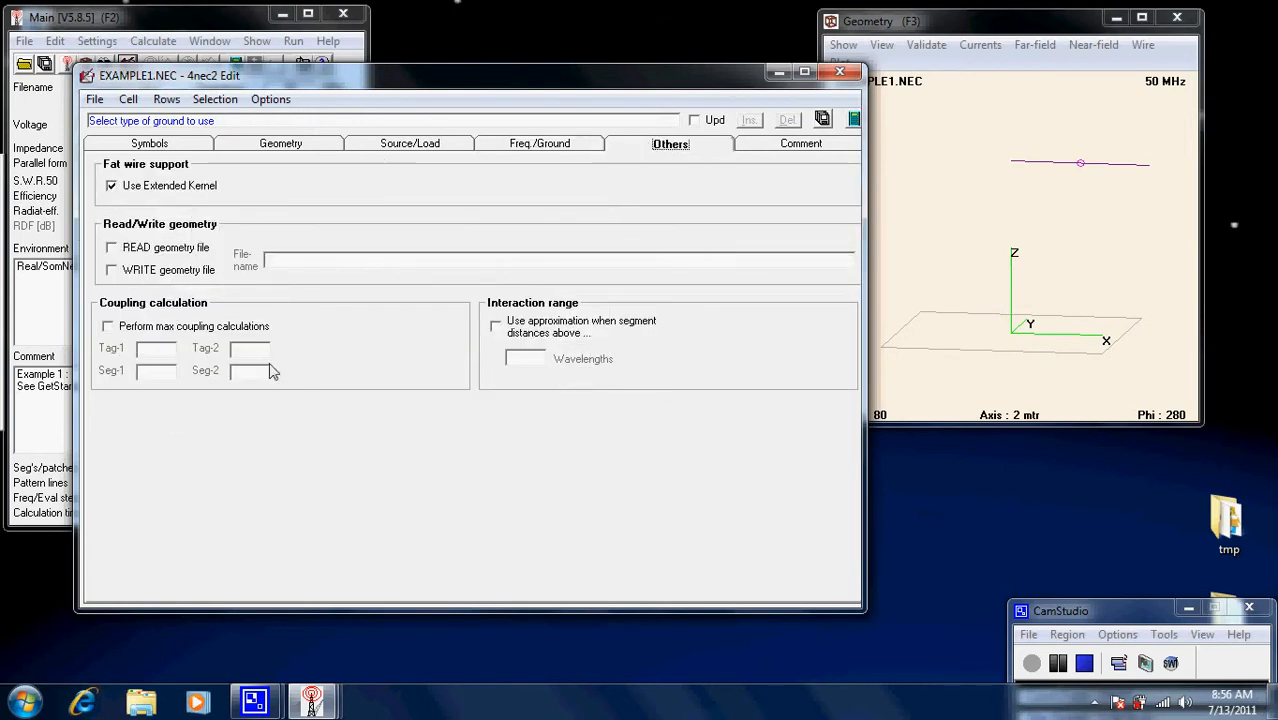
pyautogui.moveTo(816, 150)
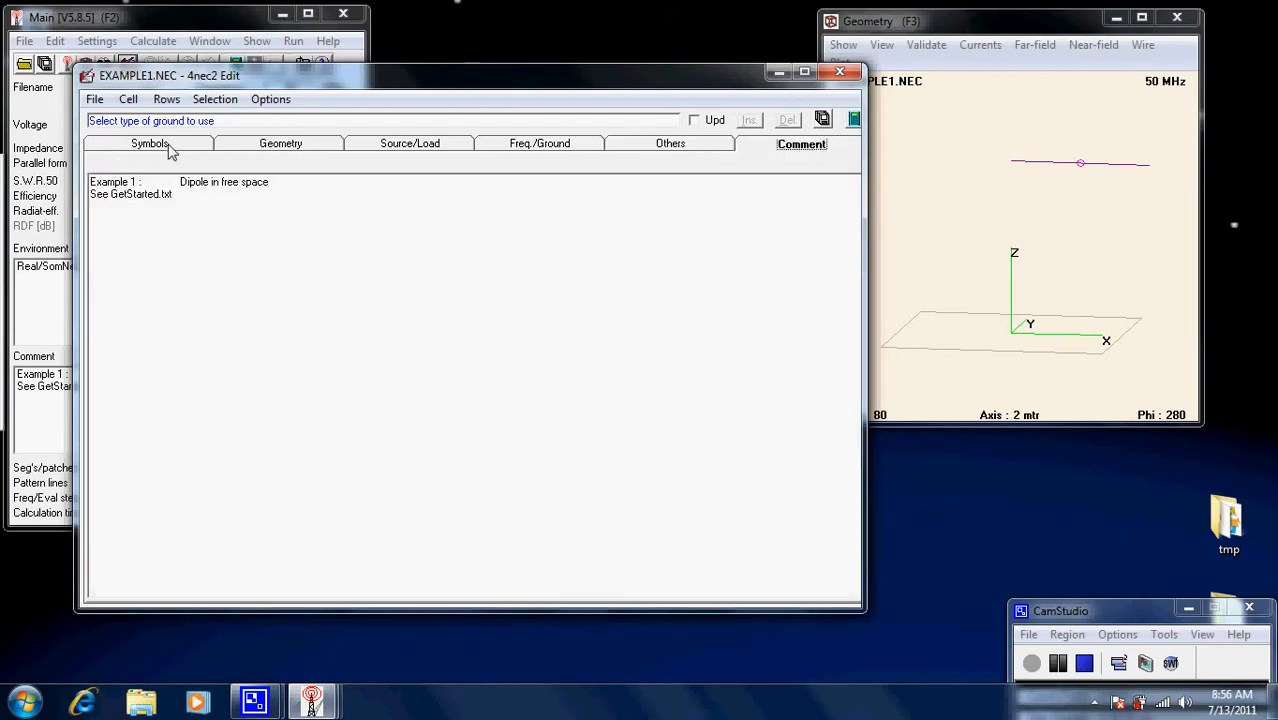
# Add wire 2: 9 segments from (1,1,3) to (3,5,5), radius 1e-3, and save to file
pyautogui.click(280, 144)
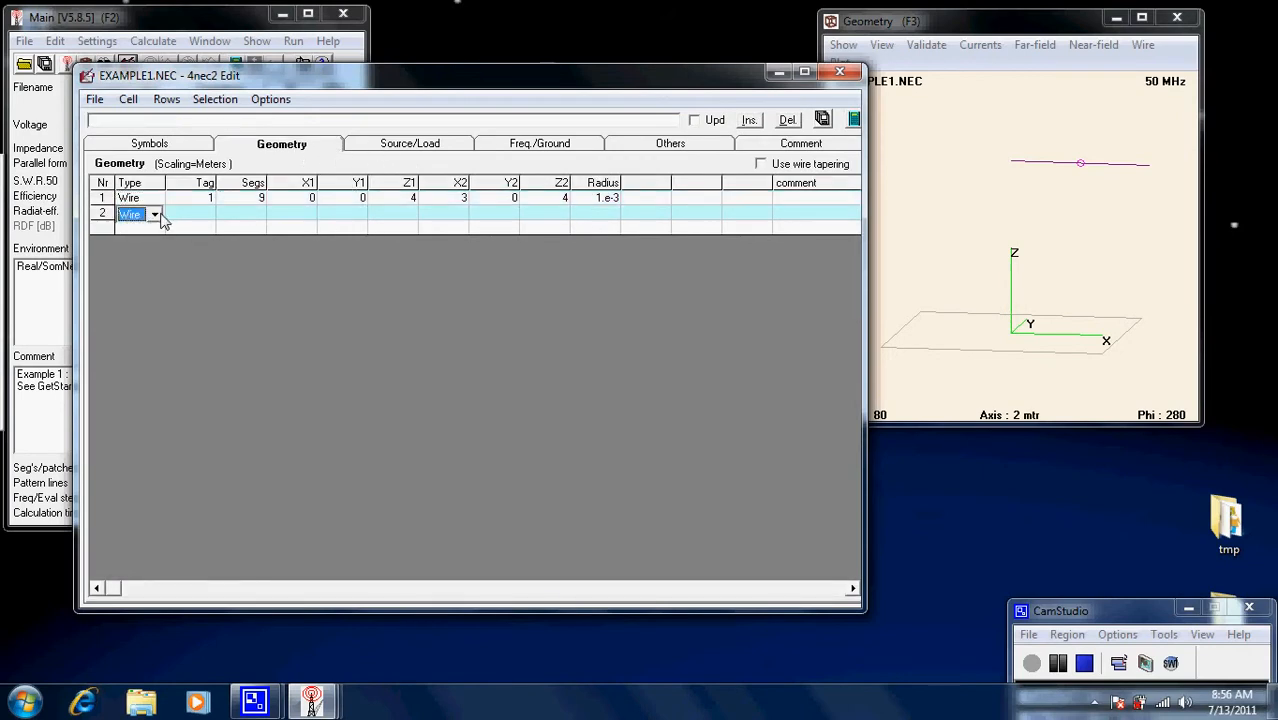
pyautogui.click(154, 214)
pyautogui.write('3')
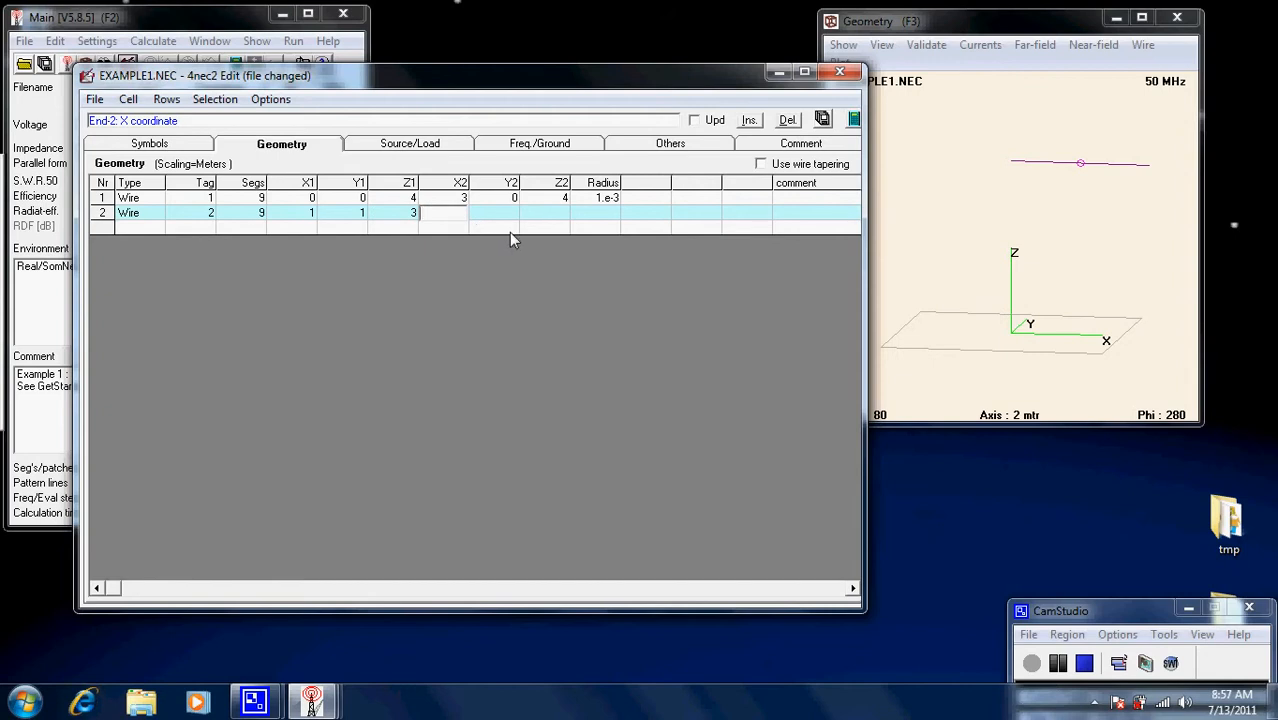
pyautogui.write('5')
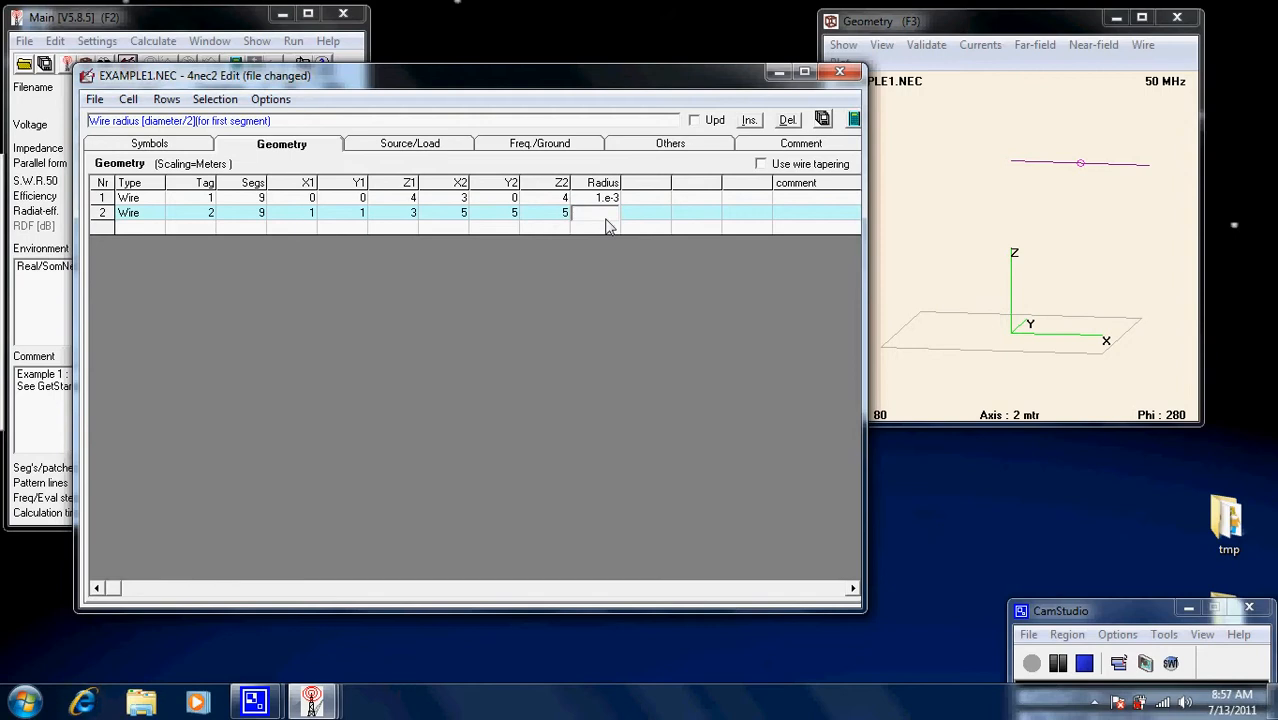
pyautogui.write('1e-3')
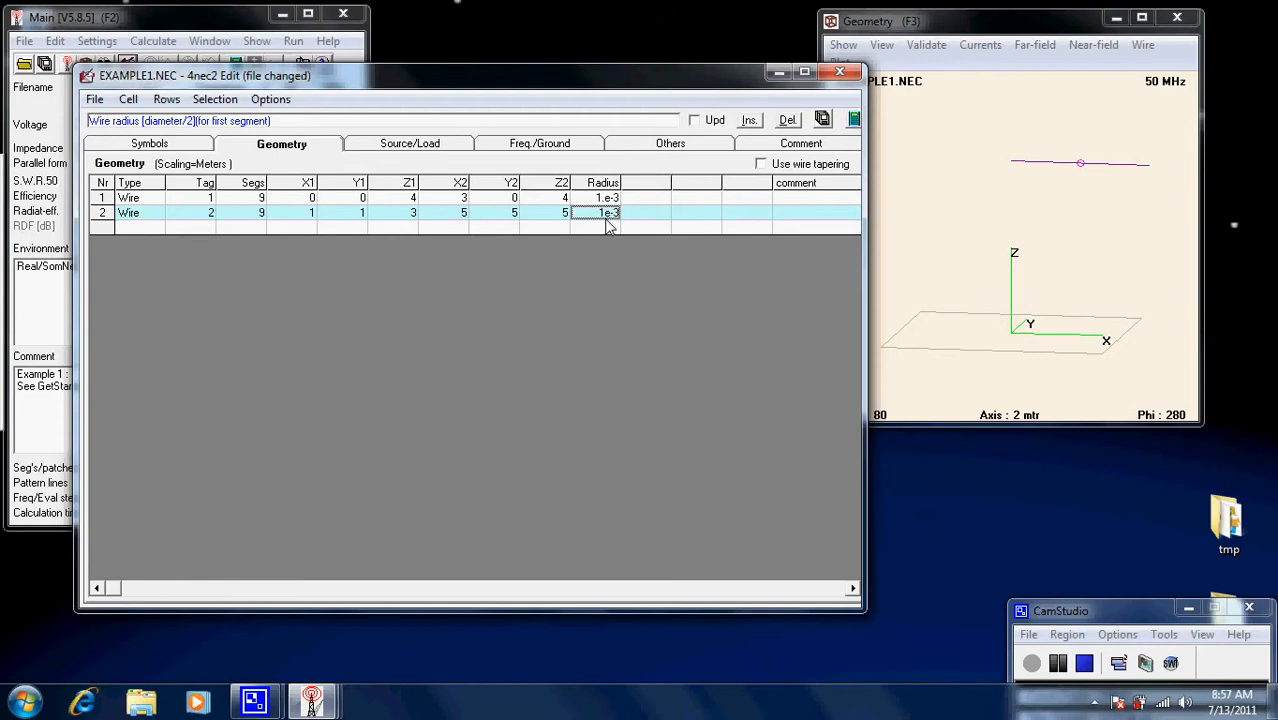
pyautogui.moveTo(820, 156)
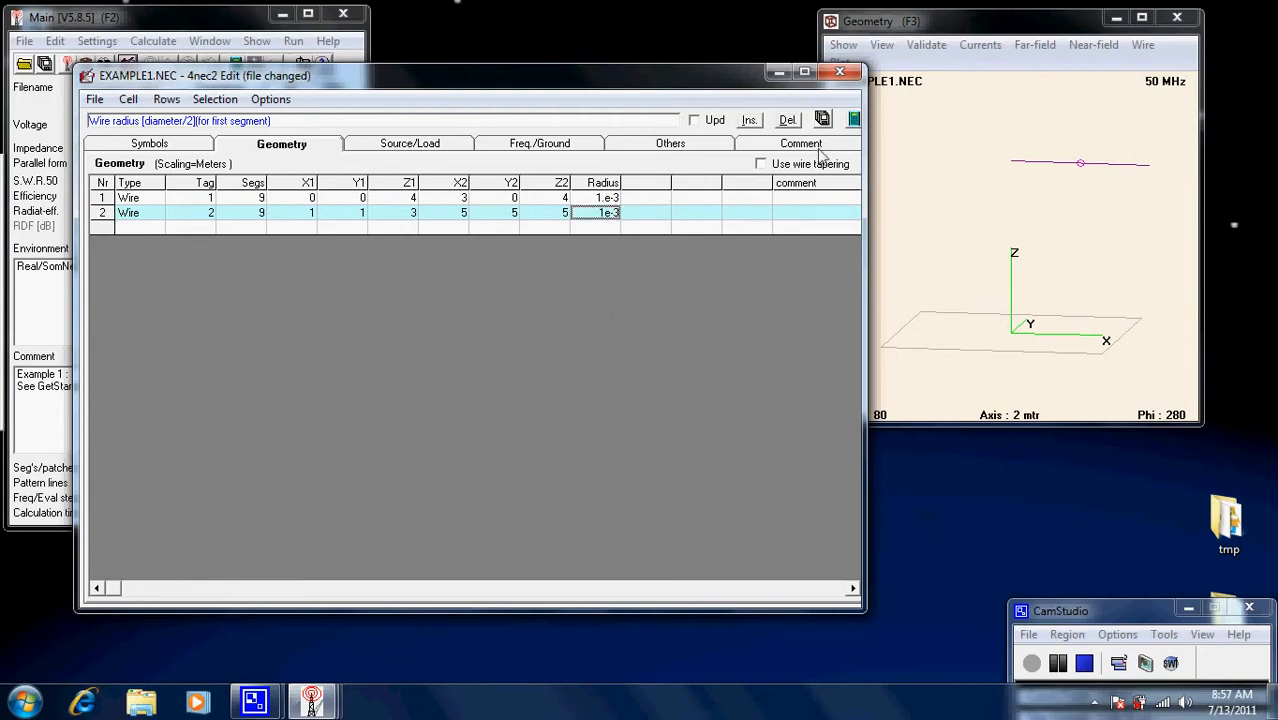
pyautogui.moveTo(822, 120)
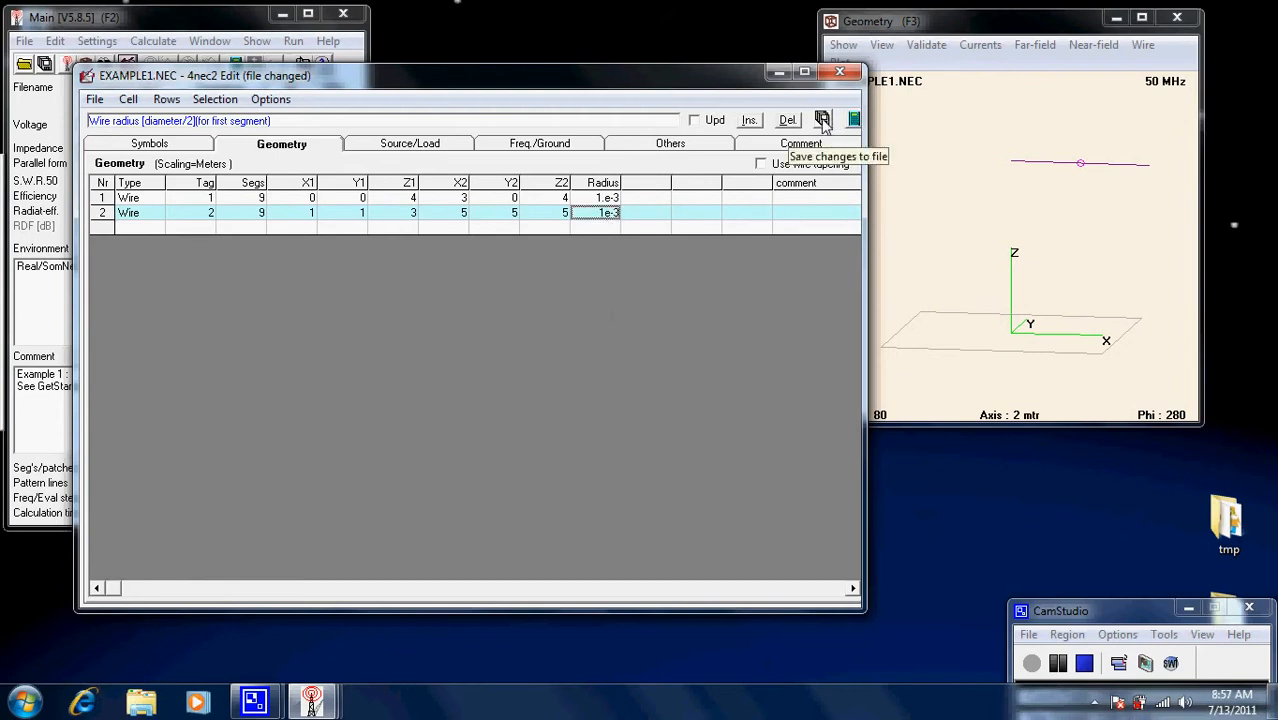
pyautogui.click(822, 120)
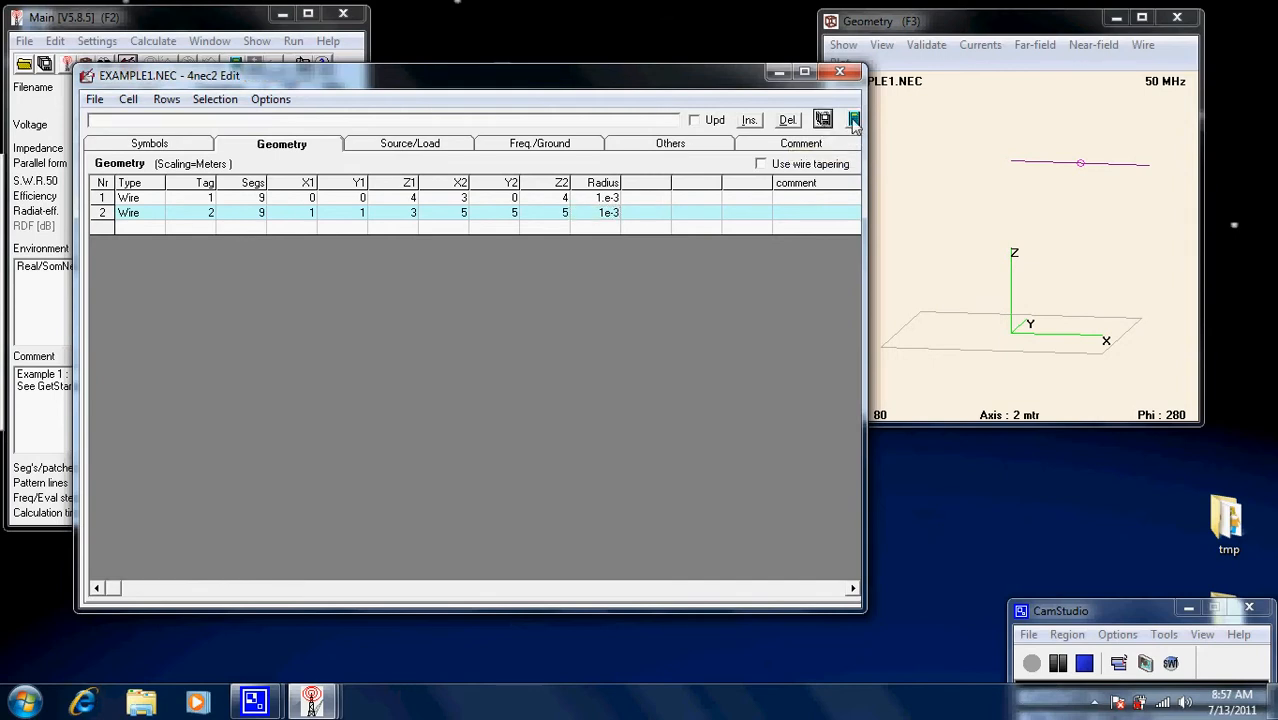
# Generate the far-field pattern for the two-wire model and orbit to see both wires
pyautogui.click(852, 120)
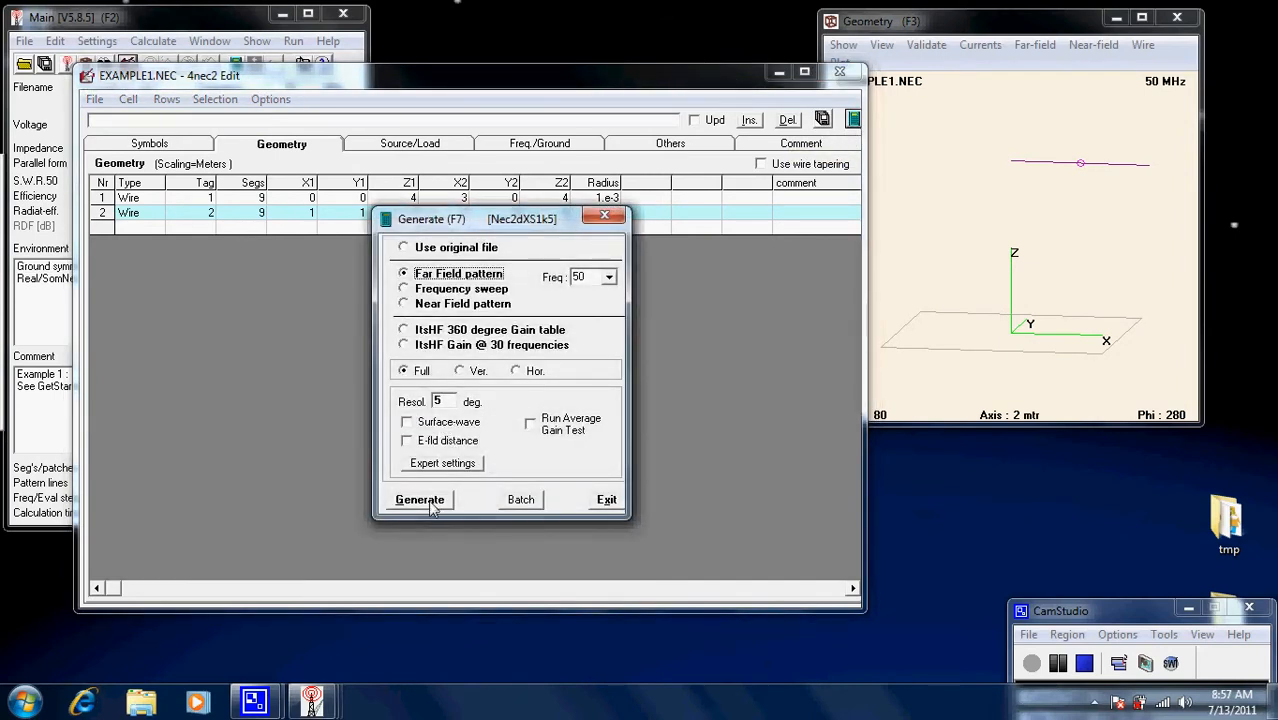
pyautogui.click(420, 500)
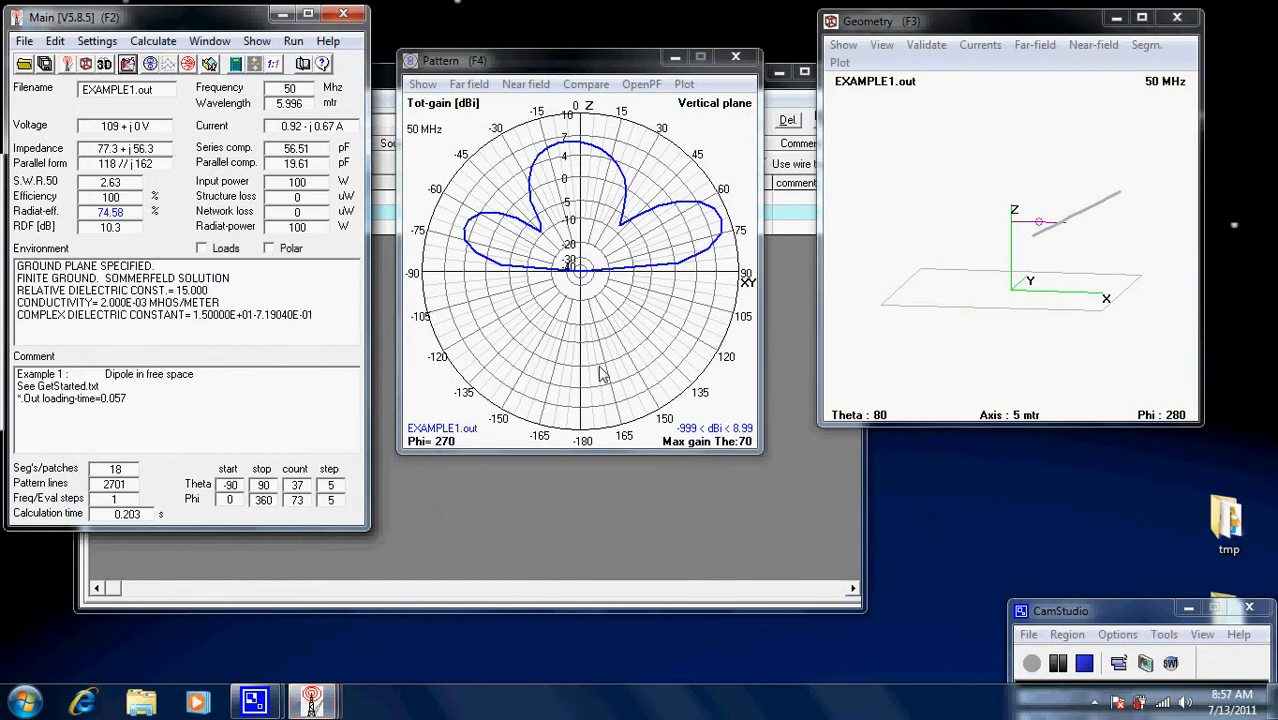
pyautogui.moveTo(876, 292)
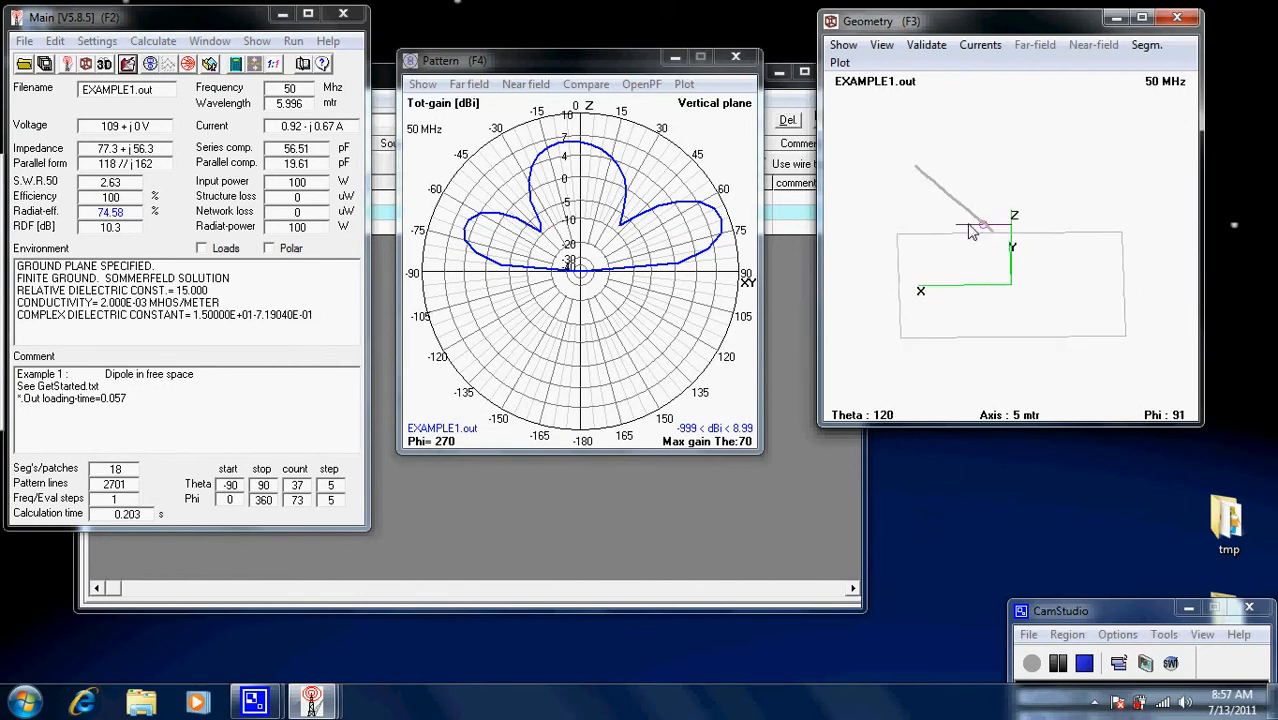
pyautogui.moveTo(976, 230); pyautogui.dragTo(944, 224)
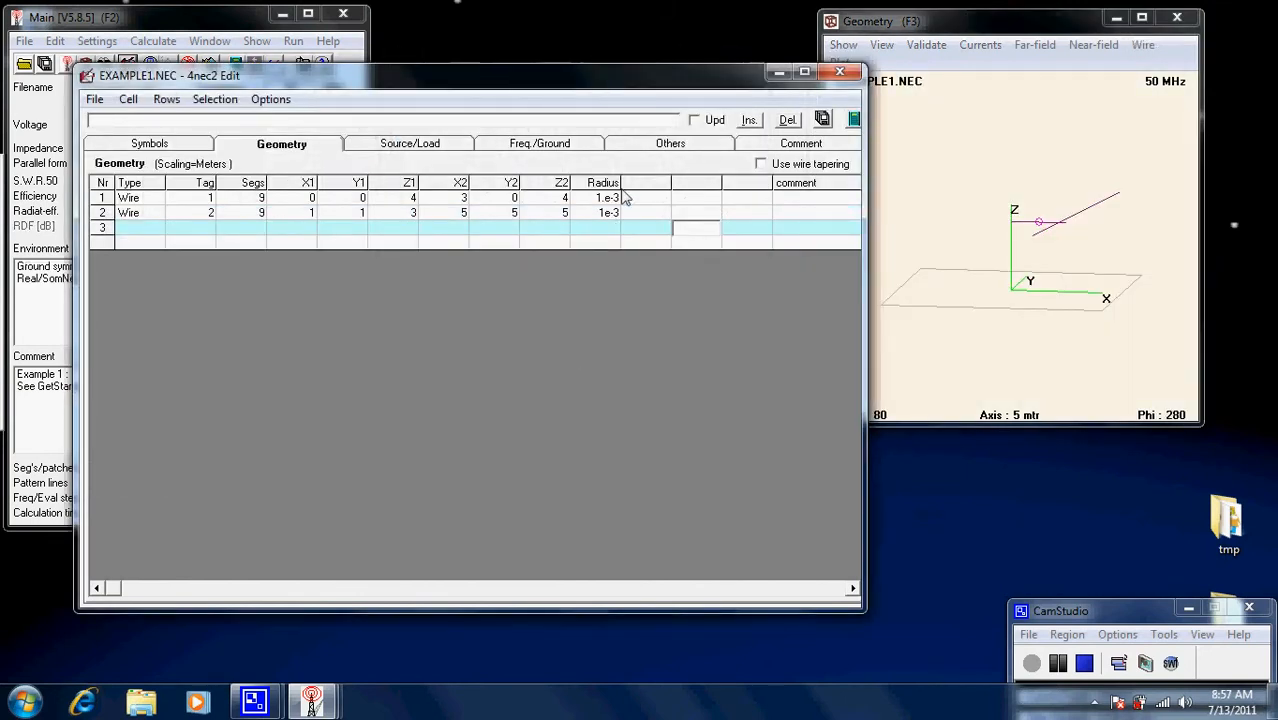
pyautogui.moveTo(560, 222)
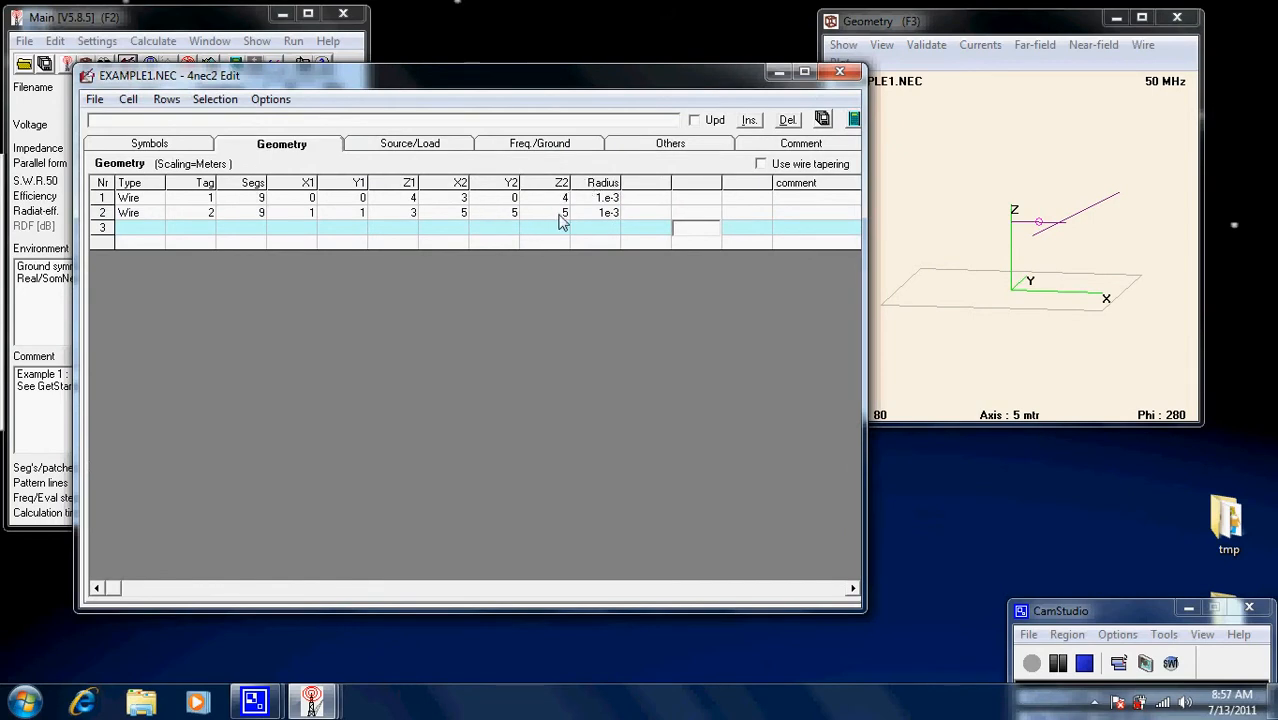
# Set wire 2's Z2 to symbol height1 and start defining height1 on the Symbols sheet
pyautogui.click(560, 212)
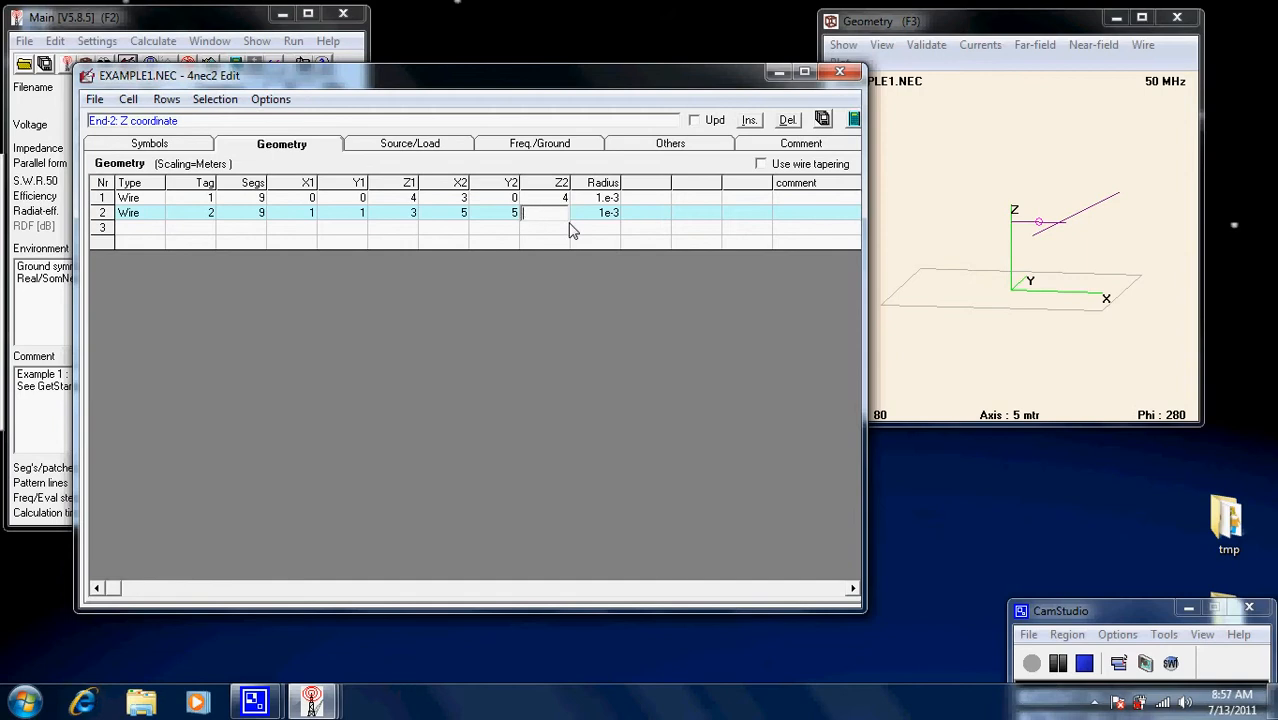
pyautogui.write('height1')
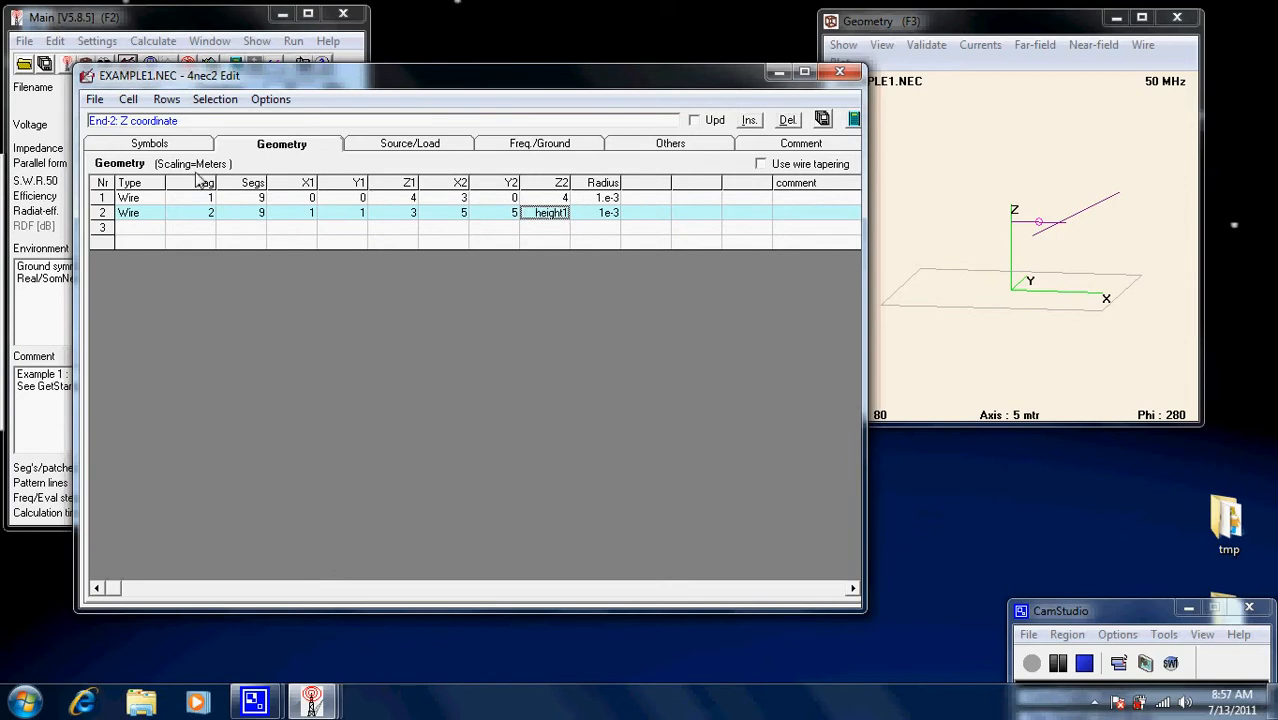
pyautogui.click(148, 144)
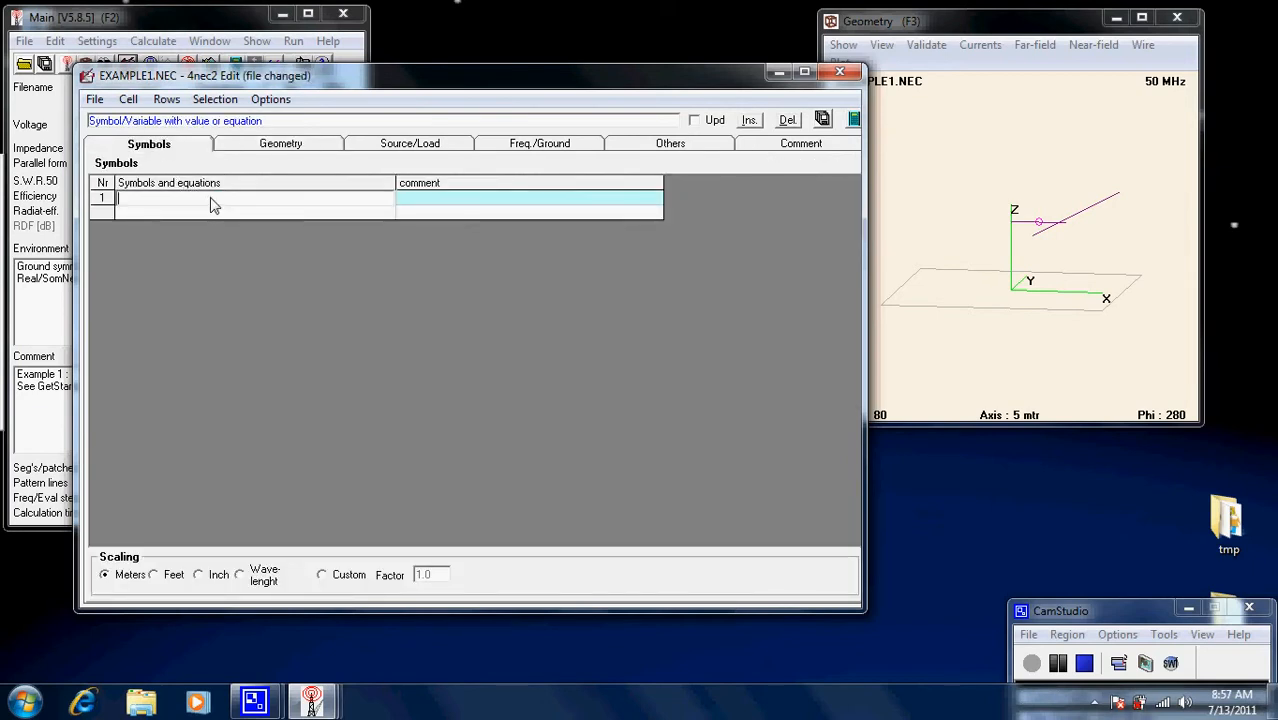
pyautogui.write('height')
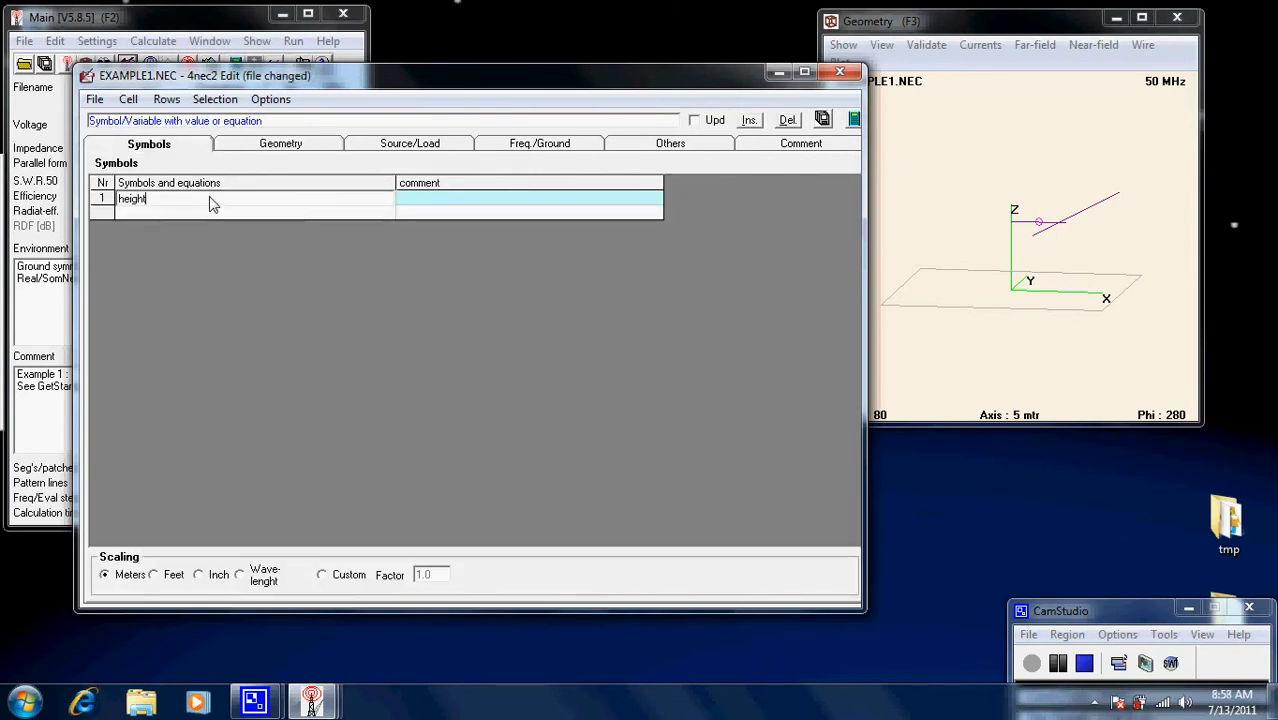
pyautogui.write('1=')
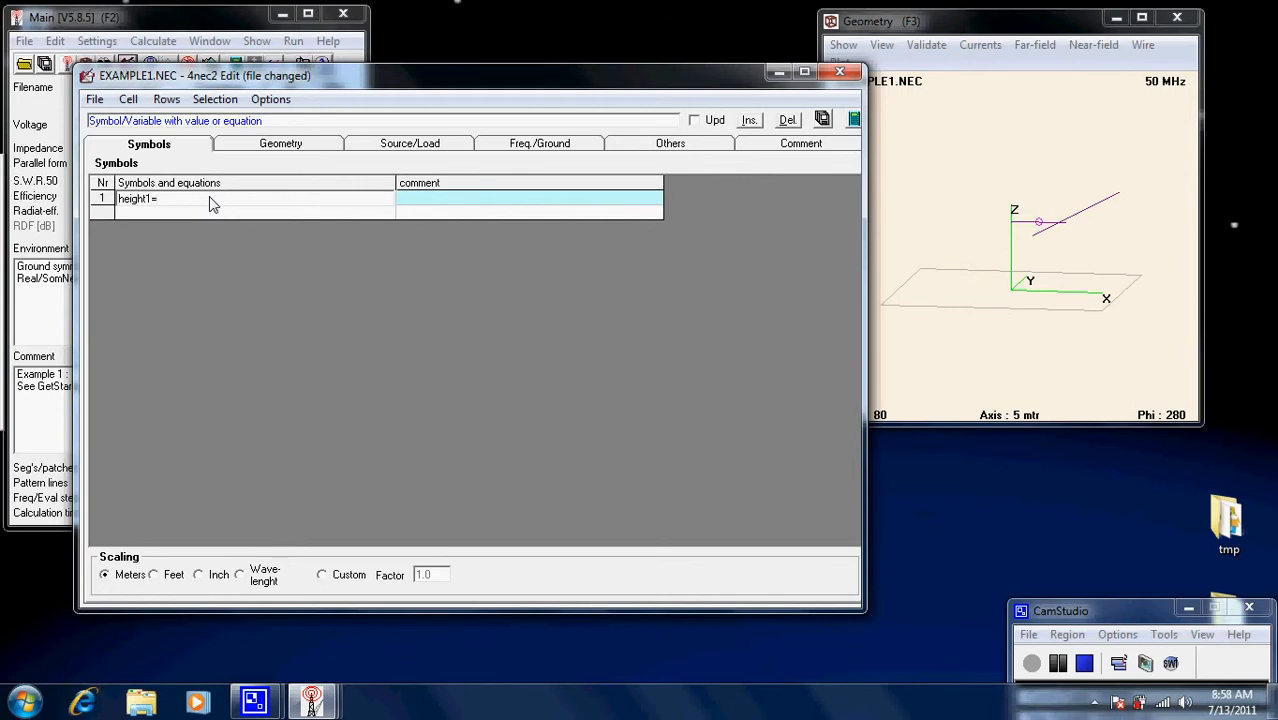
pyautogui.write('7')
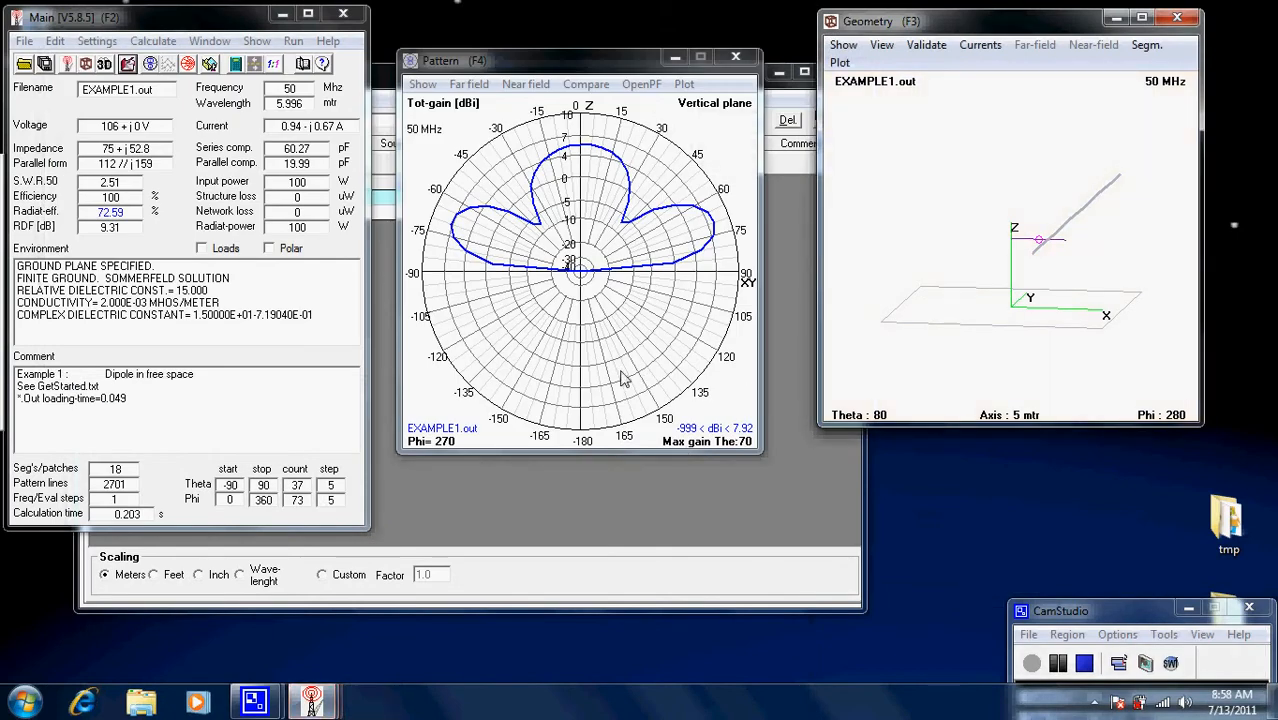
pyautogui.moveTo(678, 218)
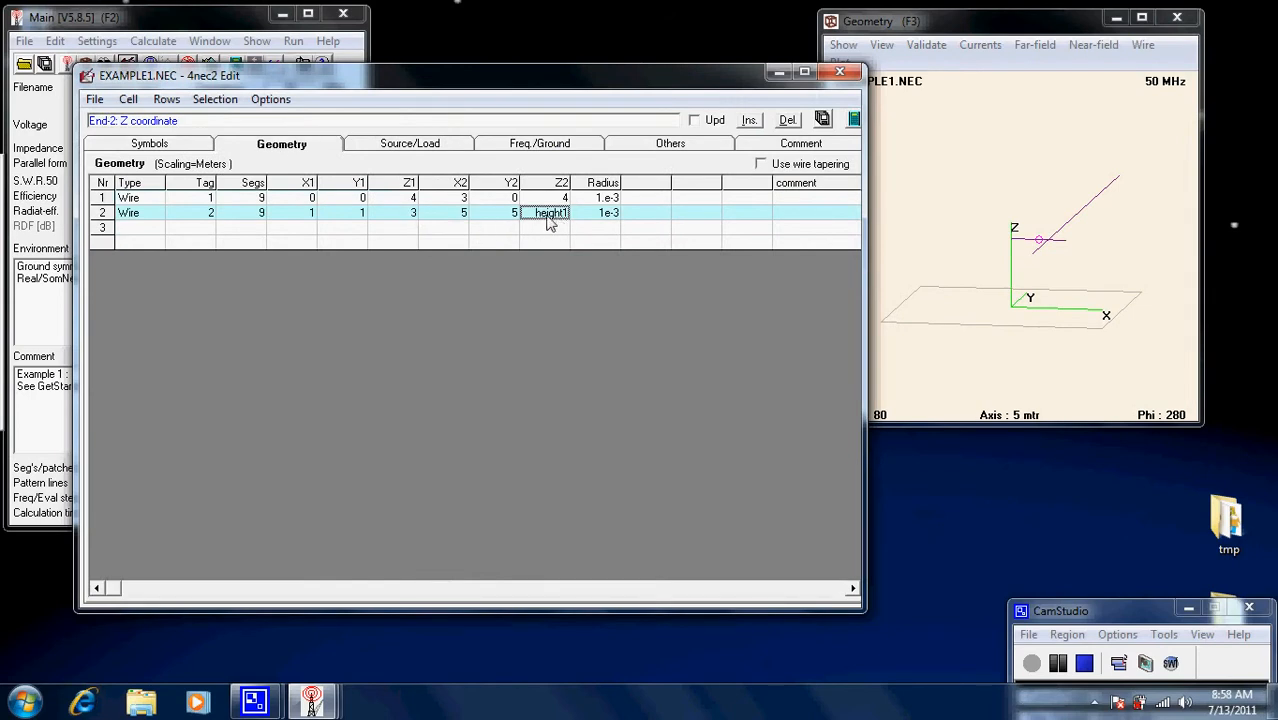
# Define height1=6 and make wire 1's Z2 use height1 as well
pyautogui.click(148, 144)
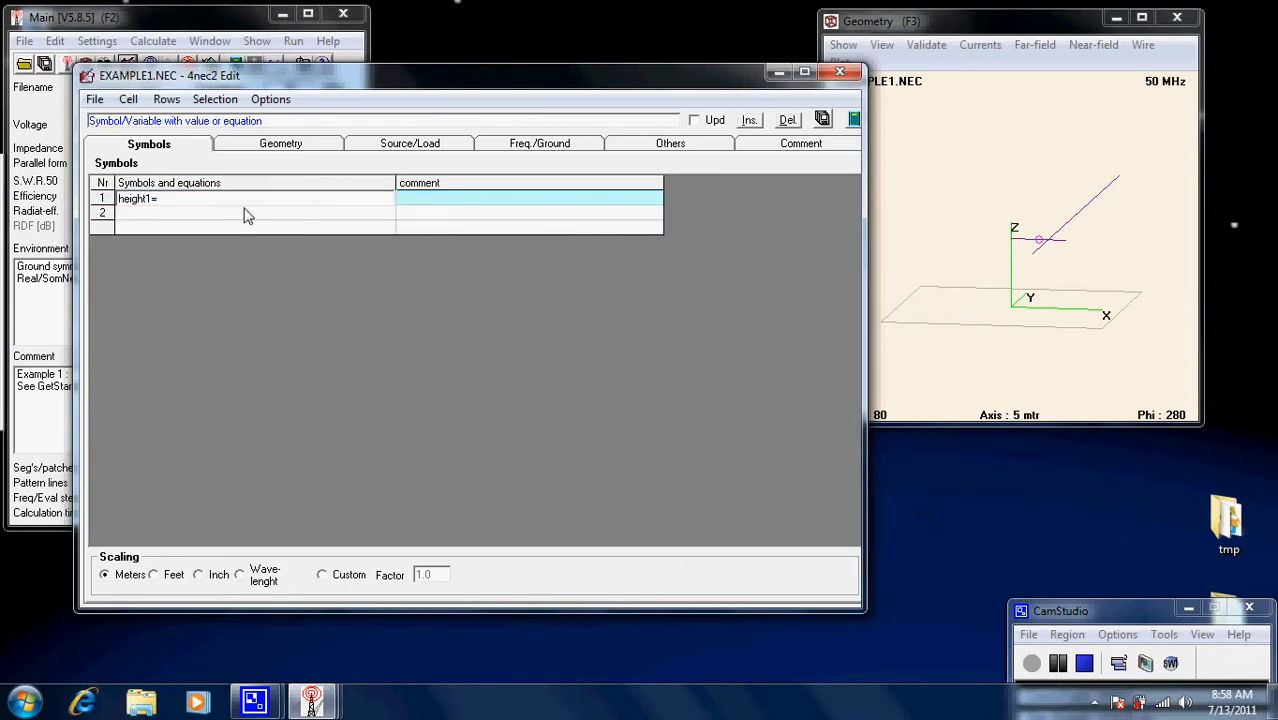
pyautogui.write('6')
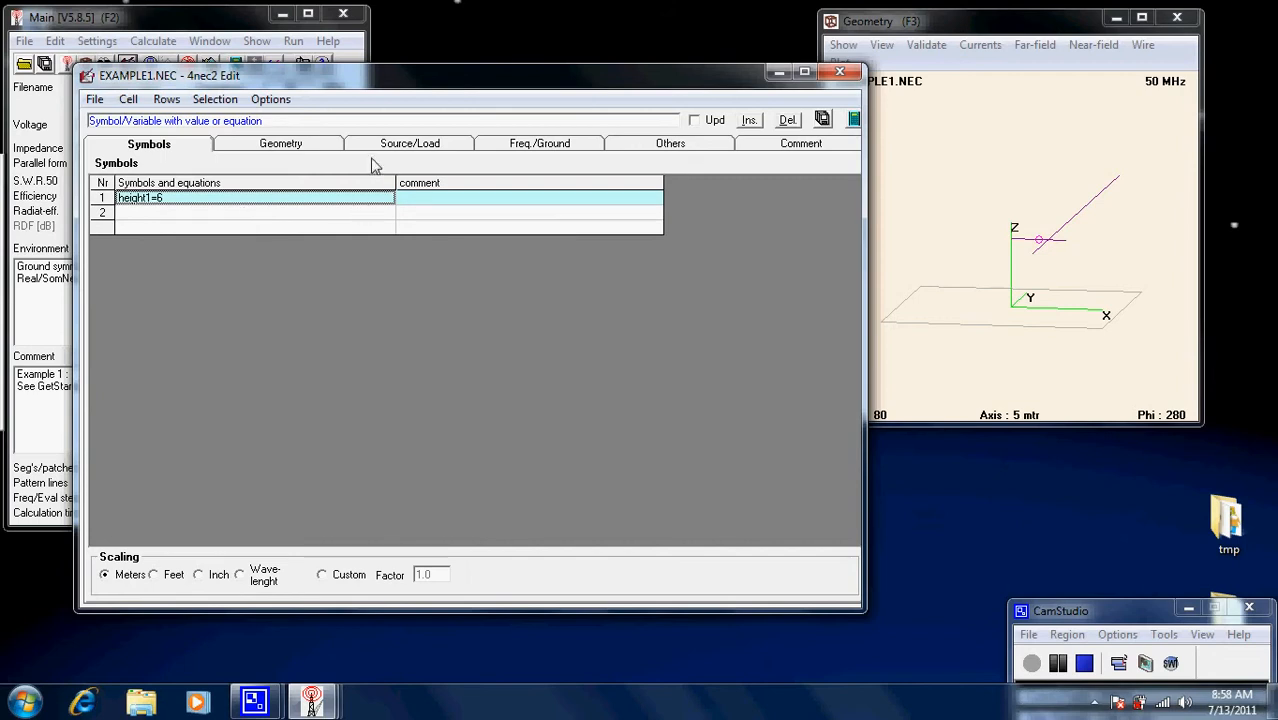
pyautogui.moveTo(322, 152)
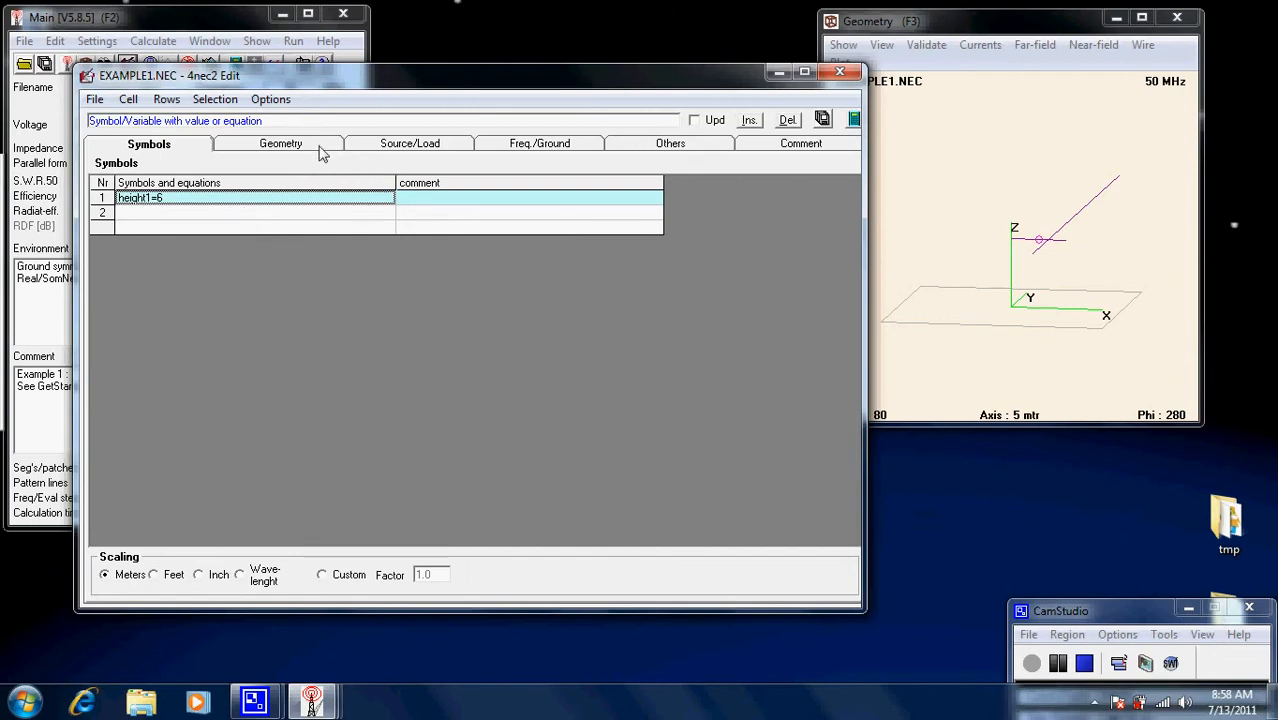
pyautogui.click(280, 144)
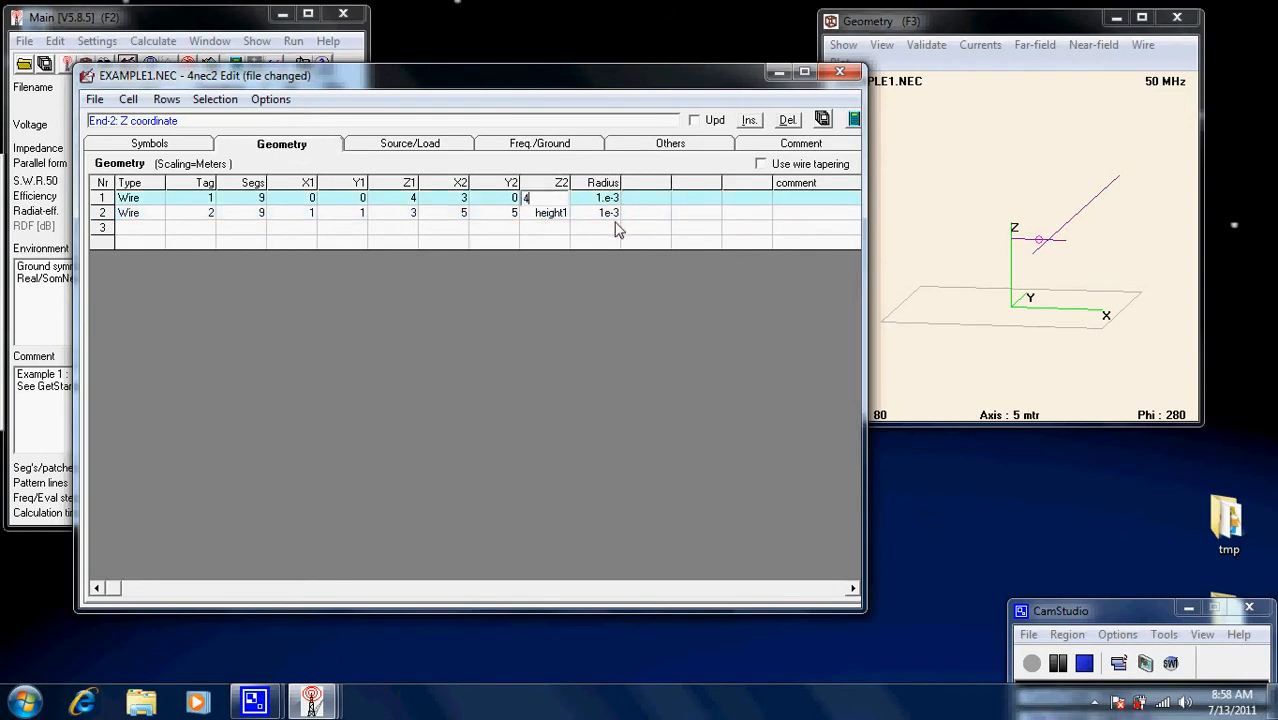
pyautogui.write('h')
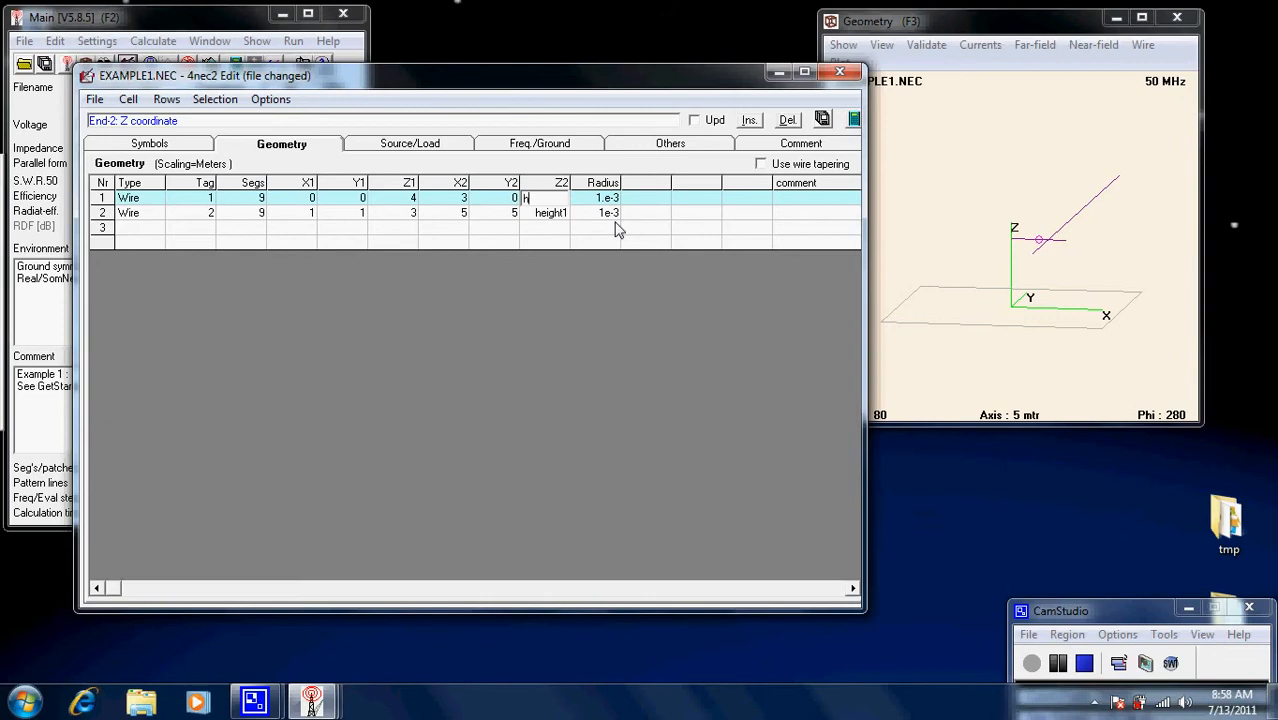
pyautogui.write('eight1')
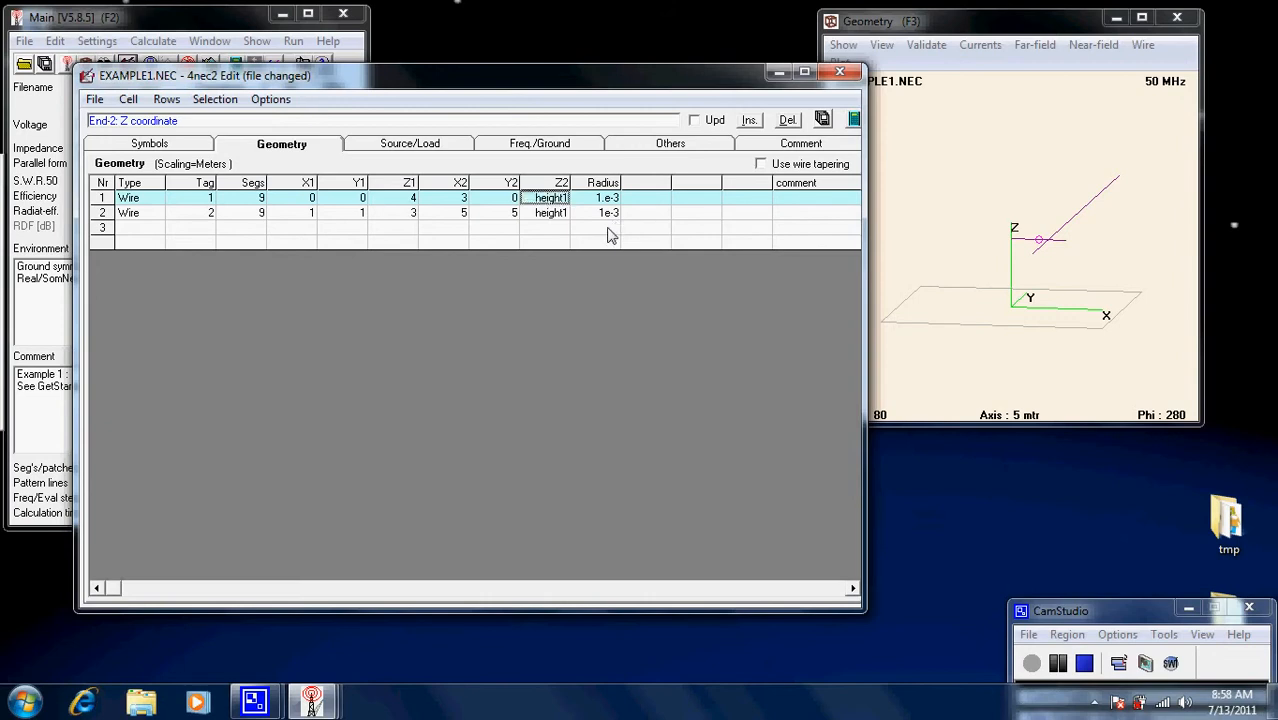
pyautogui.click(820, 120)
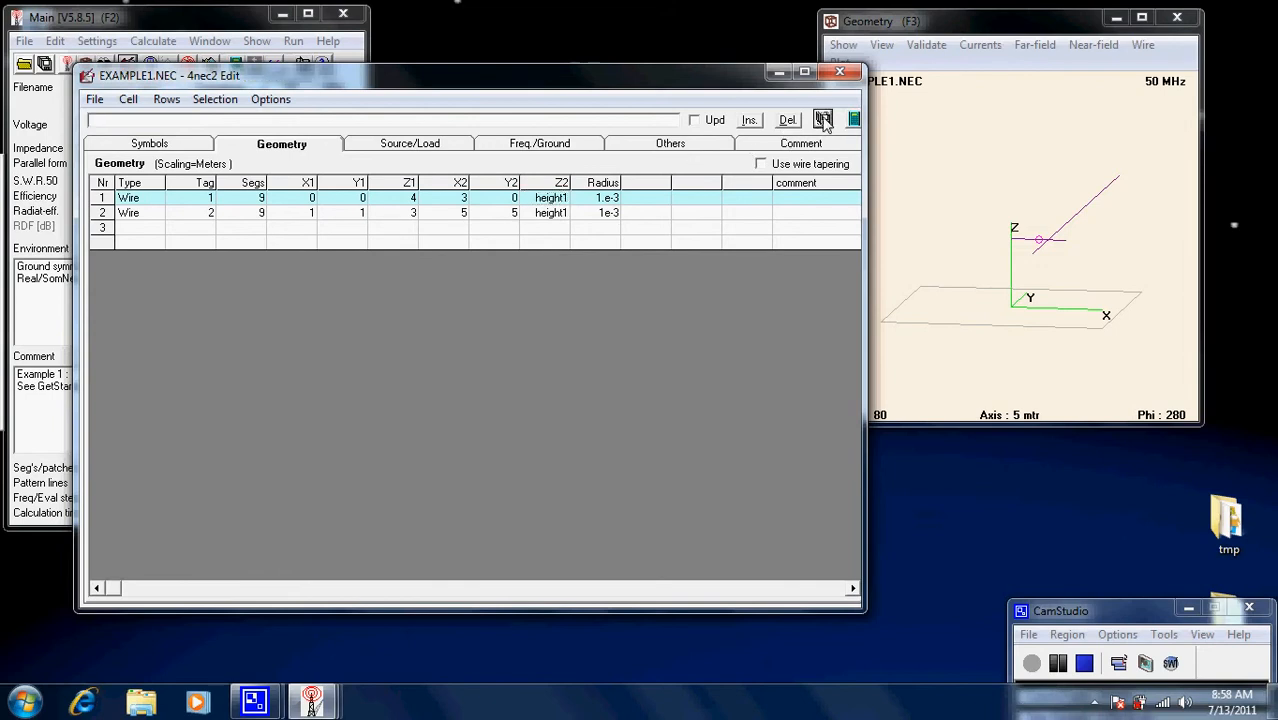
pyautogui.click(148, 144)
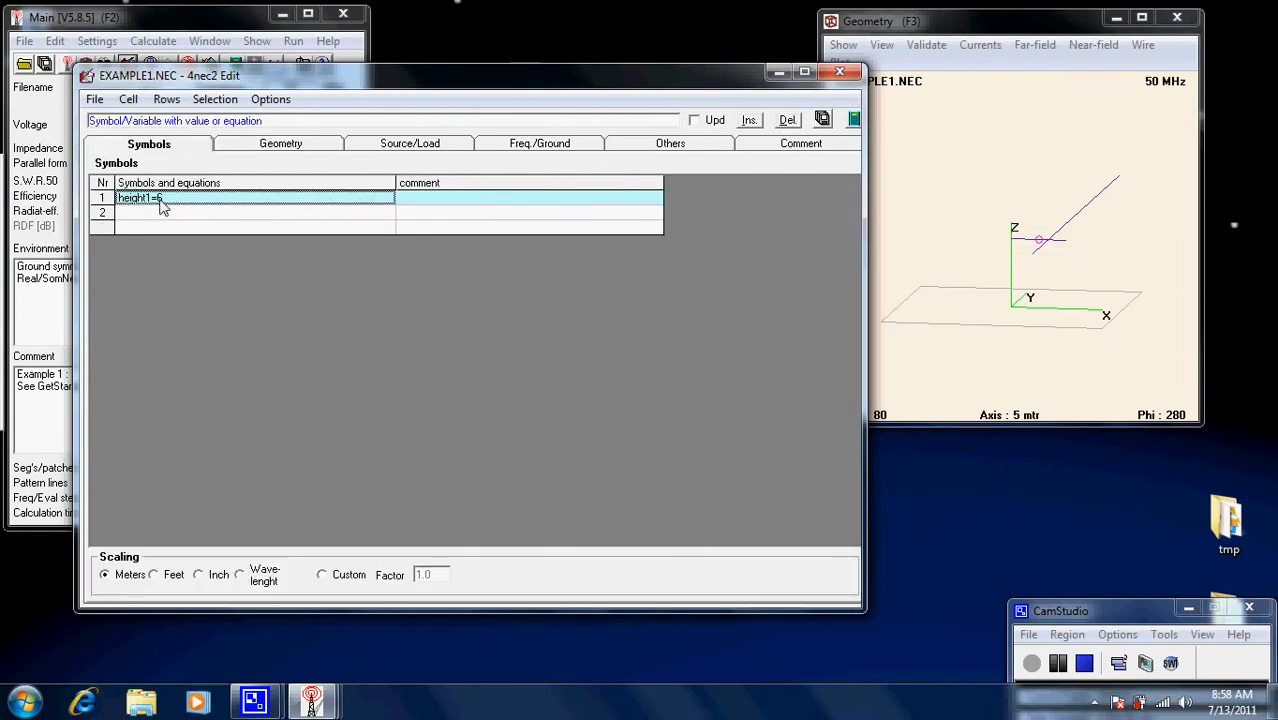
# Generate the far-field pattern with both wire ends at height1 (156+j313, SWR 16)
pyautogui.click(280, 144)
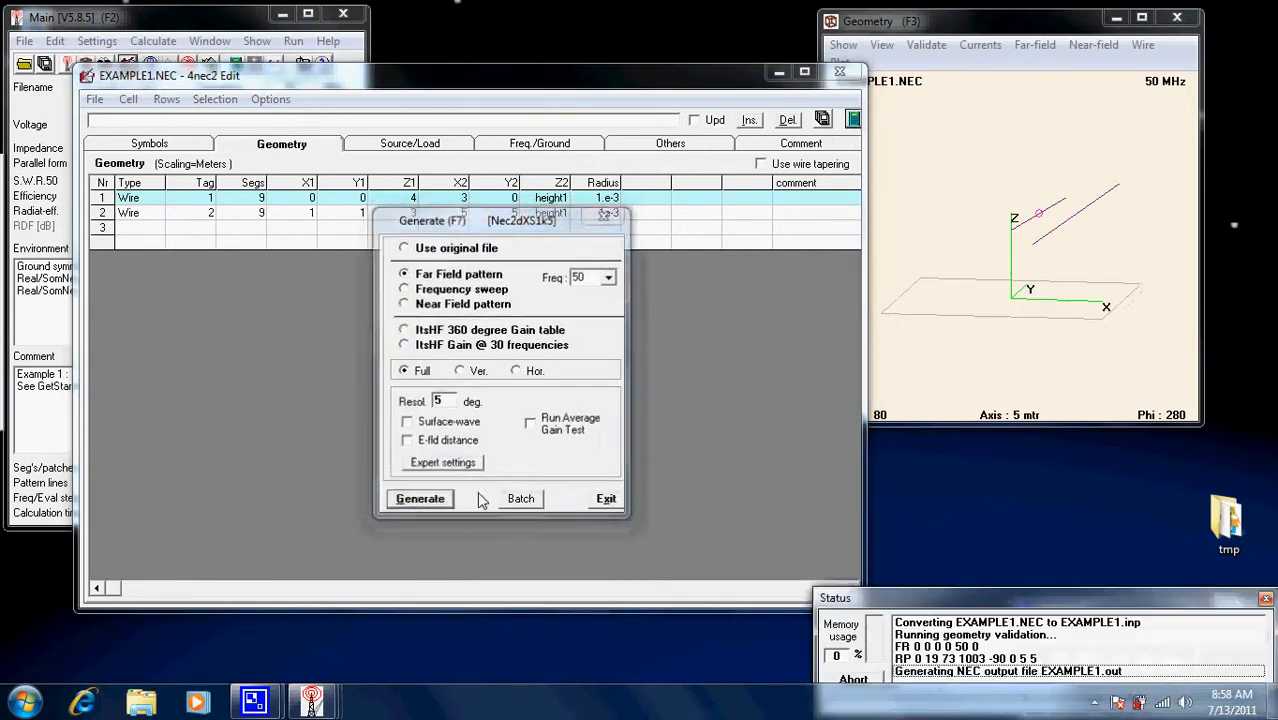
pyautogui.click(420, 500)
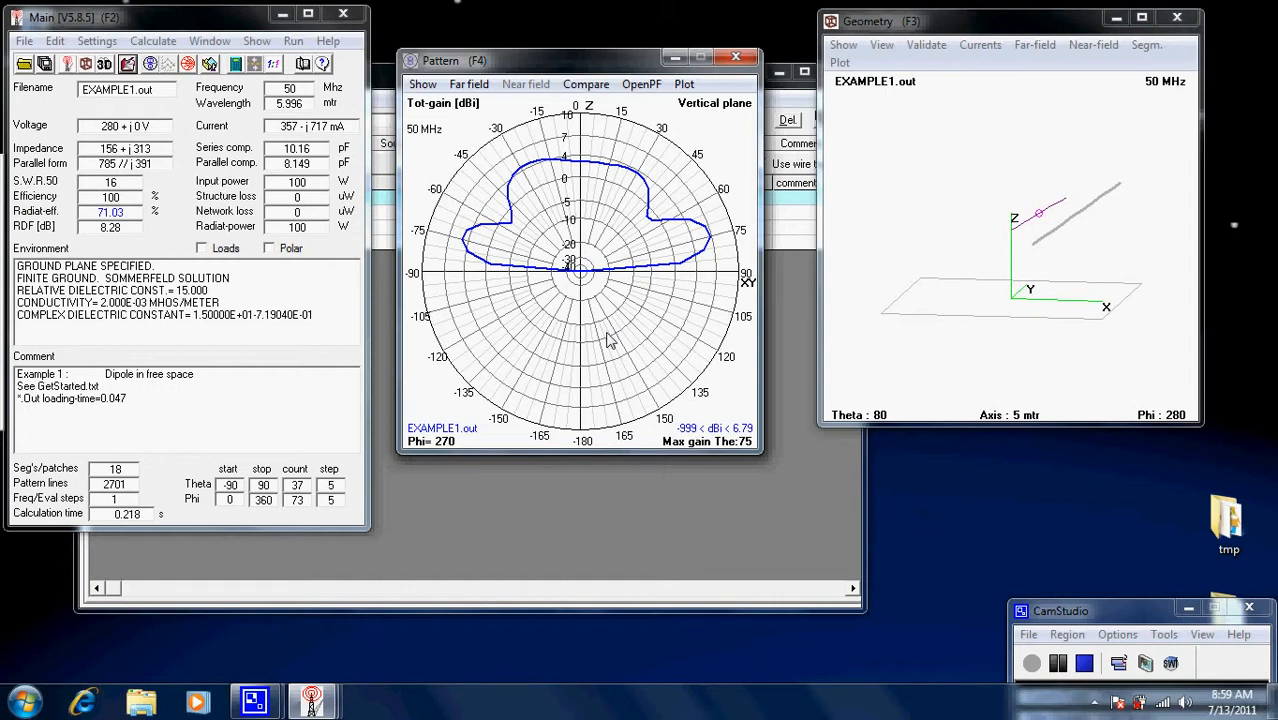
pyautogui.moveTo(756, 496)
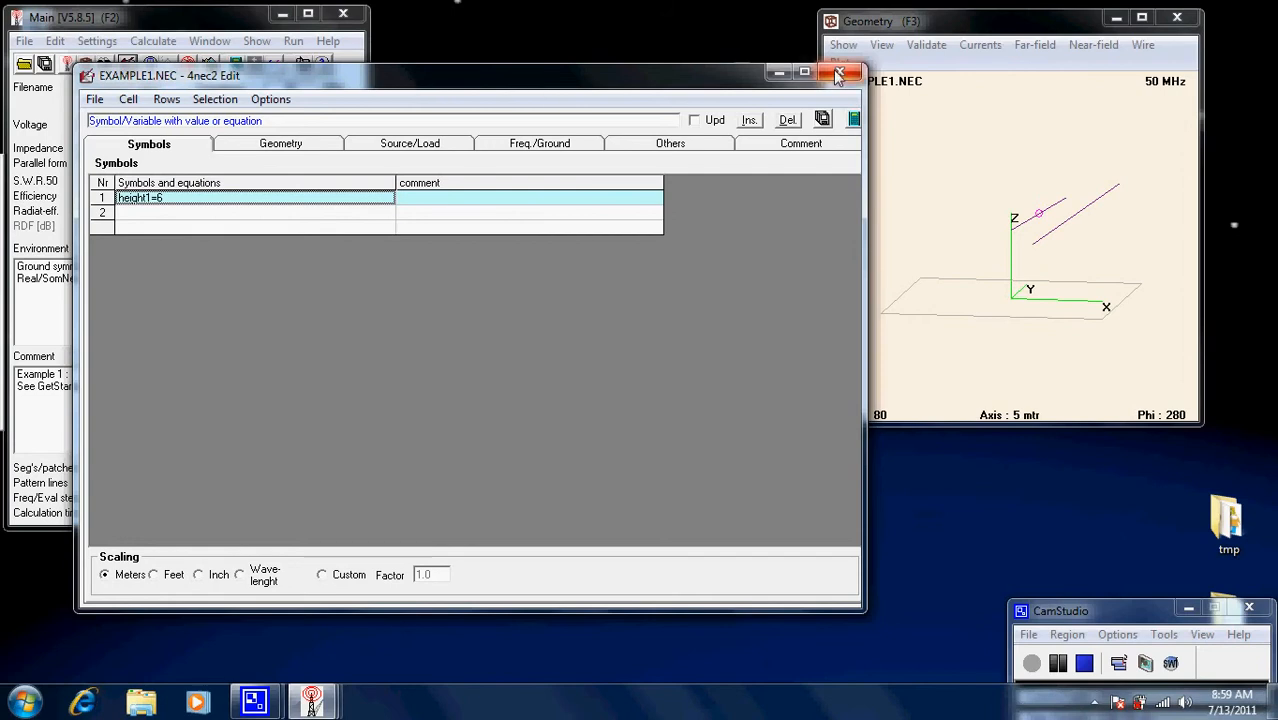
# Close the NEC editor and create a new empty model saved as firsttry.NEC in Geometry Edit
pyautogui.click(836, 72)
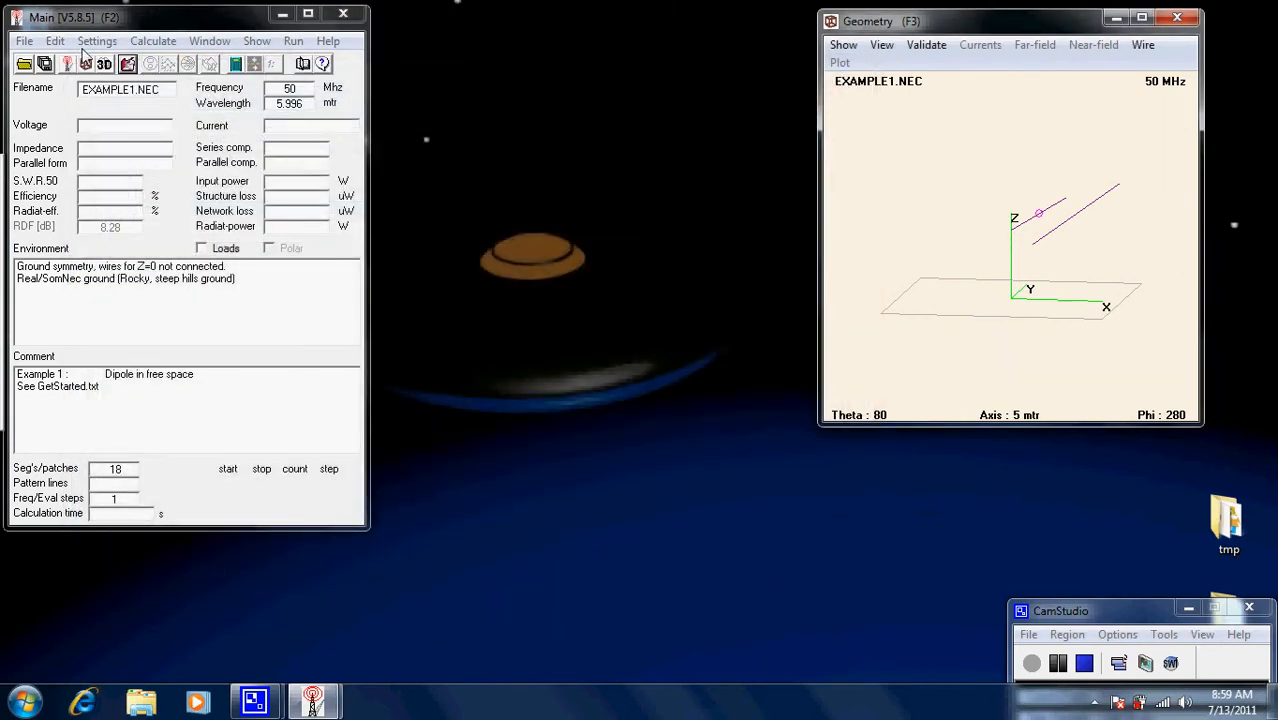
pyautogui.click(96, 40)
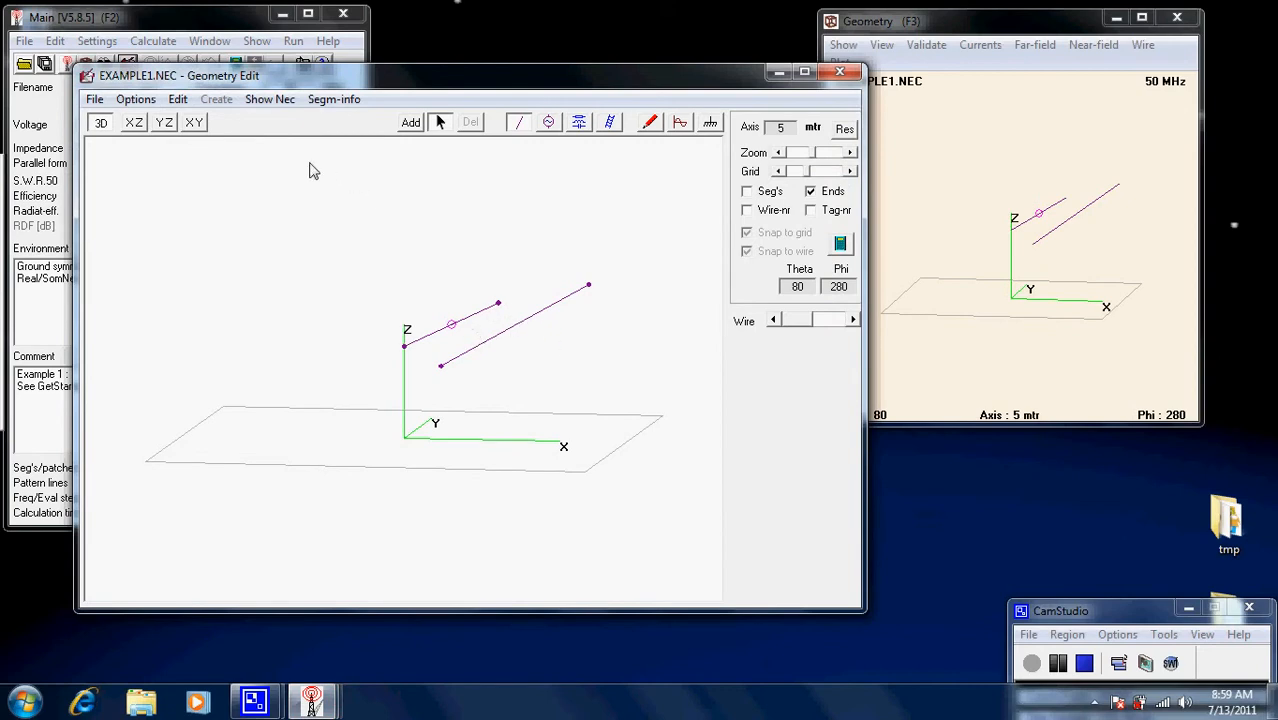
pyautogui.click(96, 100)
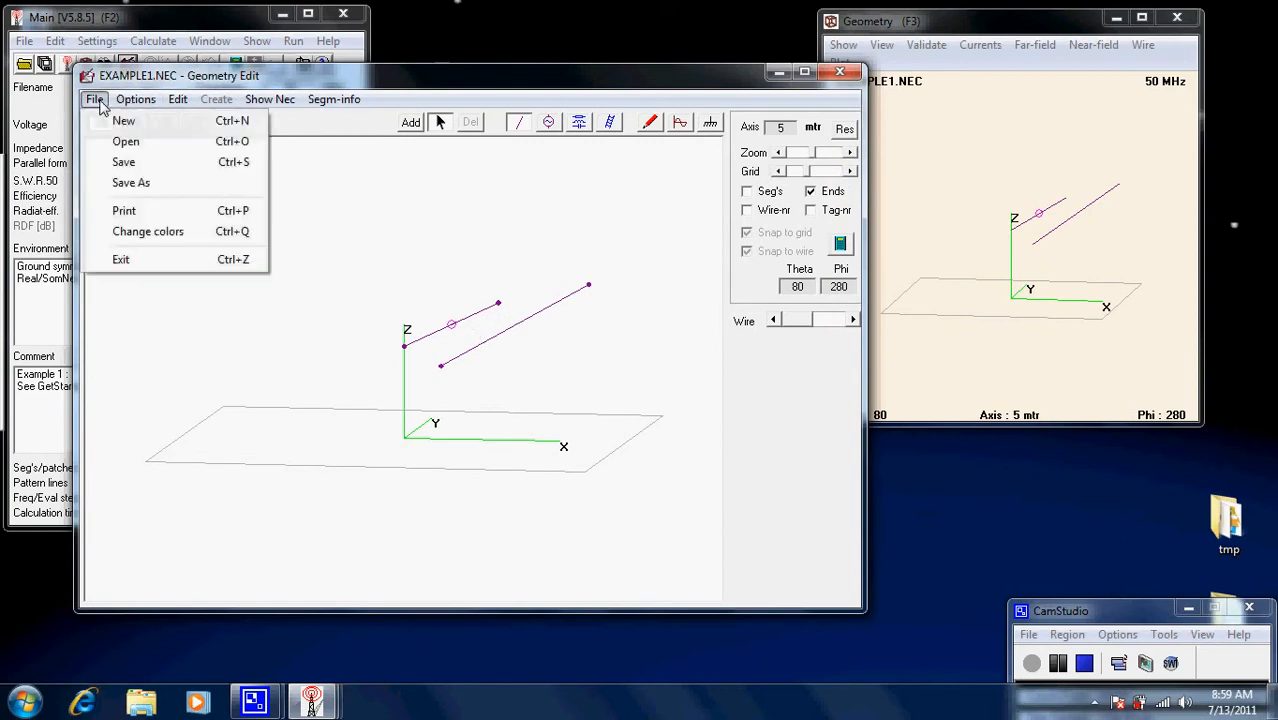
pyautogui.click(124, 120)
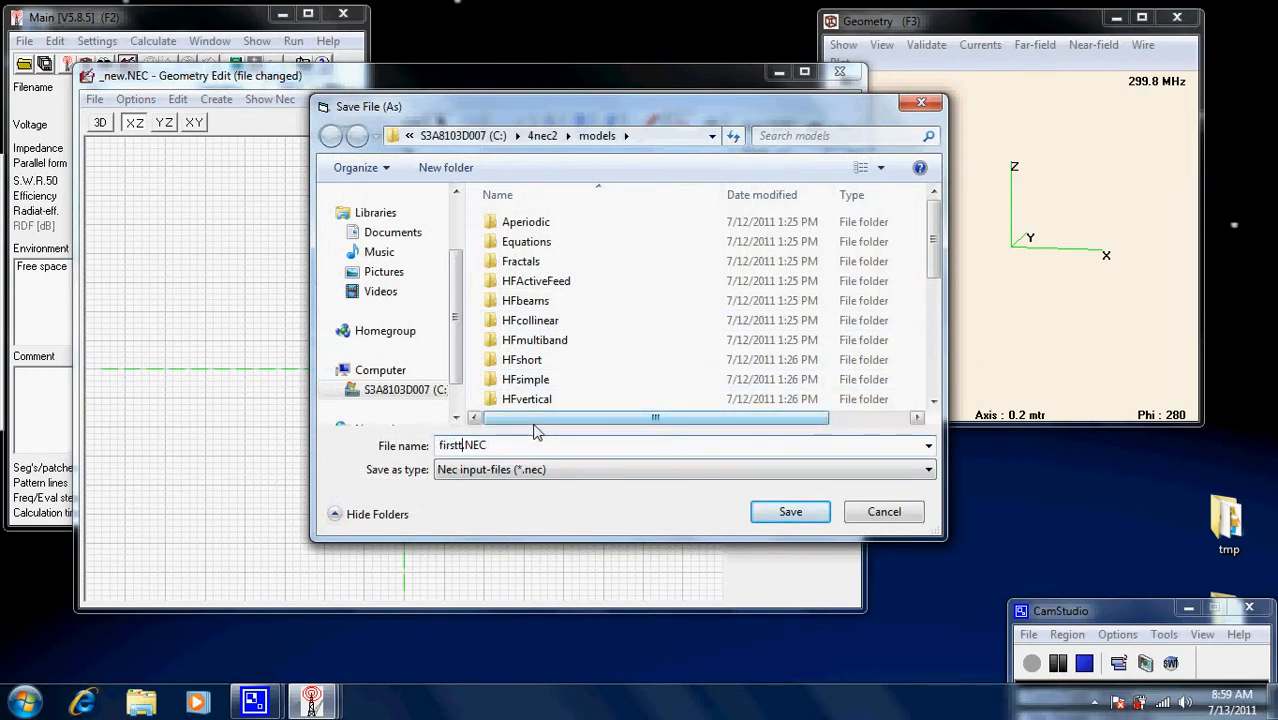
pyautogui.click(790, 512)
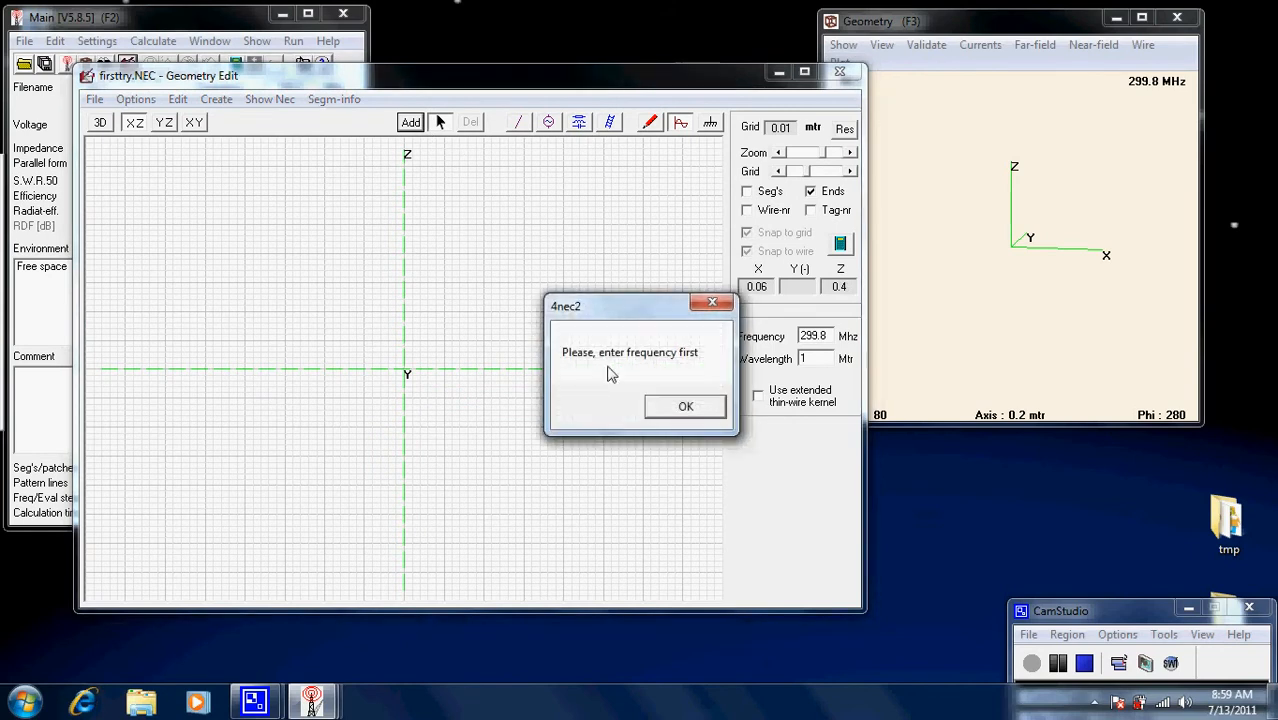
pyautogui.click(684, 406)
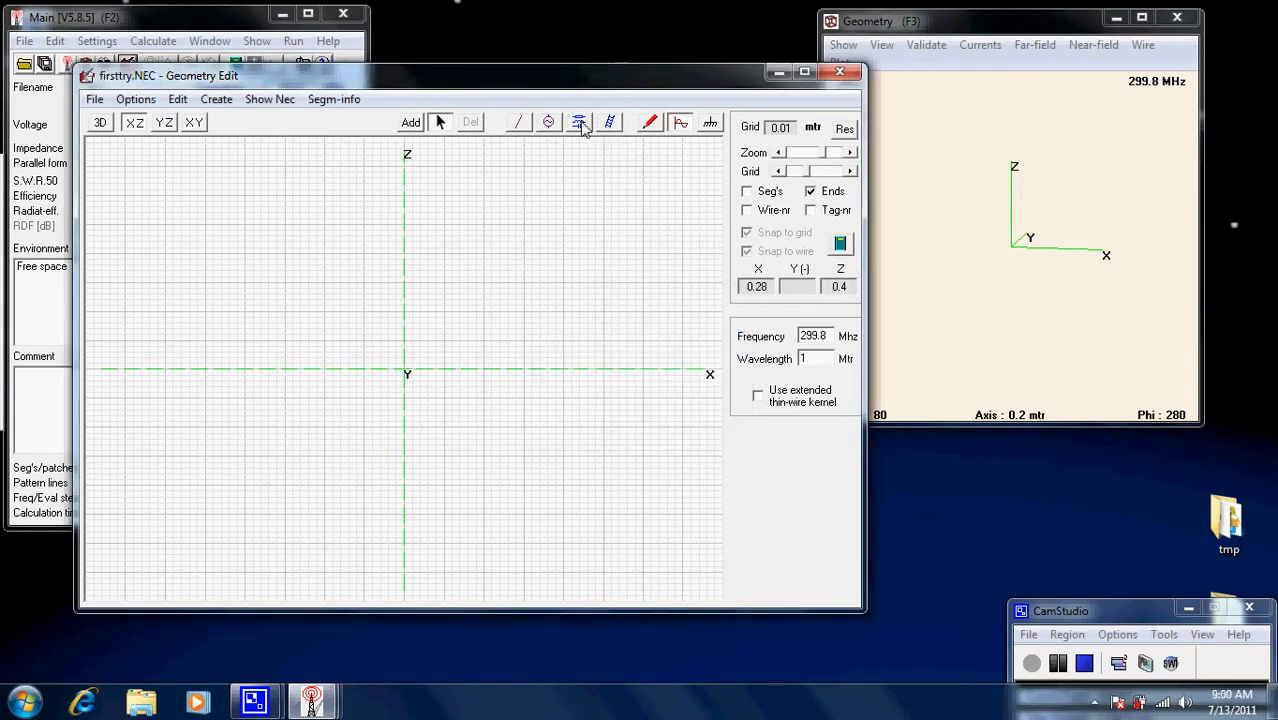